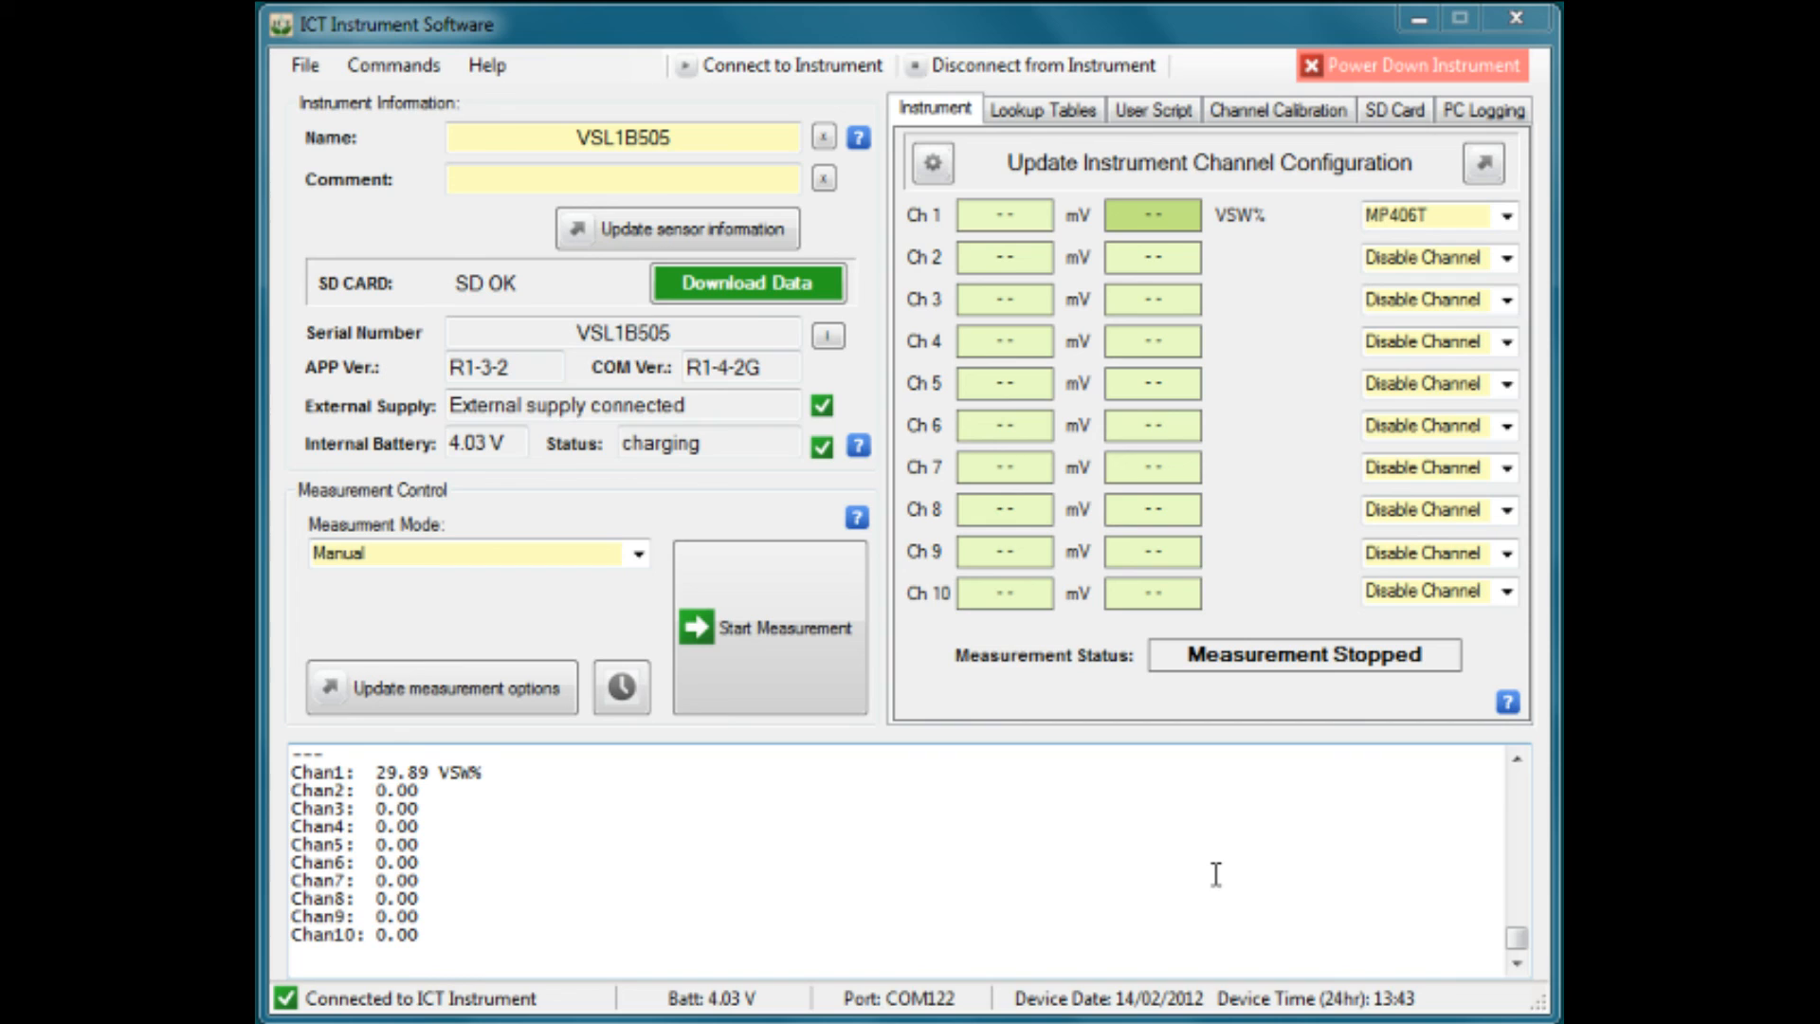
pyautogui.moveTo(1118, 897)
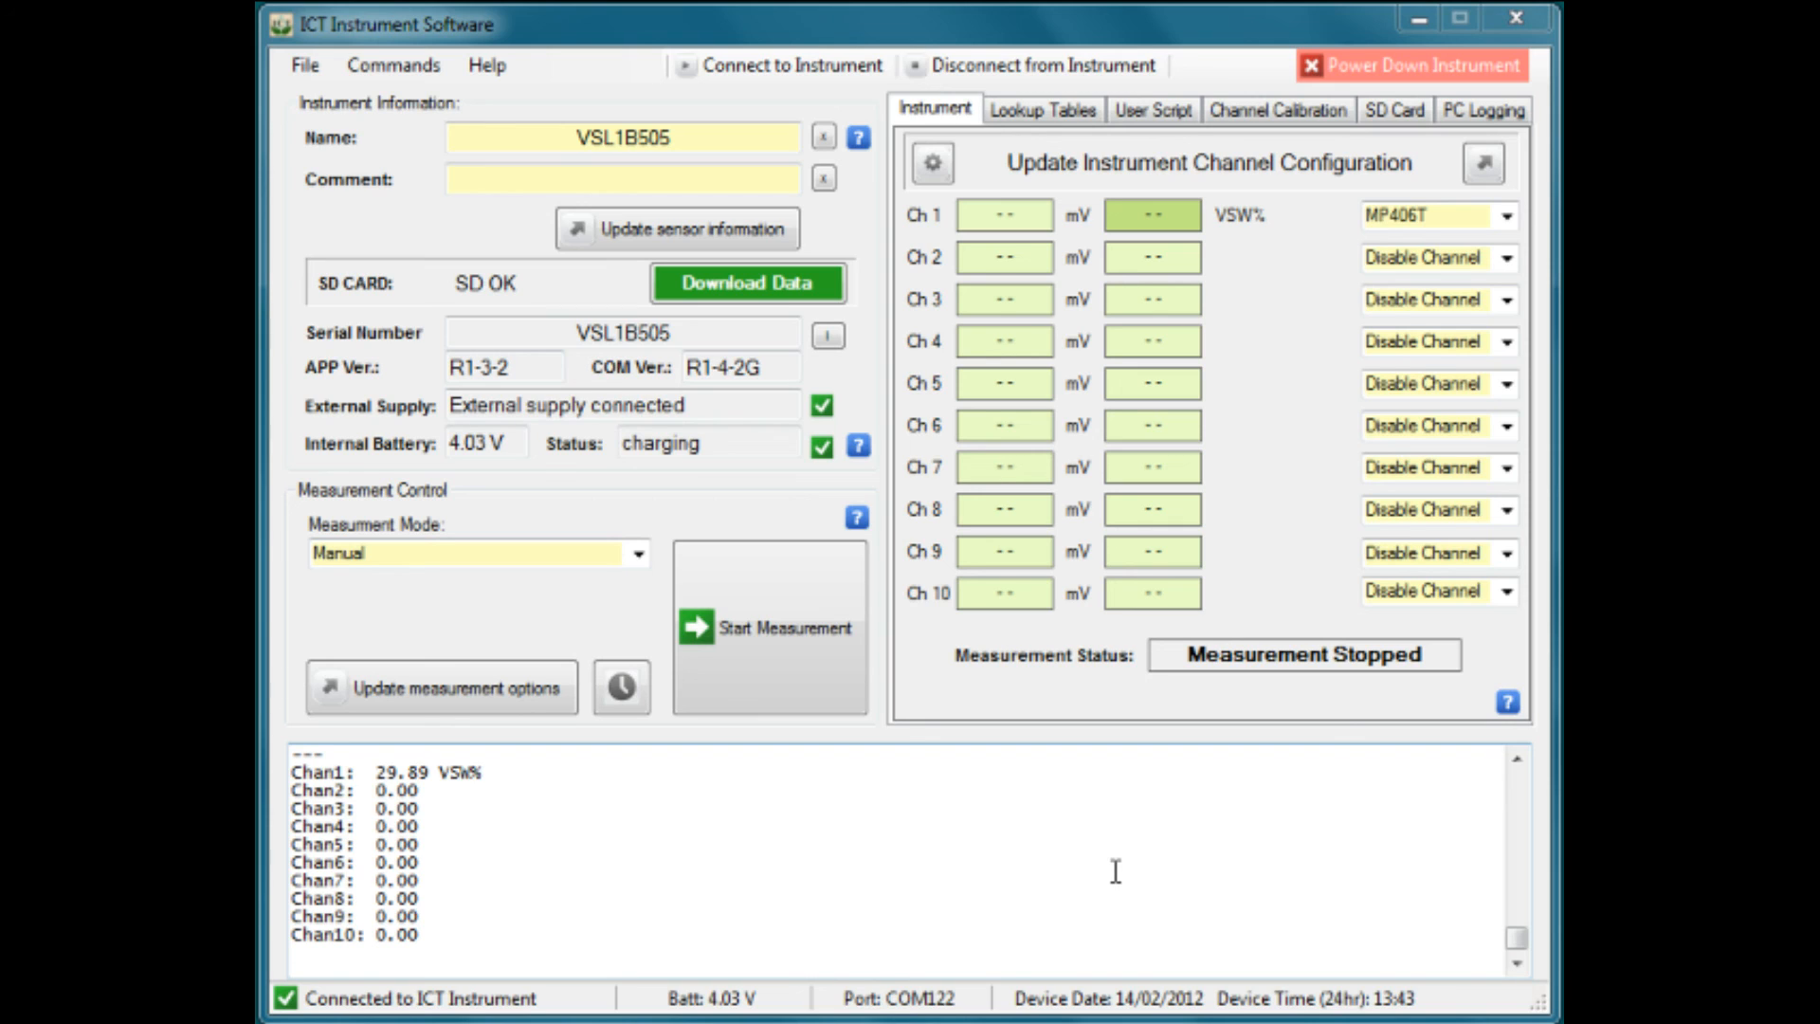
pyautogui.moveTo(507, 656)
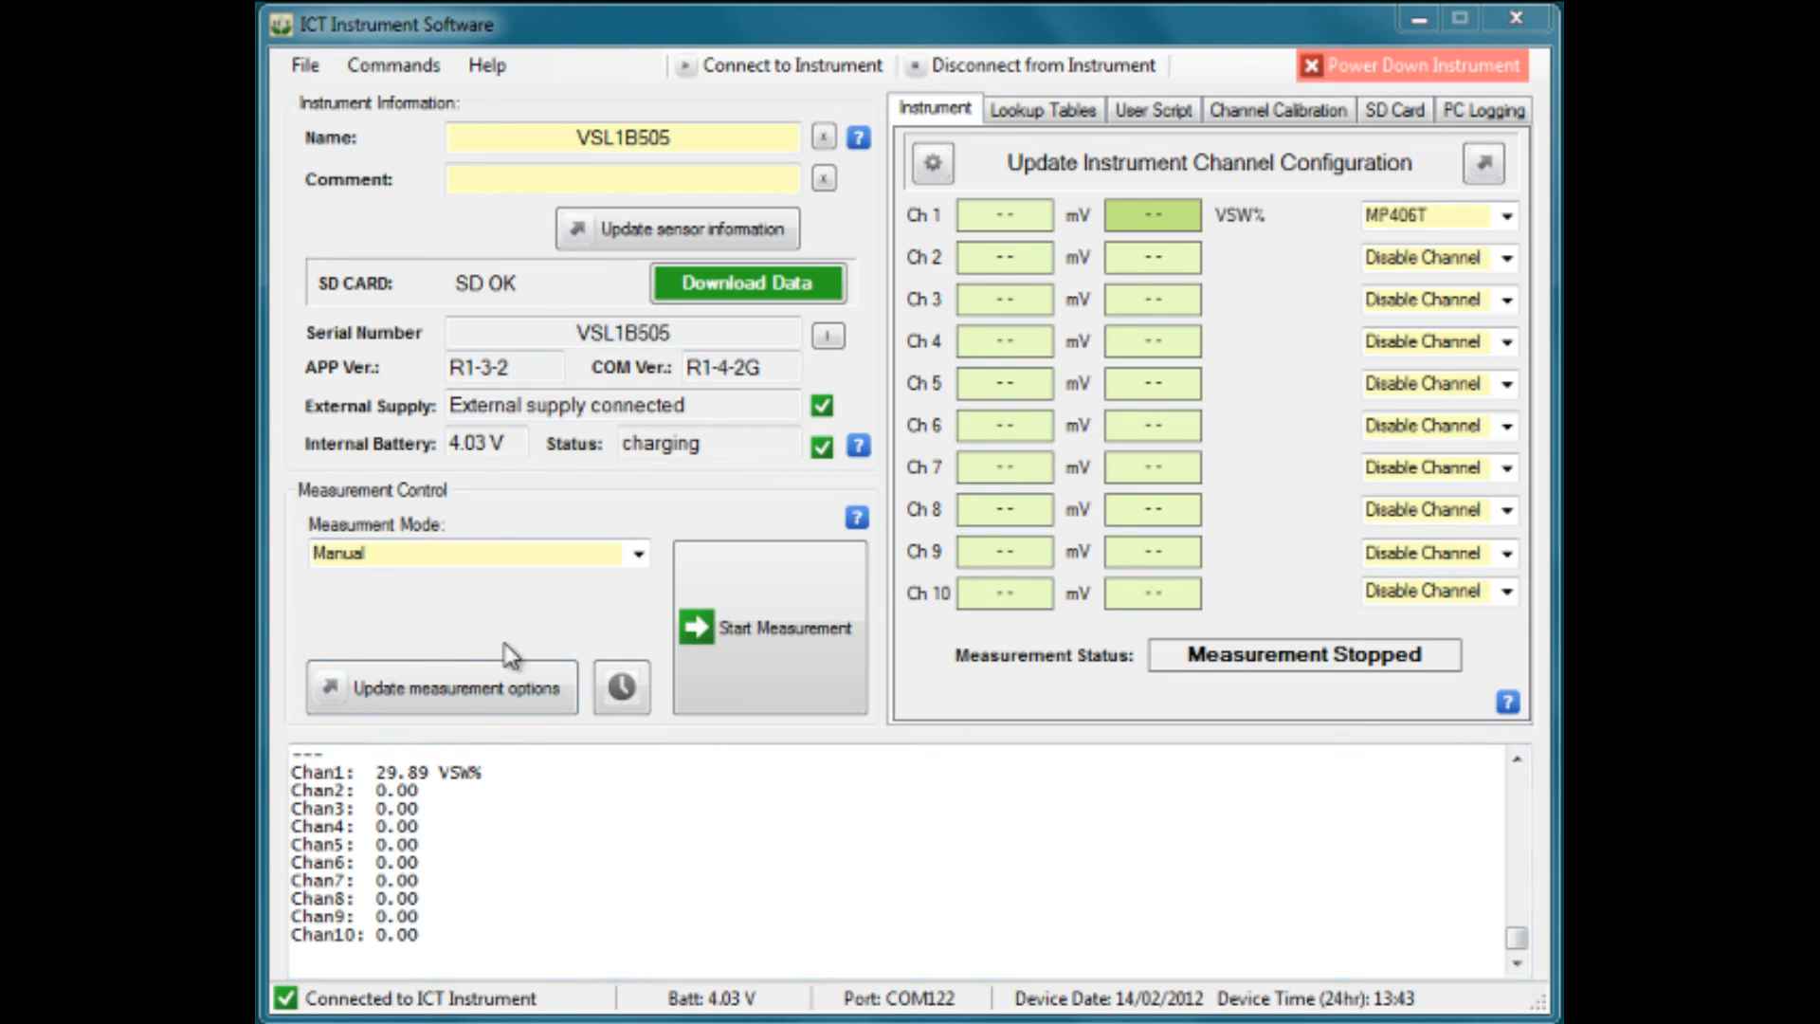
pyautogui.moveTo(381, 618)
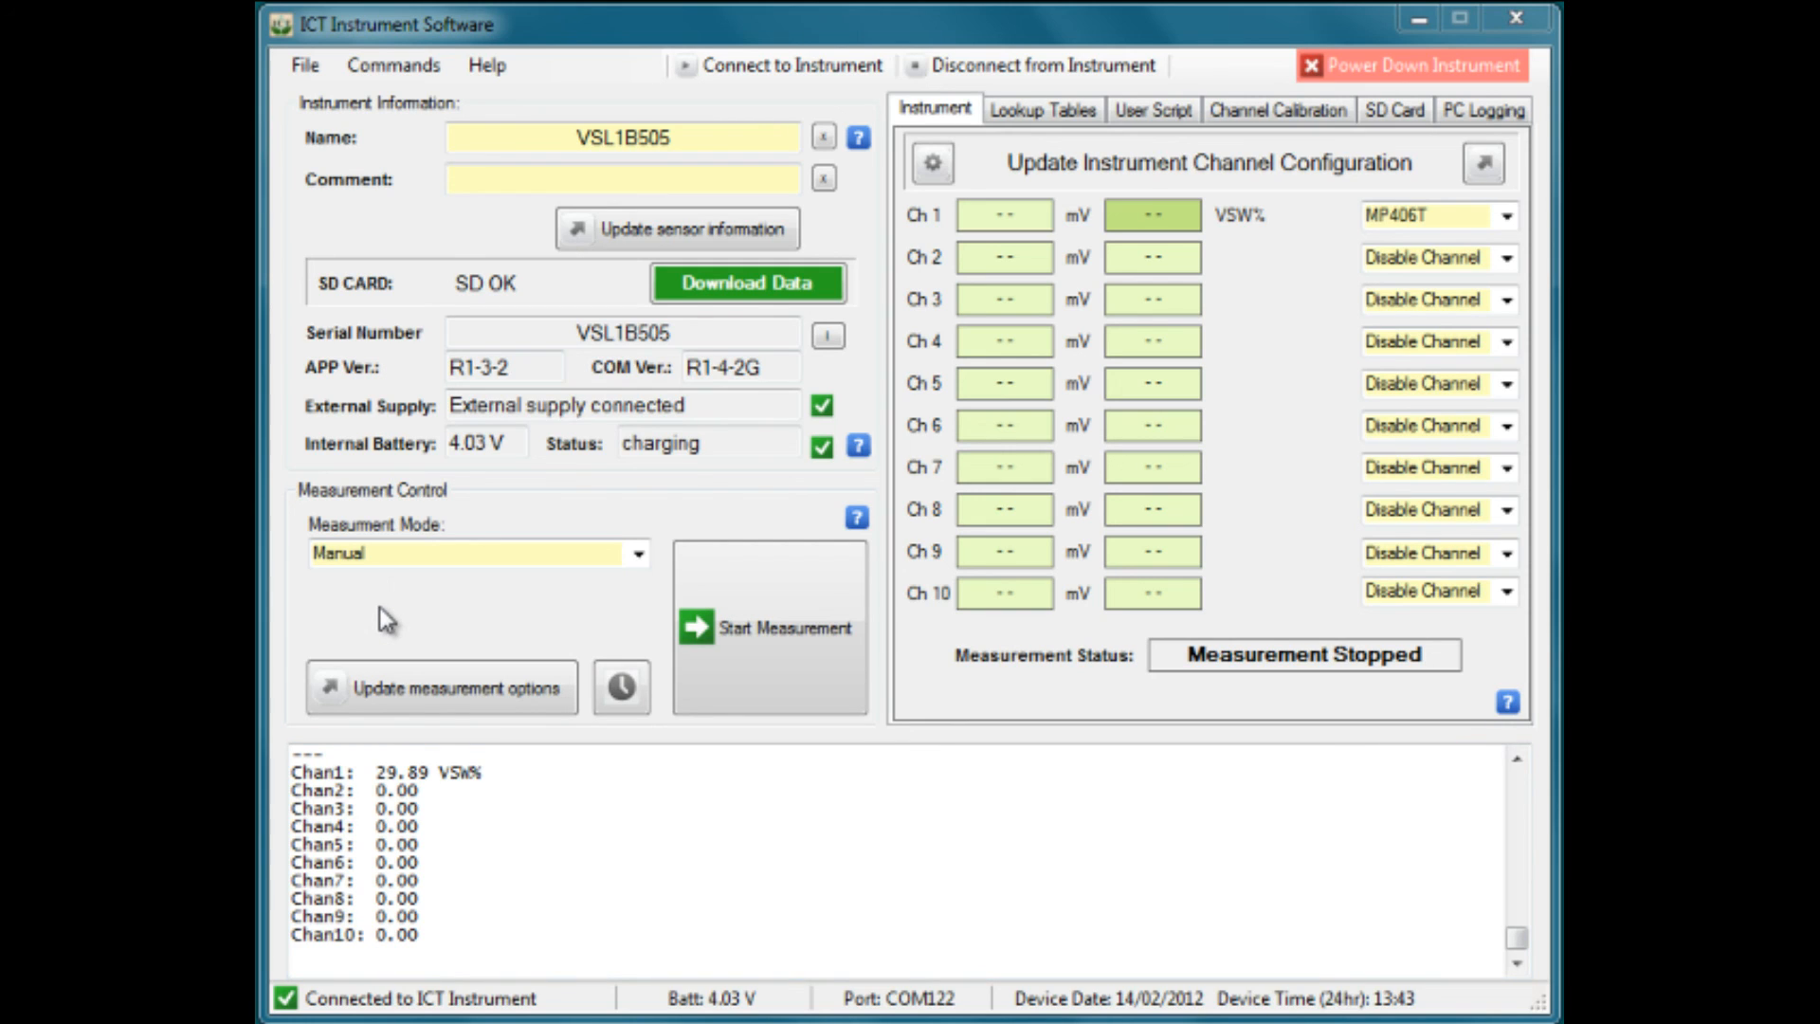
pyautogui.moveTo(395, 613)
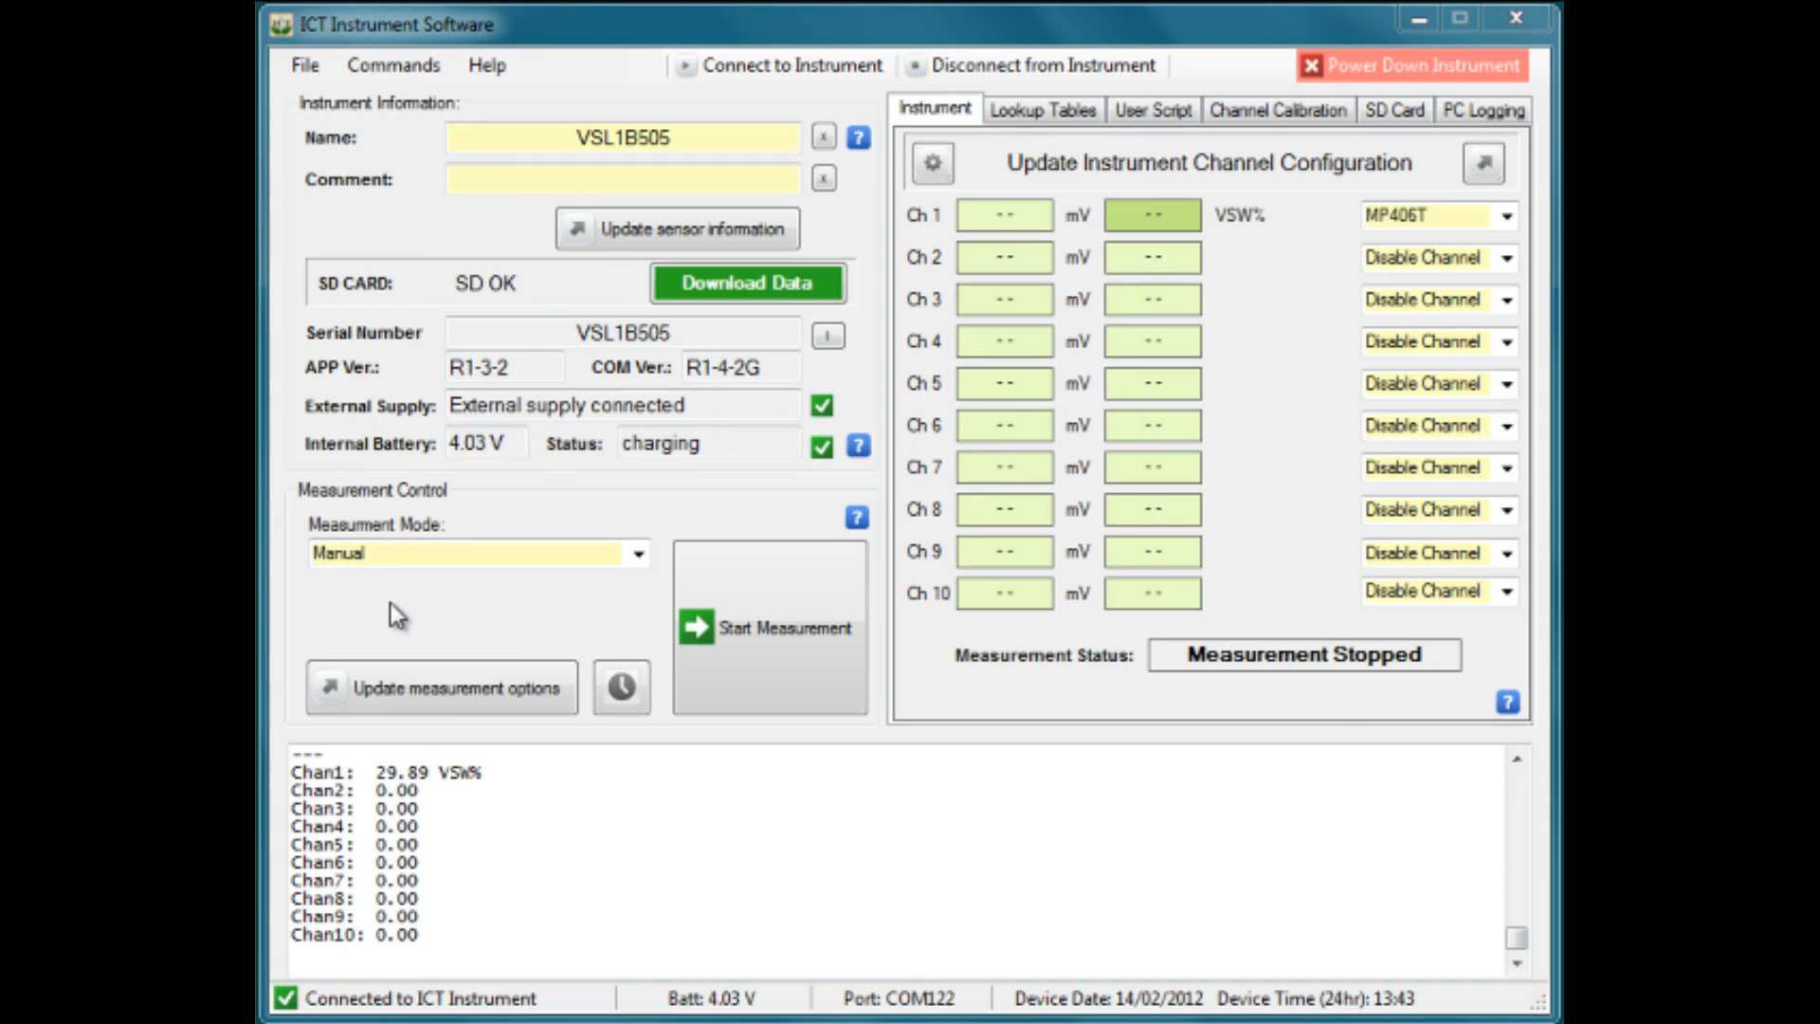
pyautogui.moveTo(366, 595)
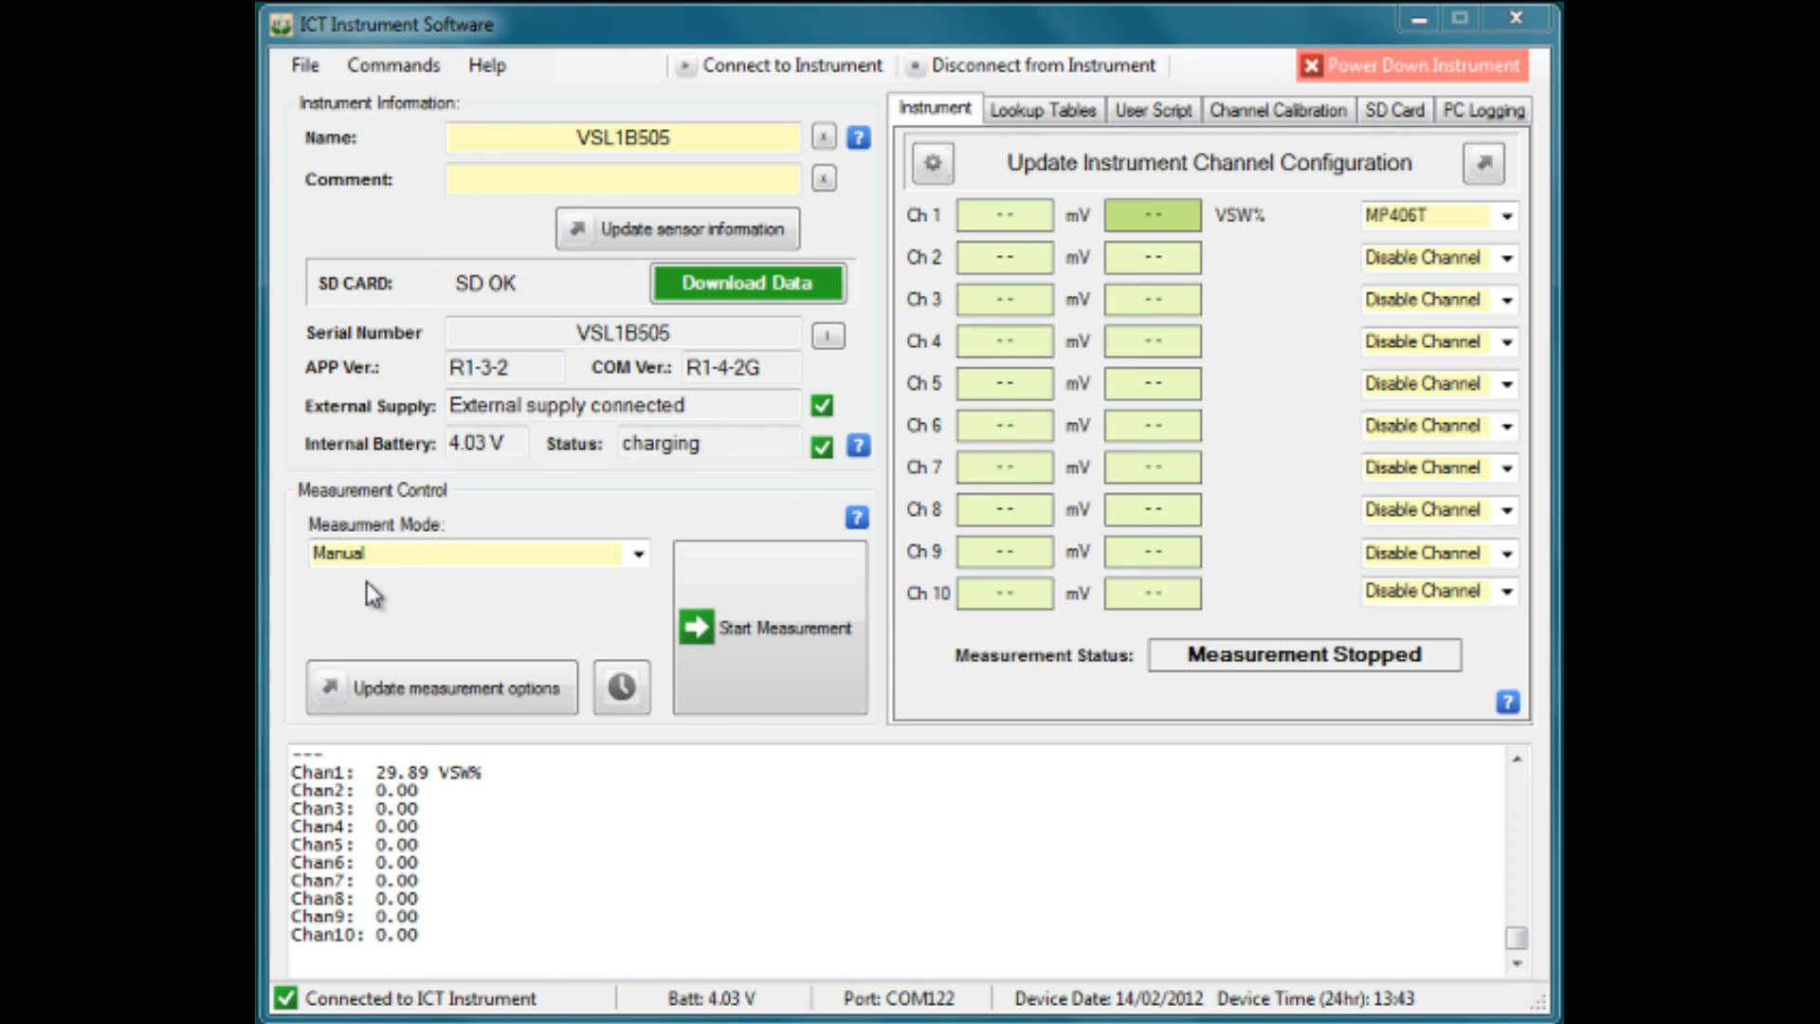
# Step: Clear Channel 1's calibration on the Channel Calibration tab, restoring slope 1.0000 and intercept 0.0000
pyautogui.click(463, 553)
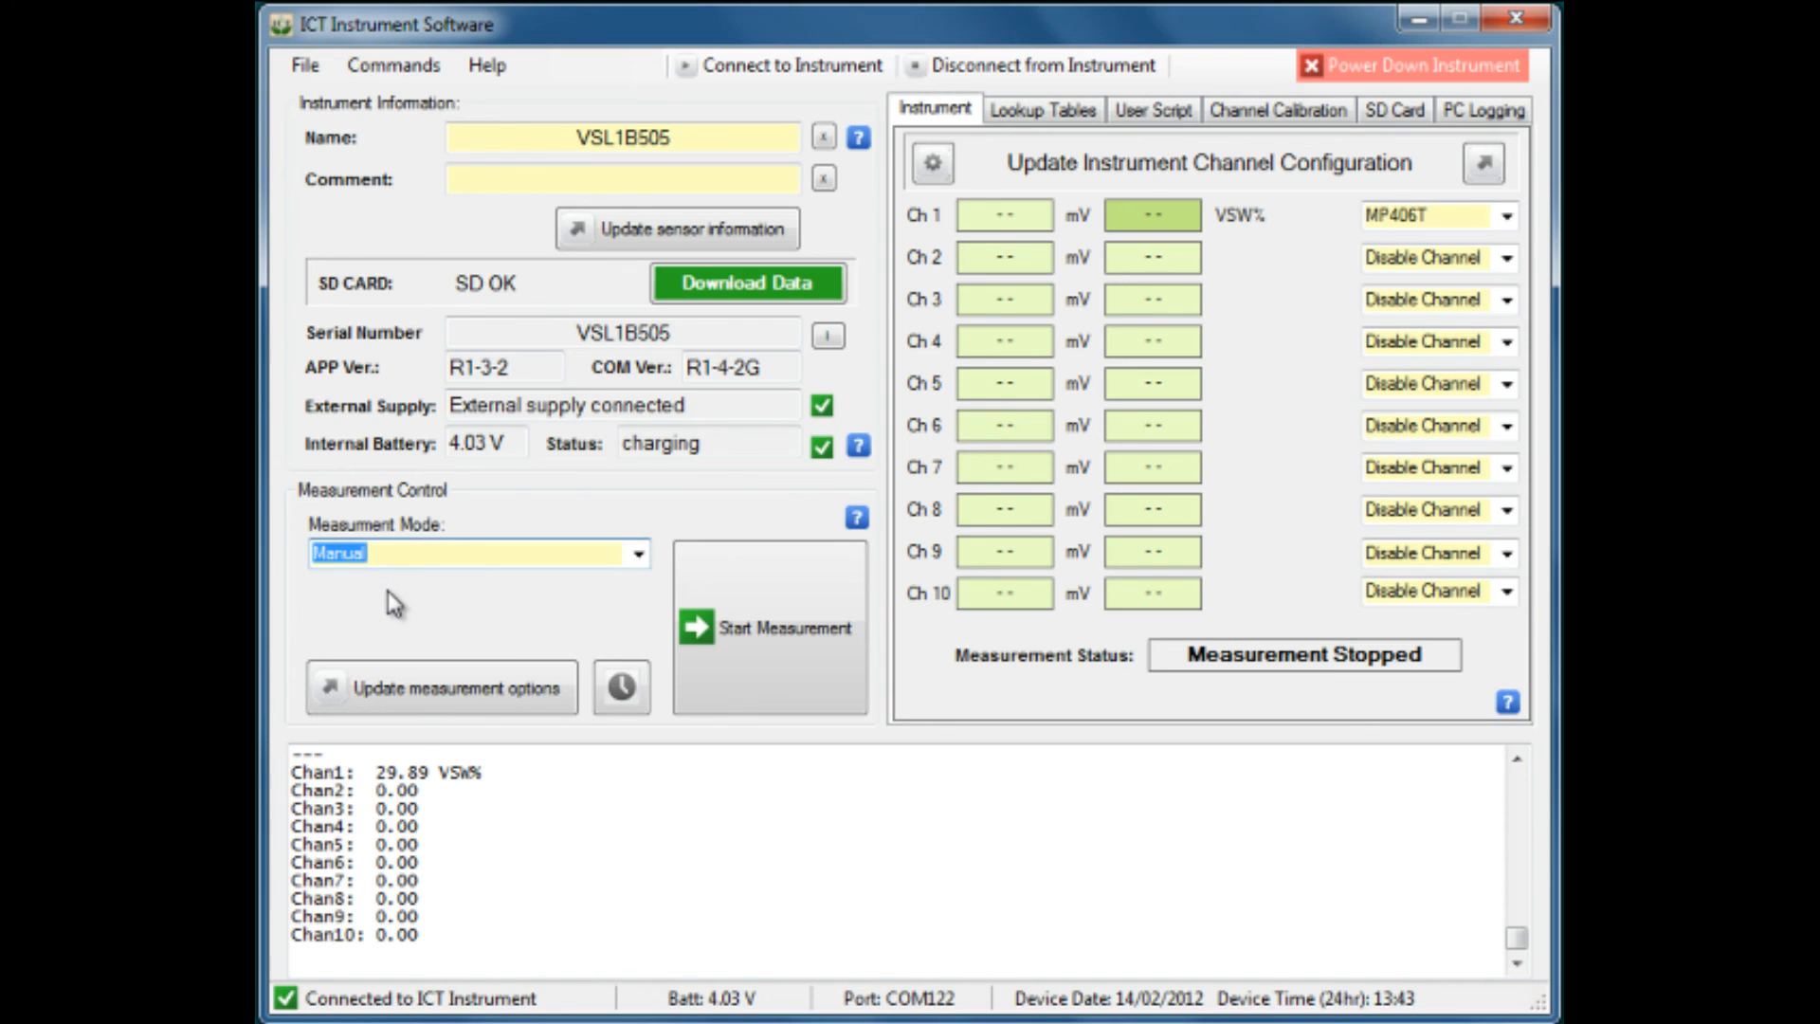
pyautogui.moveTo(1294, 421)
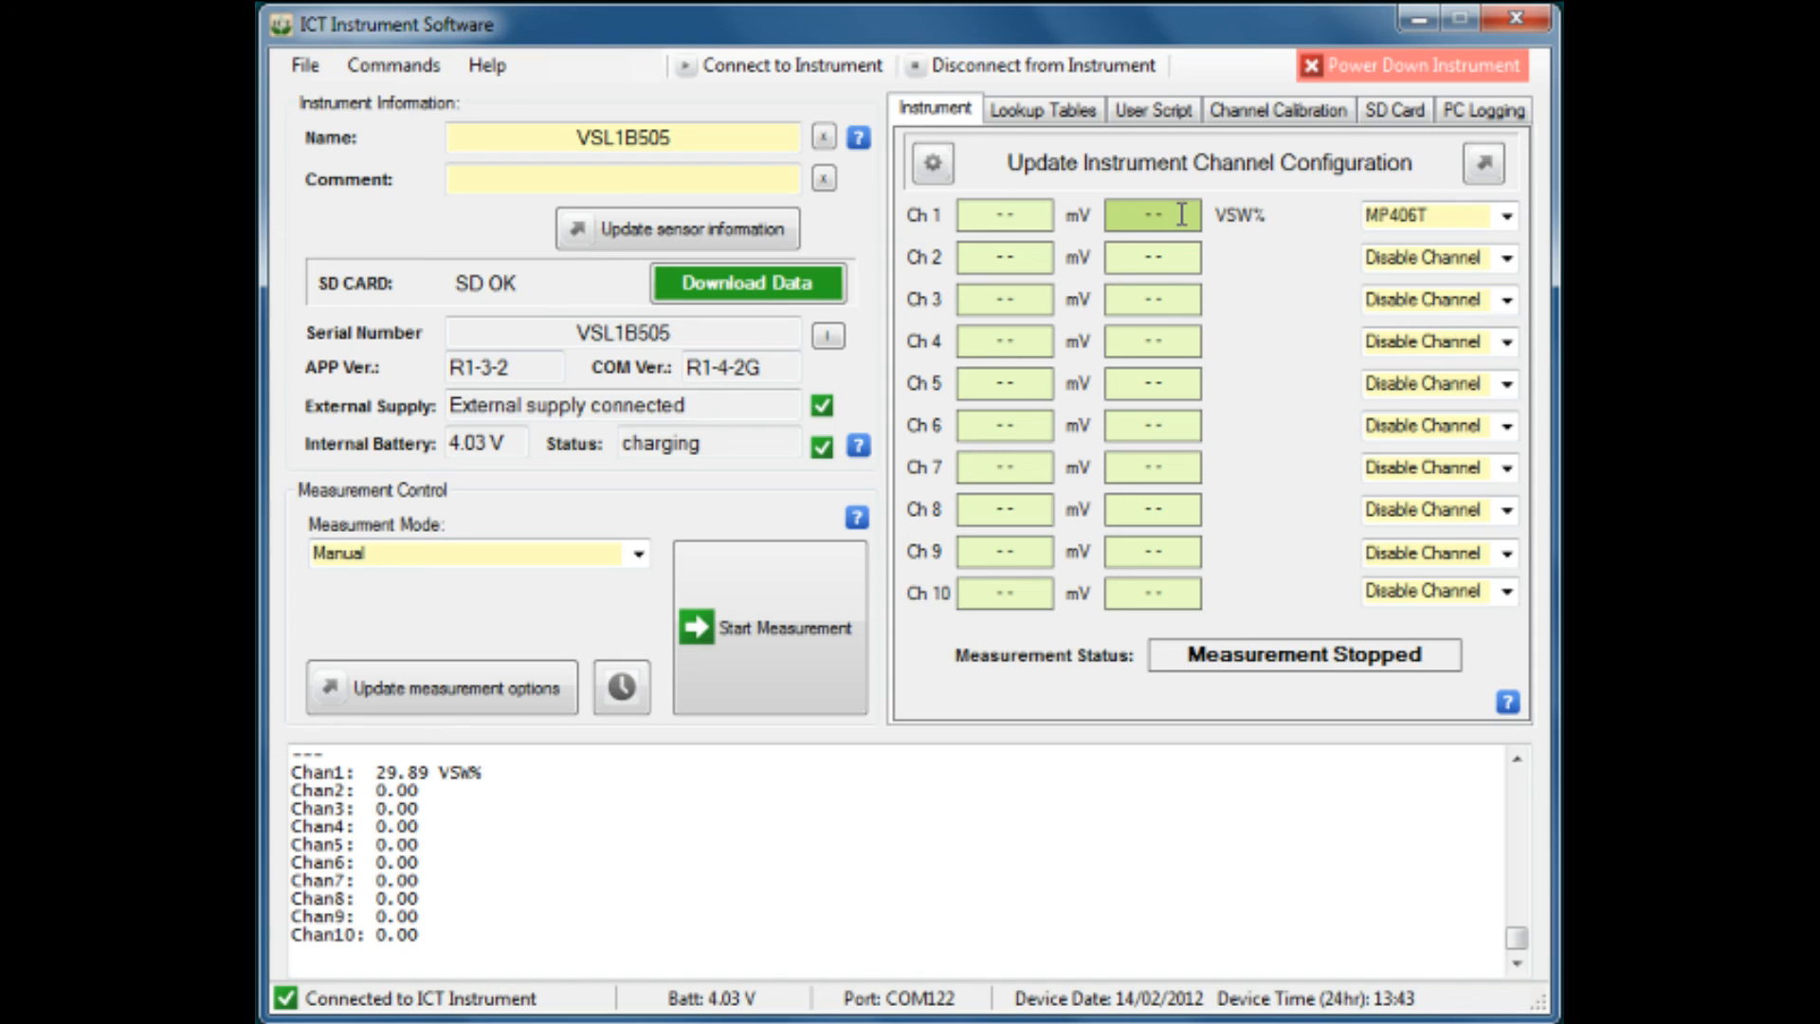
pyautogui.click(1154, 215)
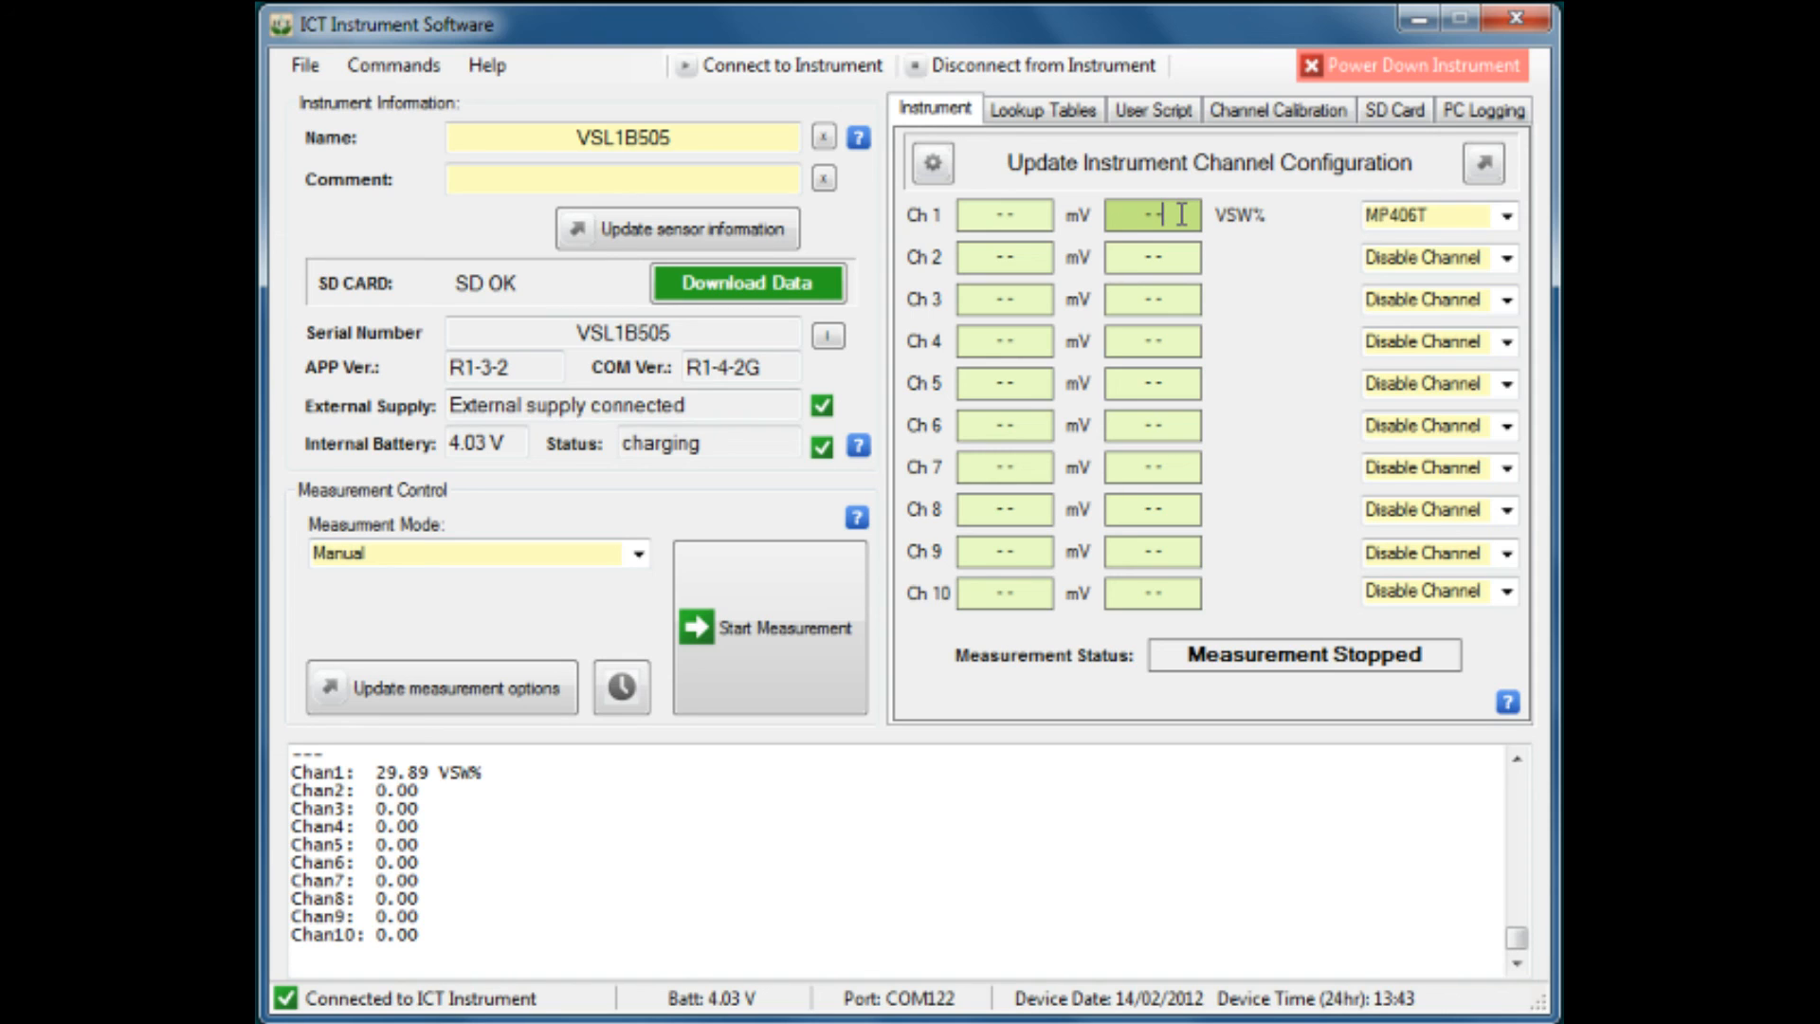
pyautogui.moveTo(1207, 244)
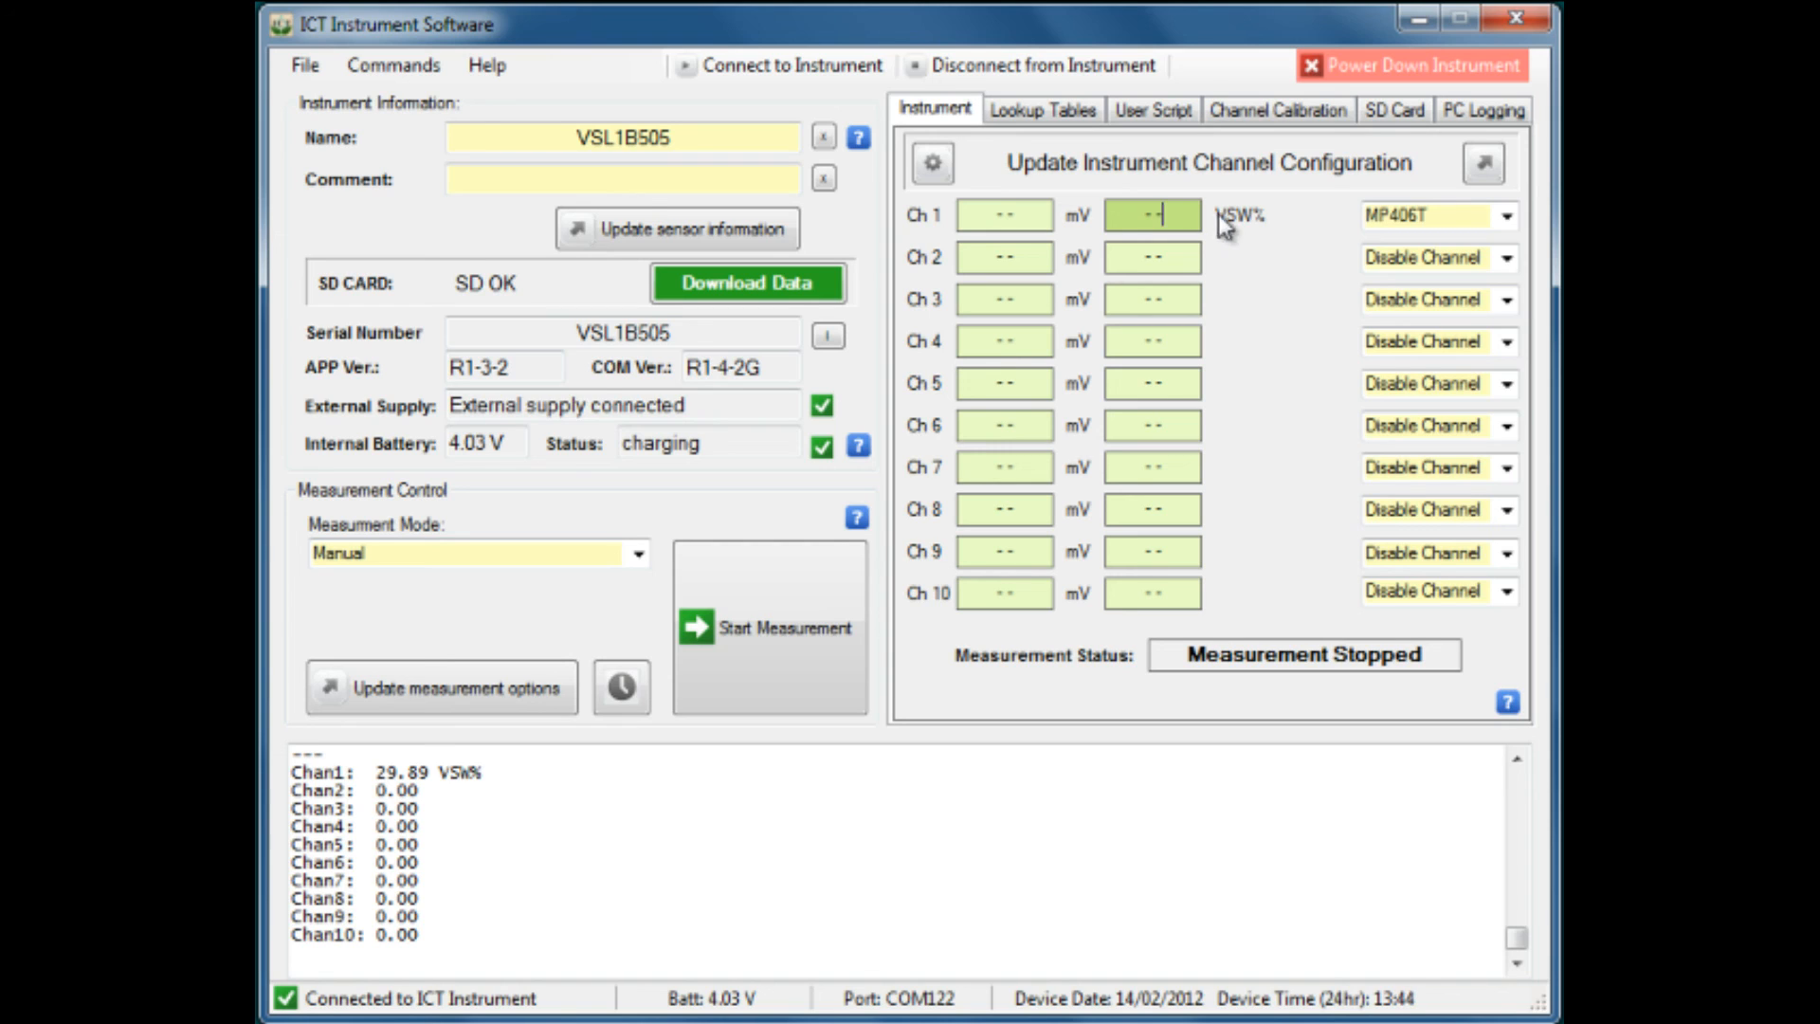
pyautogui.moveTo(1278, 269)
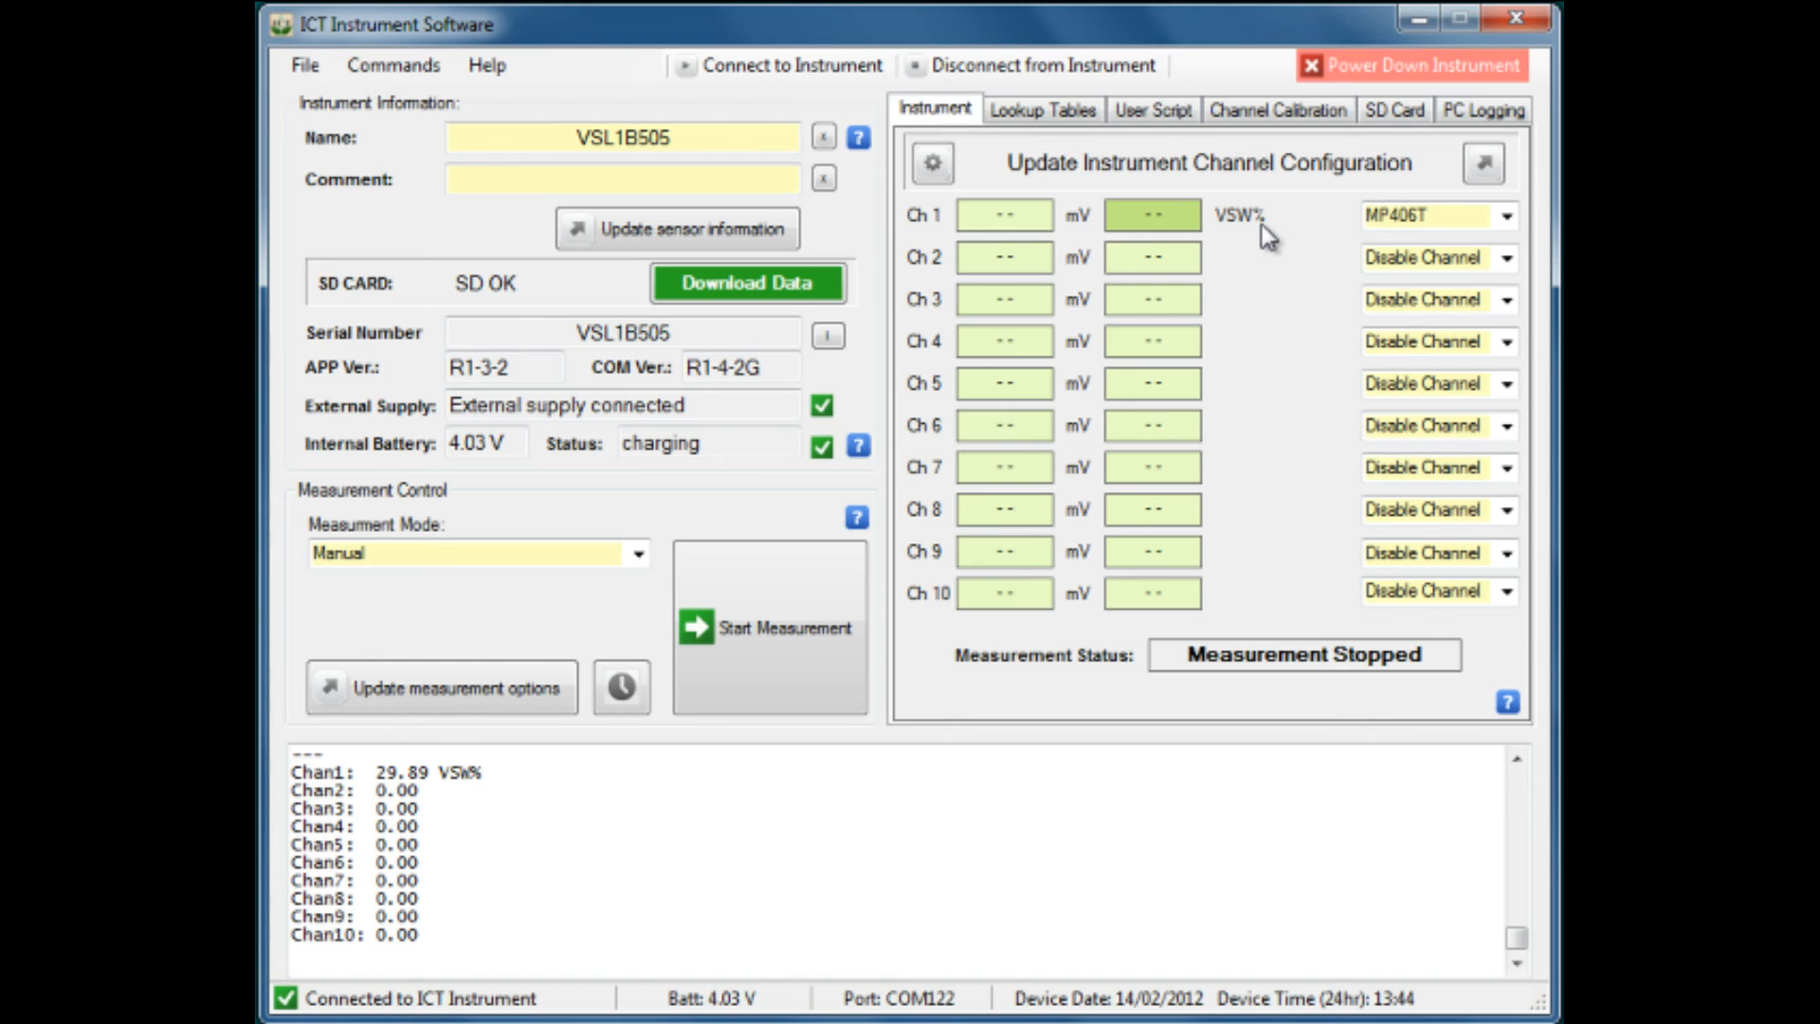
pyautogui.click(1150, 216)
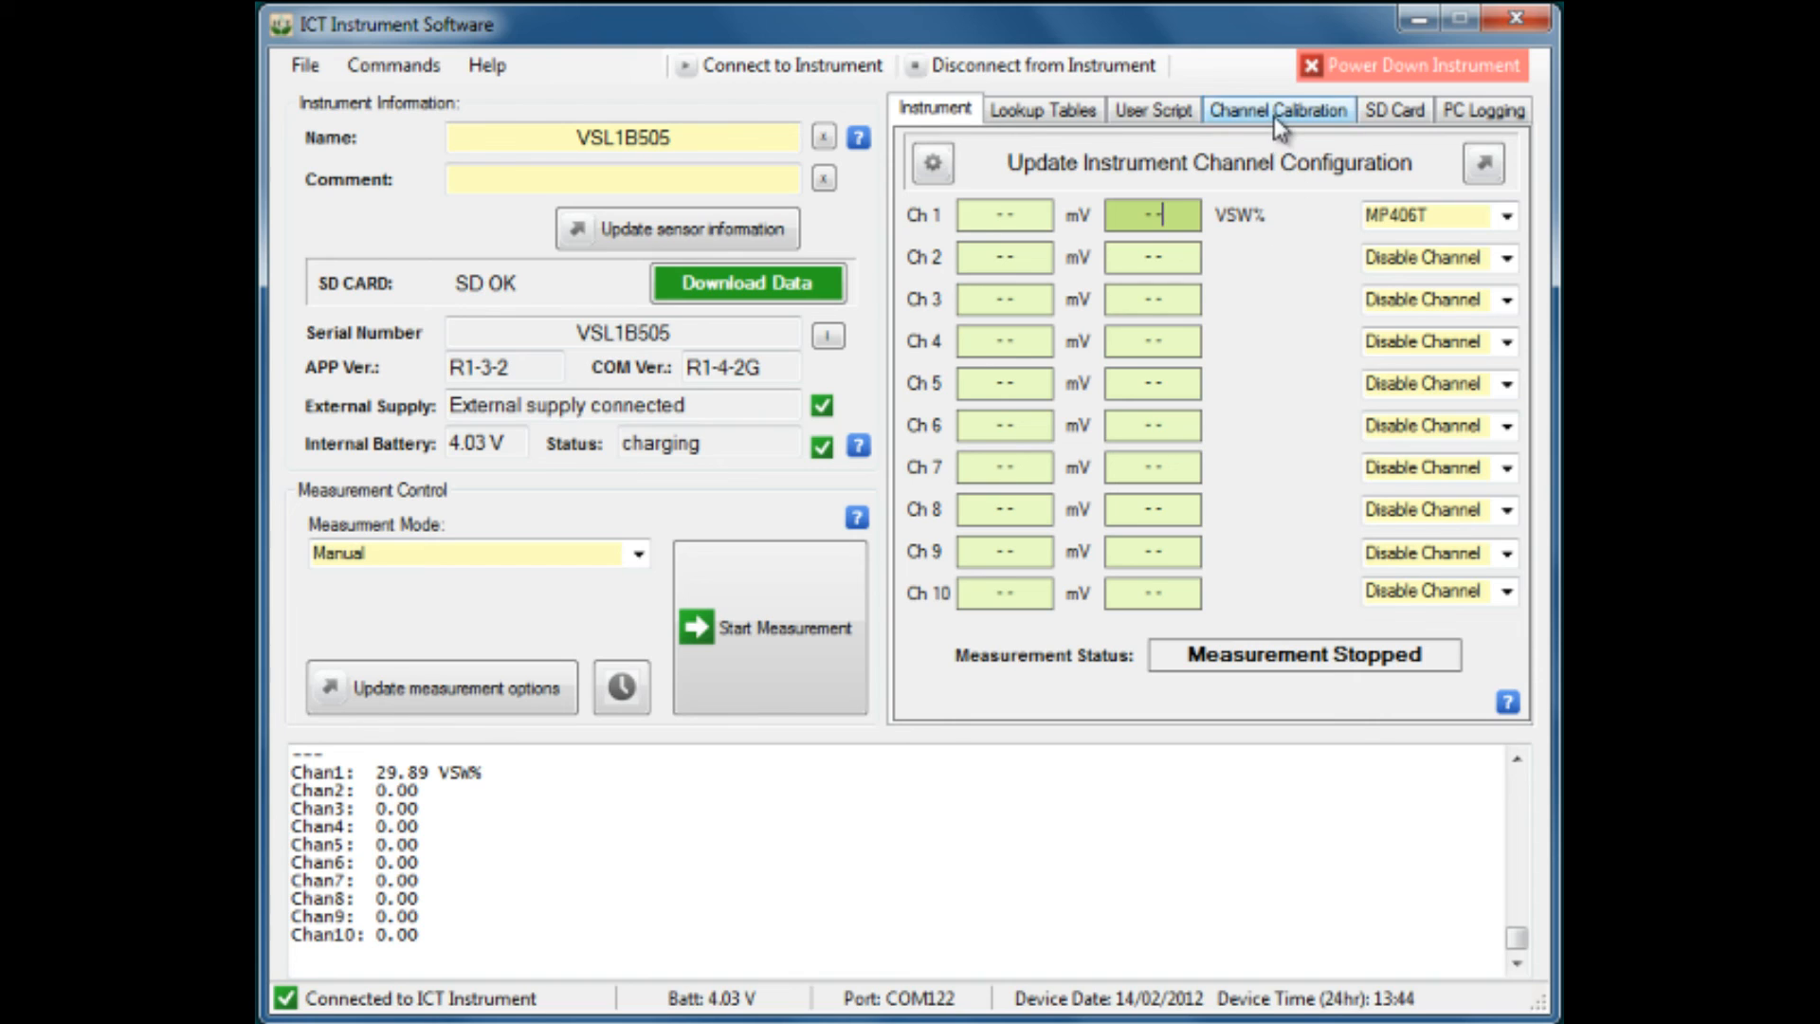
pyautogui.click(1273, 111)
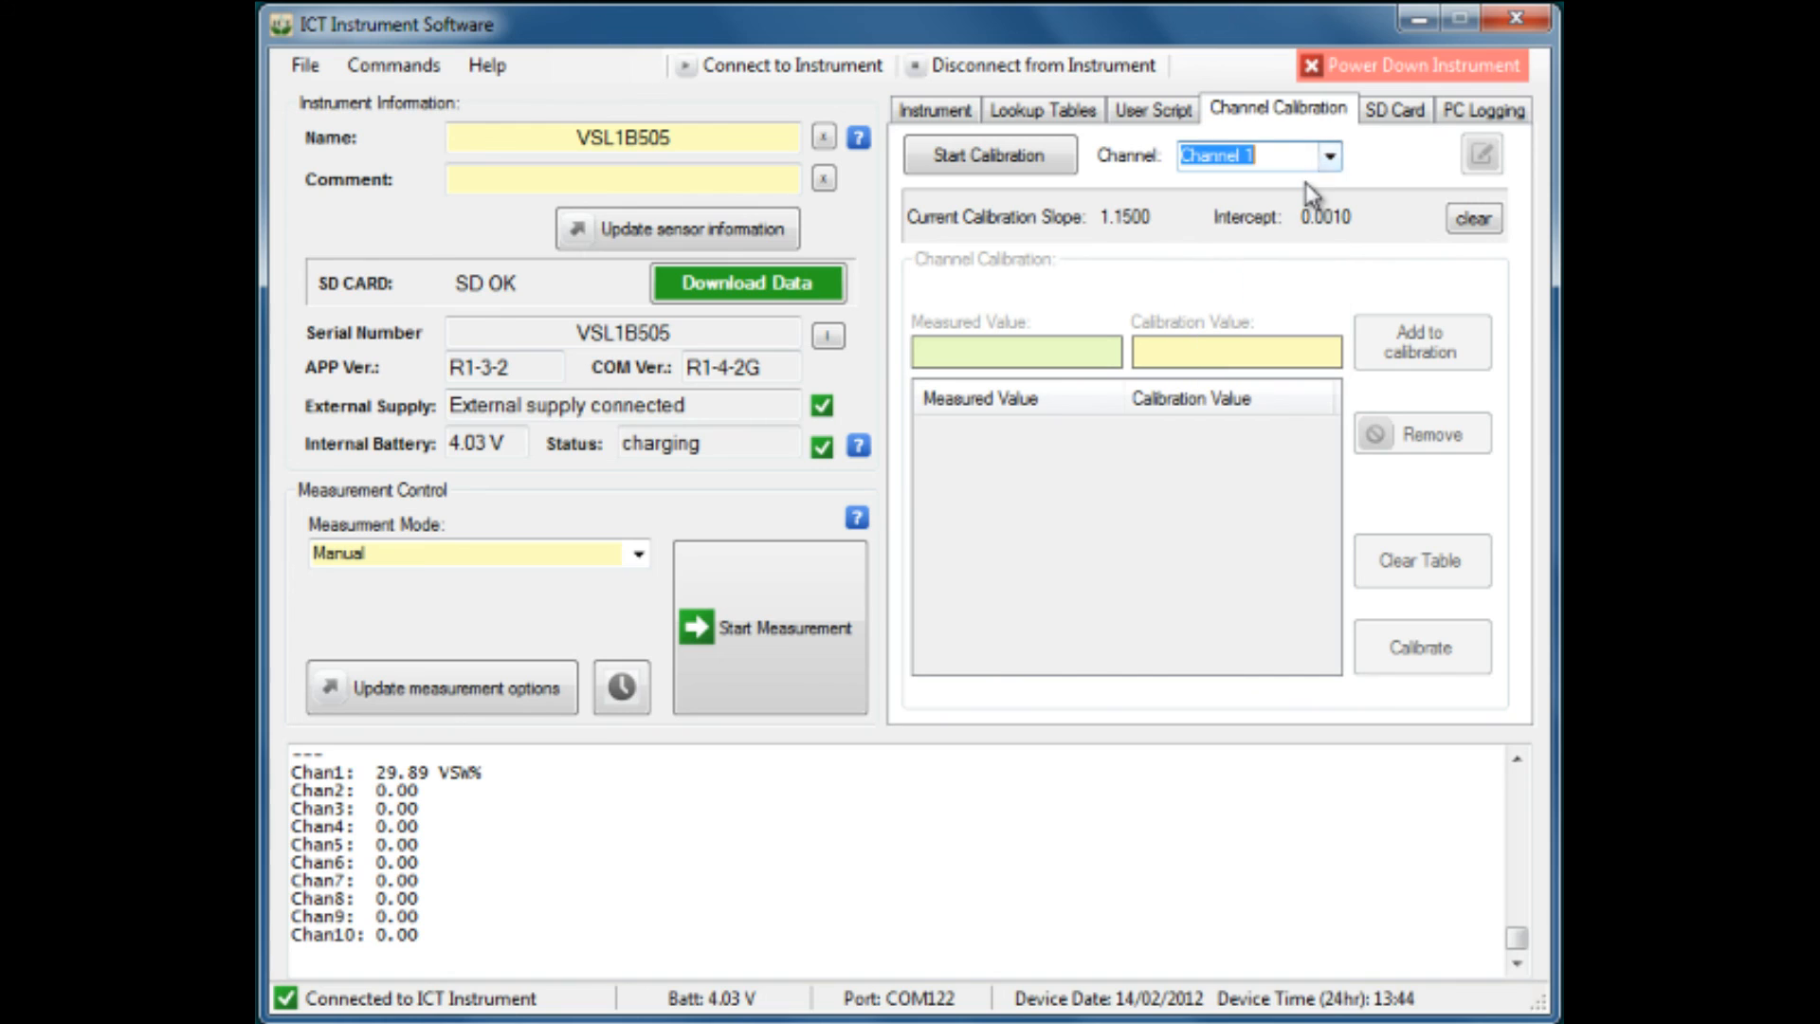
pyautogui.moveTo(1078, 256)
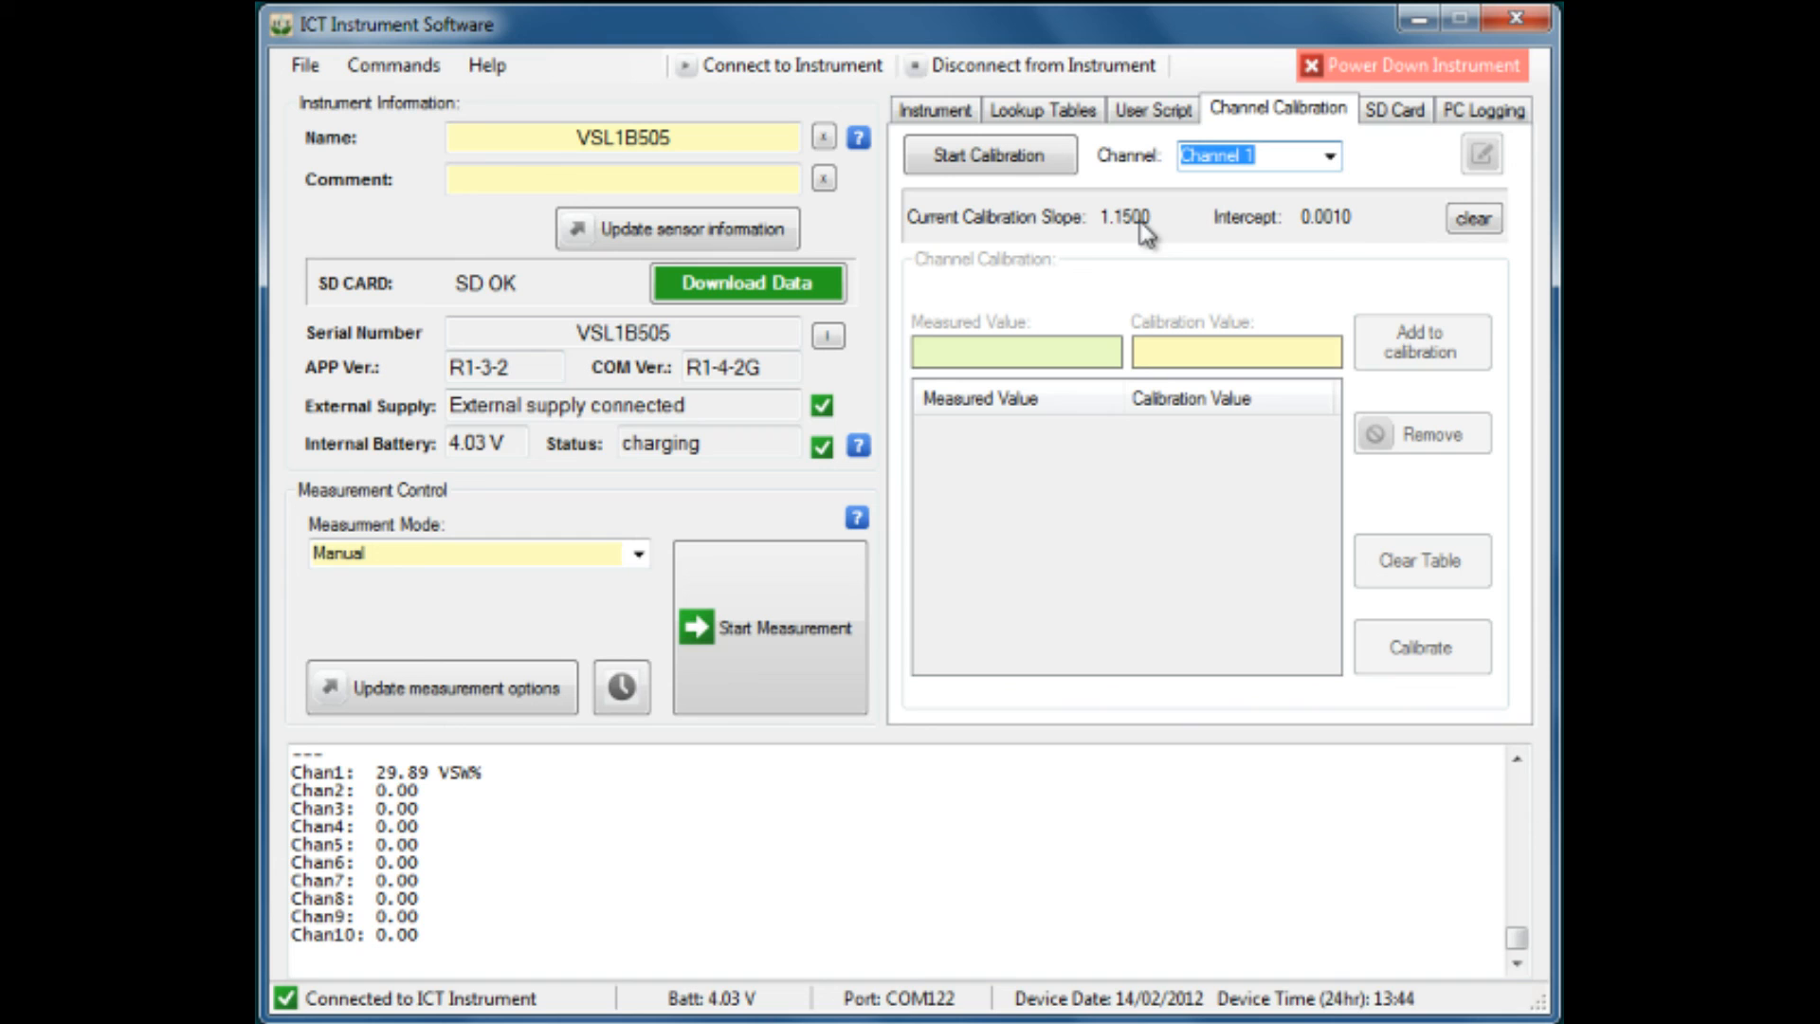
pyautogui.moveTo(1406, 244)
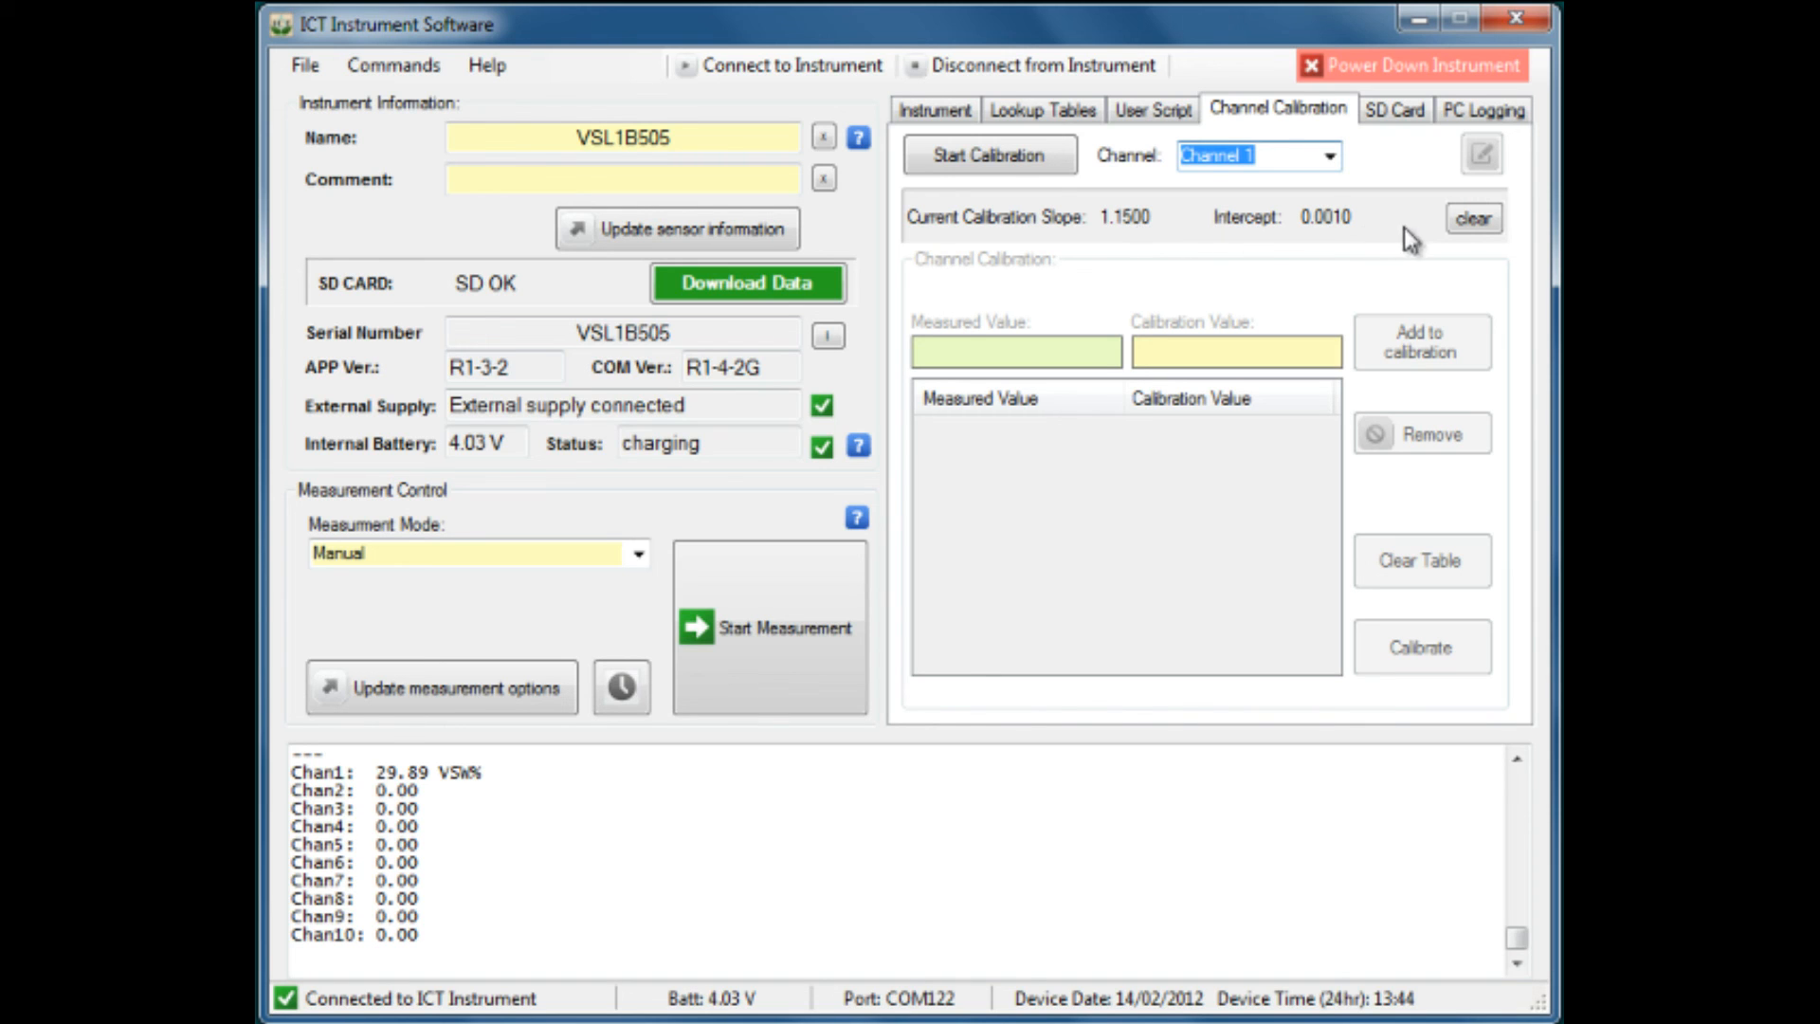
pyautogui.click(1473, 217)
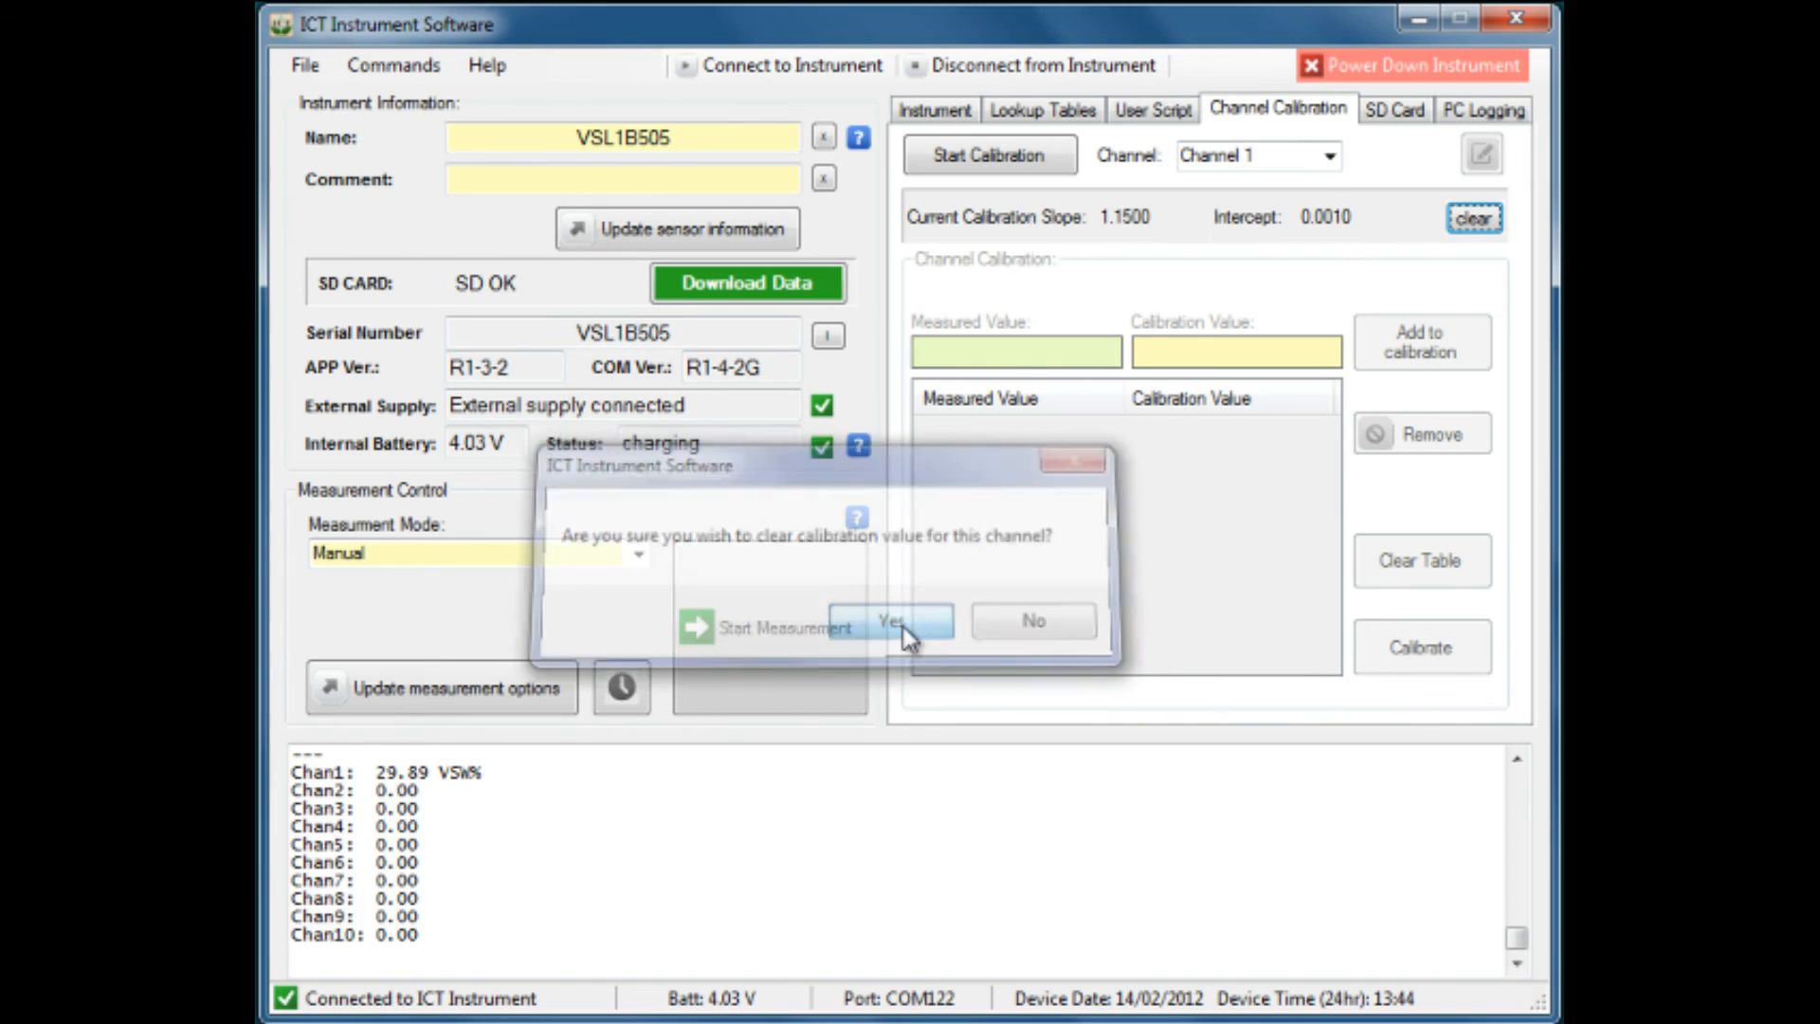
pyautogui.click(890, 621)
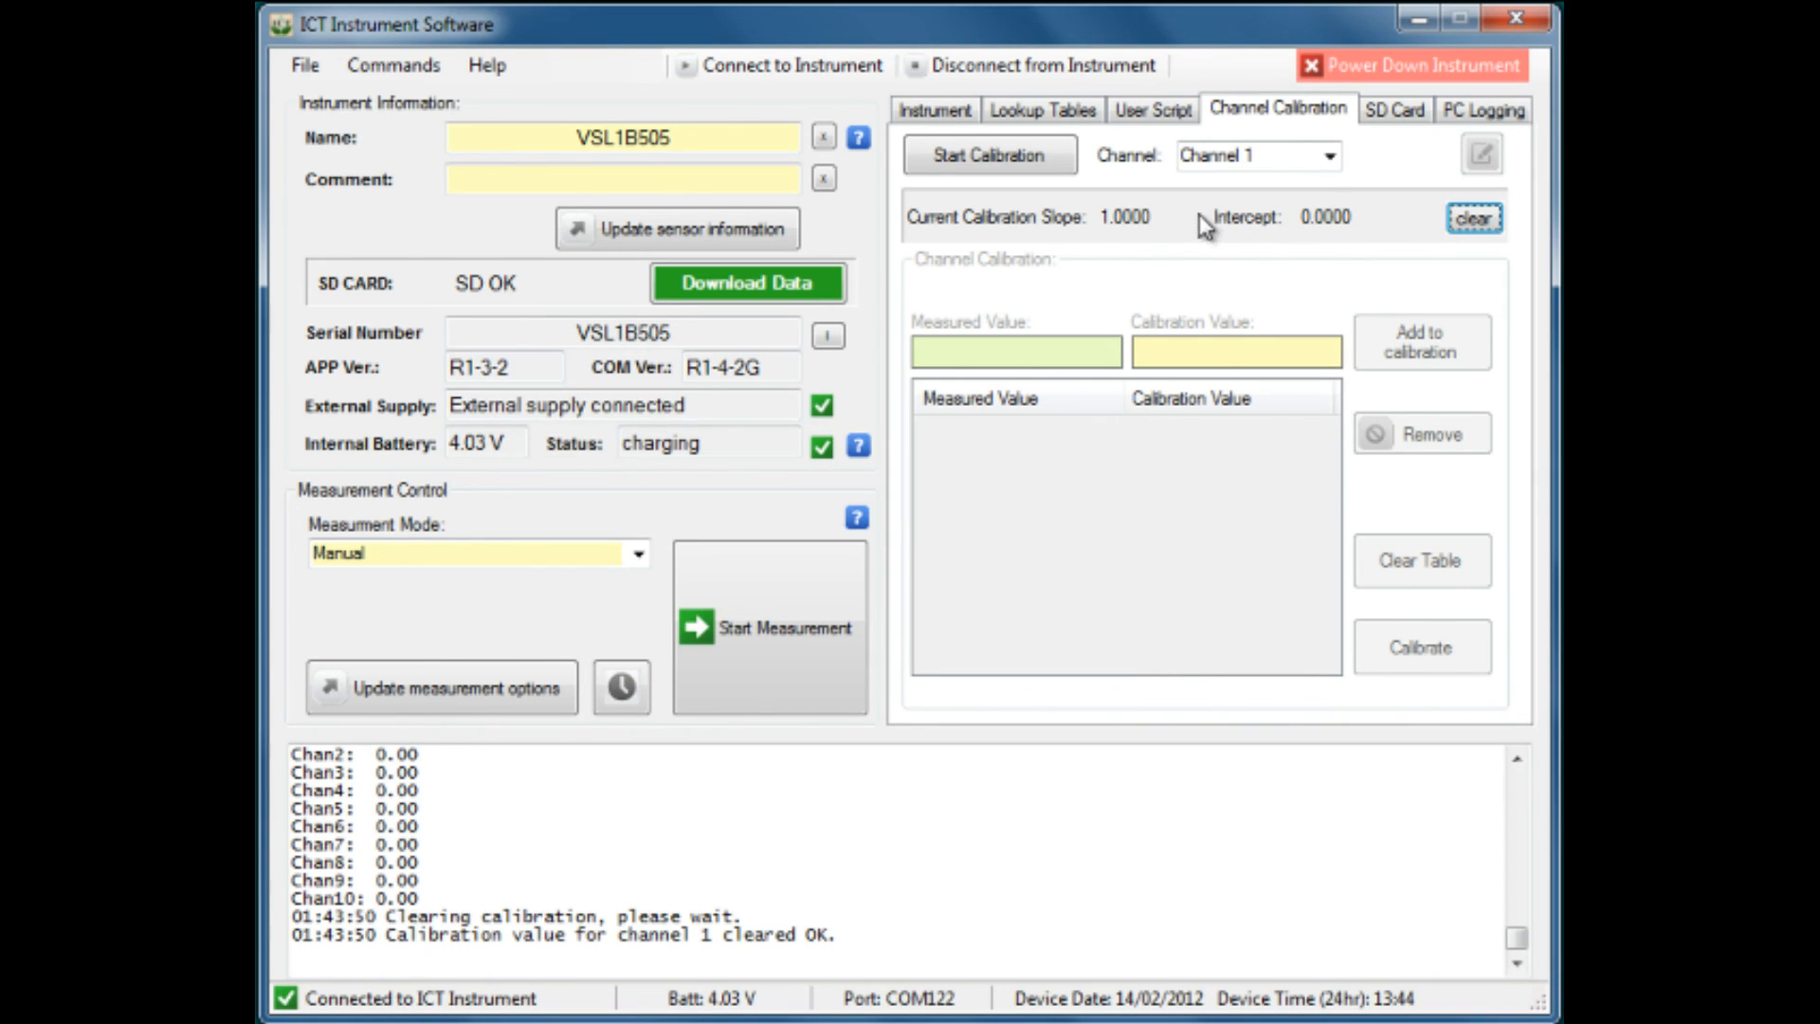
pyautogui.moveTo(1304, 230)
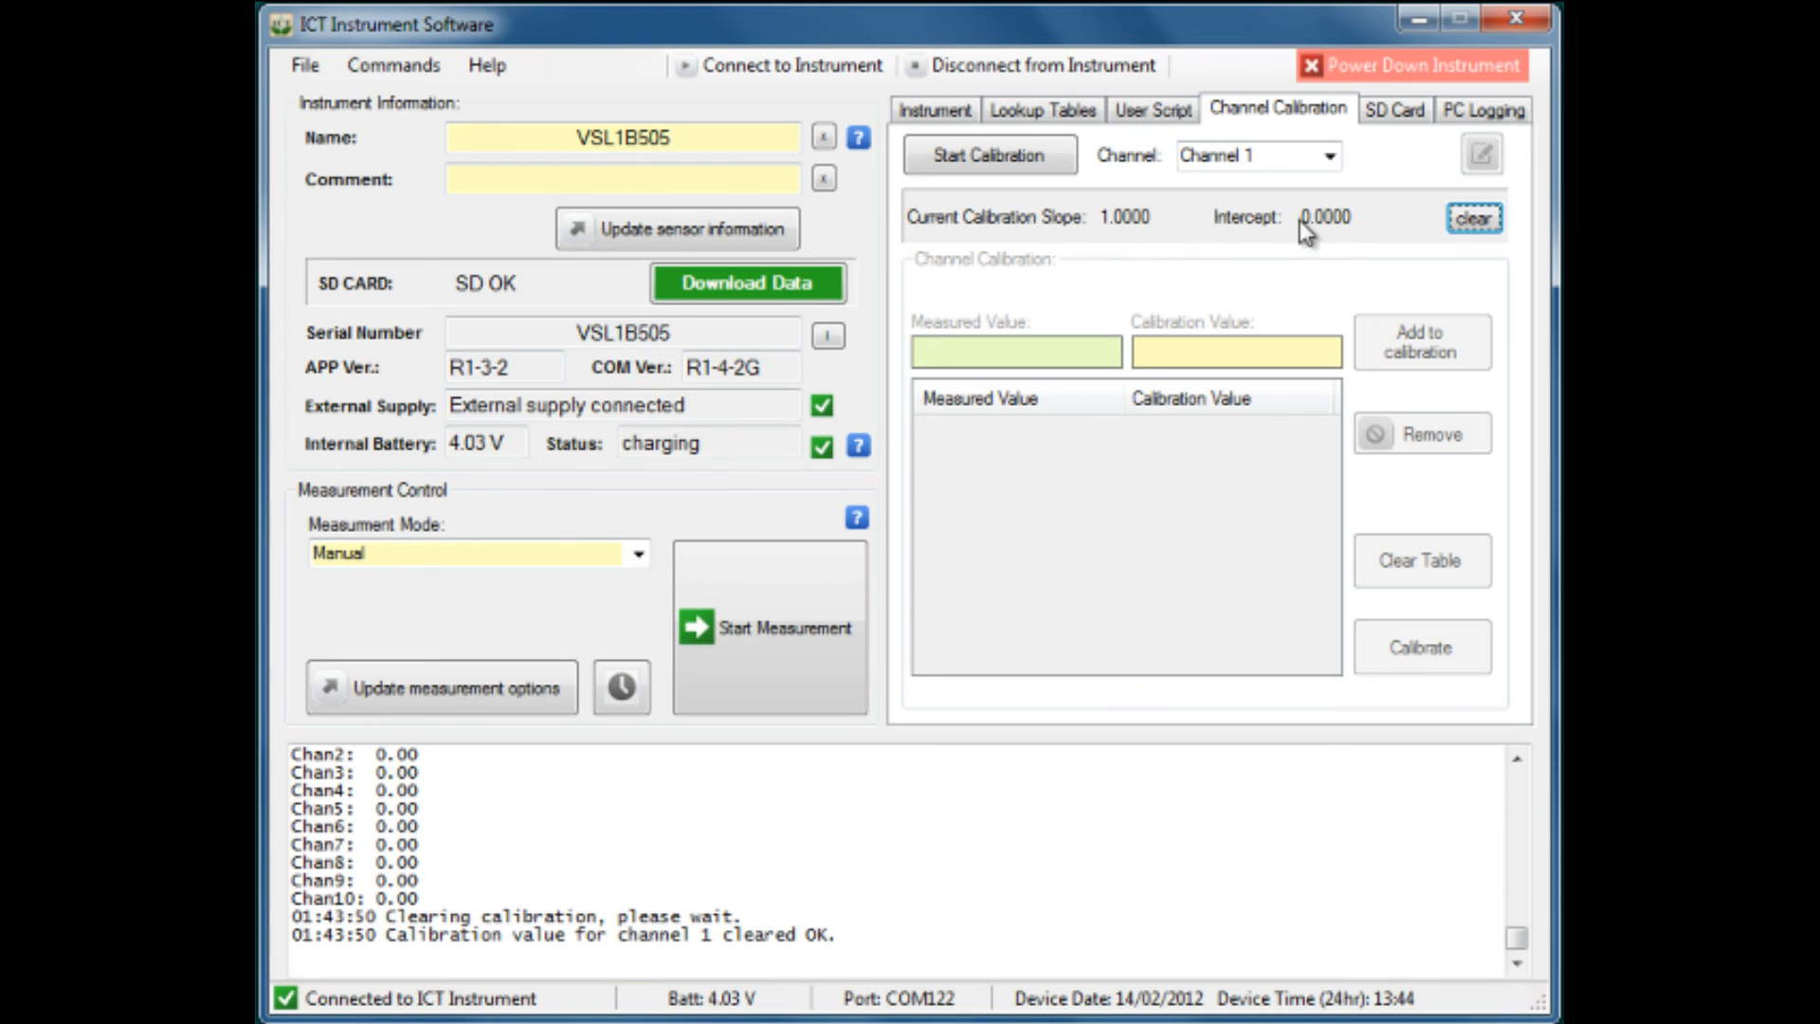
pyautogui.moveTo(1373, 220)
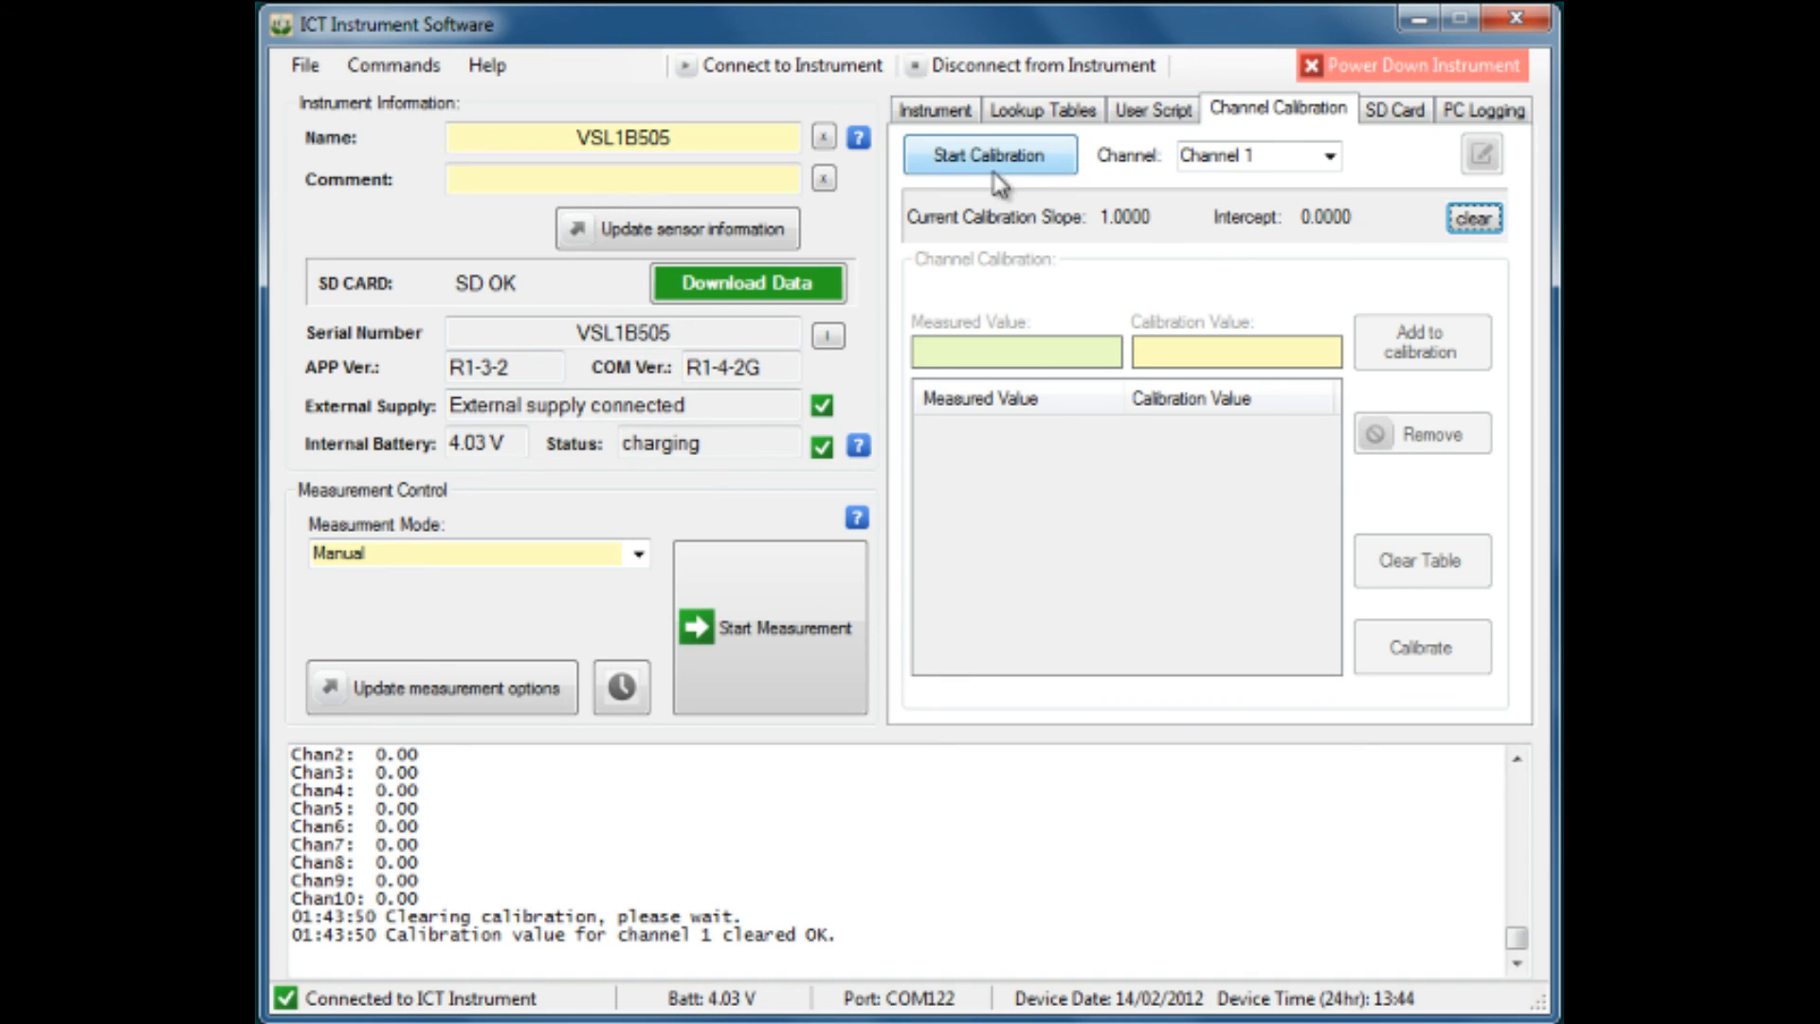
pyautogui.moveTo(1000, 166)
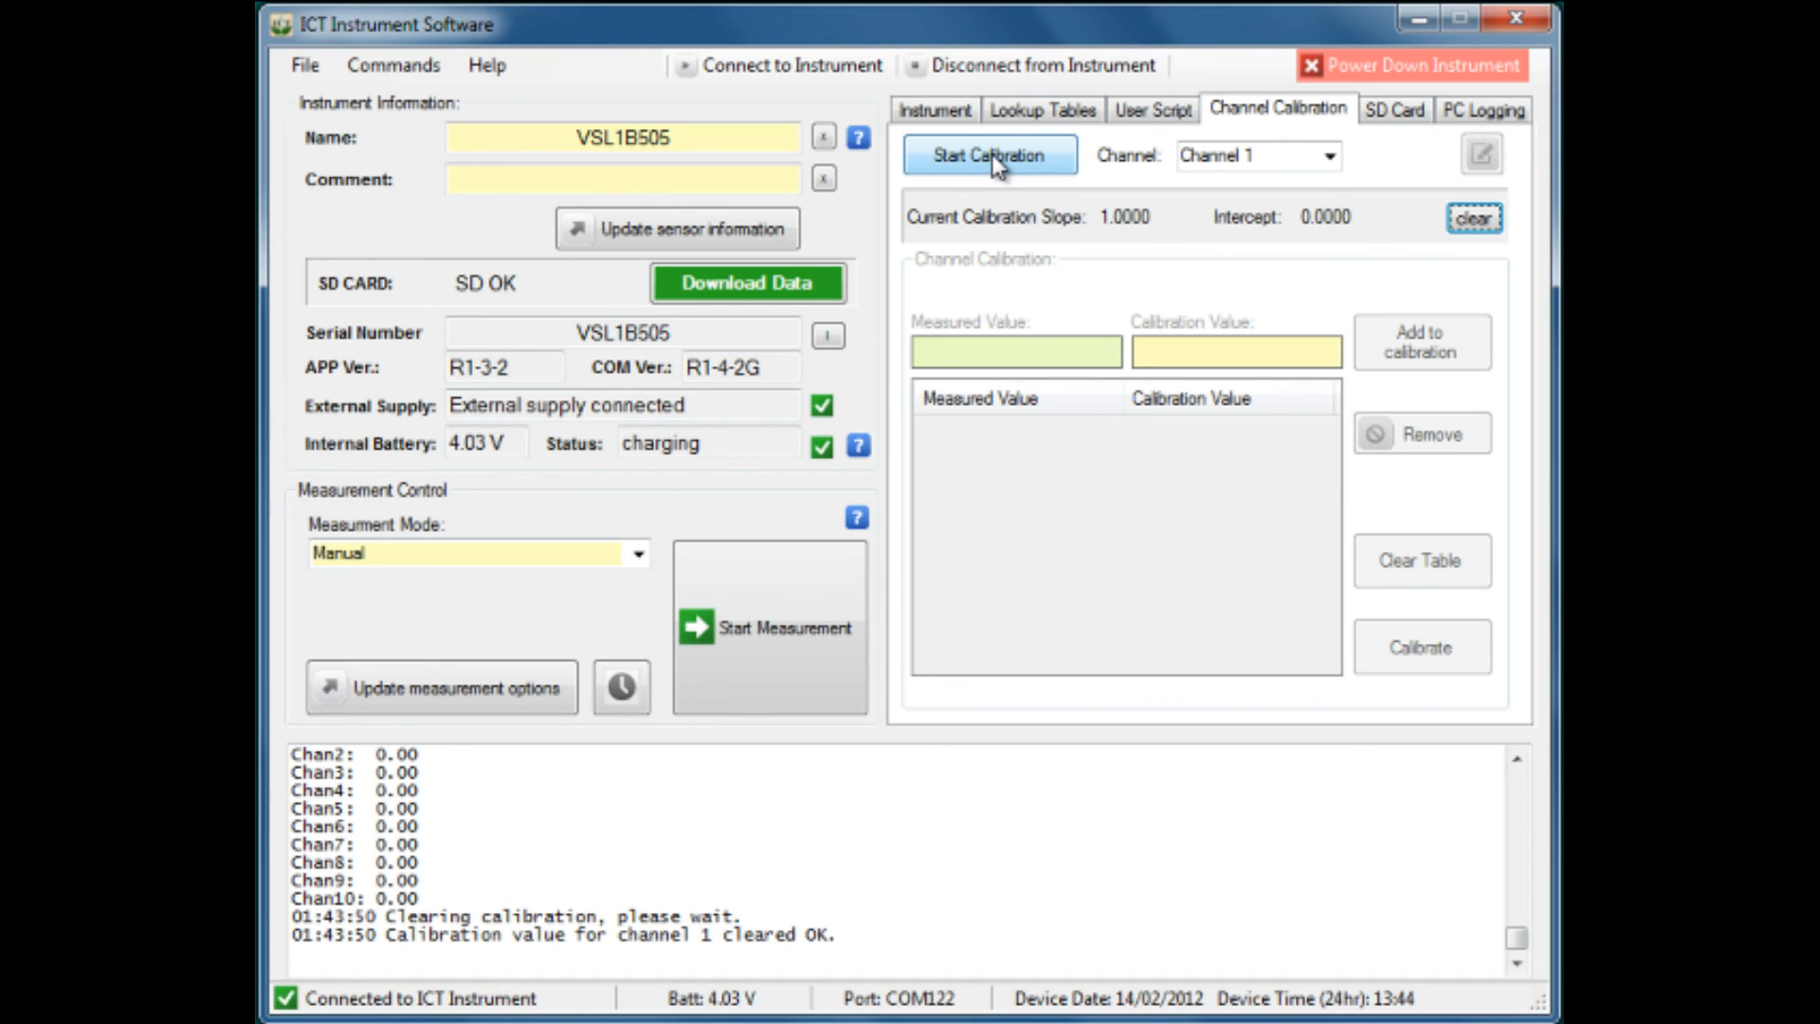
# Step: Start a Channel 1 calibration session to enable measured and calibration value entry
pyautogui.click(990, 155)
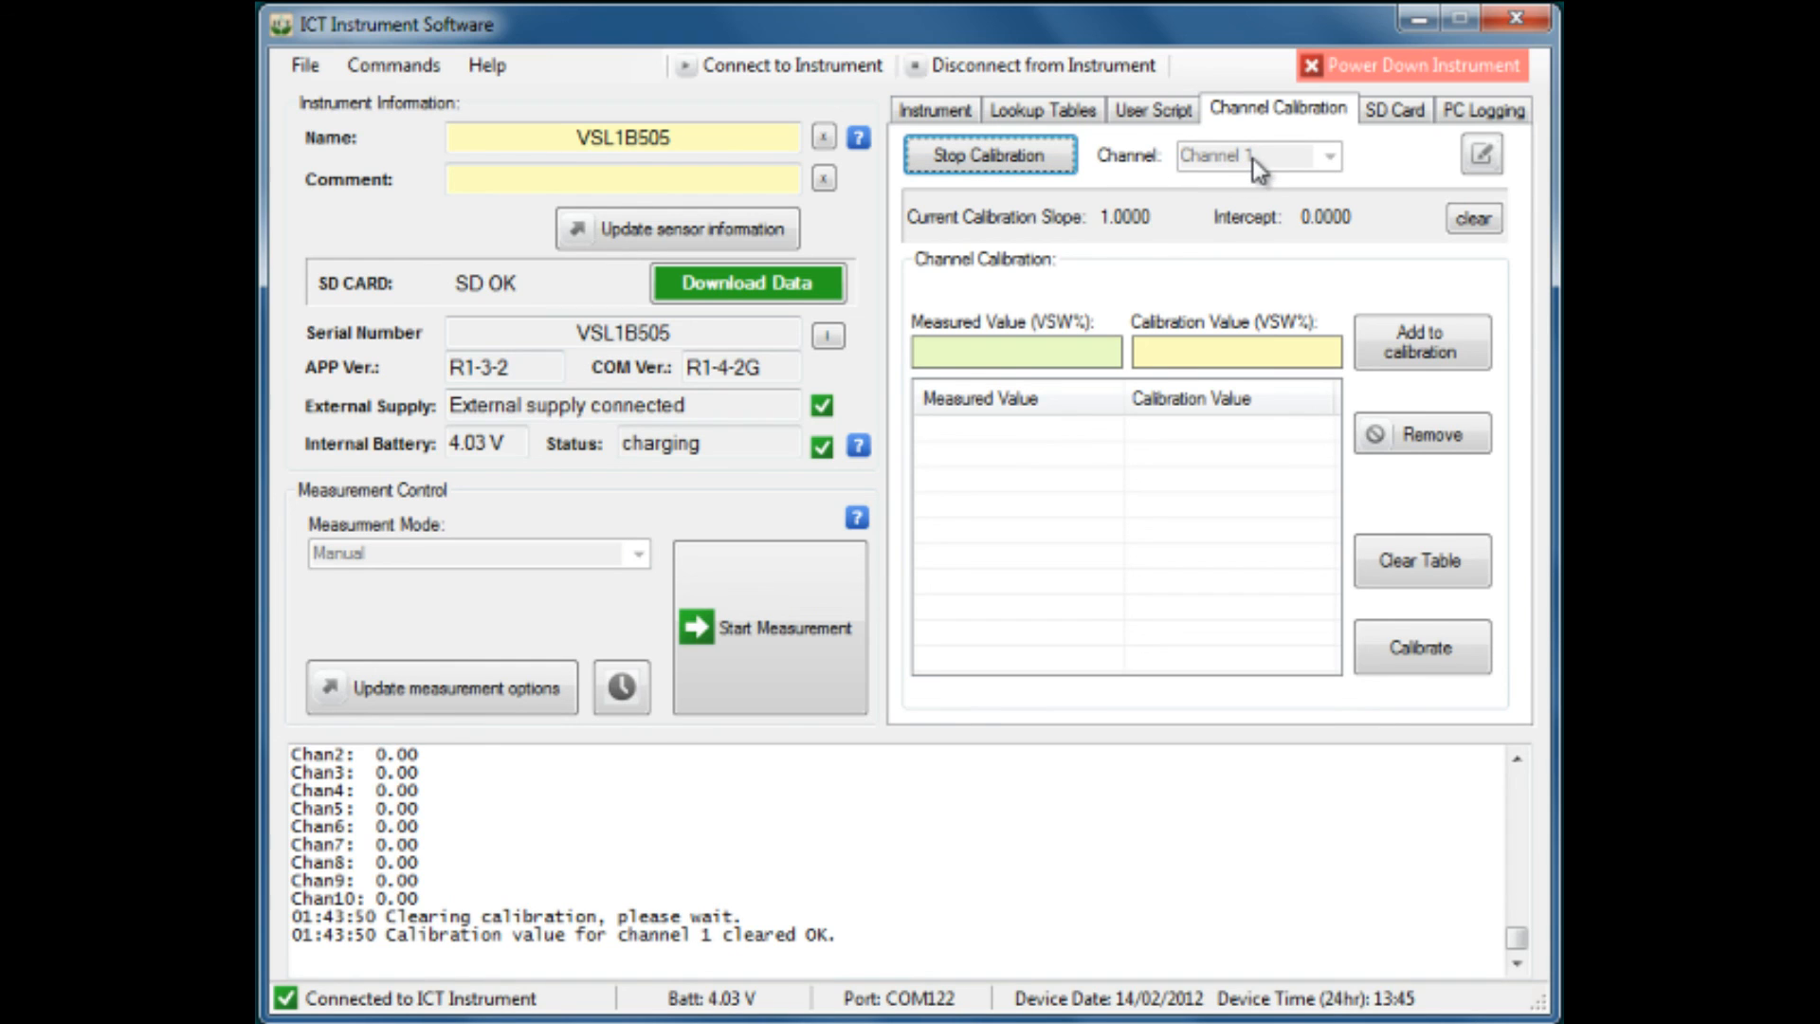
pyautogui.moveTo(975, 257)
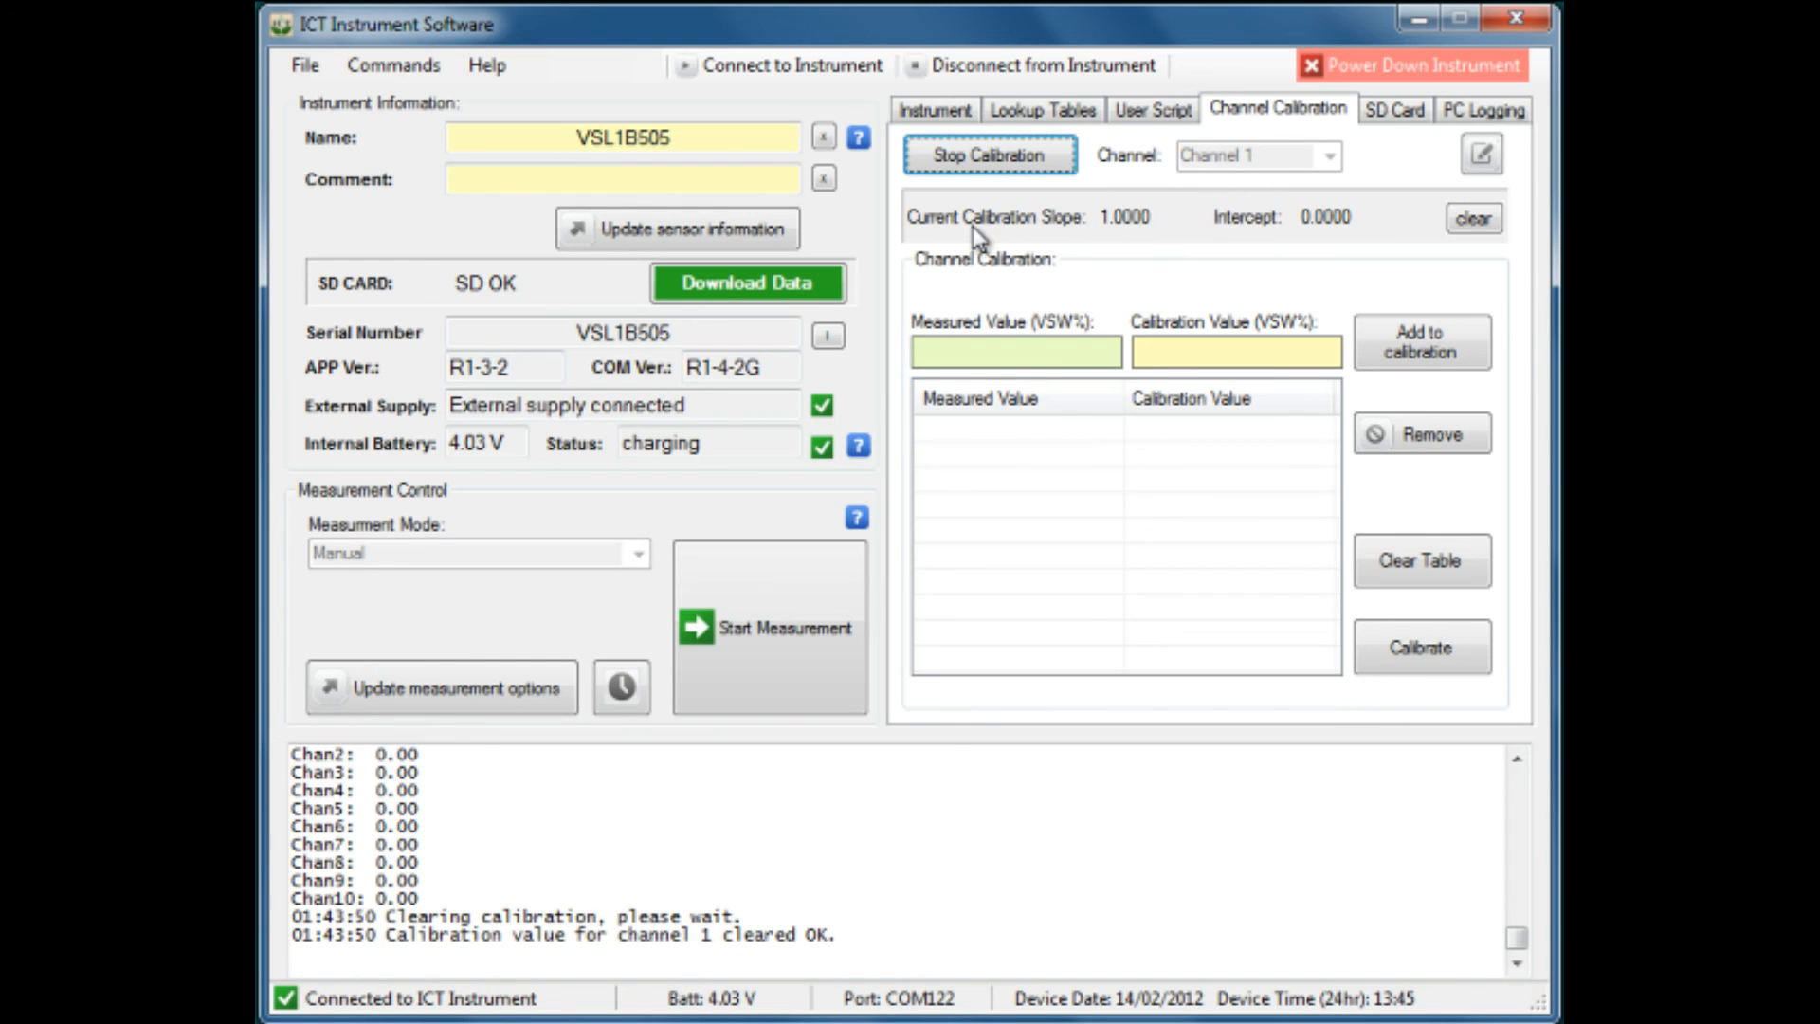
pyautogui.moveTo(1109, 245)
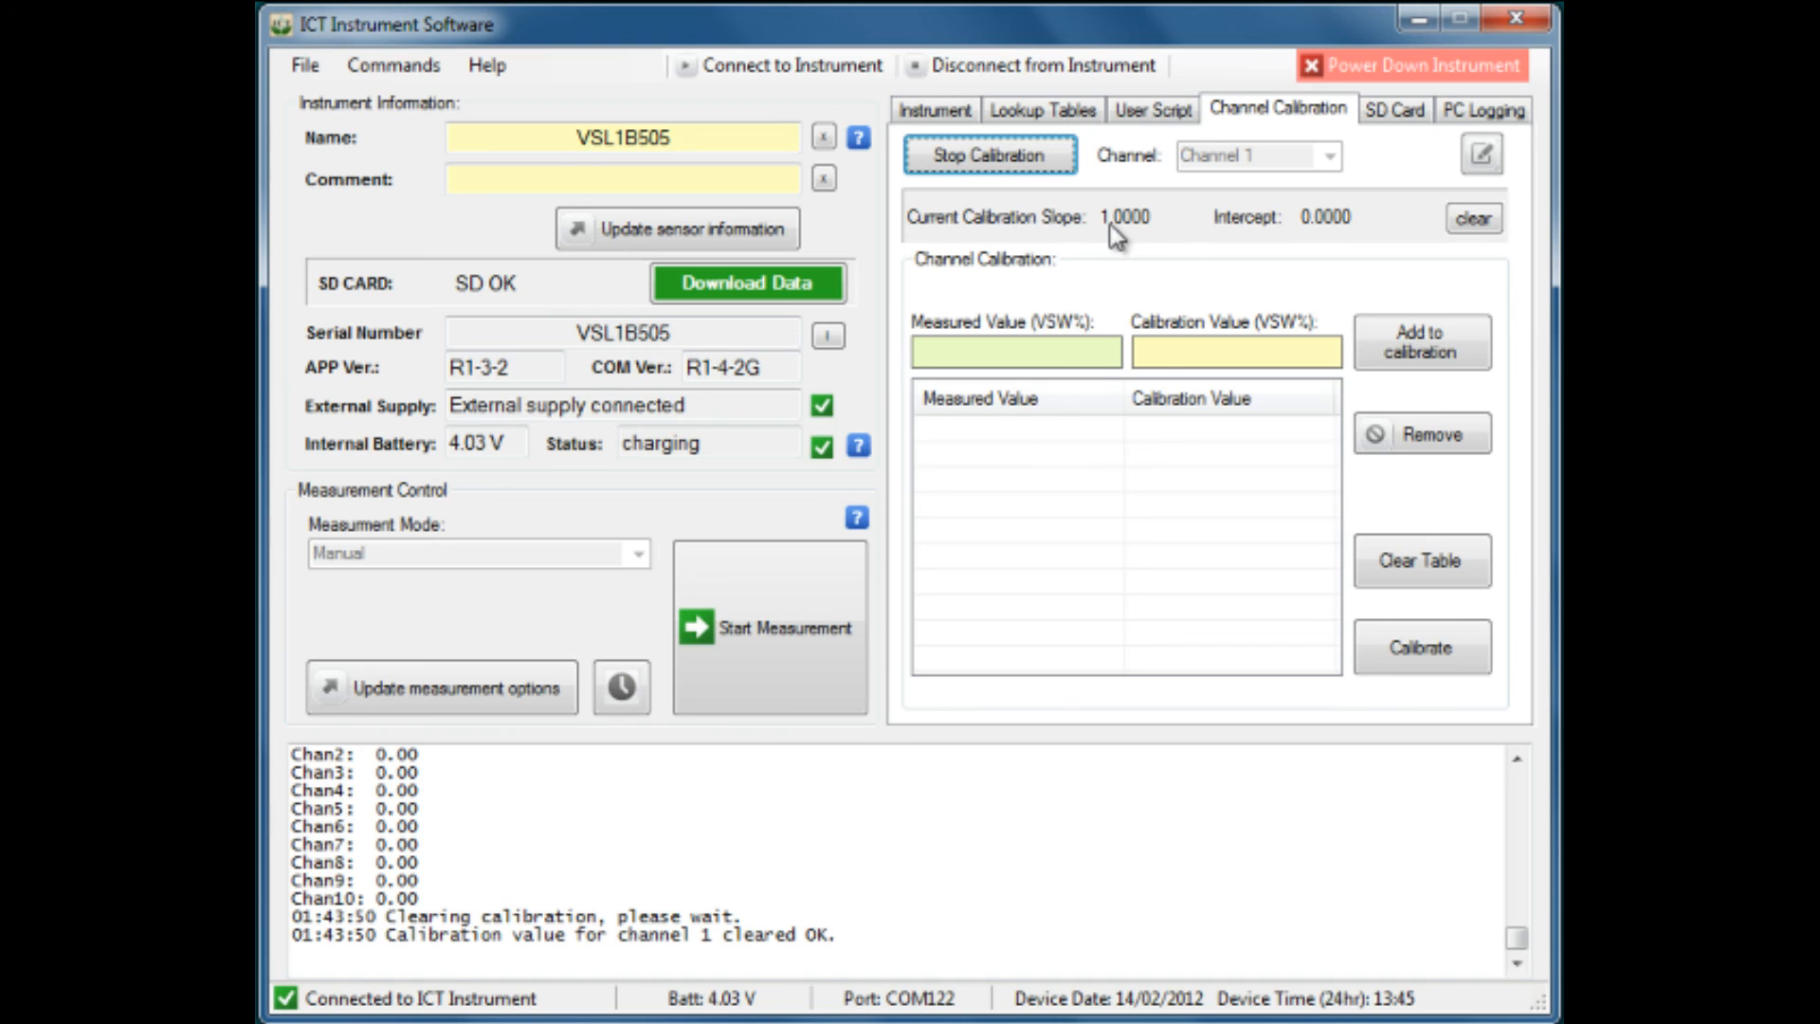
pyautogui.moveTo(1166, 243)
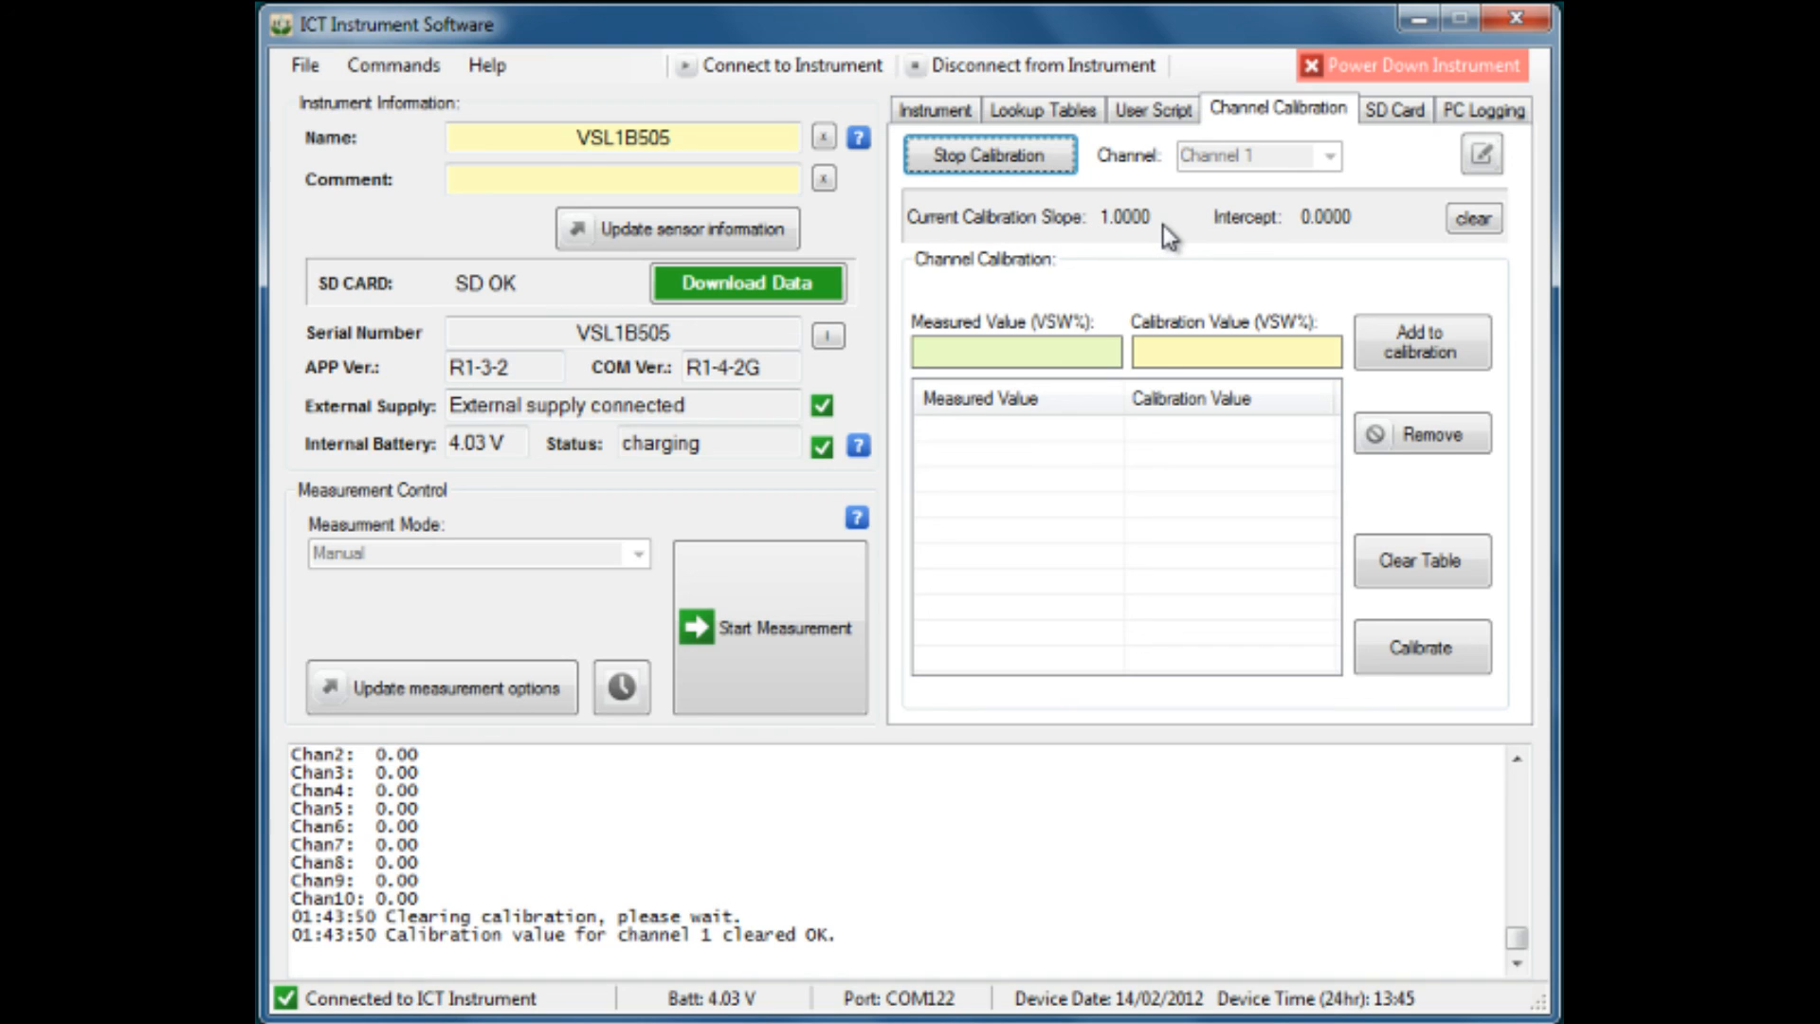
pyautogui.moveTo(1200, 246)
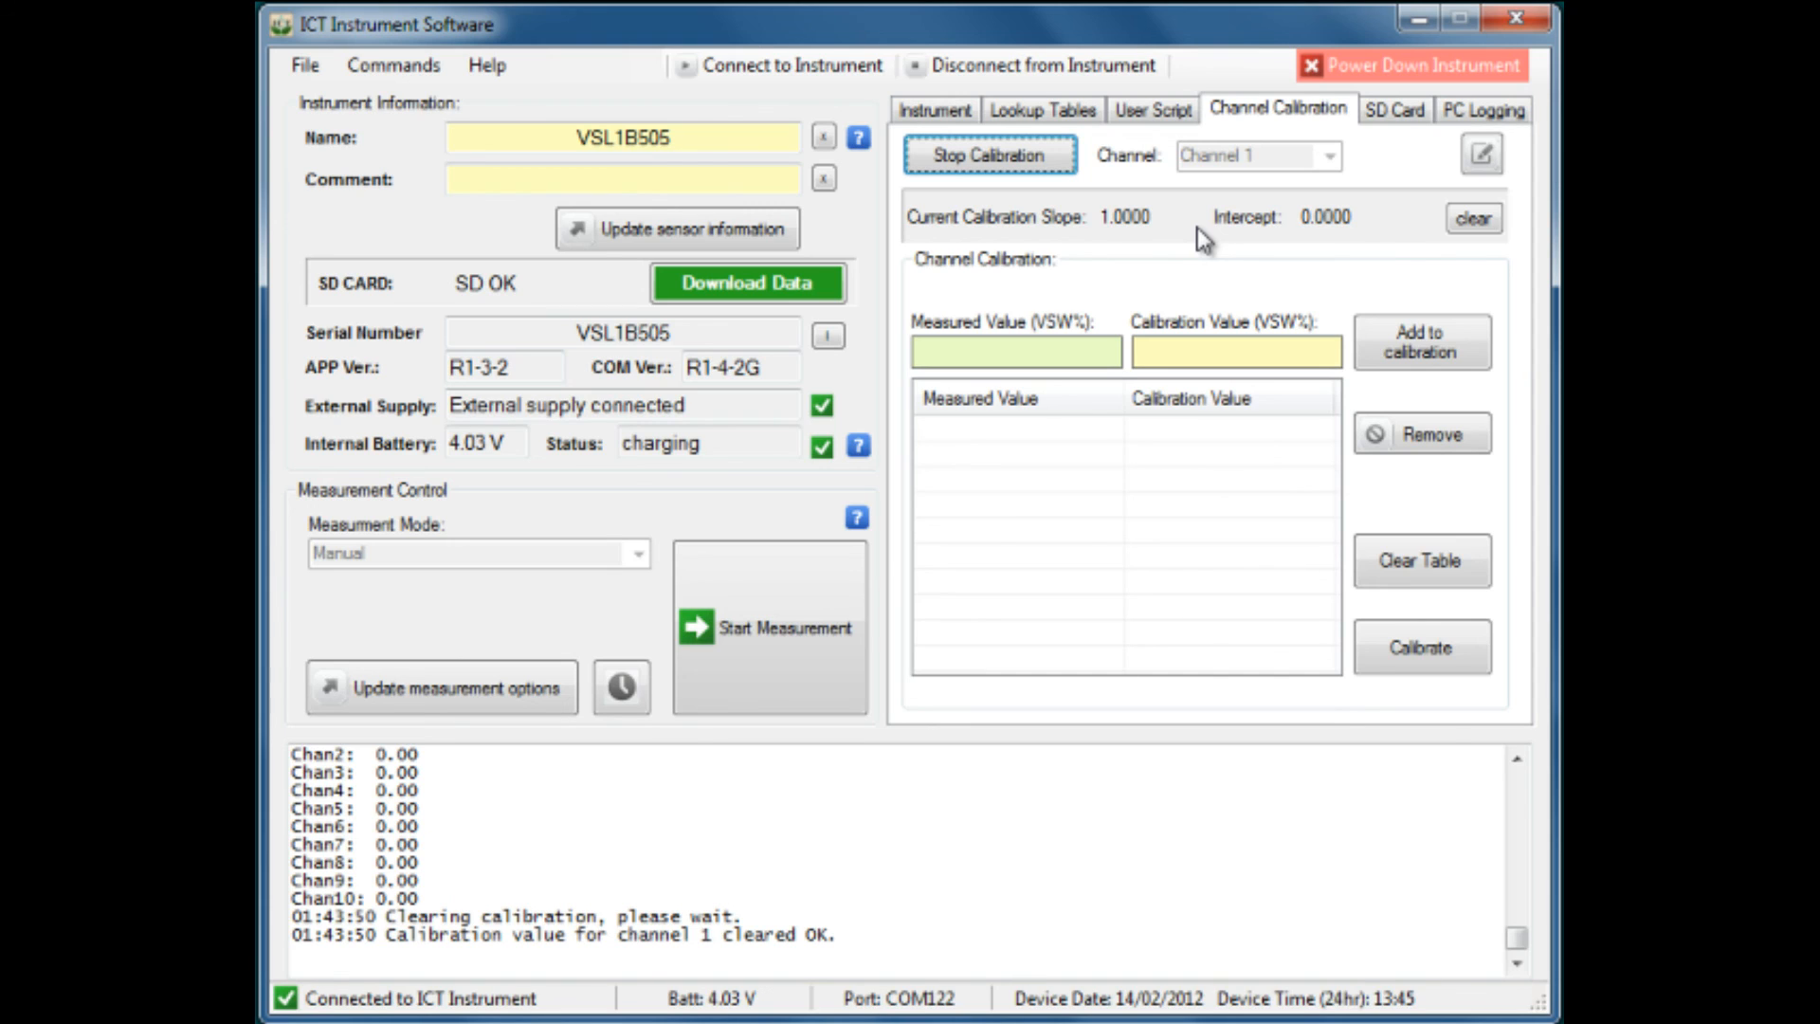
pyautogui.moveTo(903, 423)
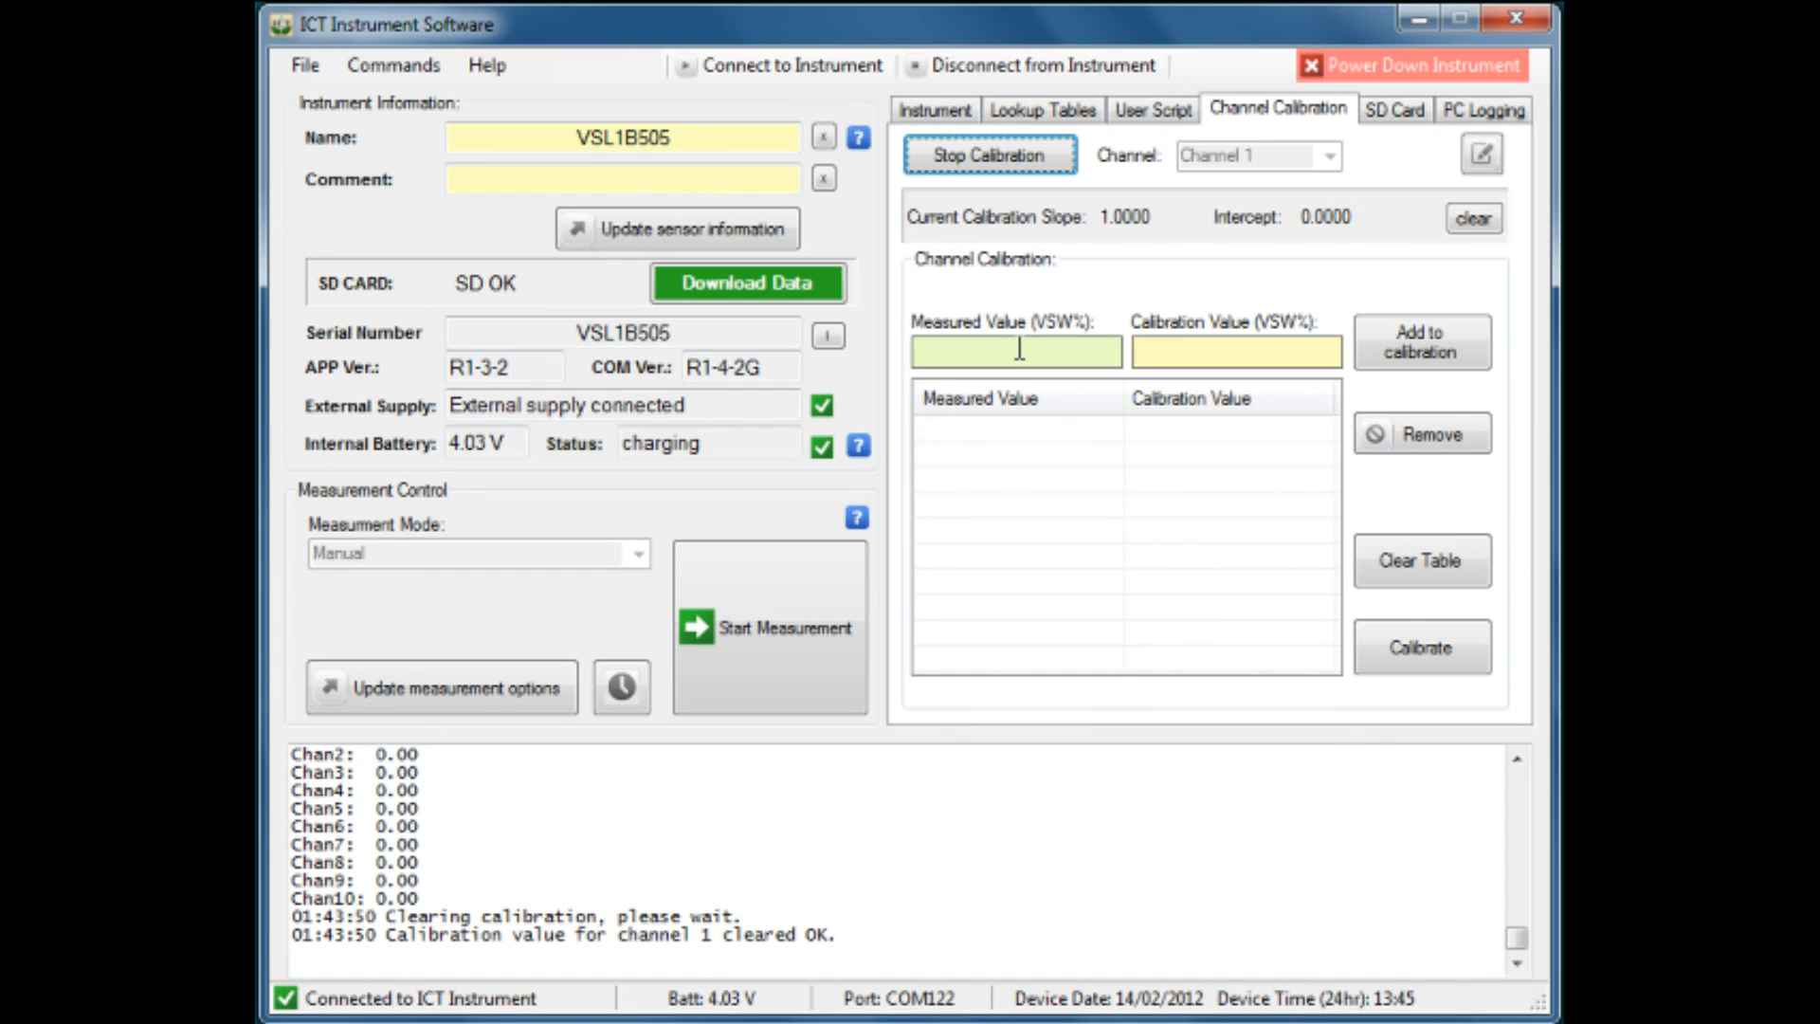
pyautogui.moveTo(1313, 240)
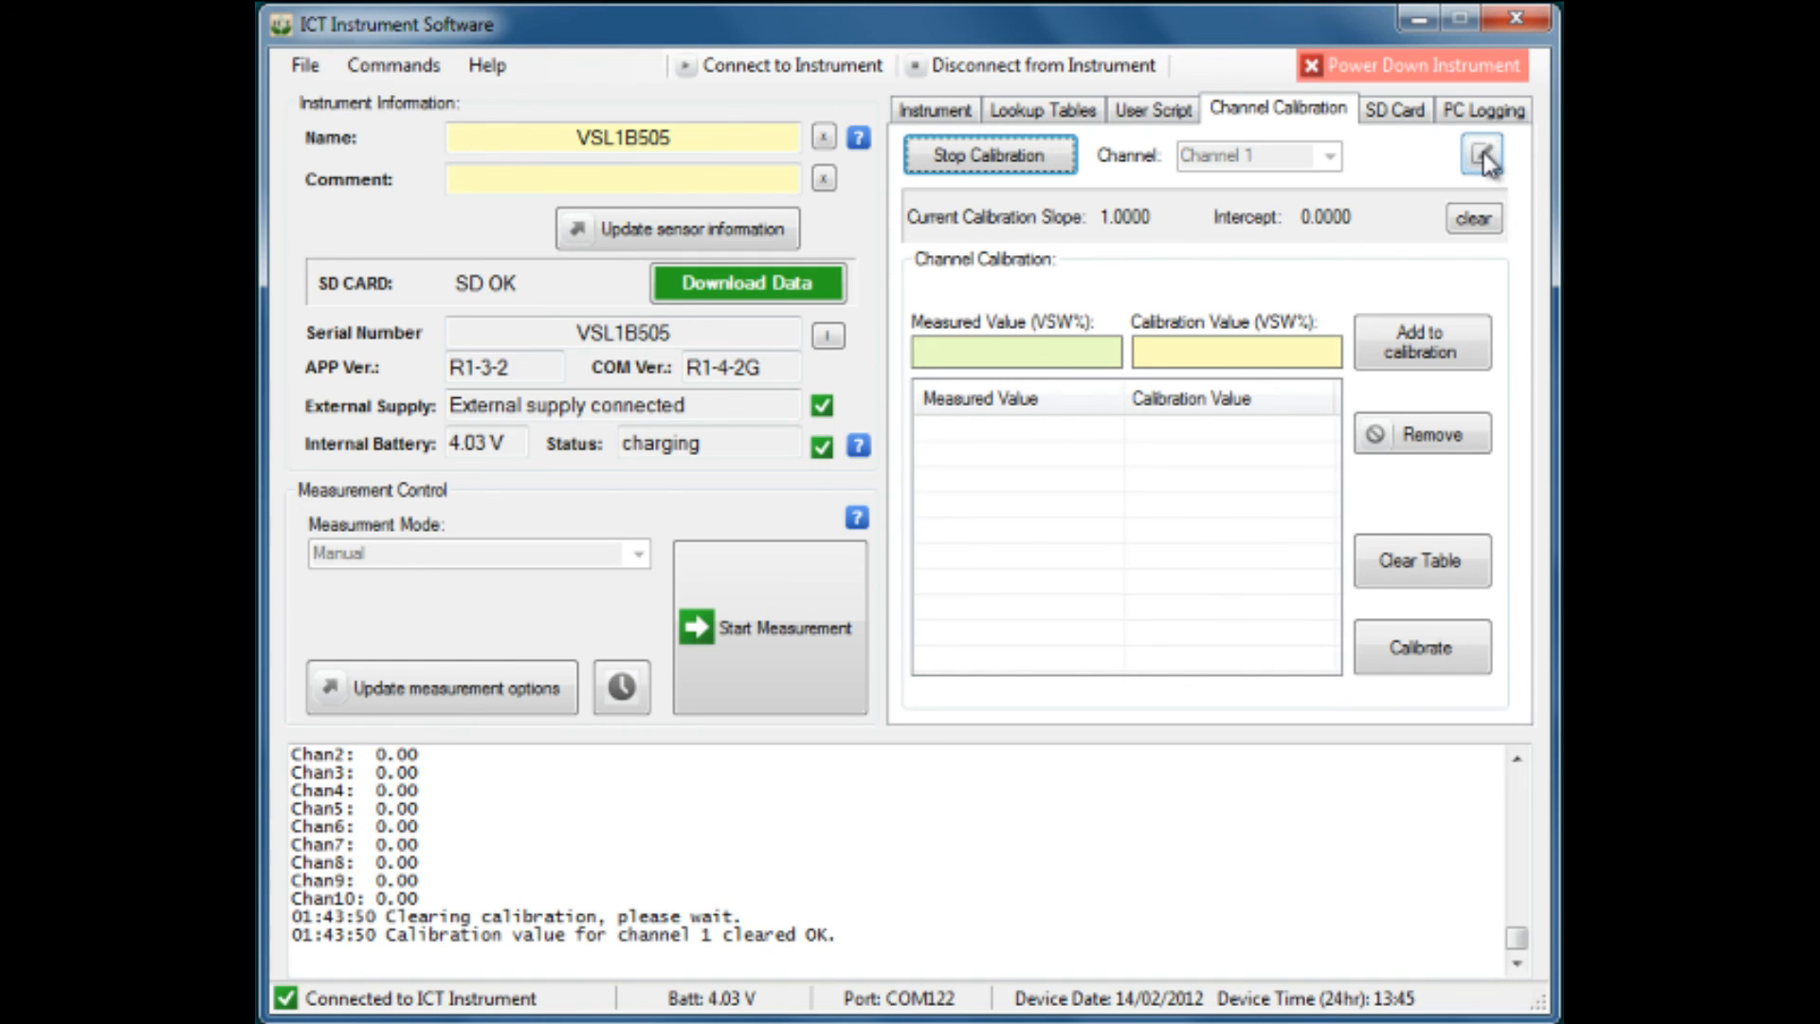
# Step: Switch to manual entry and add a 0.00 measured, 0.00 calibration zero point
pyautogui.click(1490, 161)
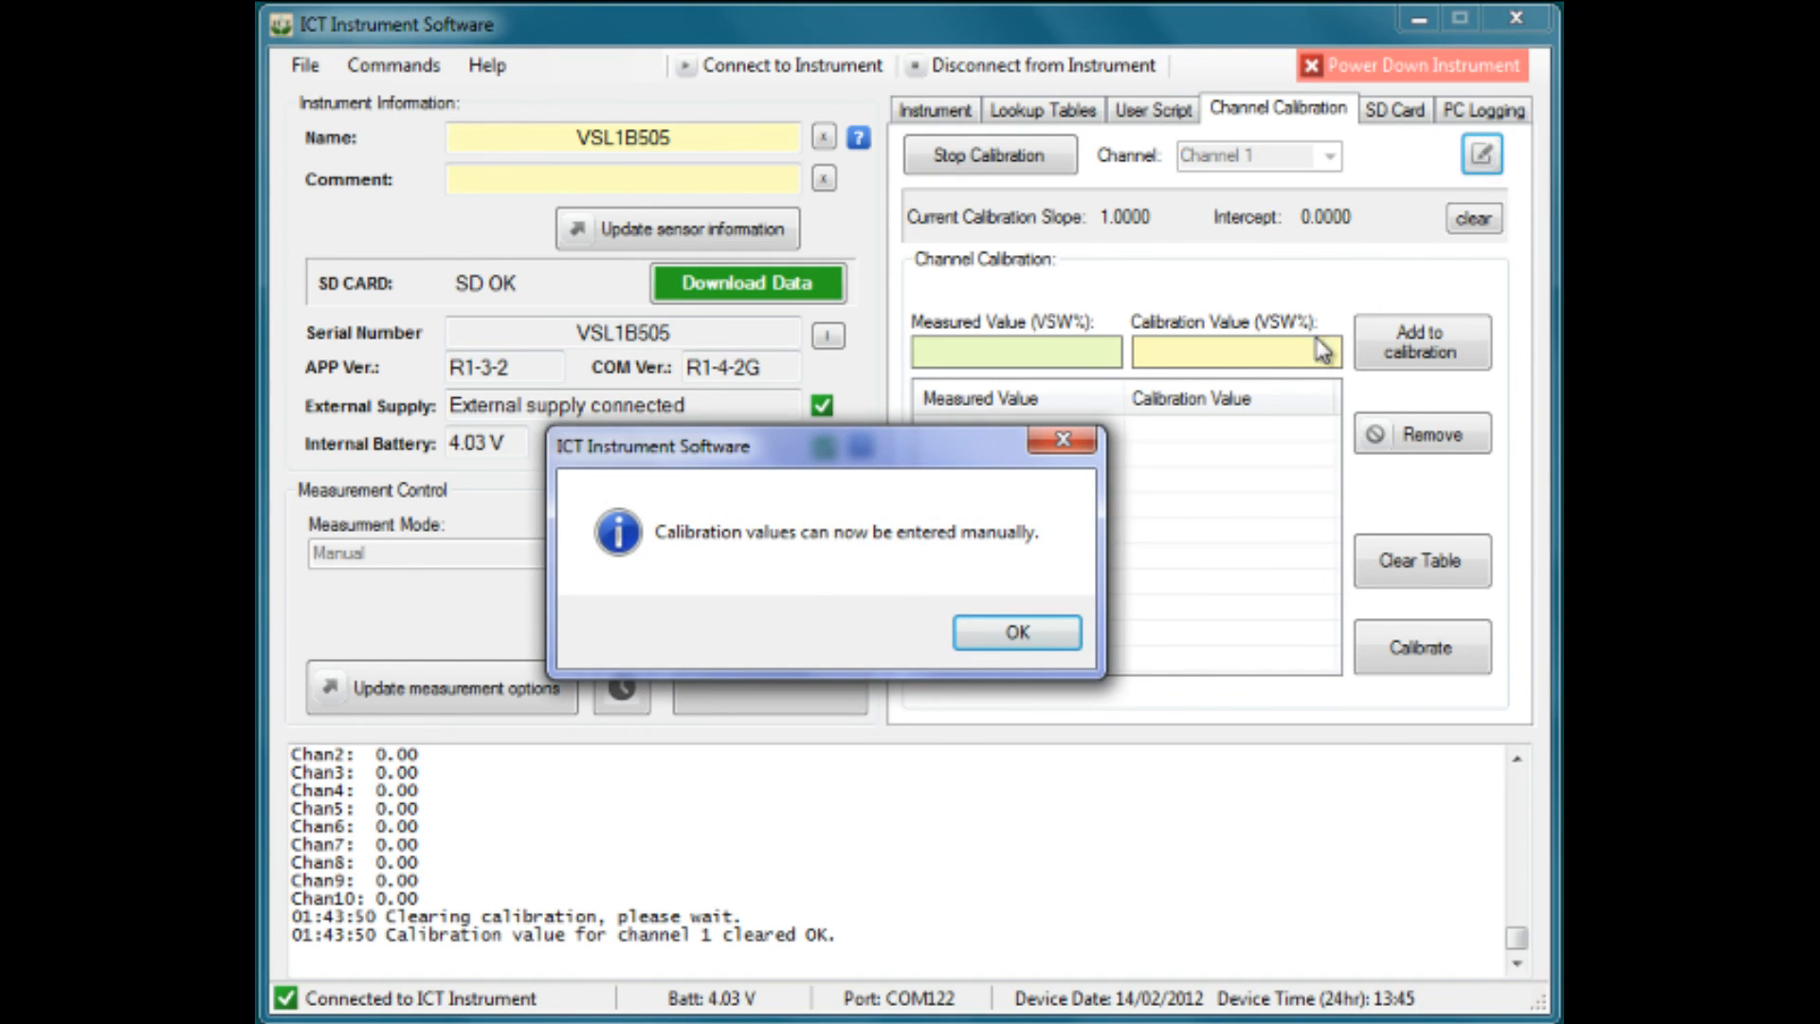
pyautogui.moveTo(691, 617)
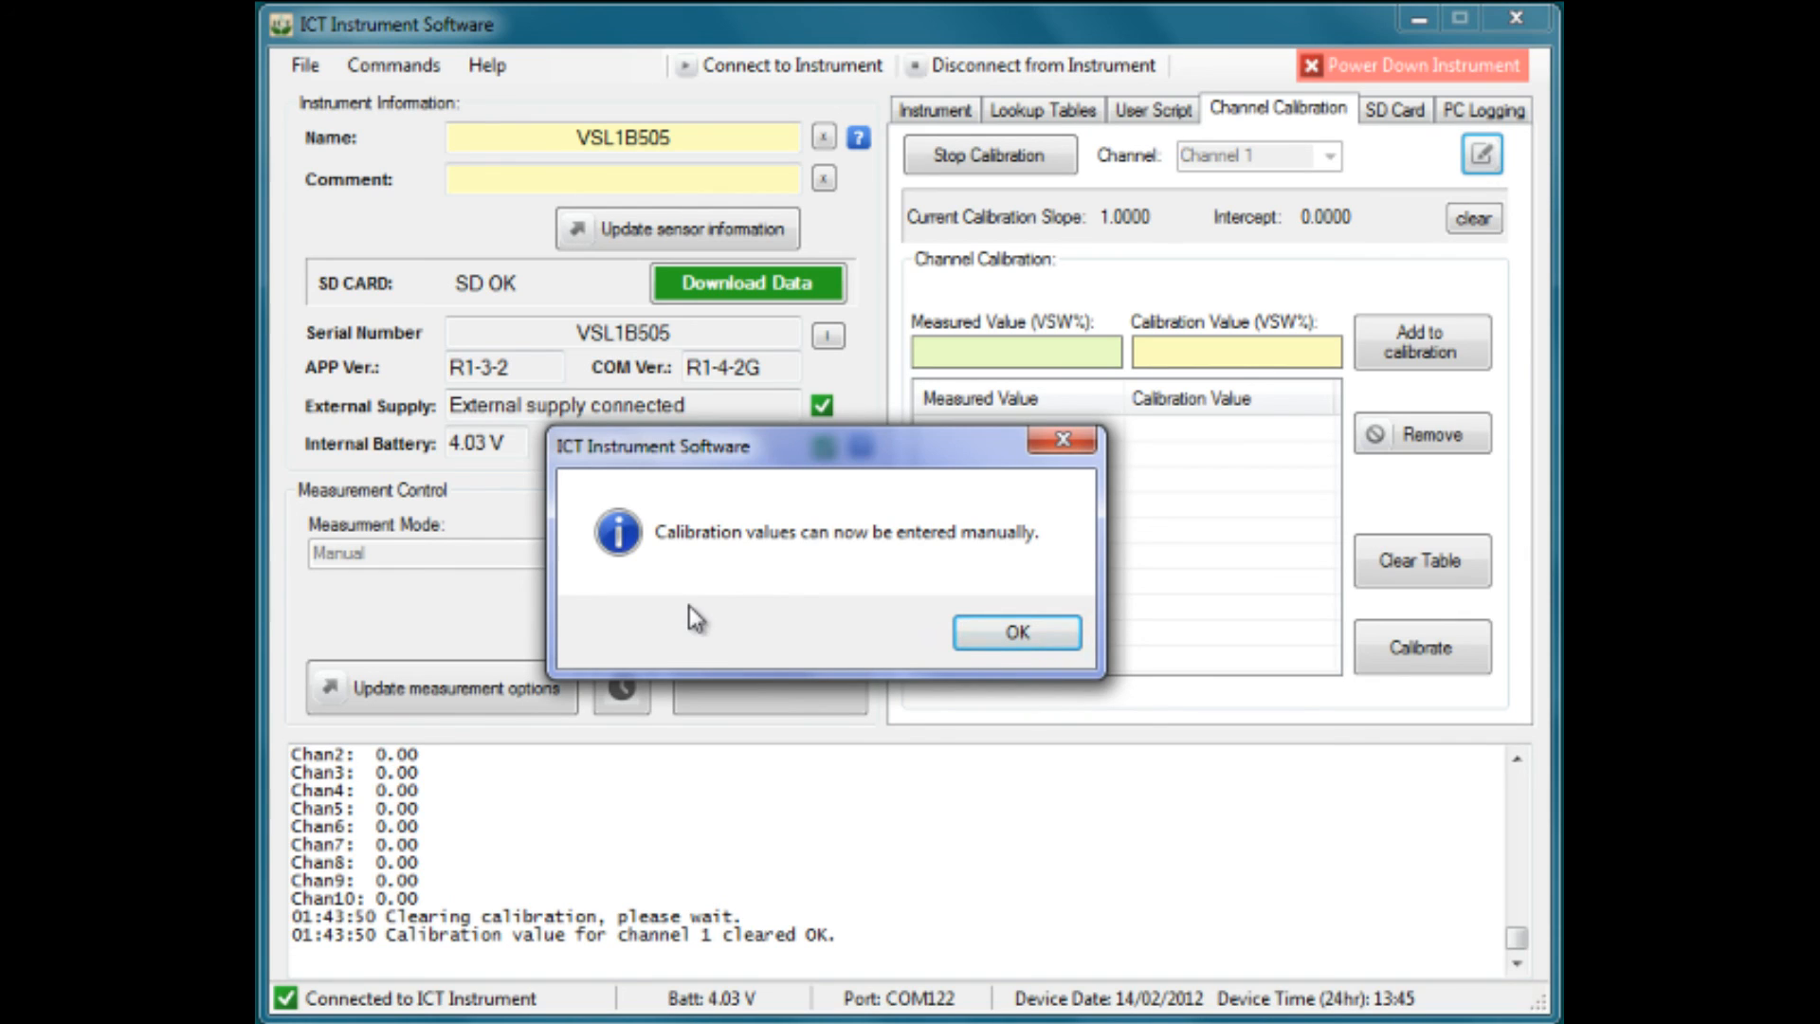
pyautogui.moveTo(847, 656)
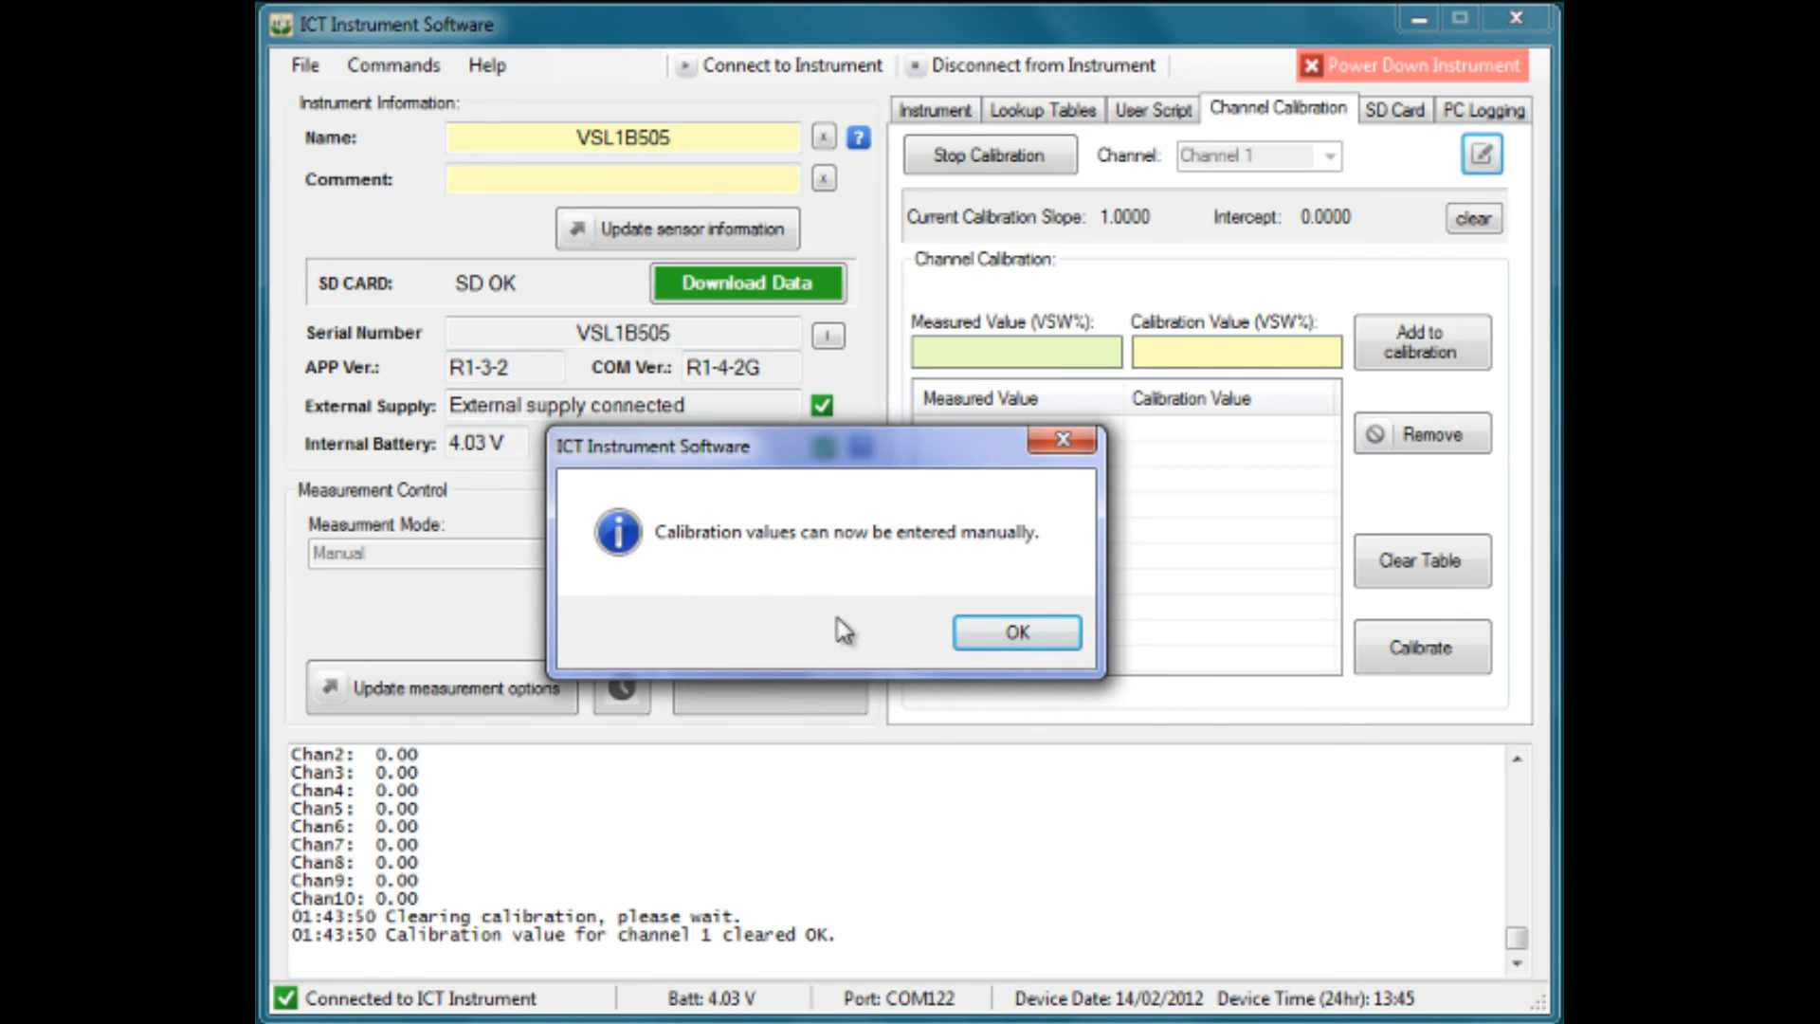
pyautogui.moveTo(1015, 638)
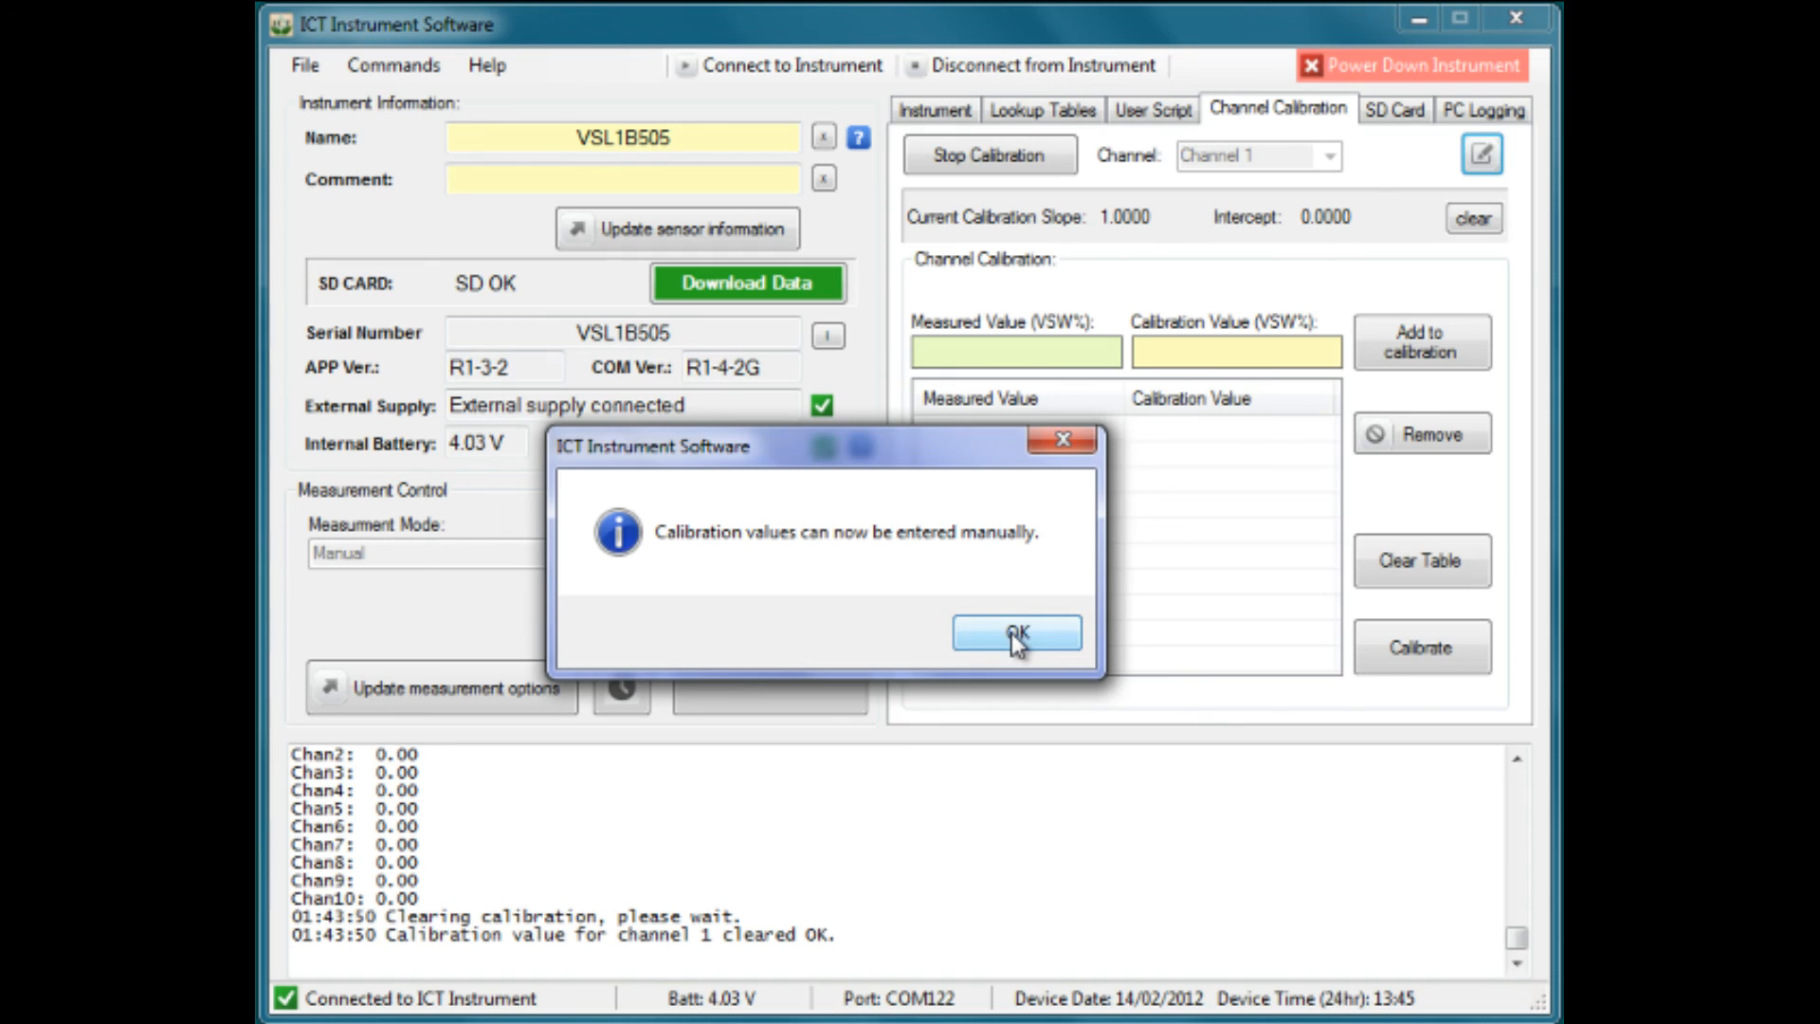
pyautogui.click(1017, 633)
pyautogui.write('0')
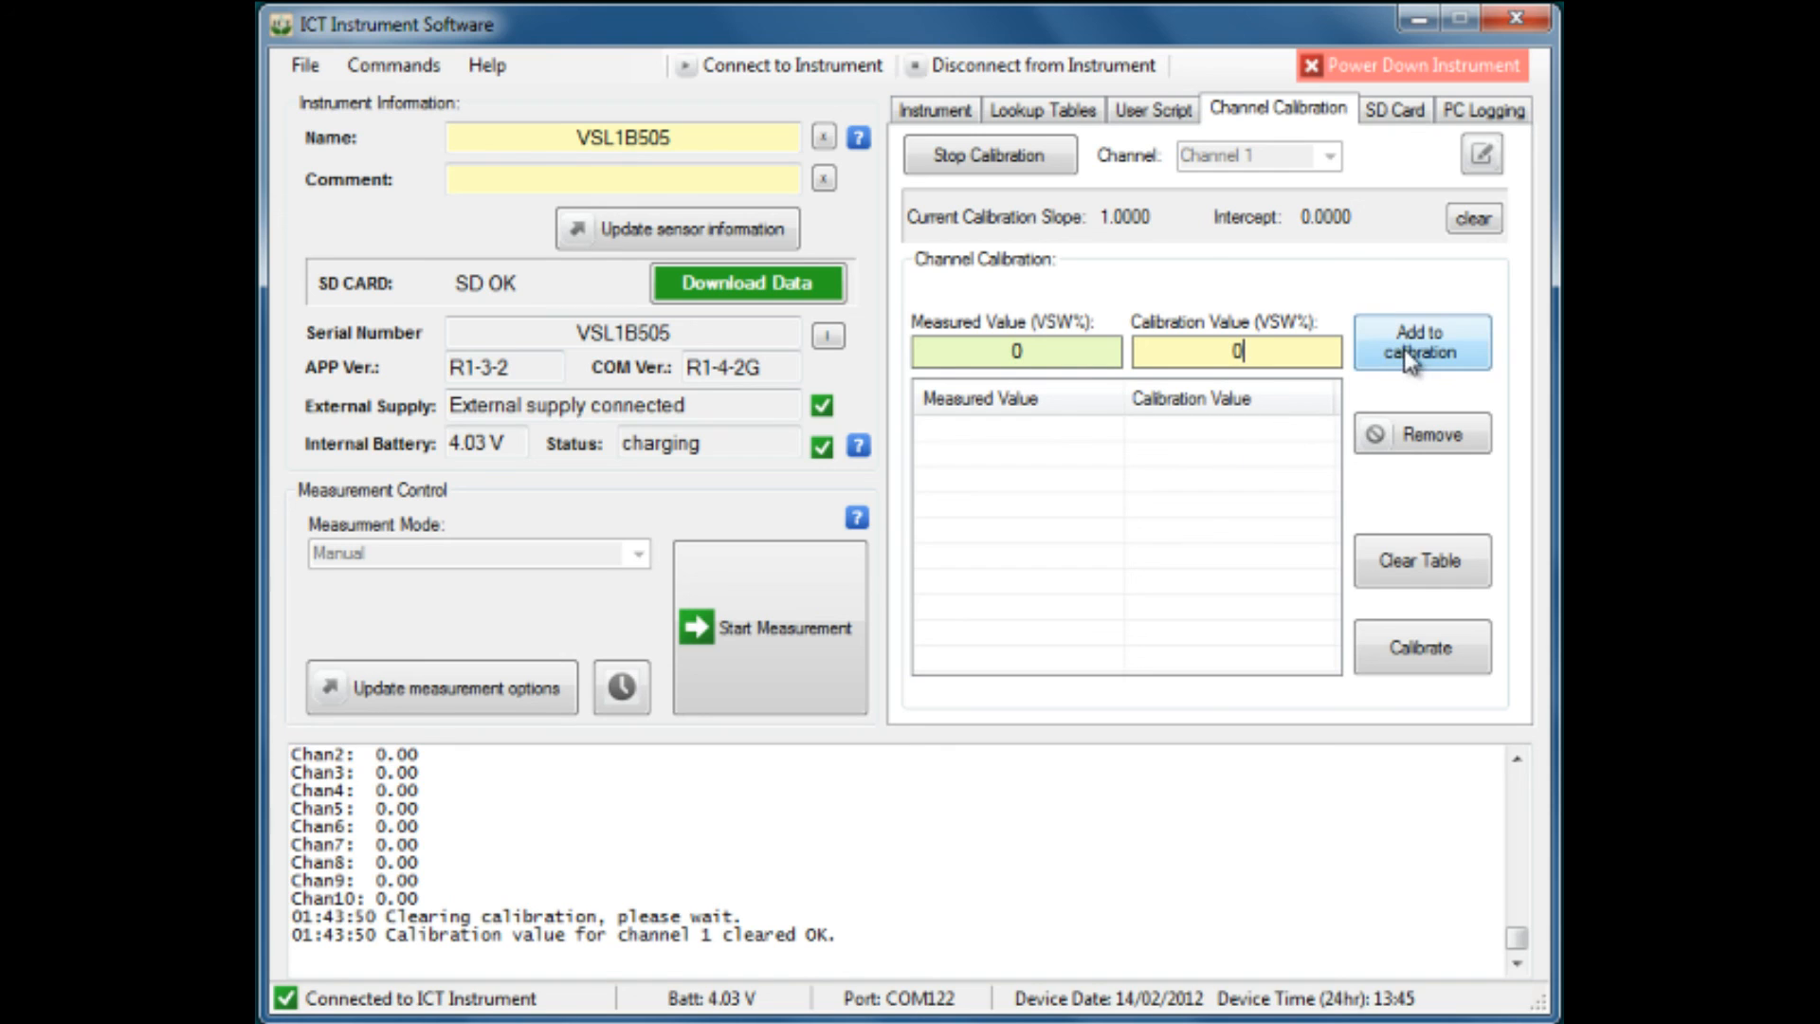
pyautogui.click(1422, 342)
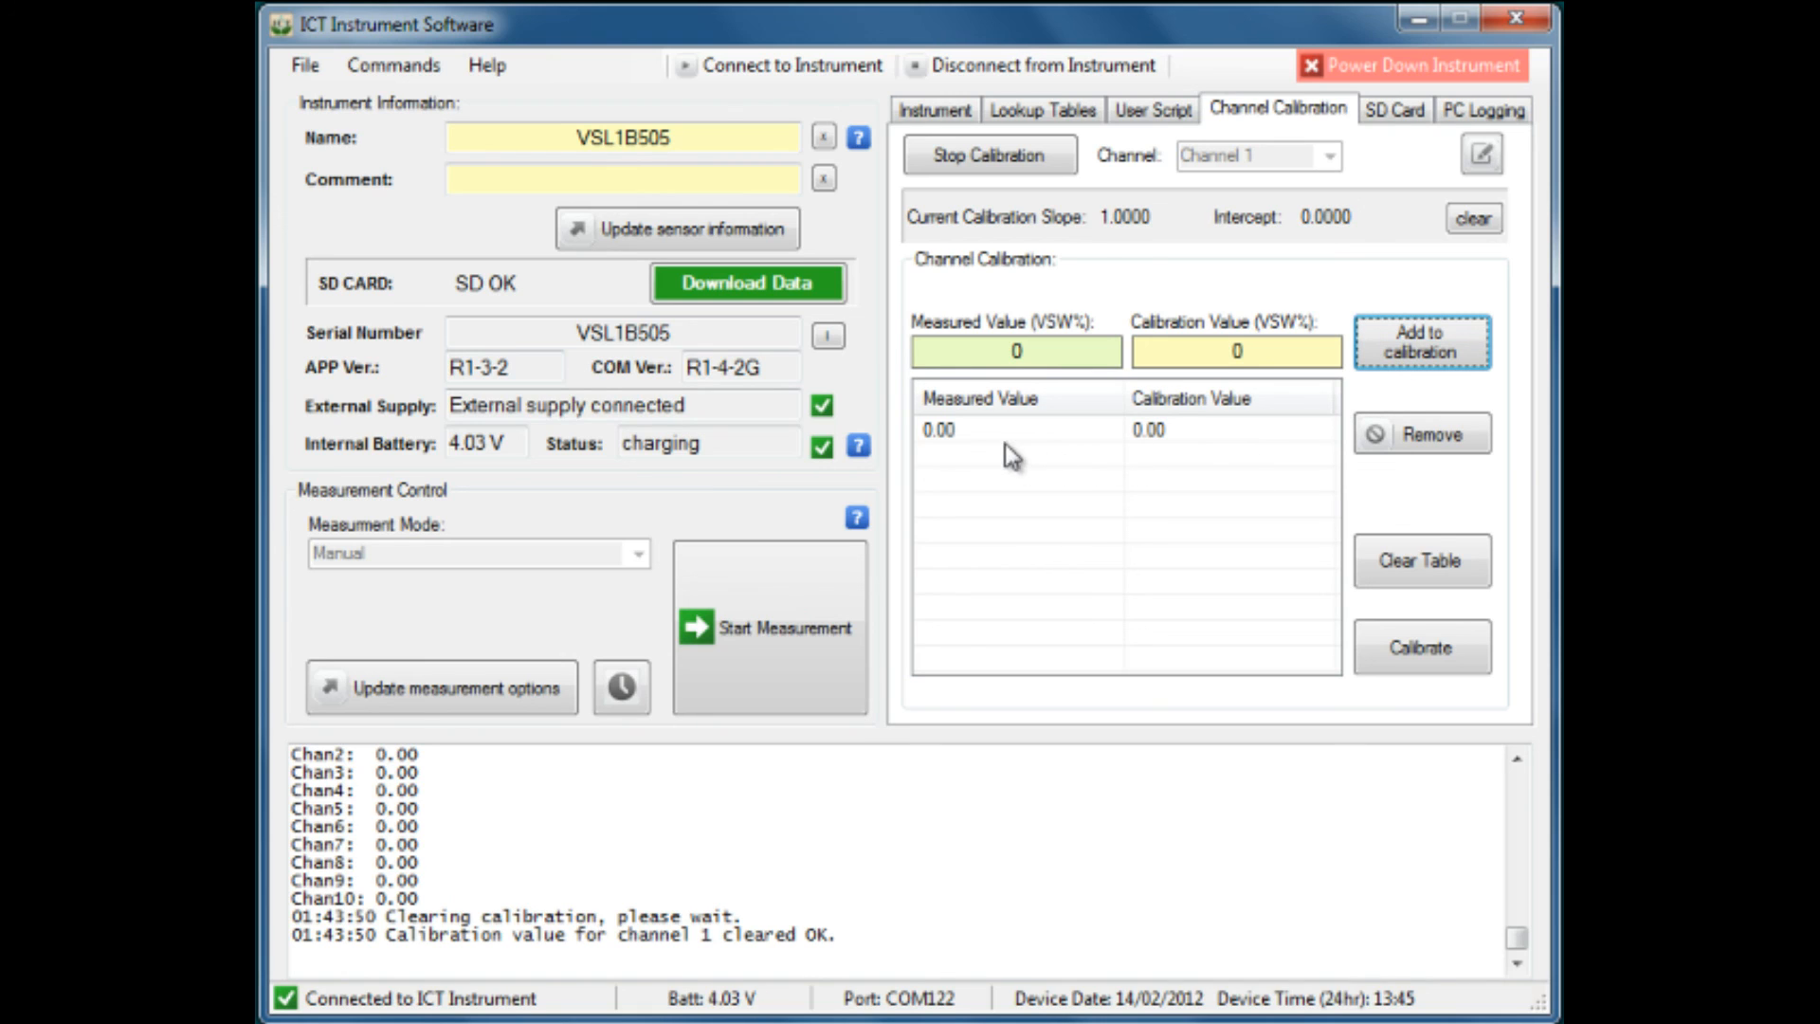
pyautogui.moveTo(981, 467)
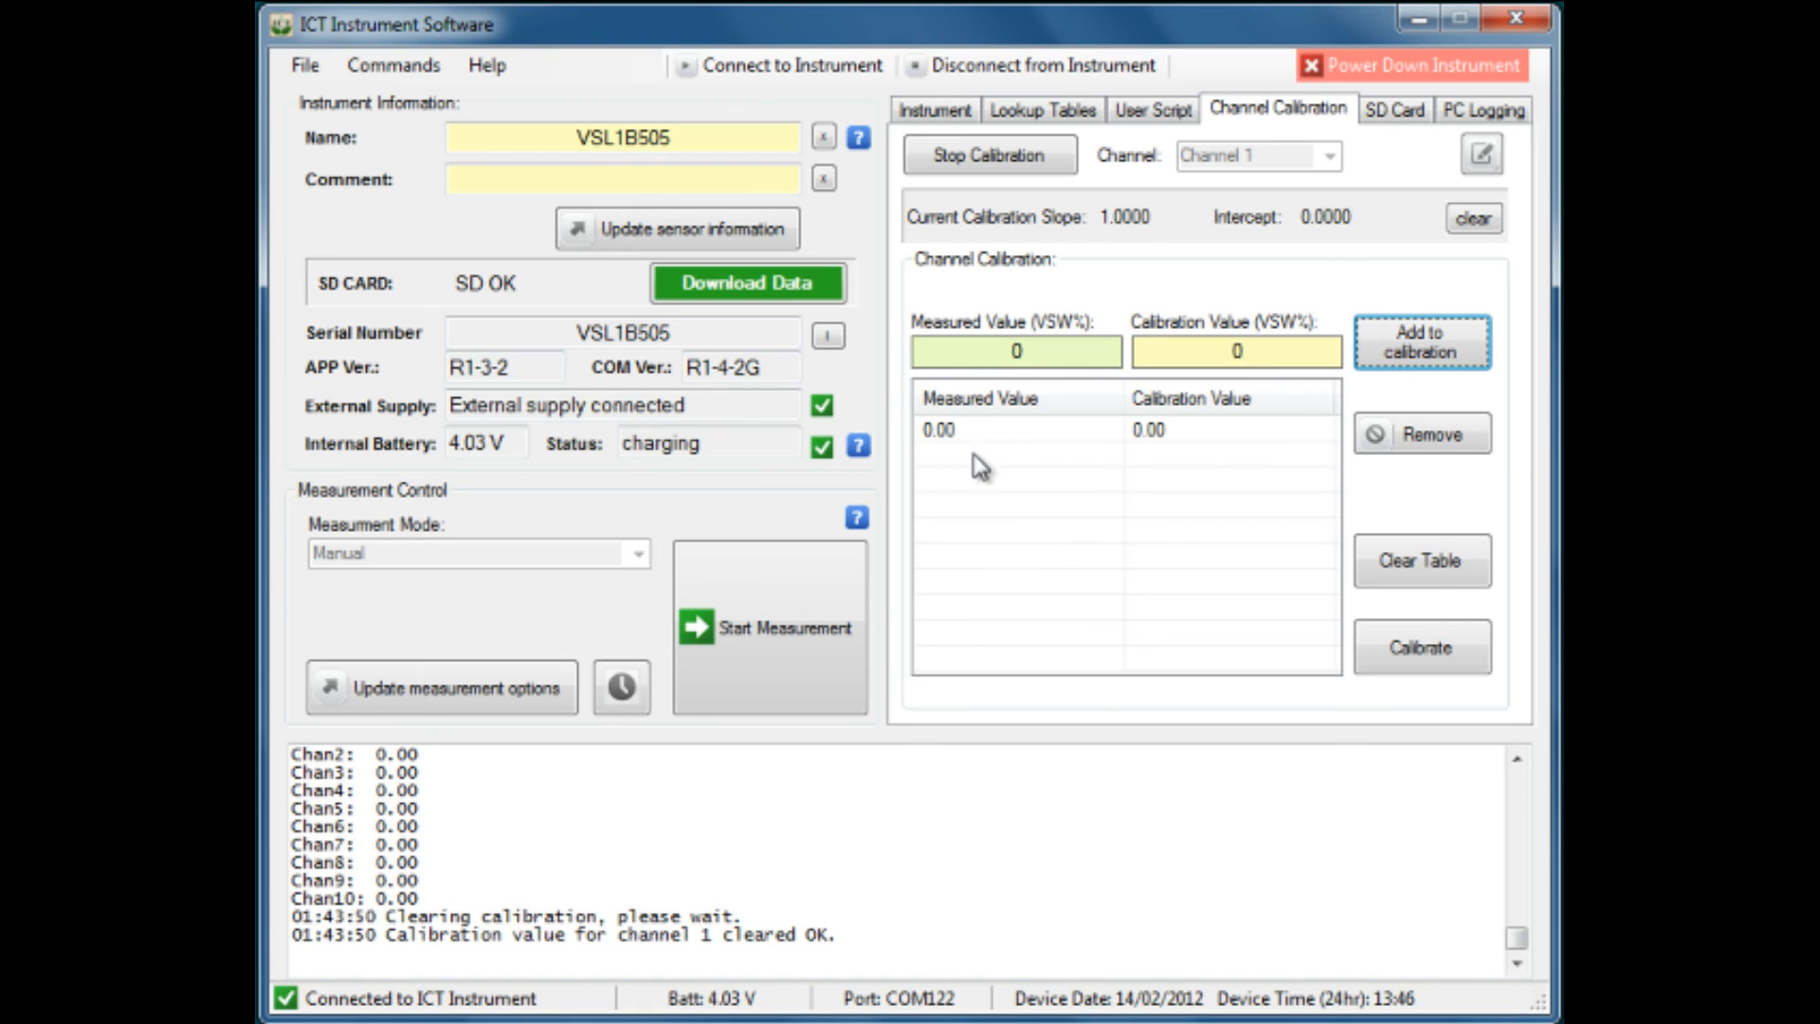
pyautogui.moveTo(1003, 448)
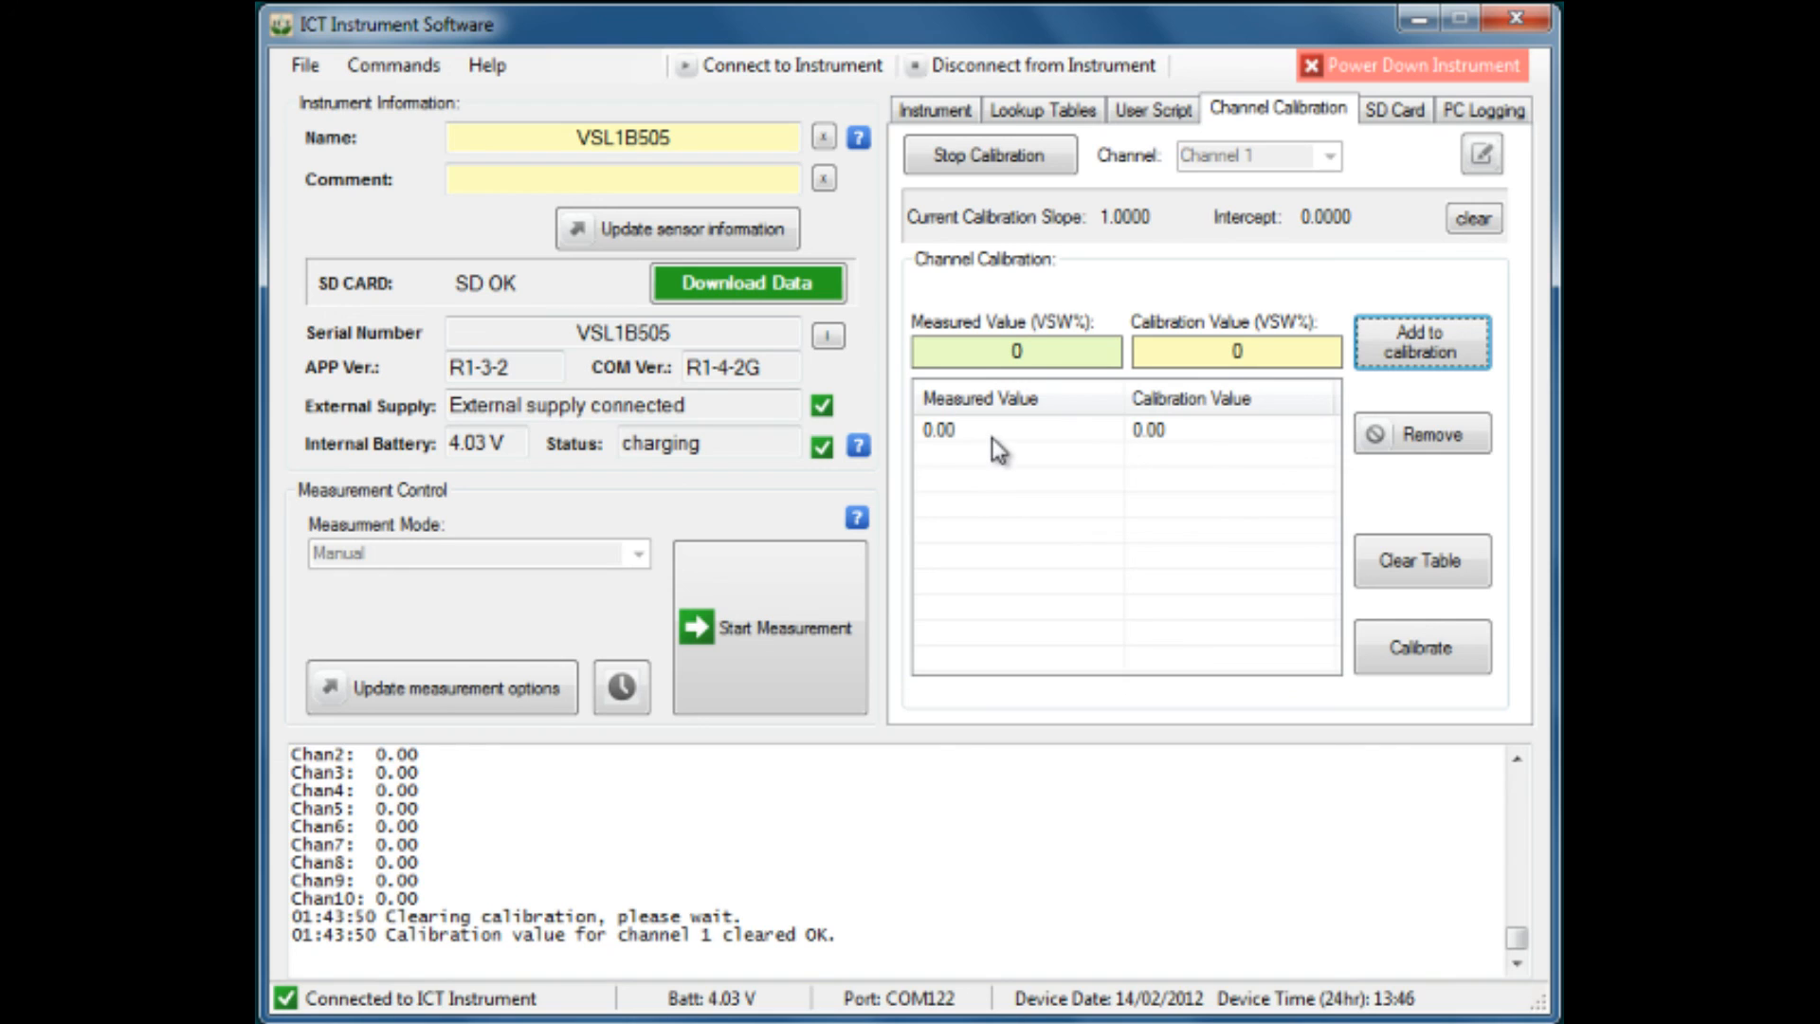
pyautogui.moveTo(969, 492)
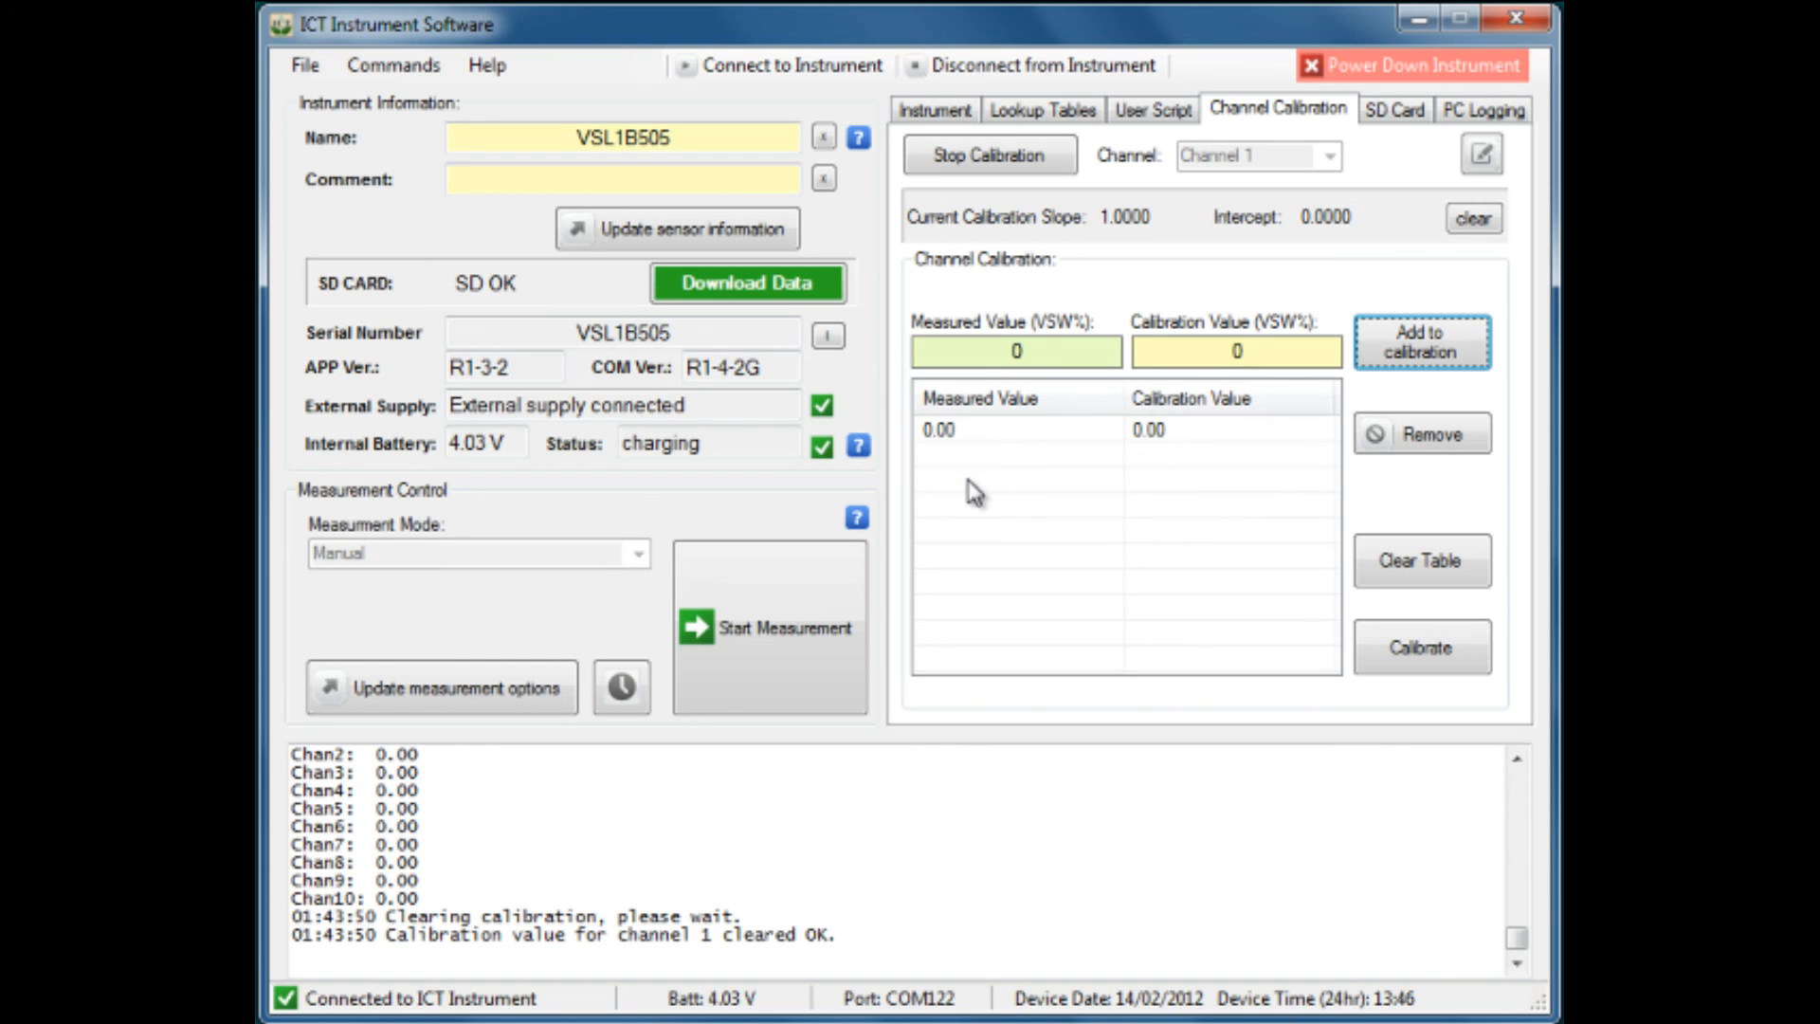
pyautogui.moveTo(949, 487)
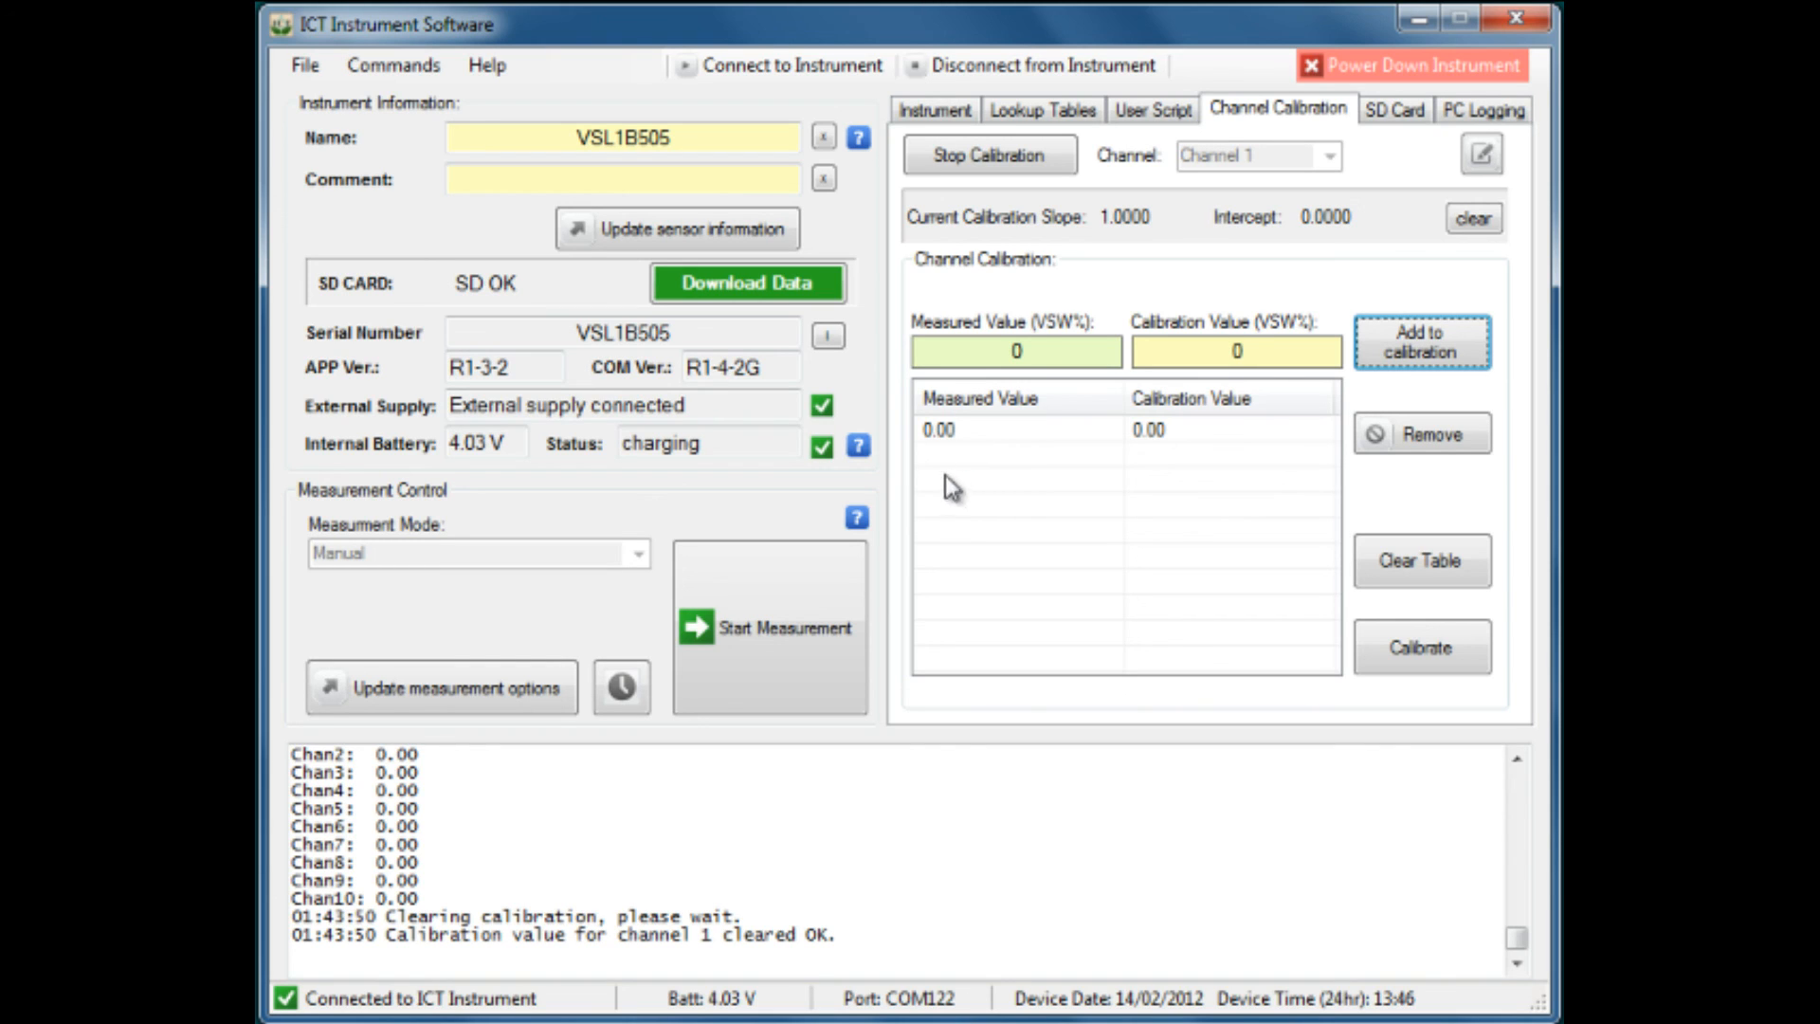
pyautogui.moveTo(948, 450)
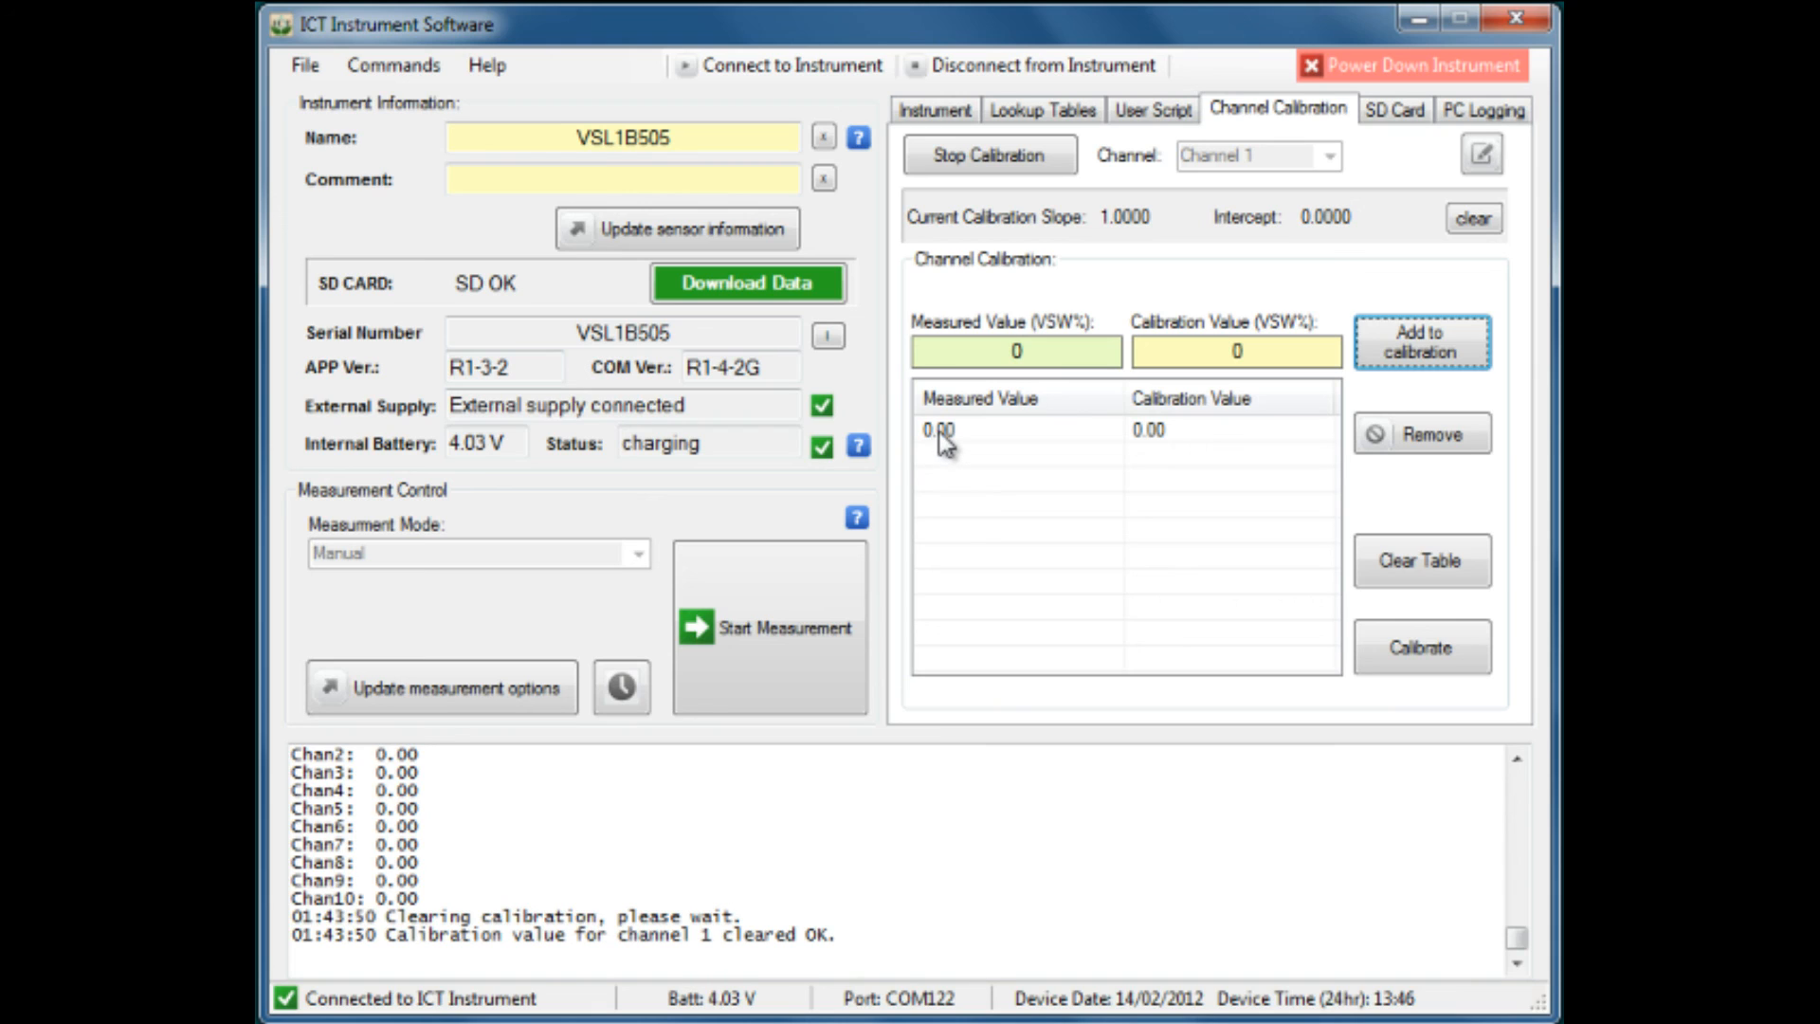
pyautogui.moveTo(982, 610)
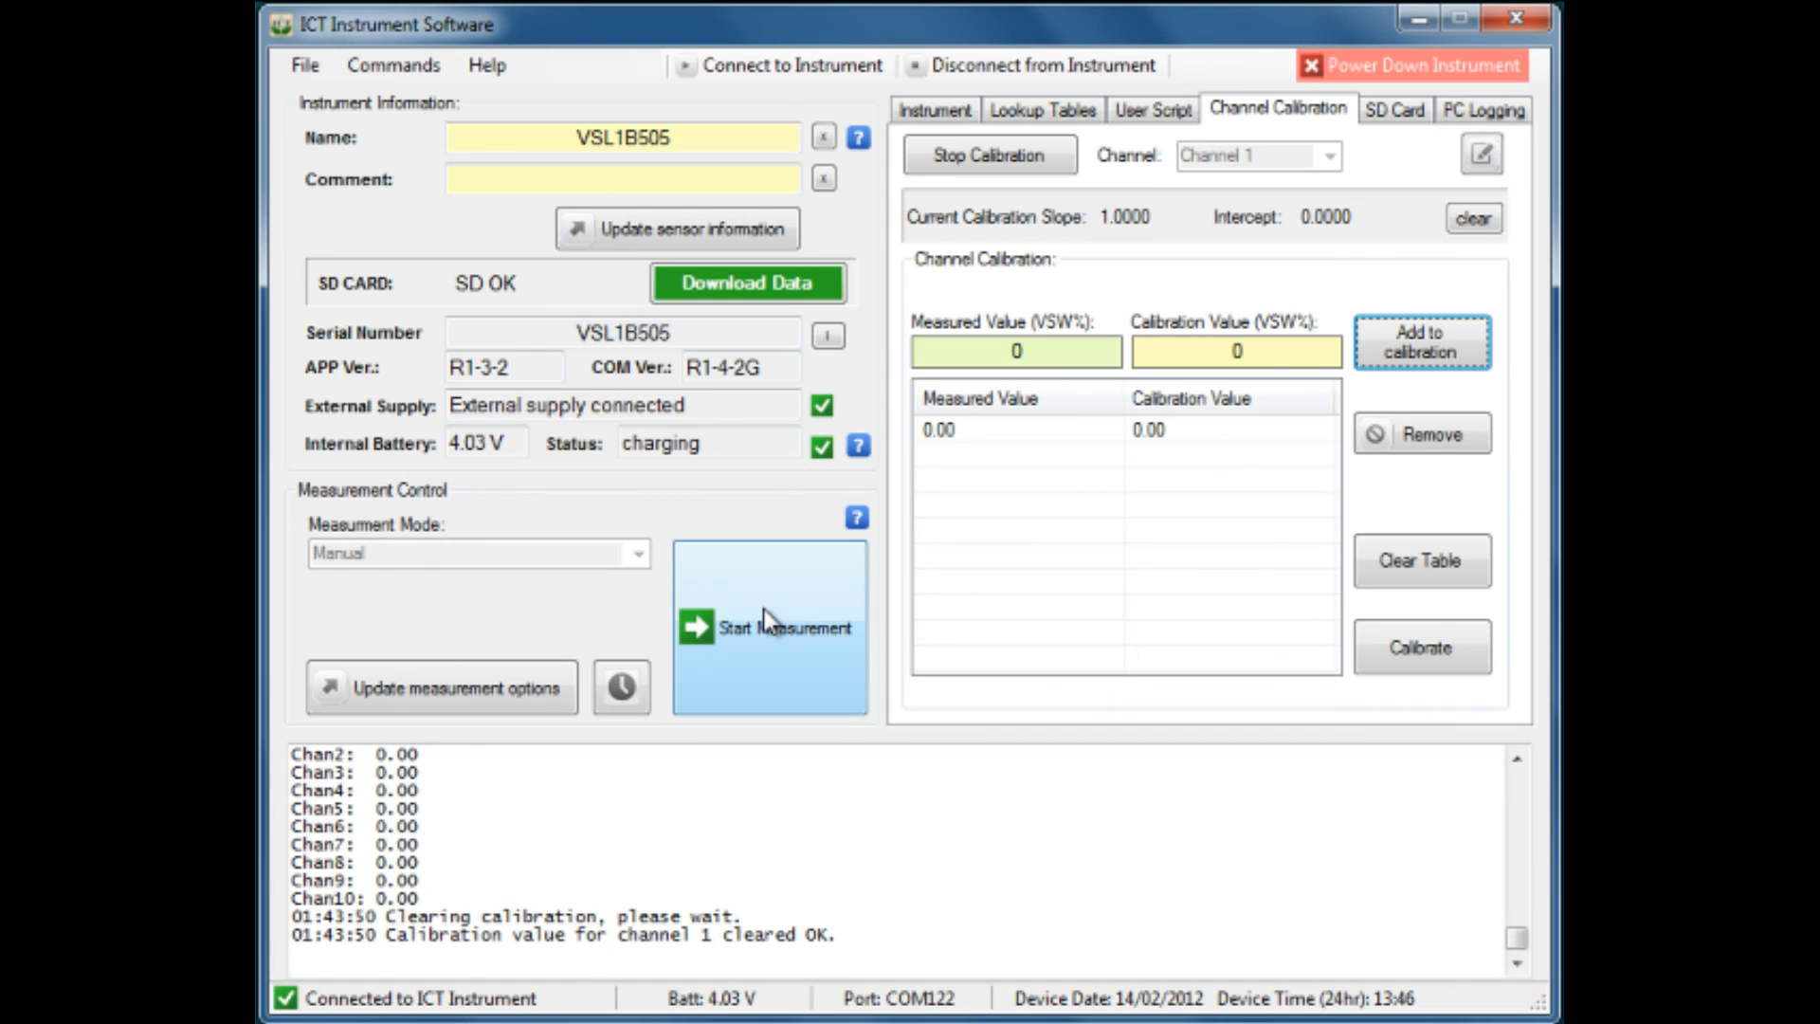
# Step: Measure Channel 1 (25.56) and add it paired with calibration value 26.00
pyautogui.click(772, 627)
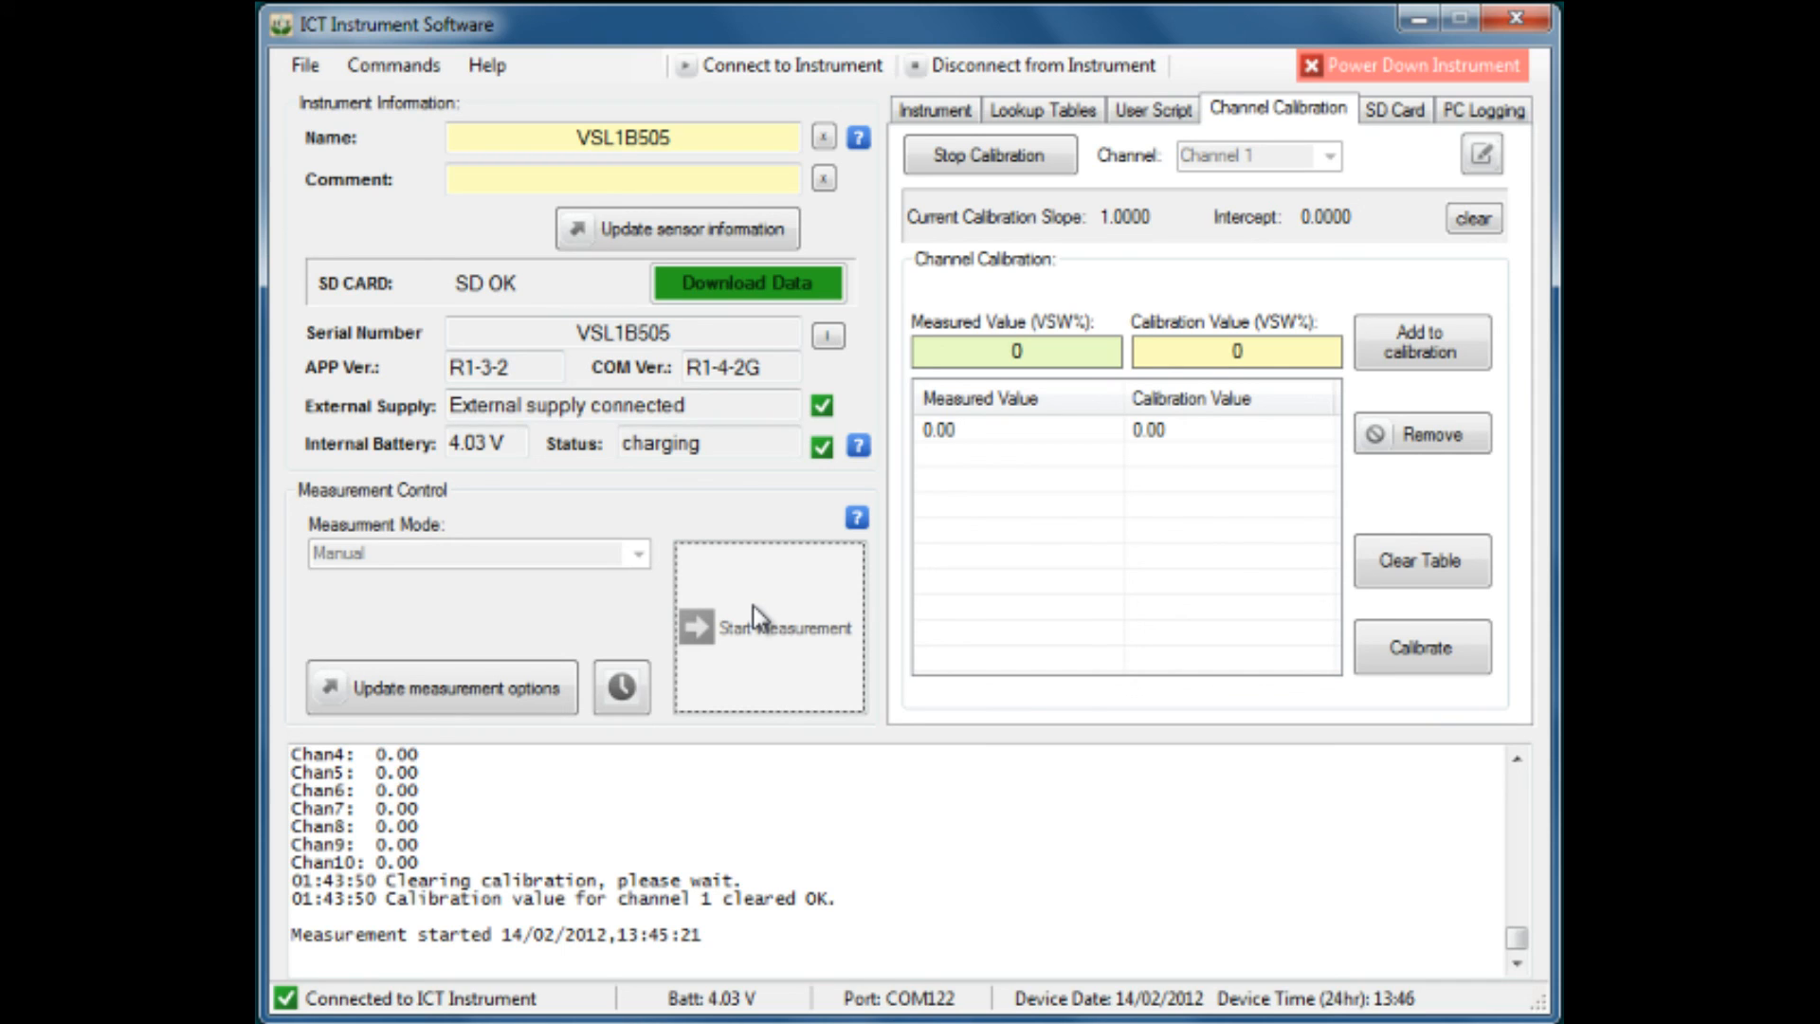
pyautogui.click(767, 627)
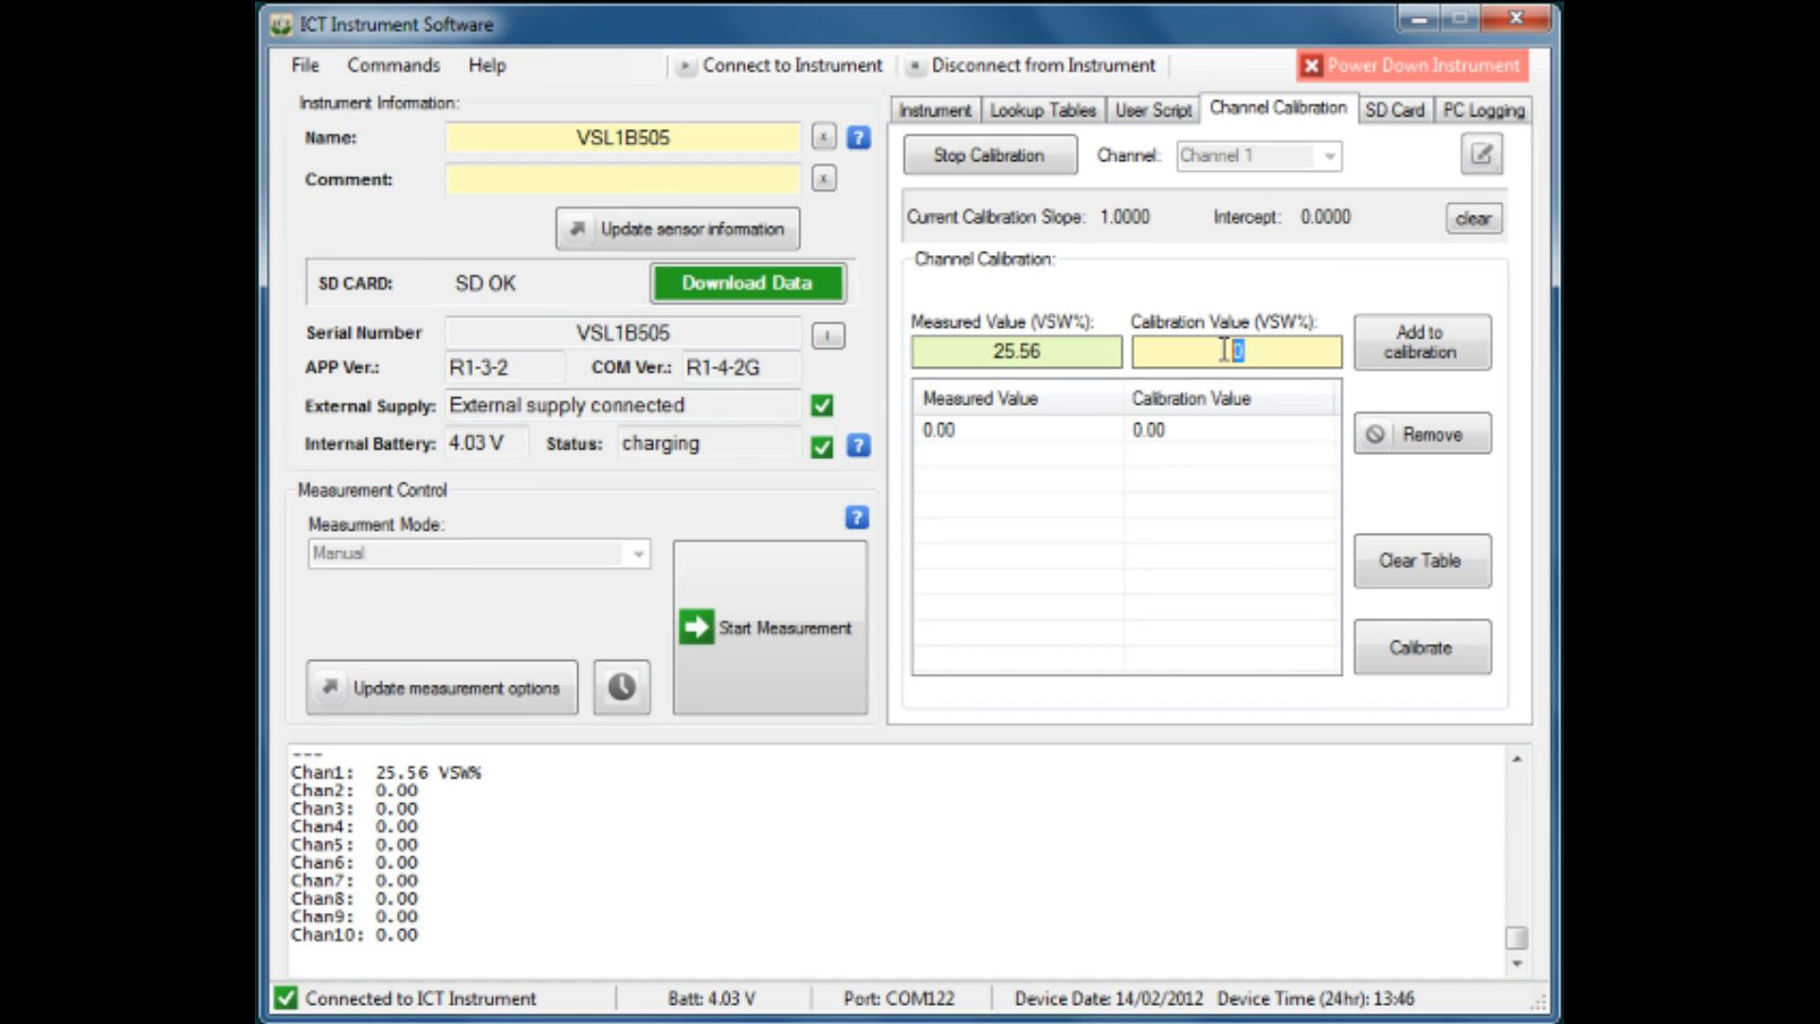
pyautogui.write('2')
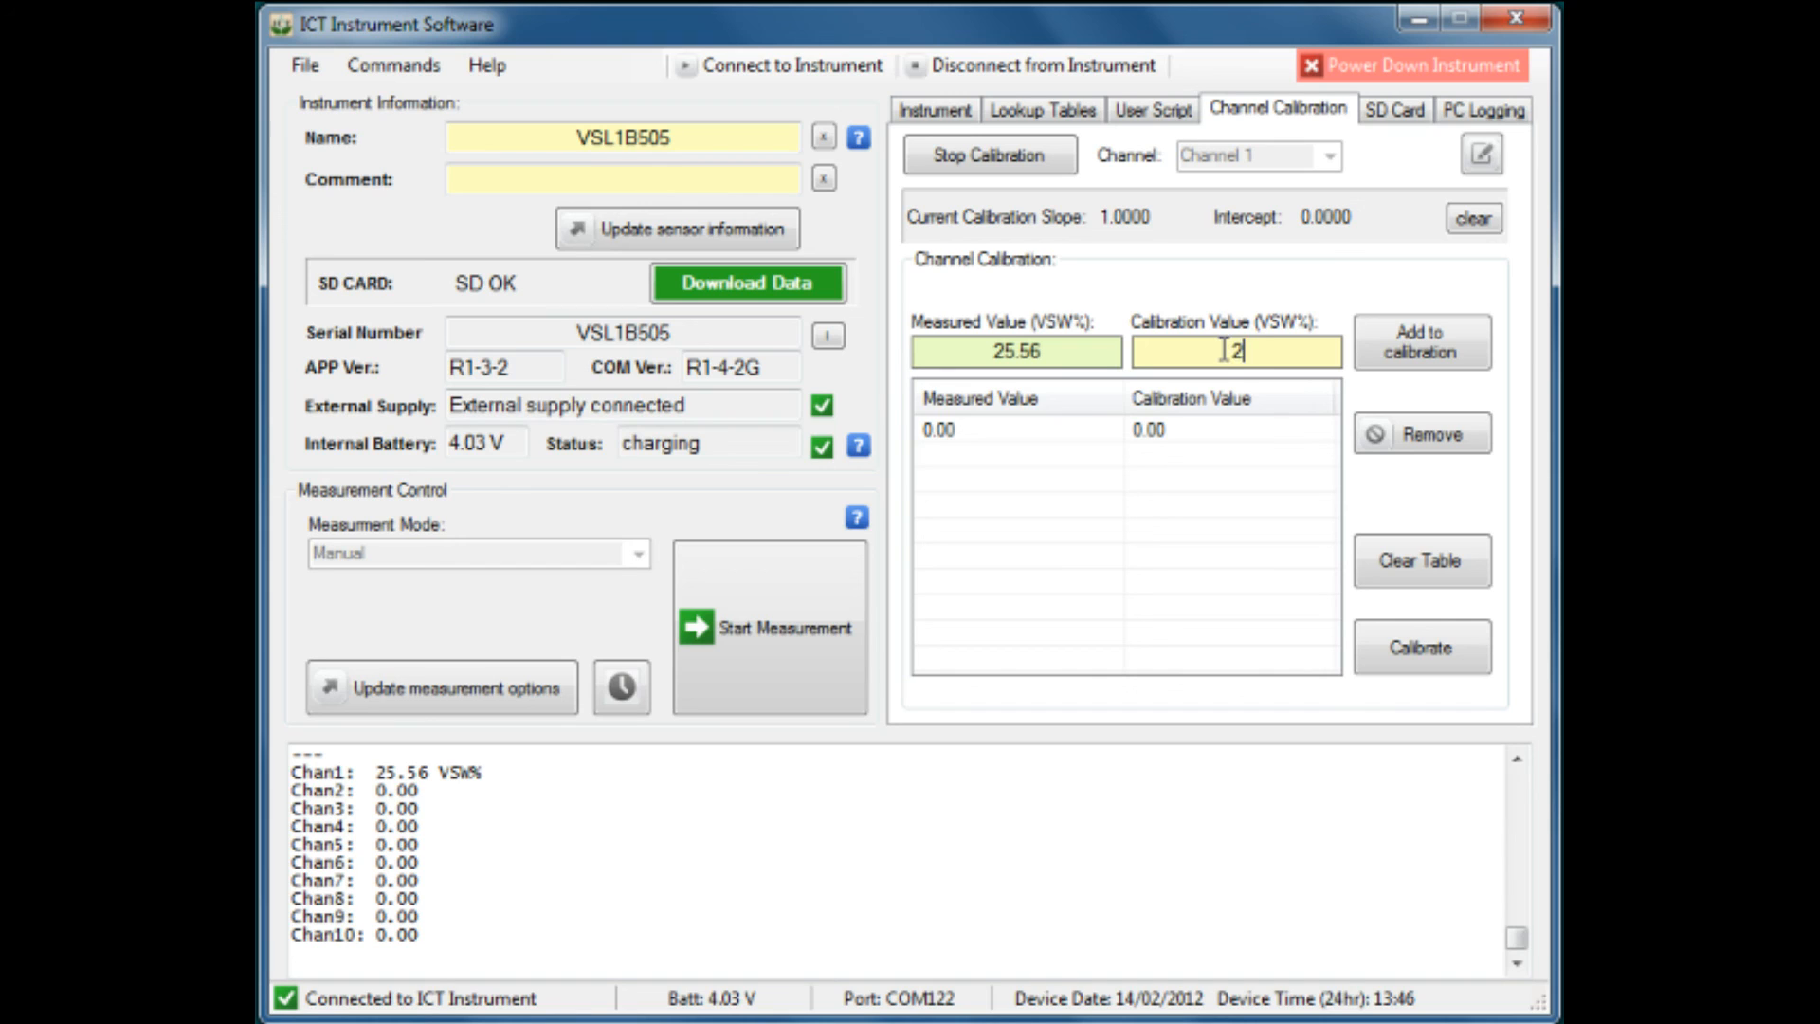
pyautogui.write('6.00')
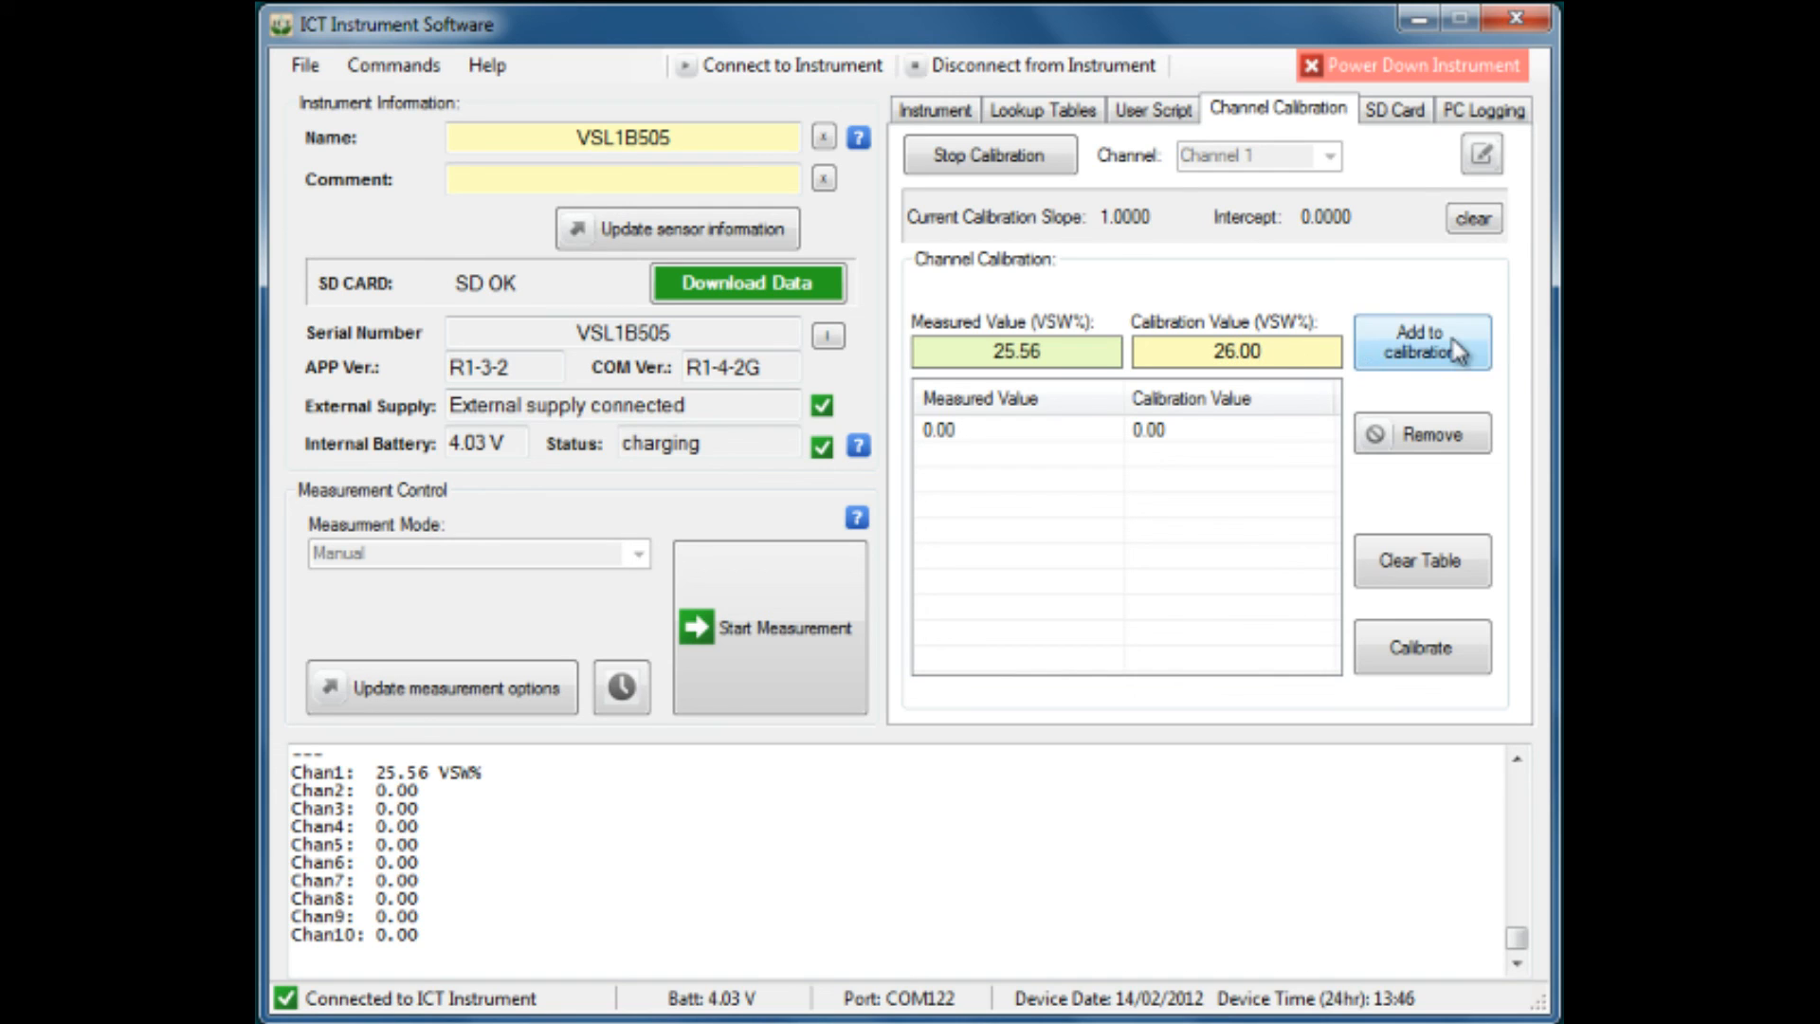
pyautogui.click(1422, 341)
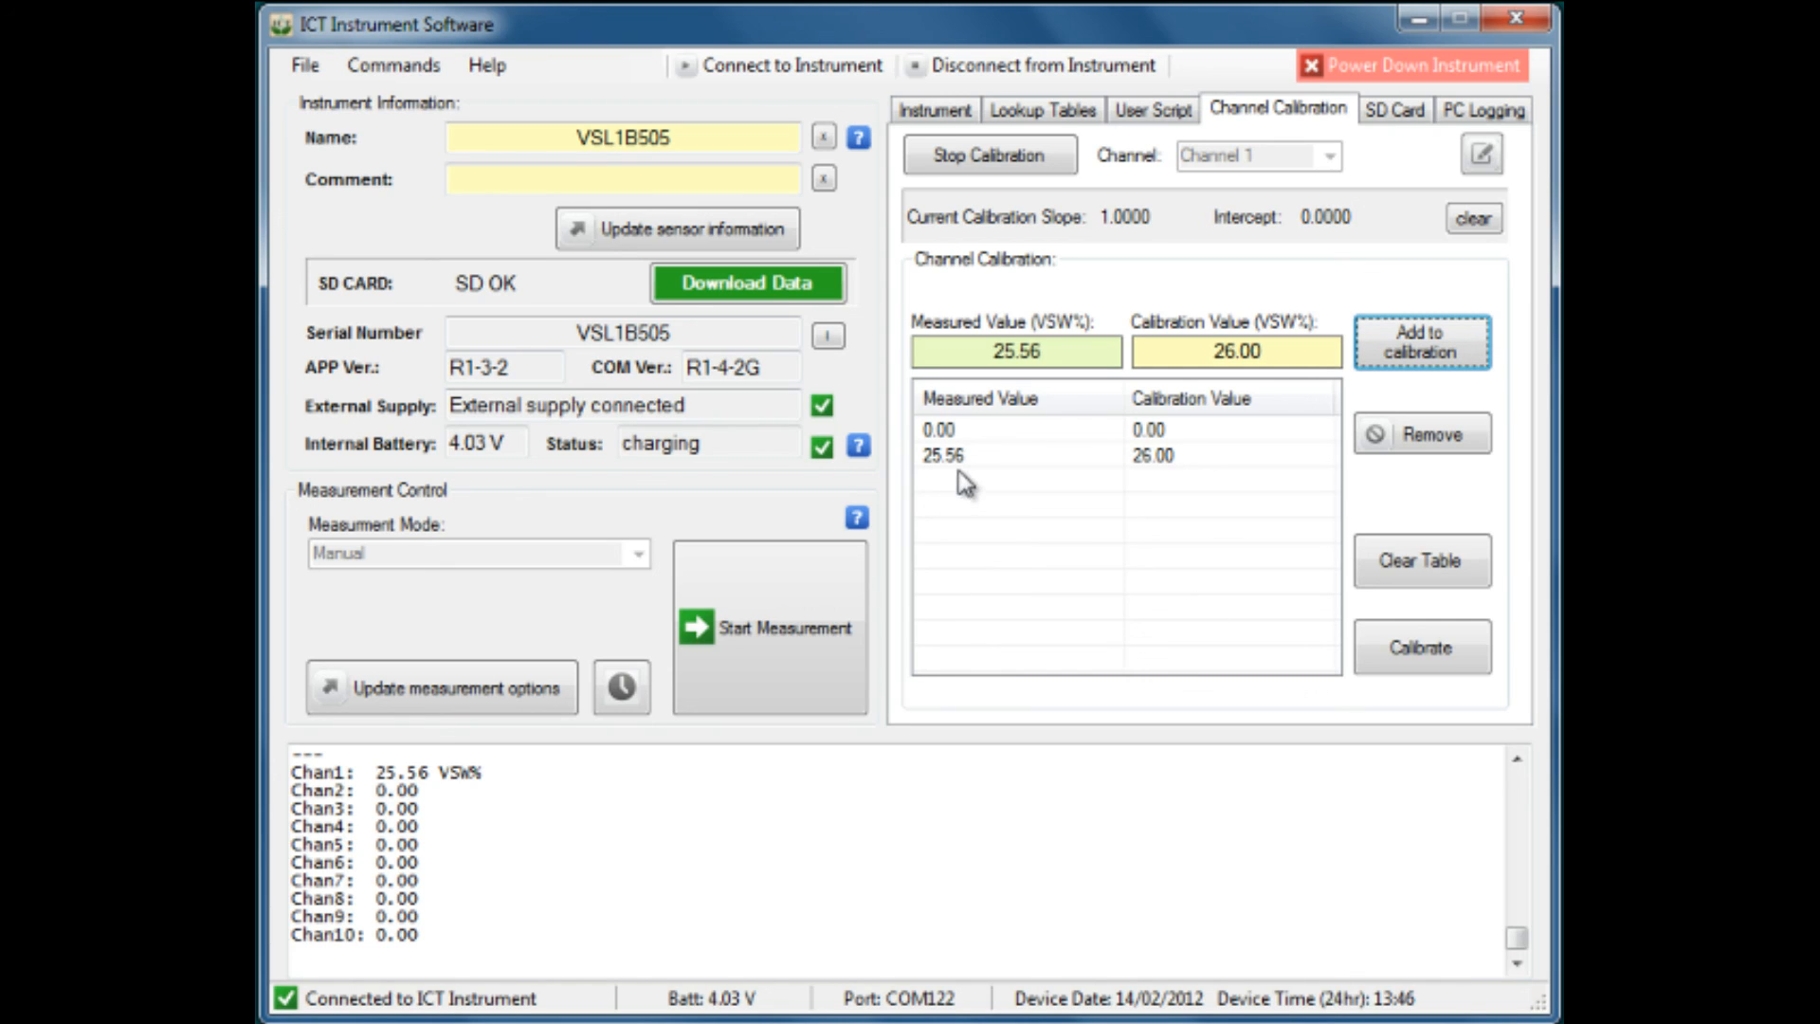
pyautogui.moveTo(1188, 496)
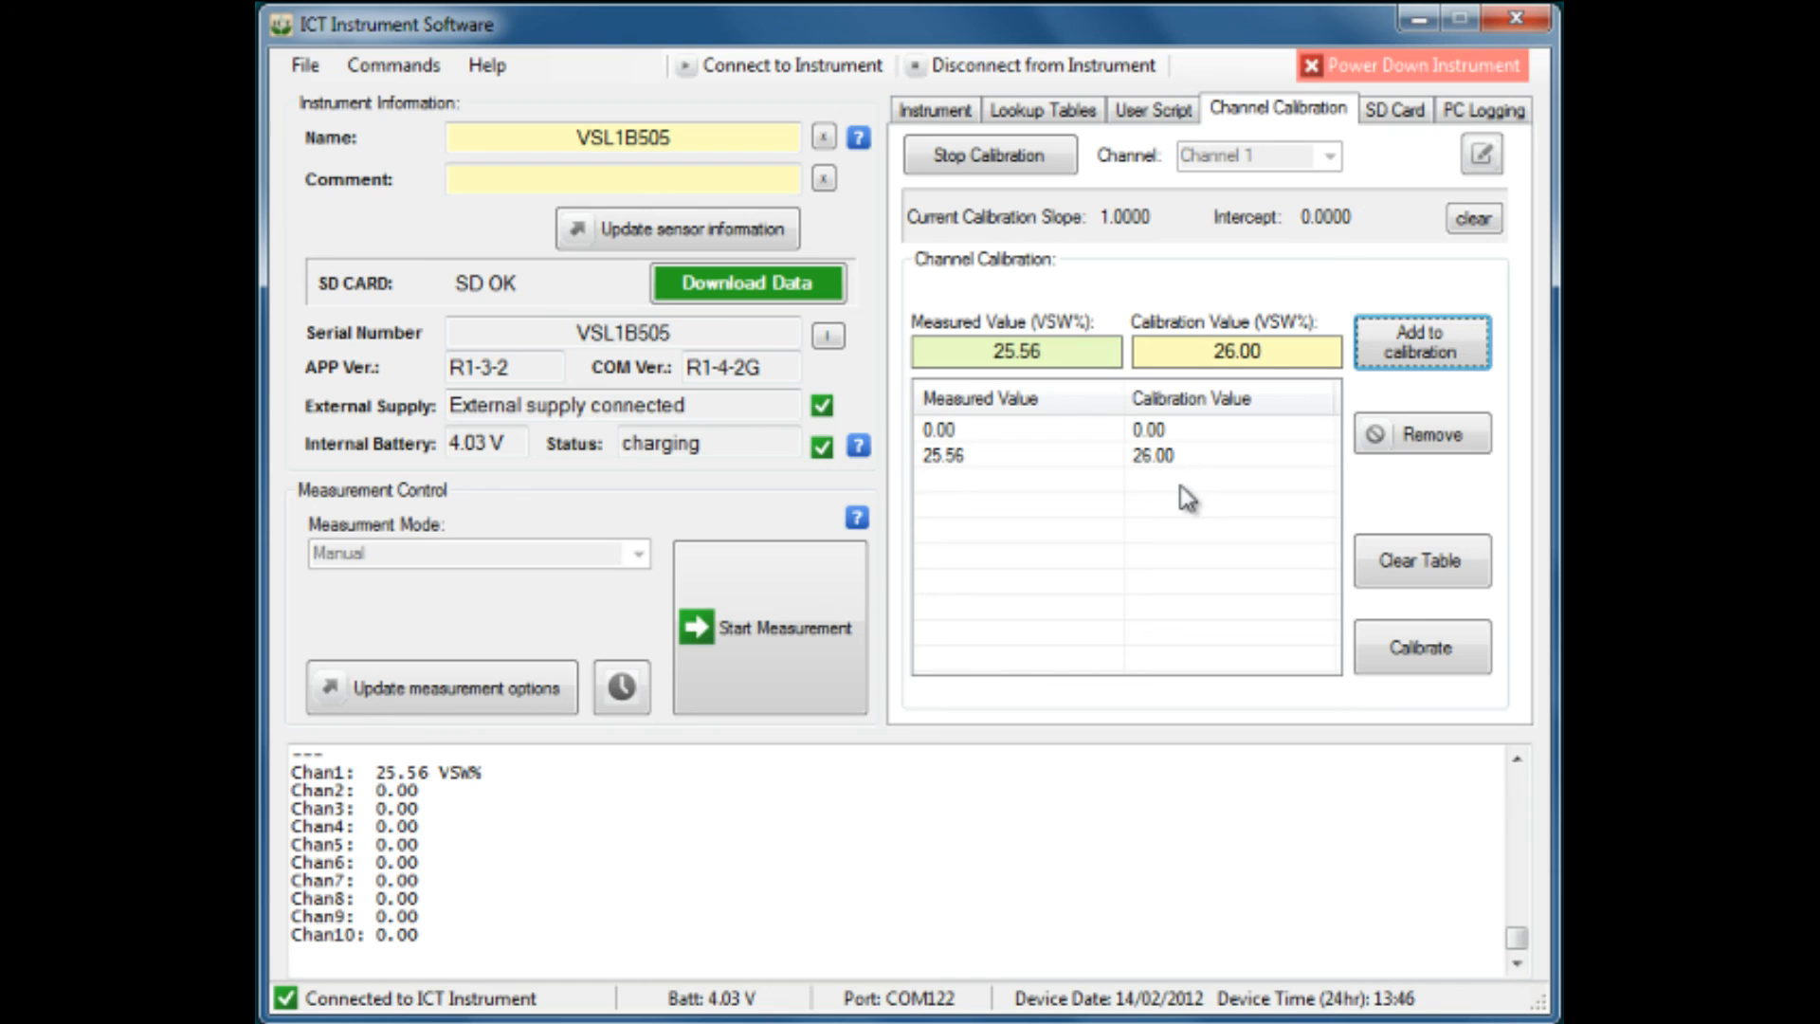
pyautogui.moveTo(935, 484)
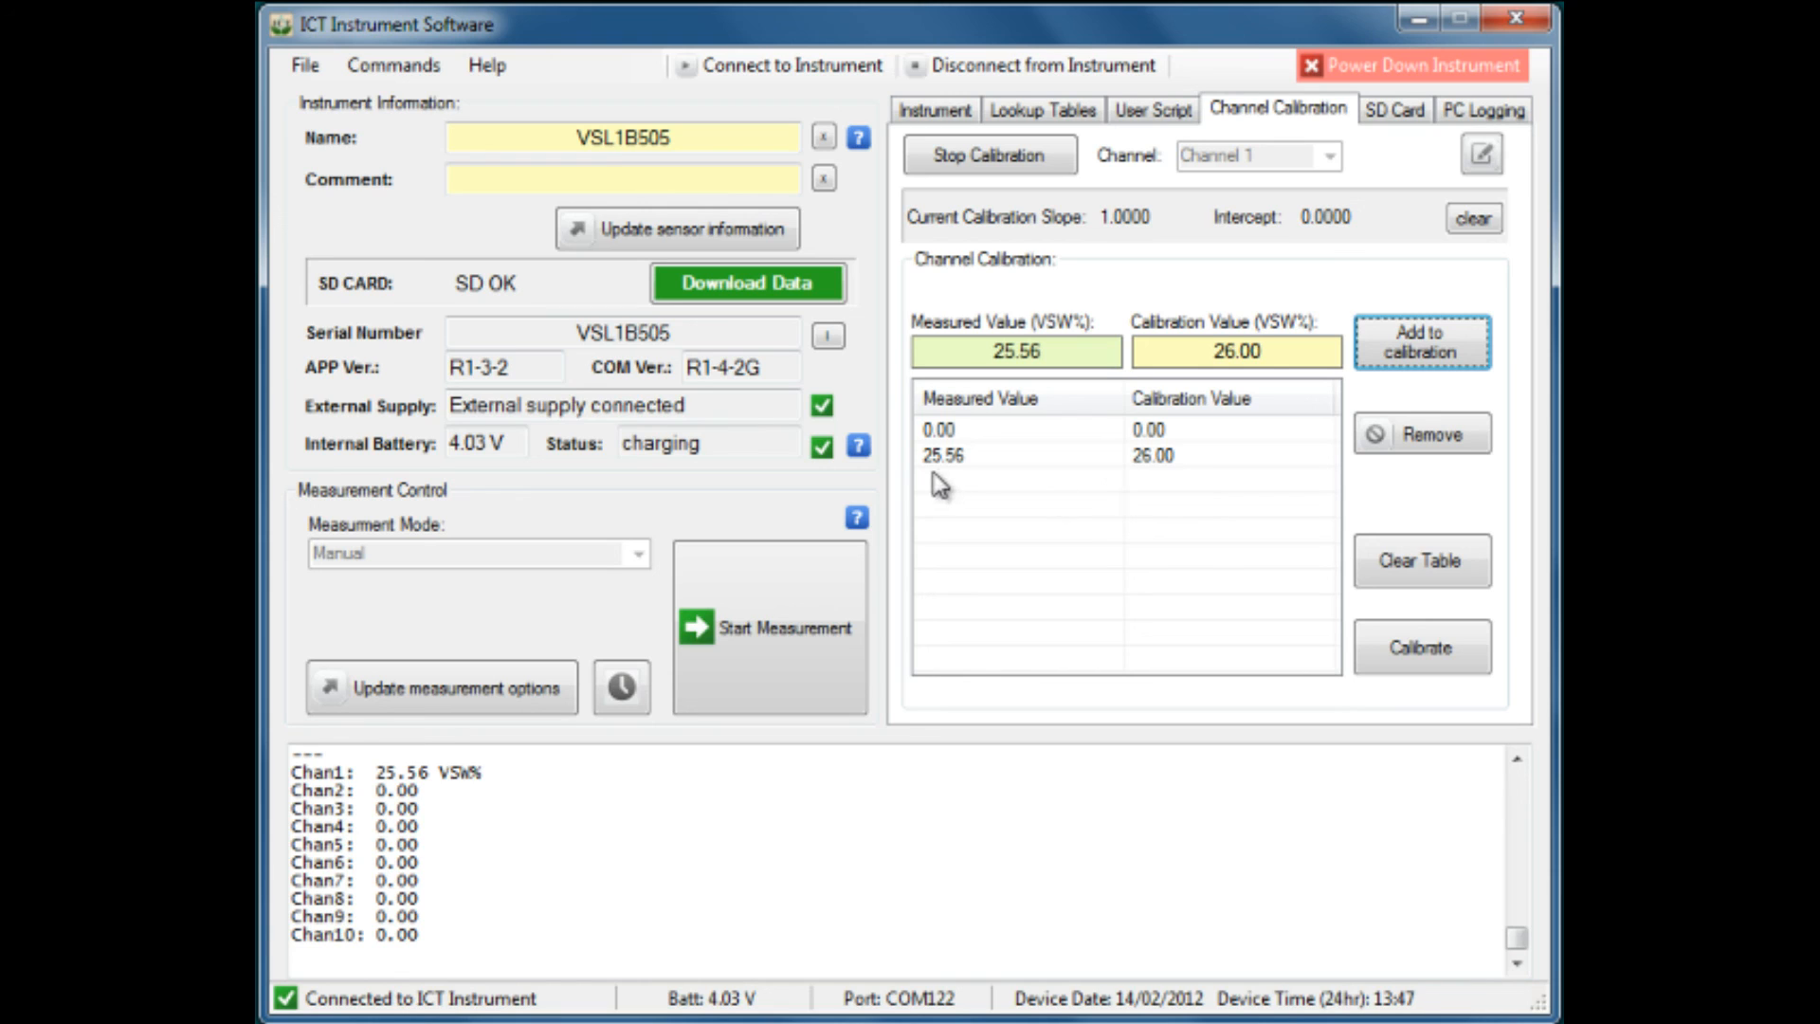
pyautogui.moveTo(959, 484)
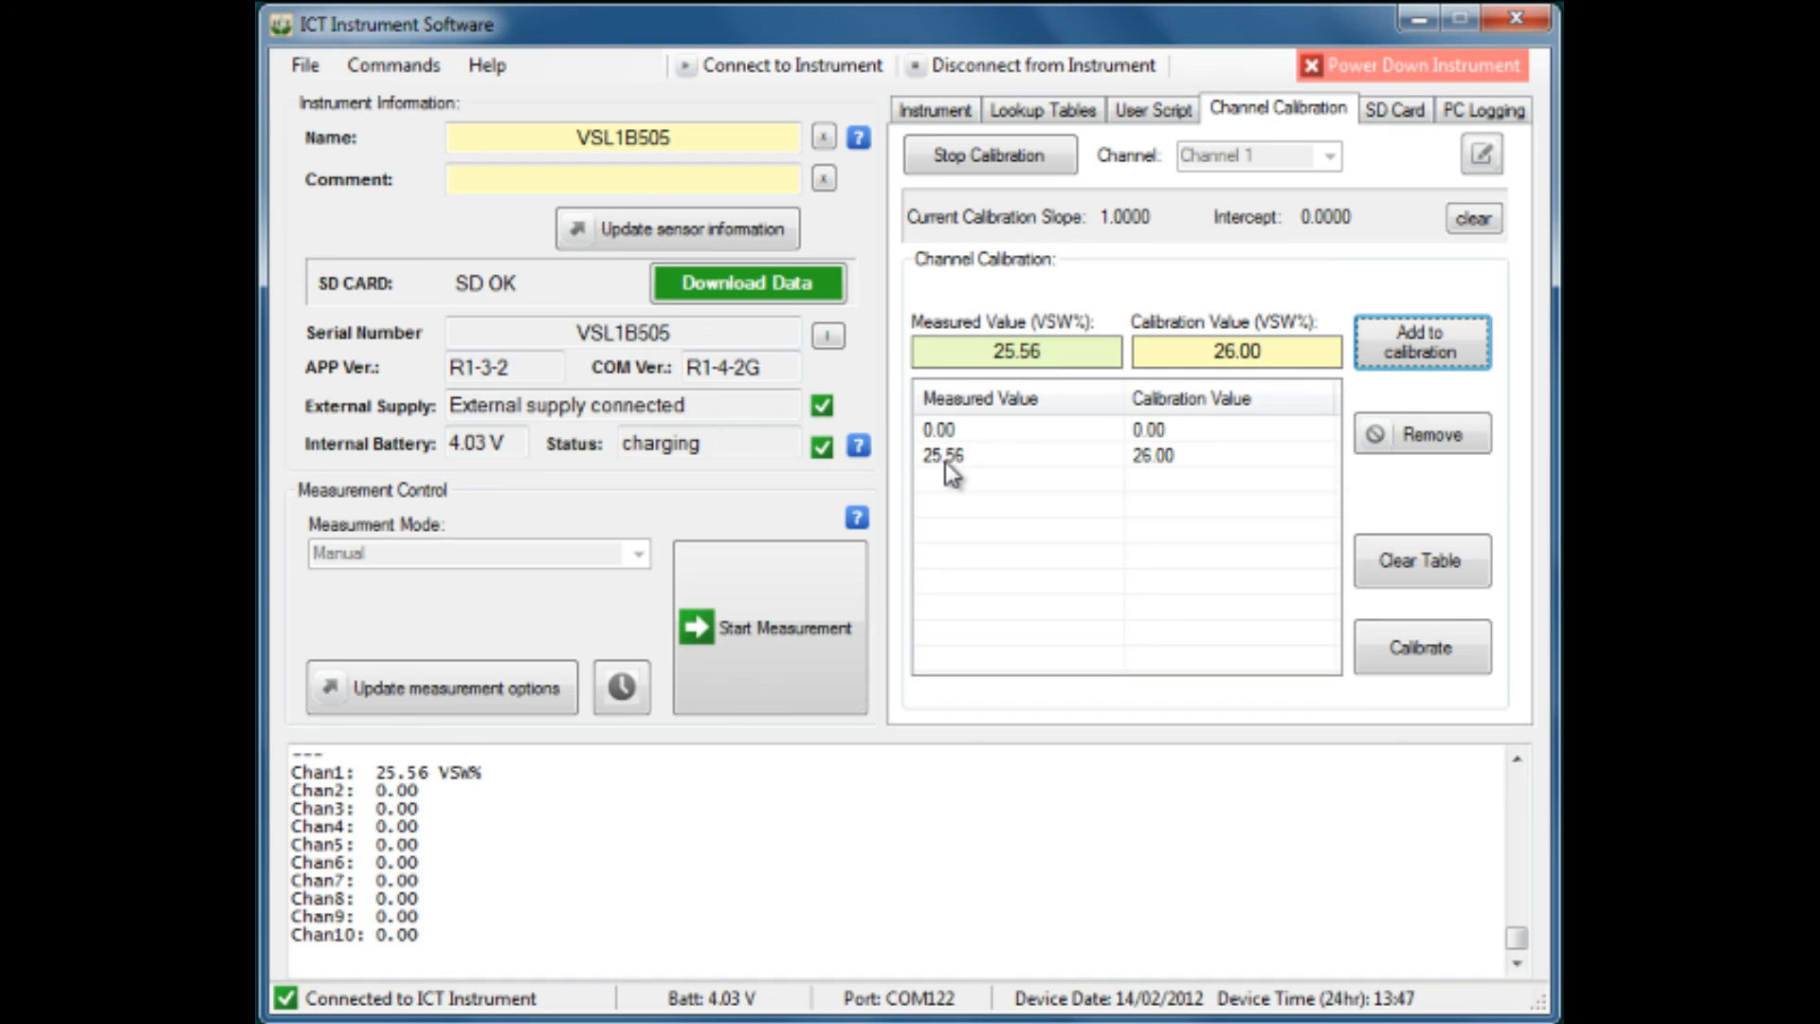
pyautogui.moveTo(988, 479)
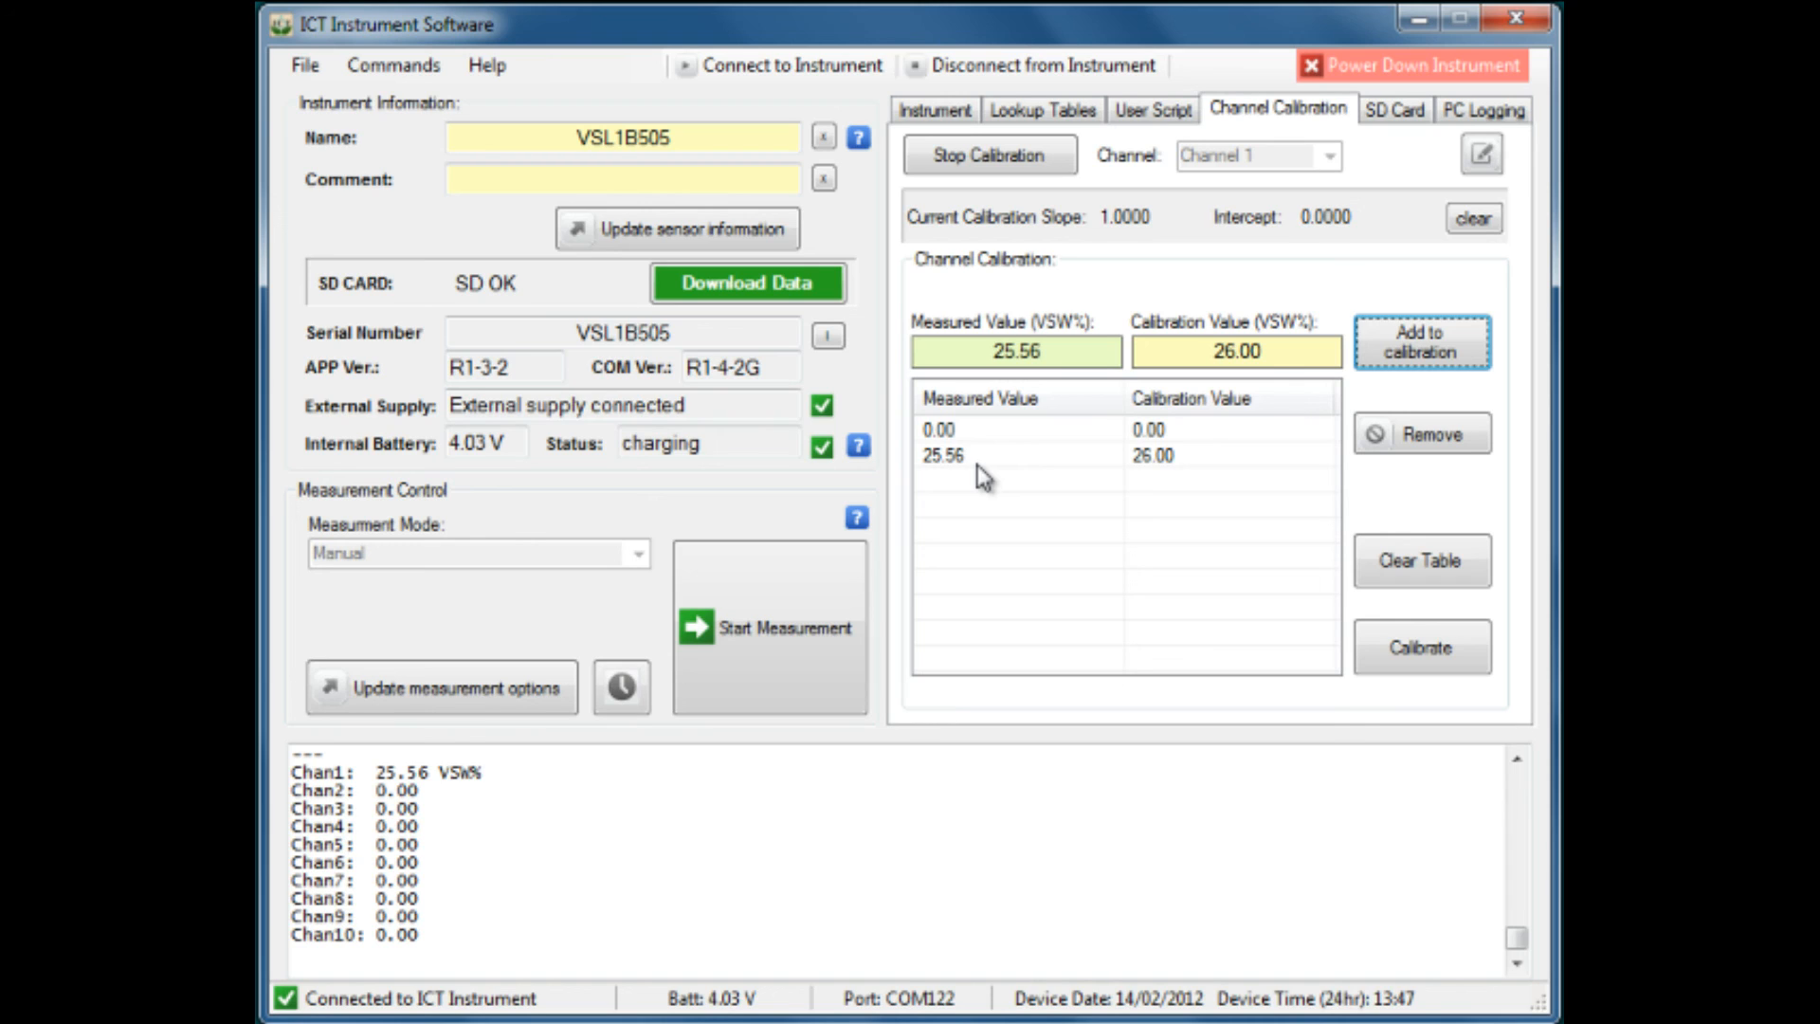
pyautogui.moveTo(1048, 514)
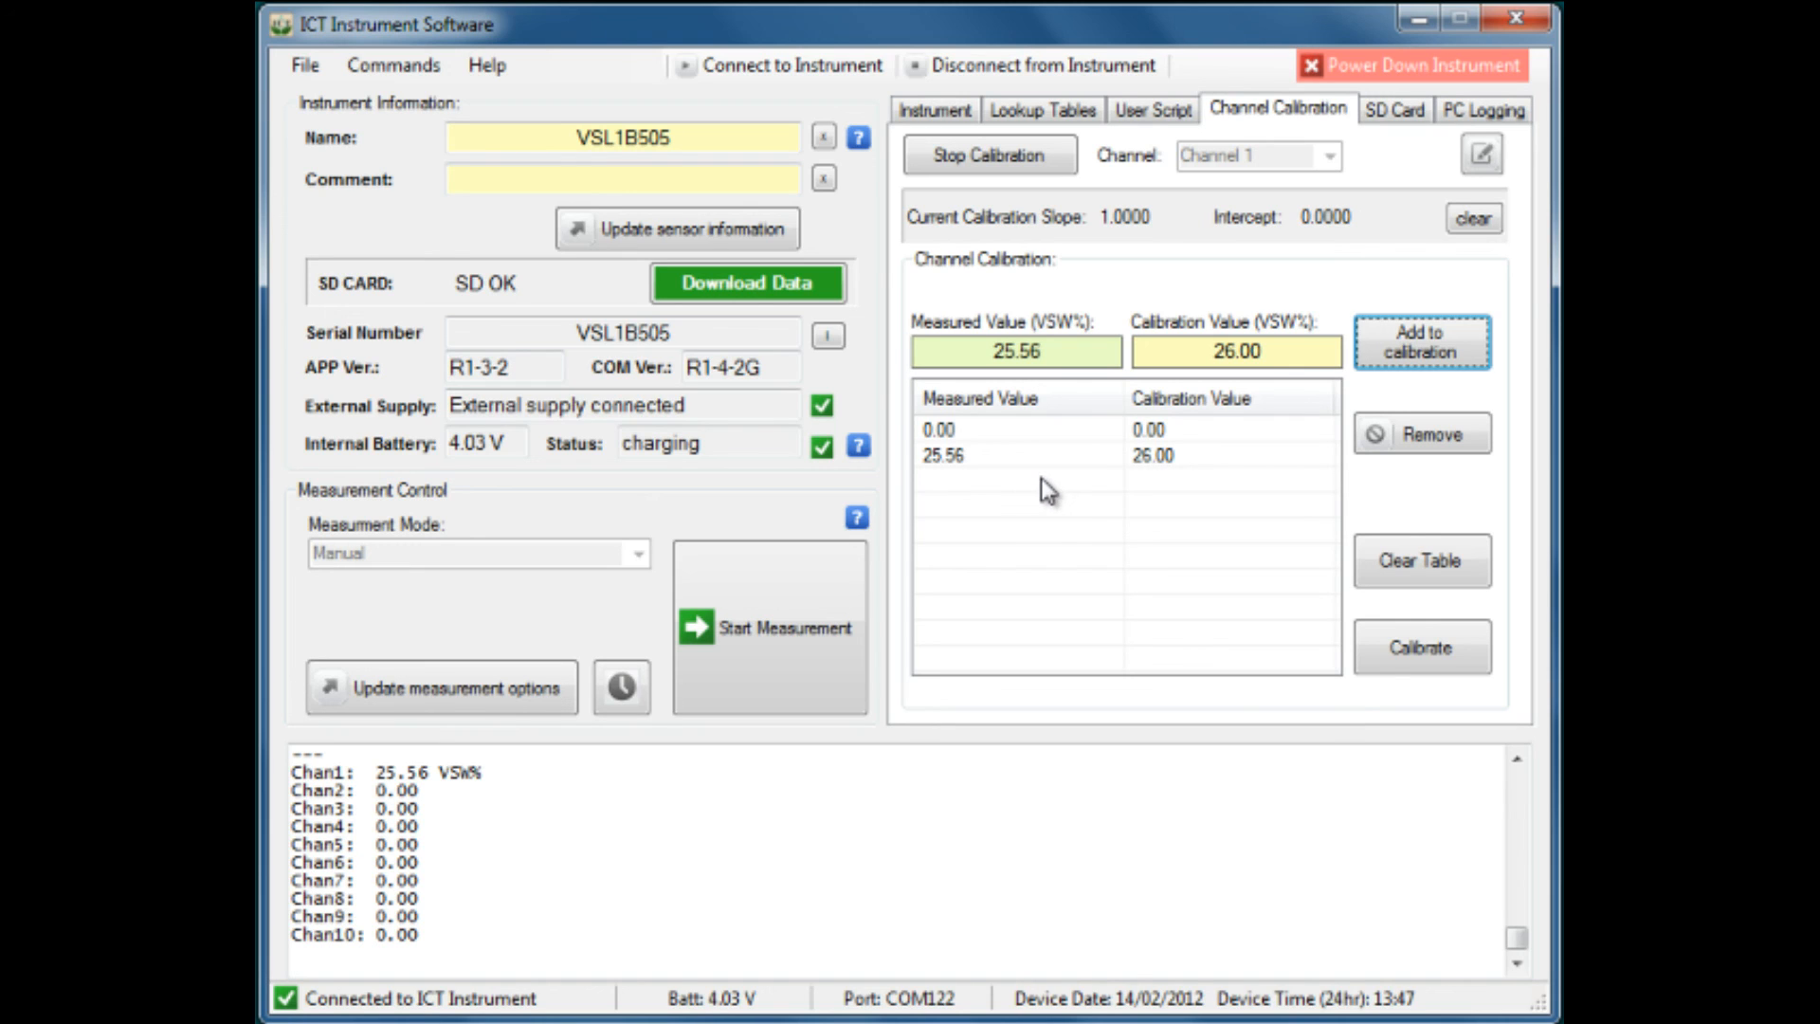
pyautogui.click(954, 424)
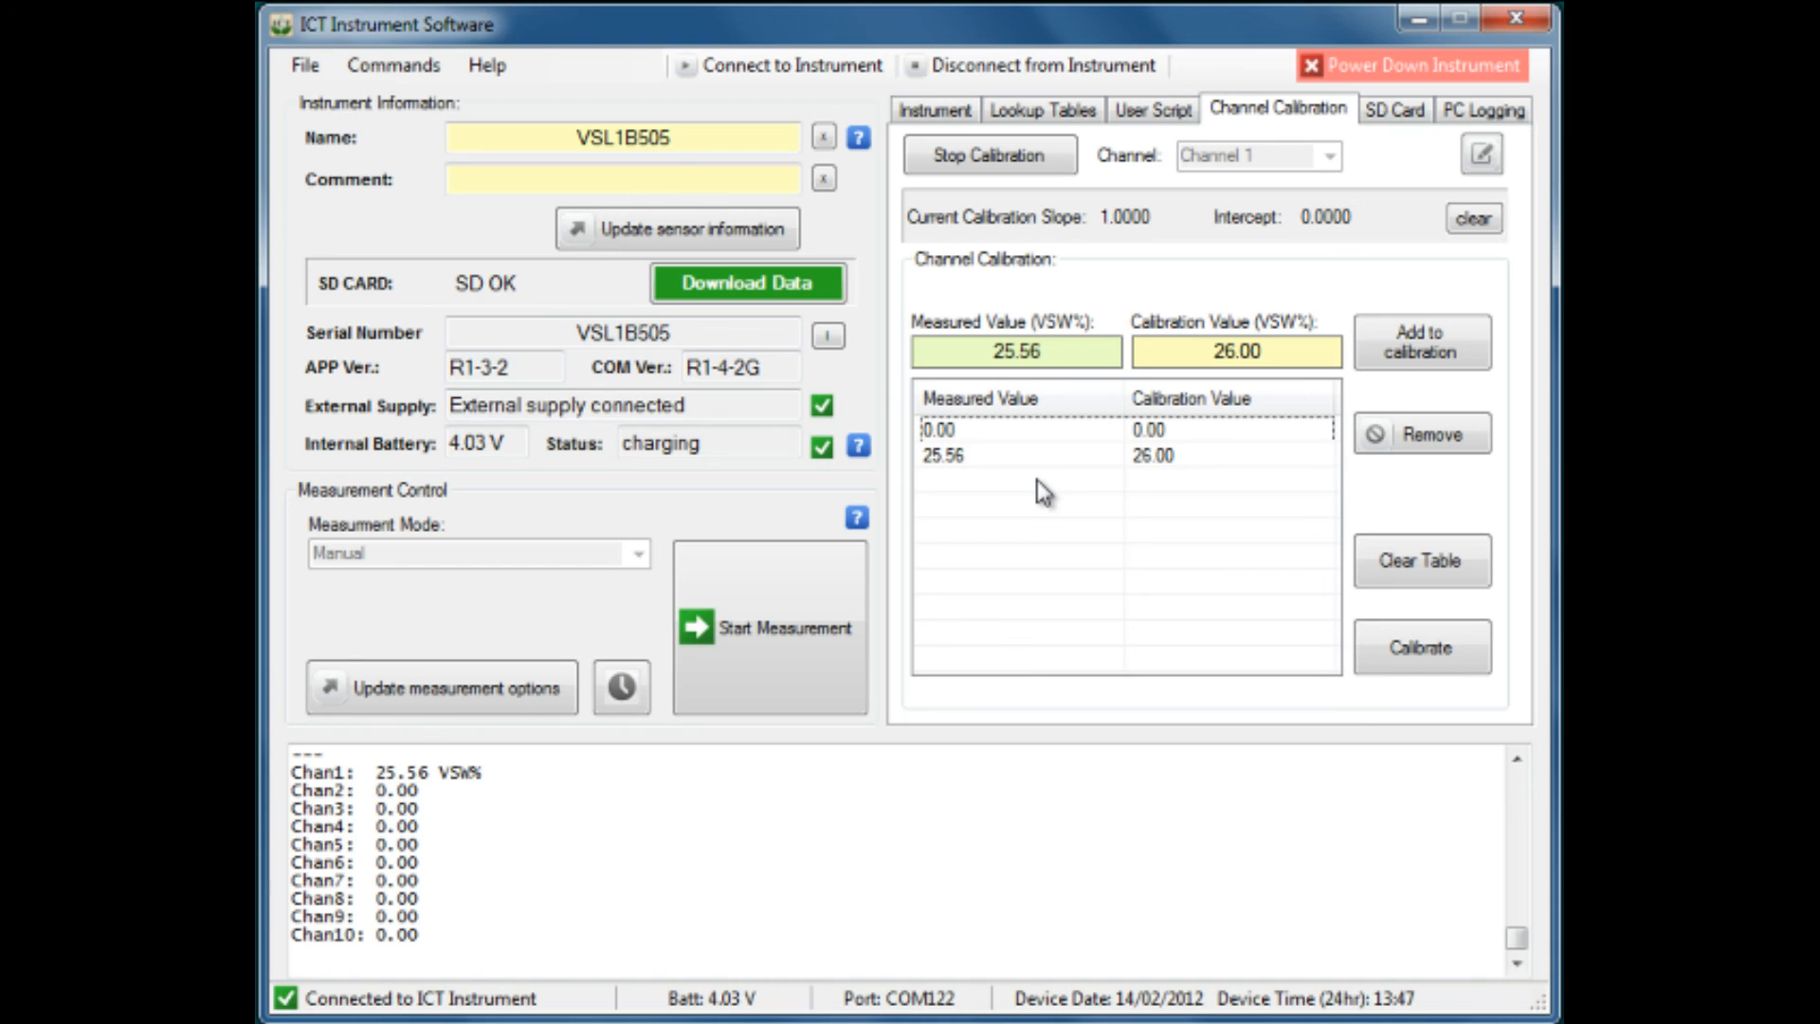
pyautogui.moveTo(1024, 498)
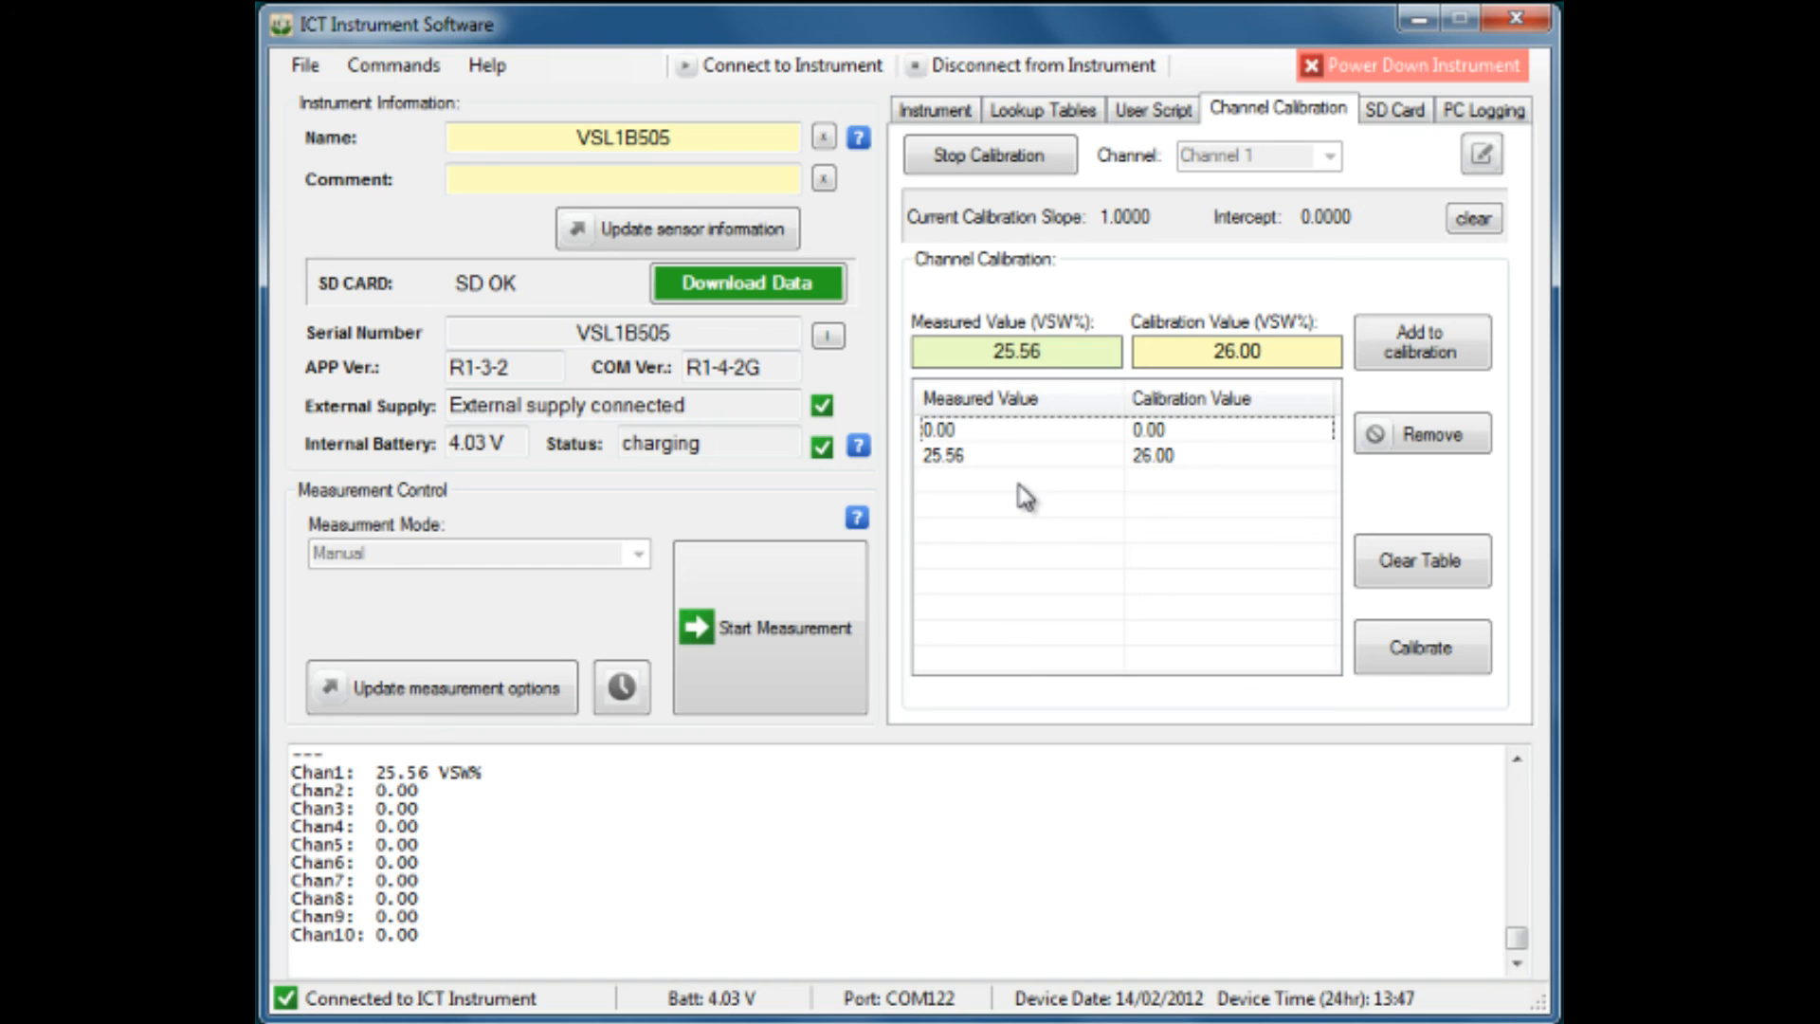
pyautogui.moveTo(1013, 490)
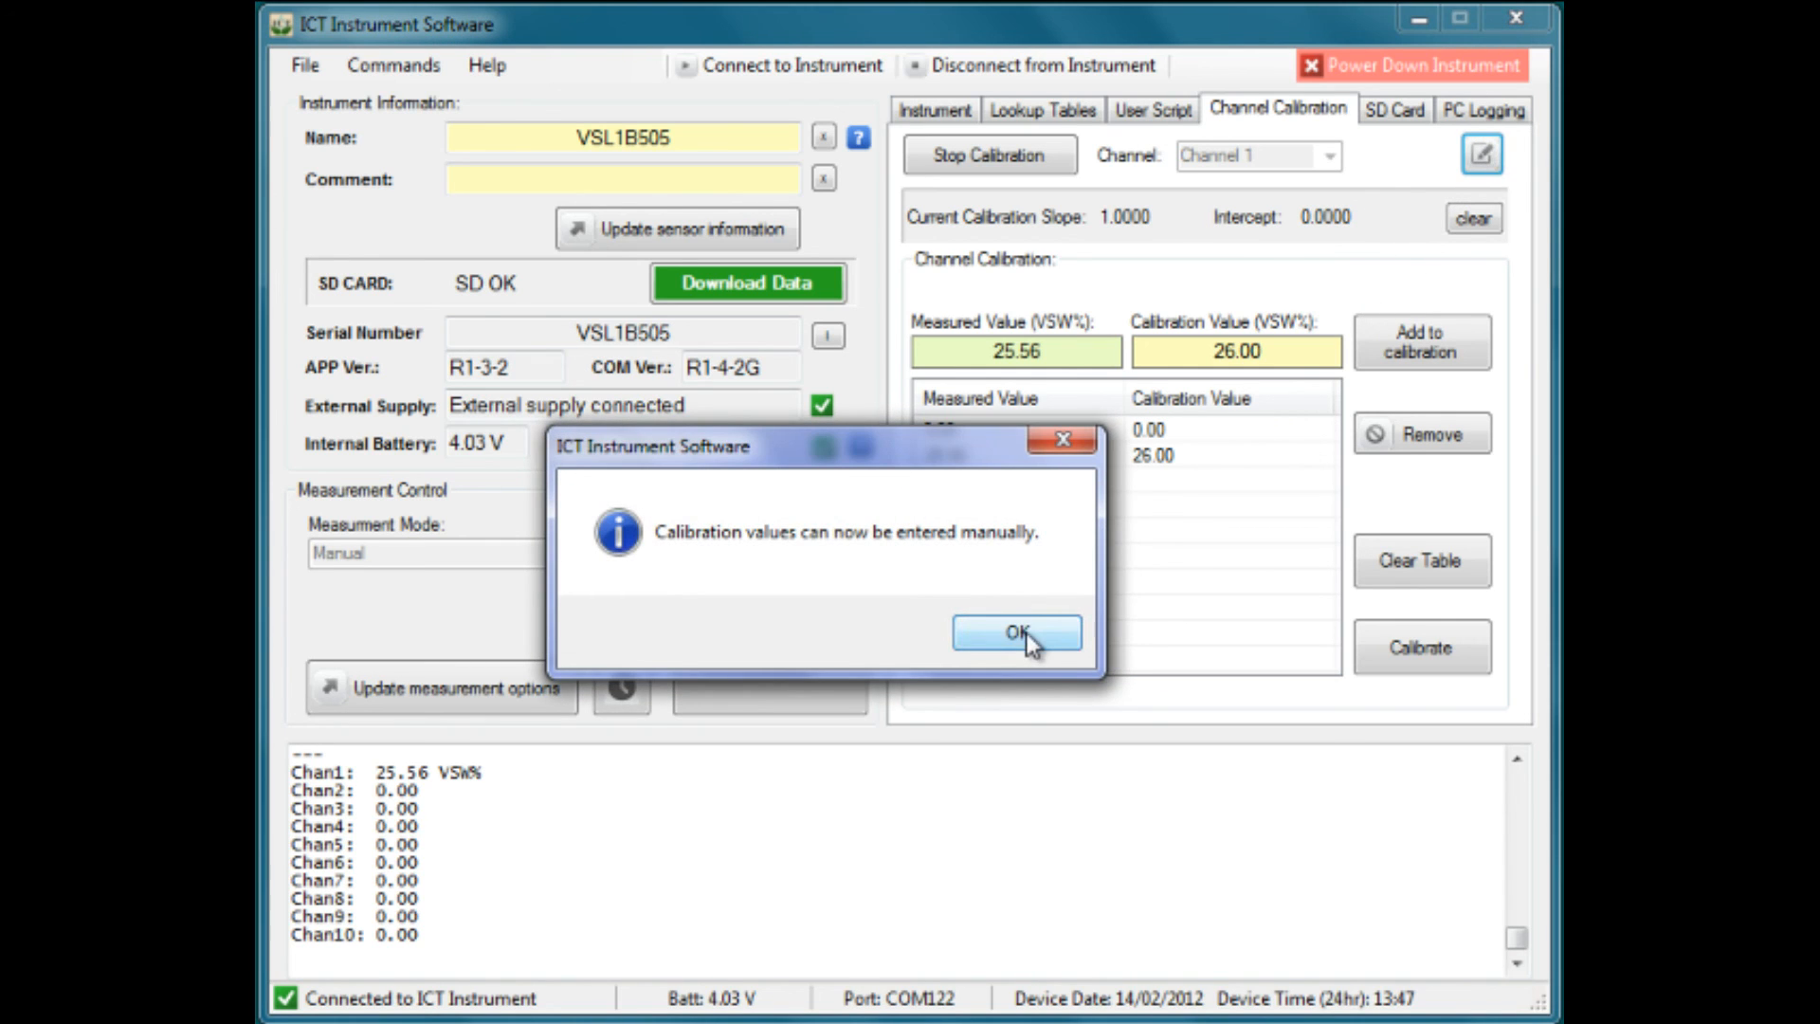
# Step: Add a third calibration point: measured 96.00 against calibration 97.65
pyautogui.click(1016, 633)
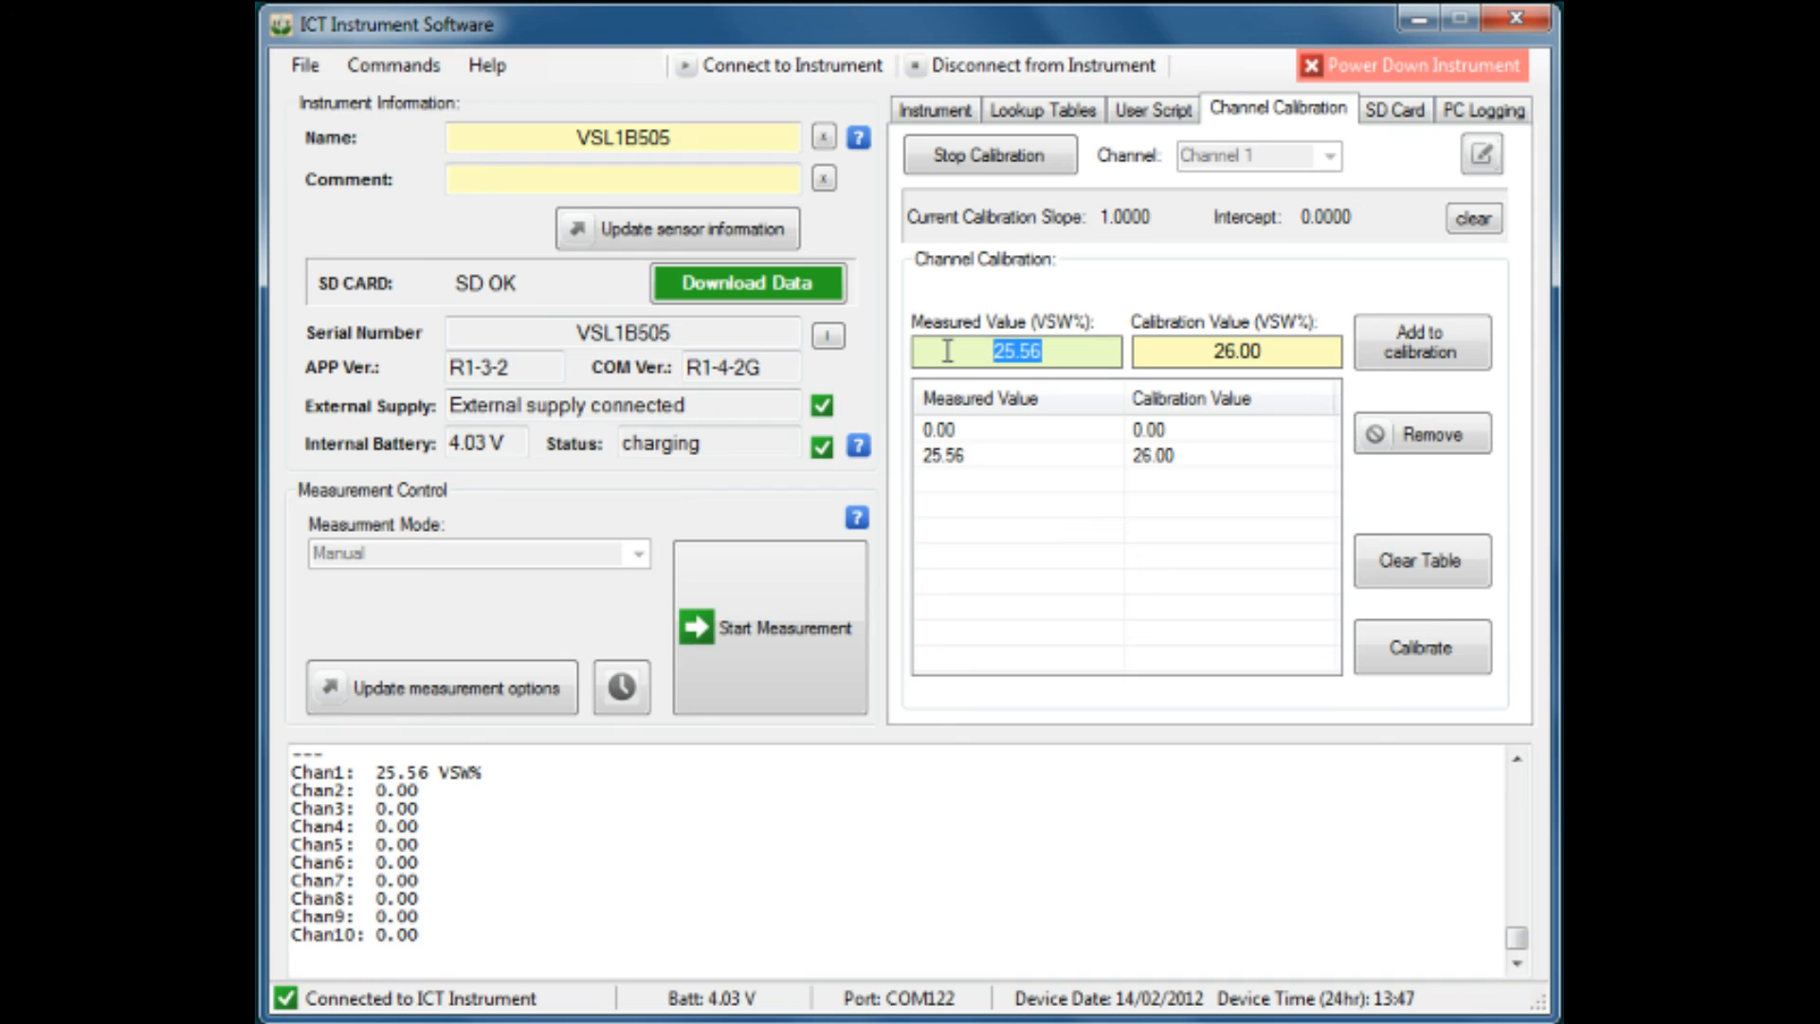
pyautogui.write('96.00')
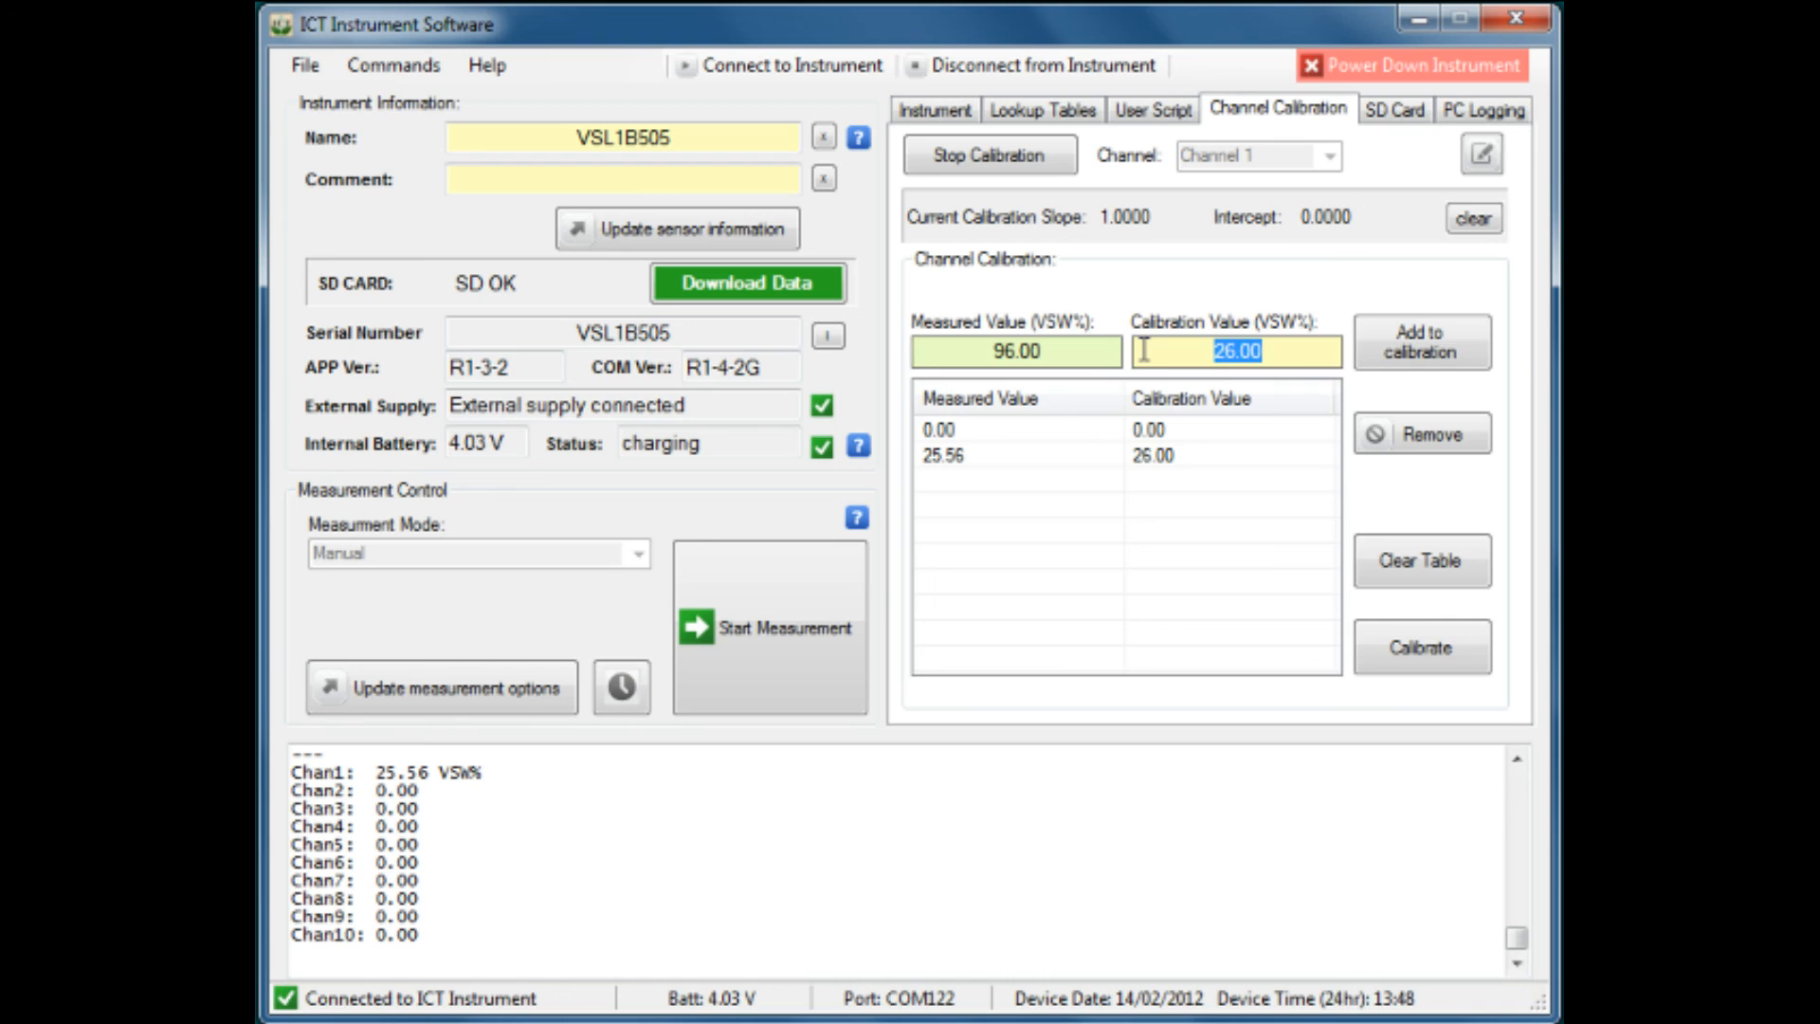
pyautogui.write('97.65')
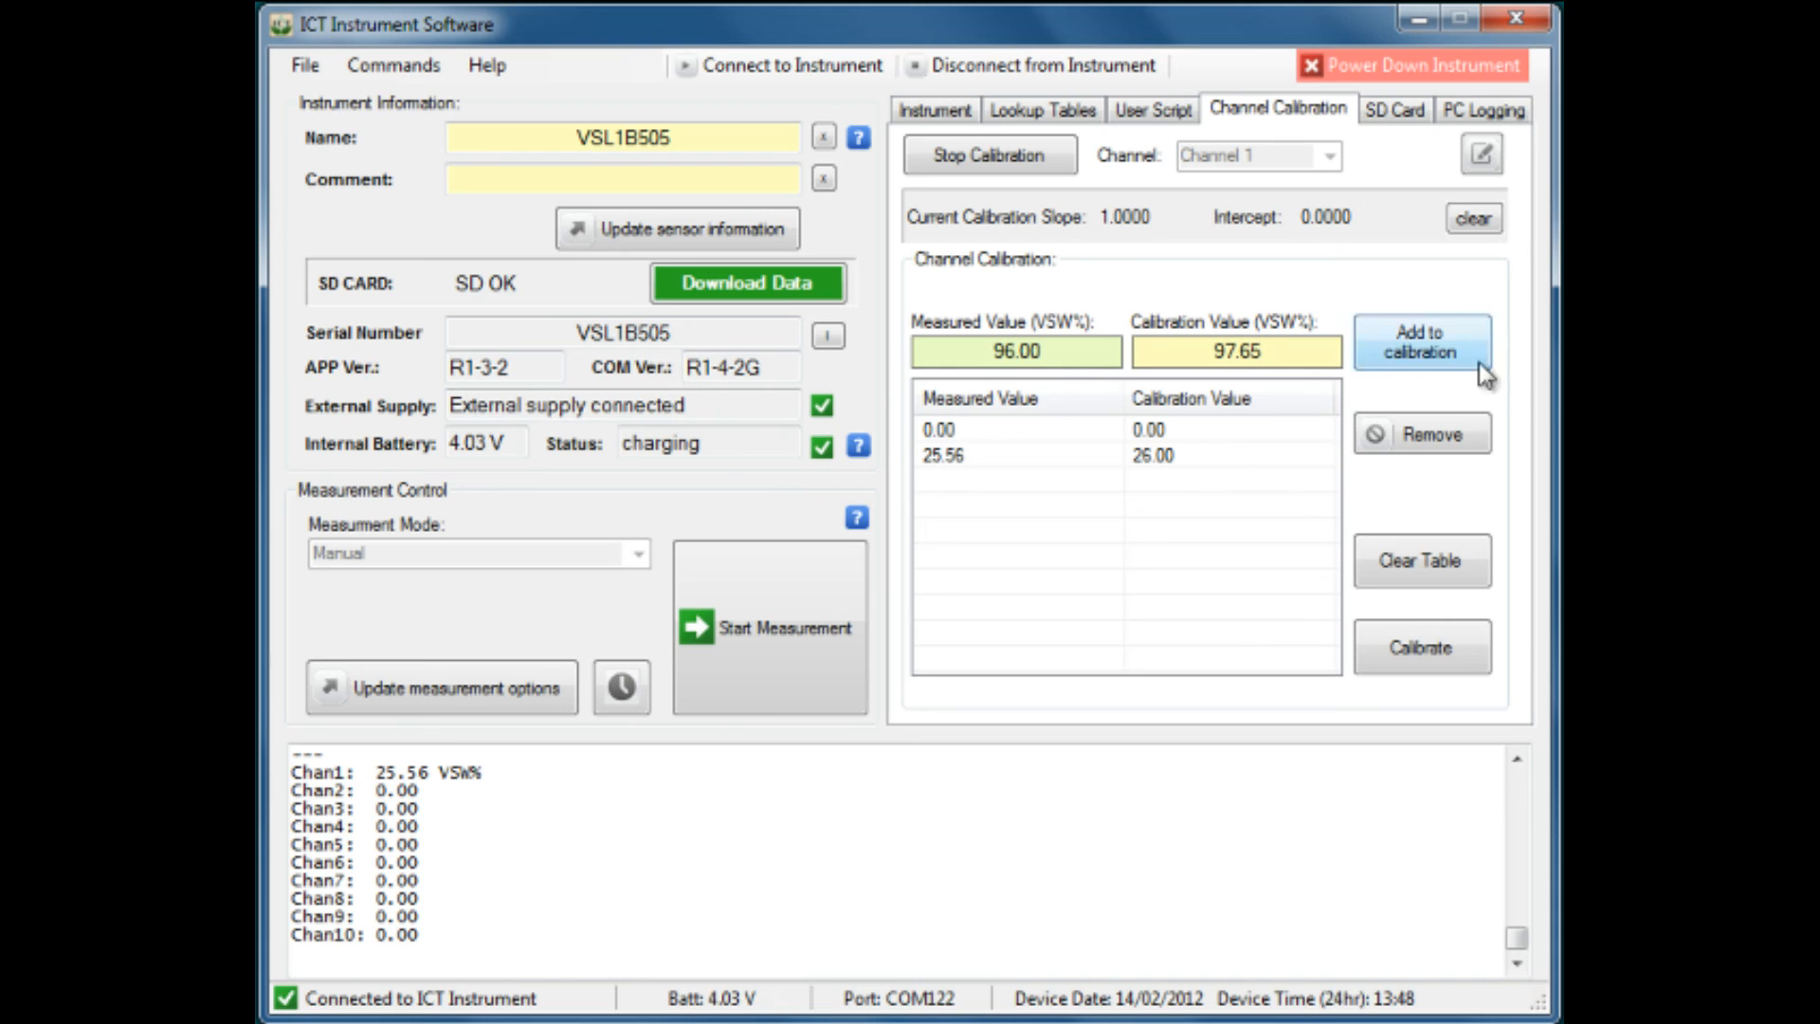
pyautogui.click(1421, 343)
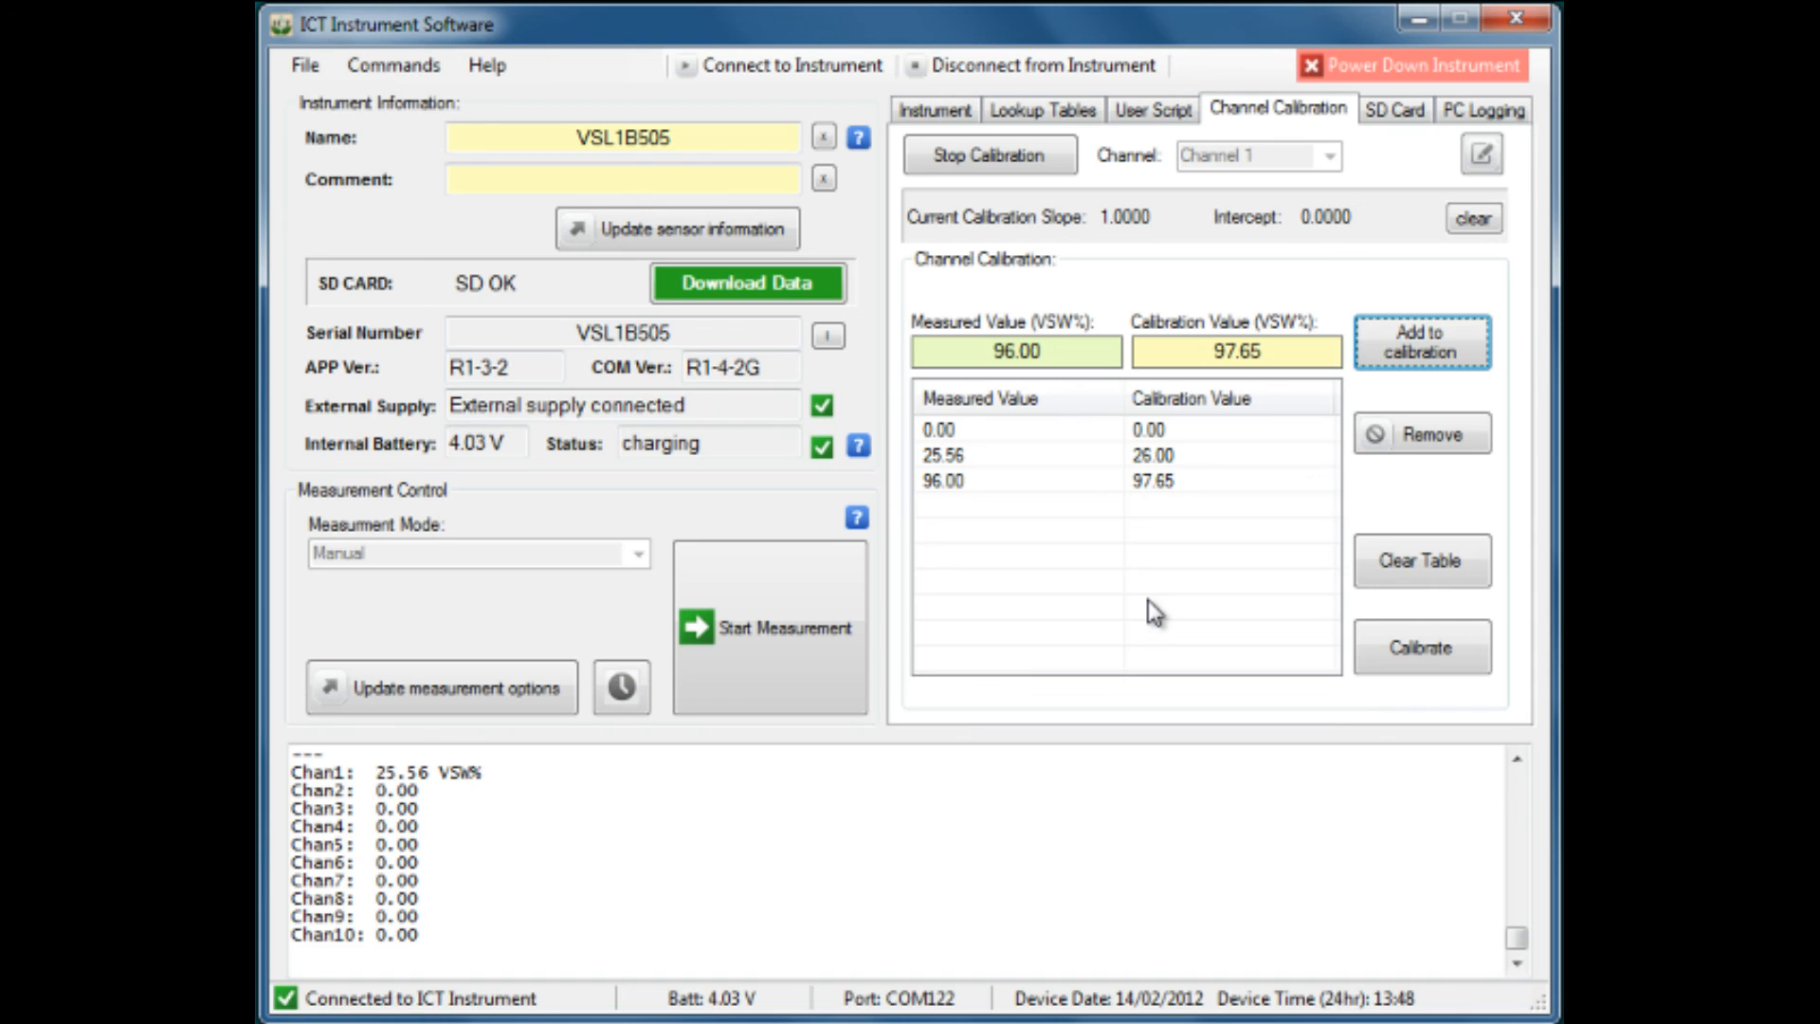
pyautogui.moveTo(973, 494)
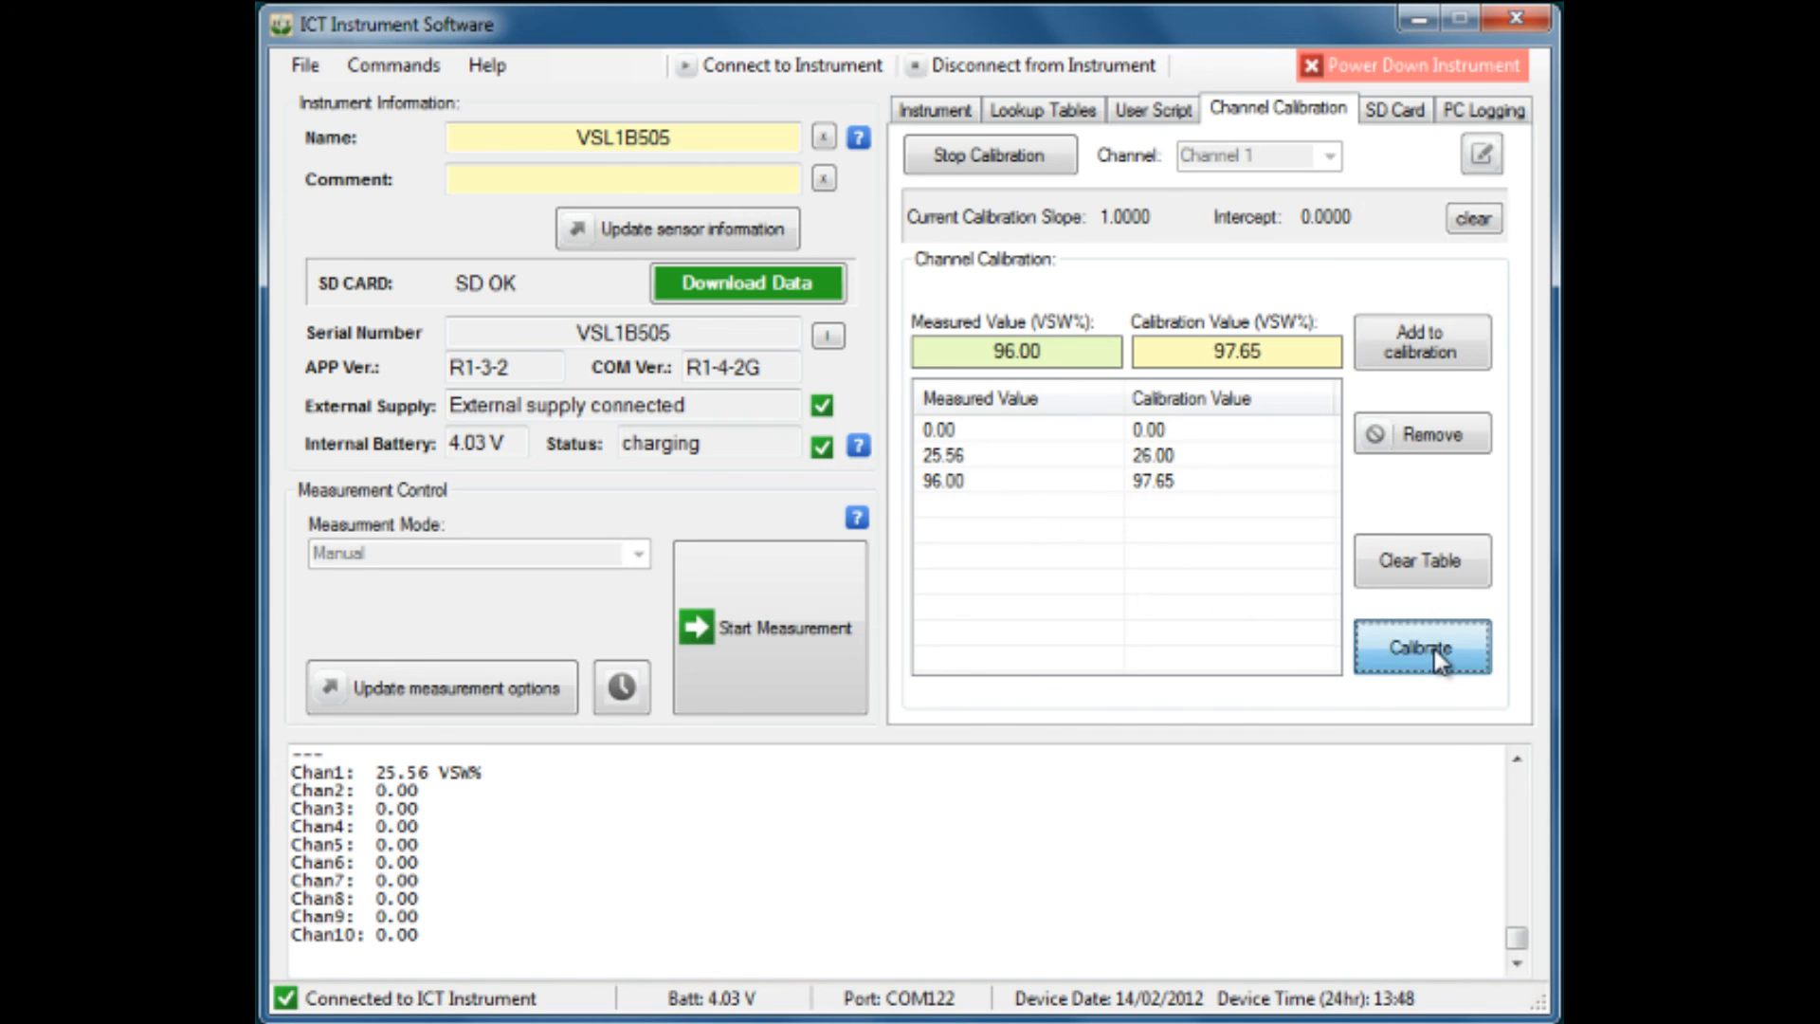
# Step: Fit the calibration curve, accept slope 1.017 and intercept 0, and save it to the device
pyautogui.click(1422, 646)
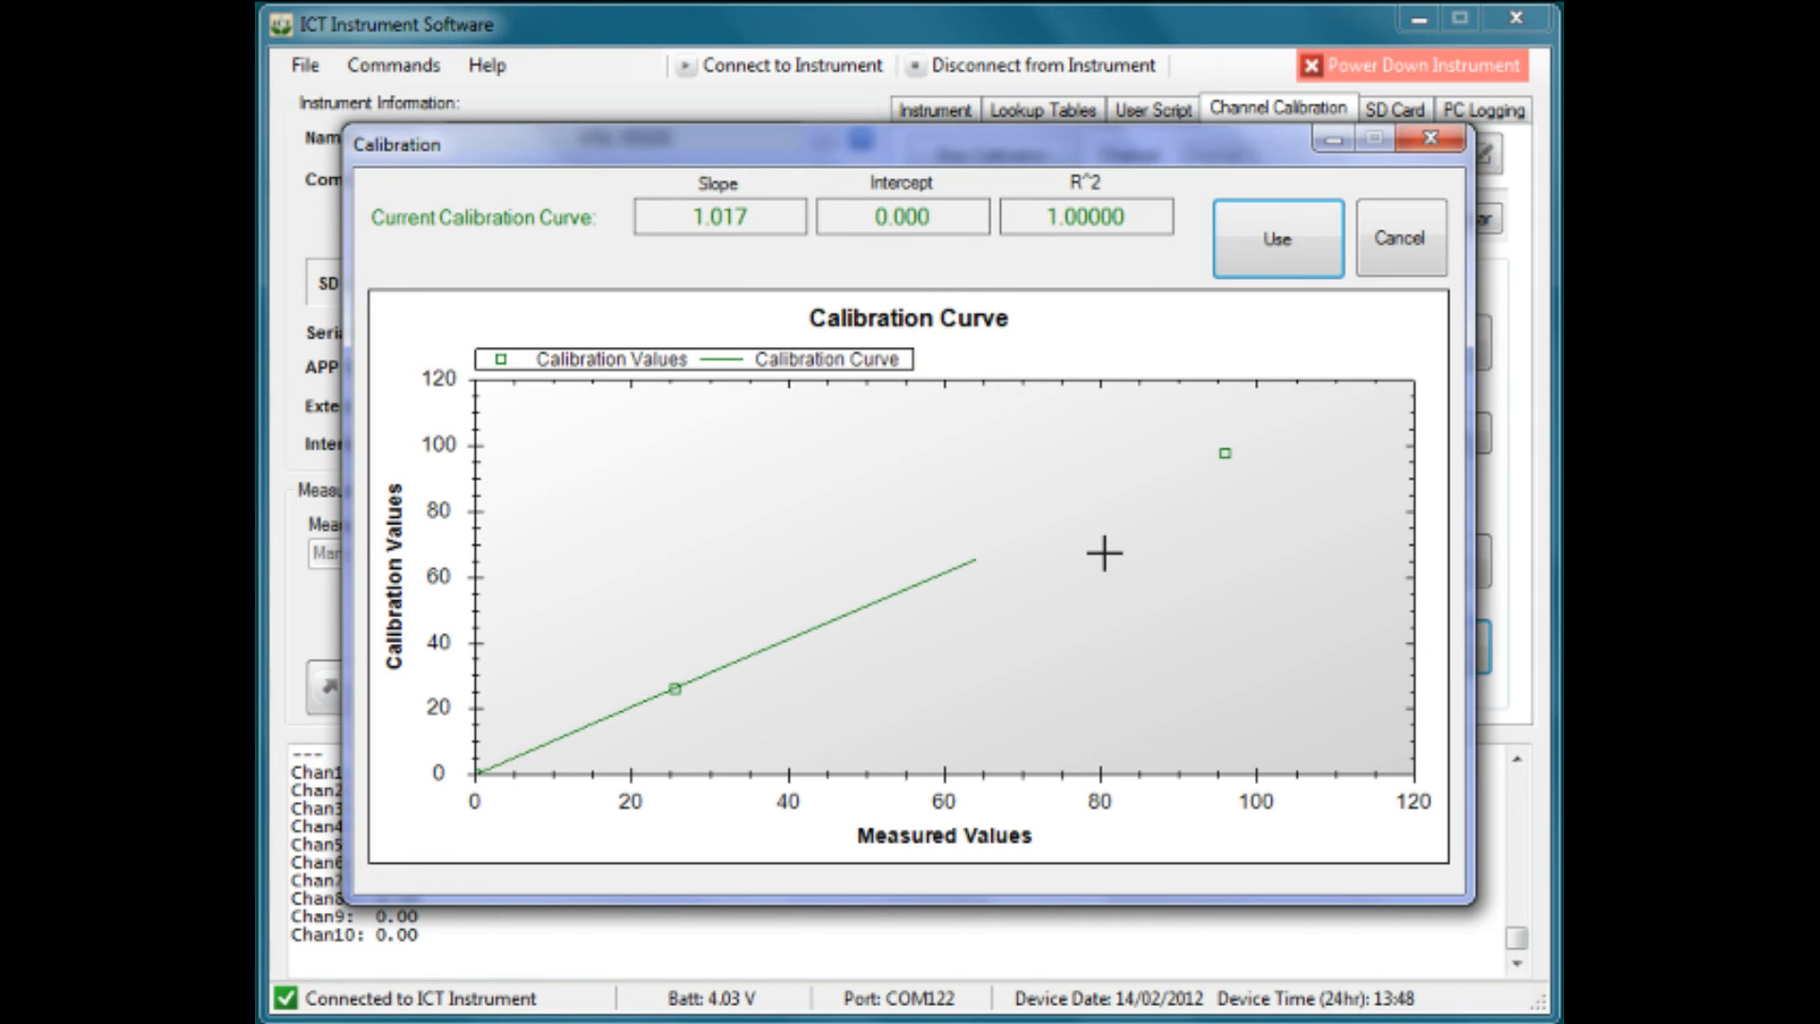
pyautogui.moveTo(770, 721)
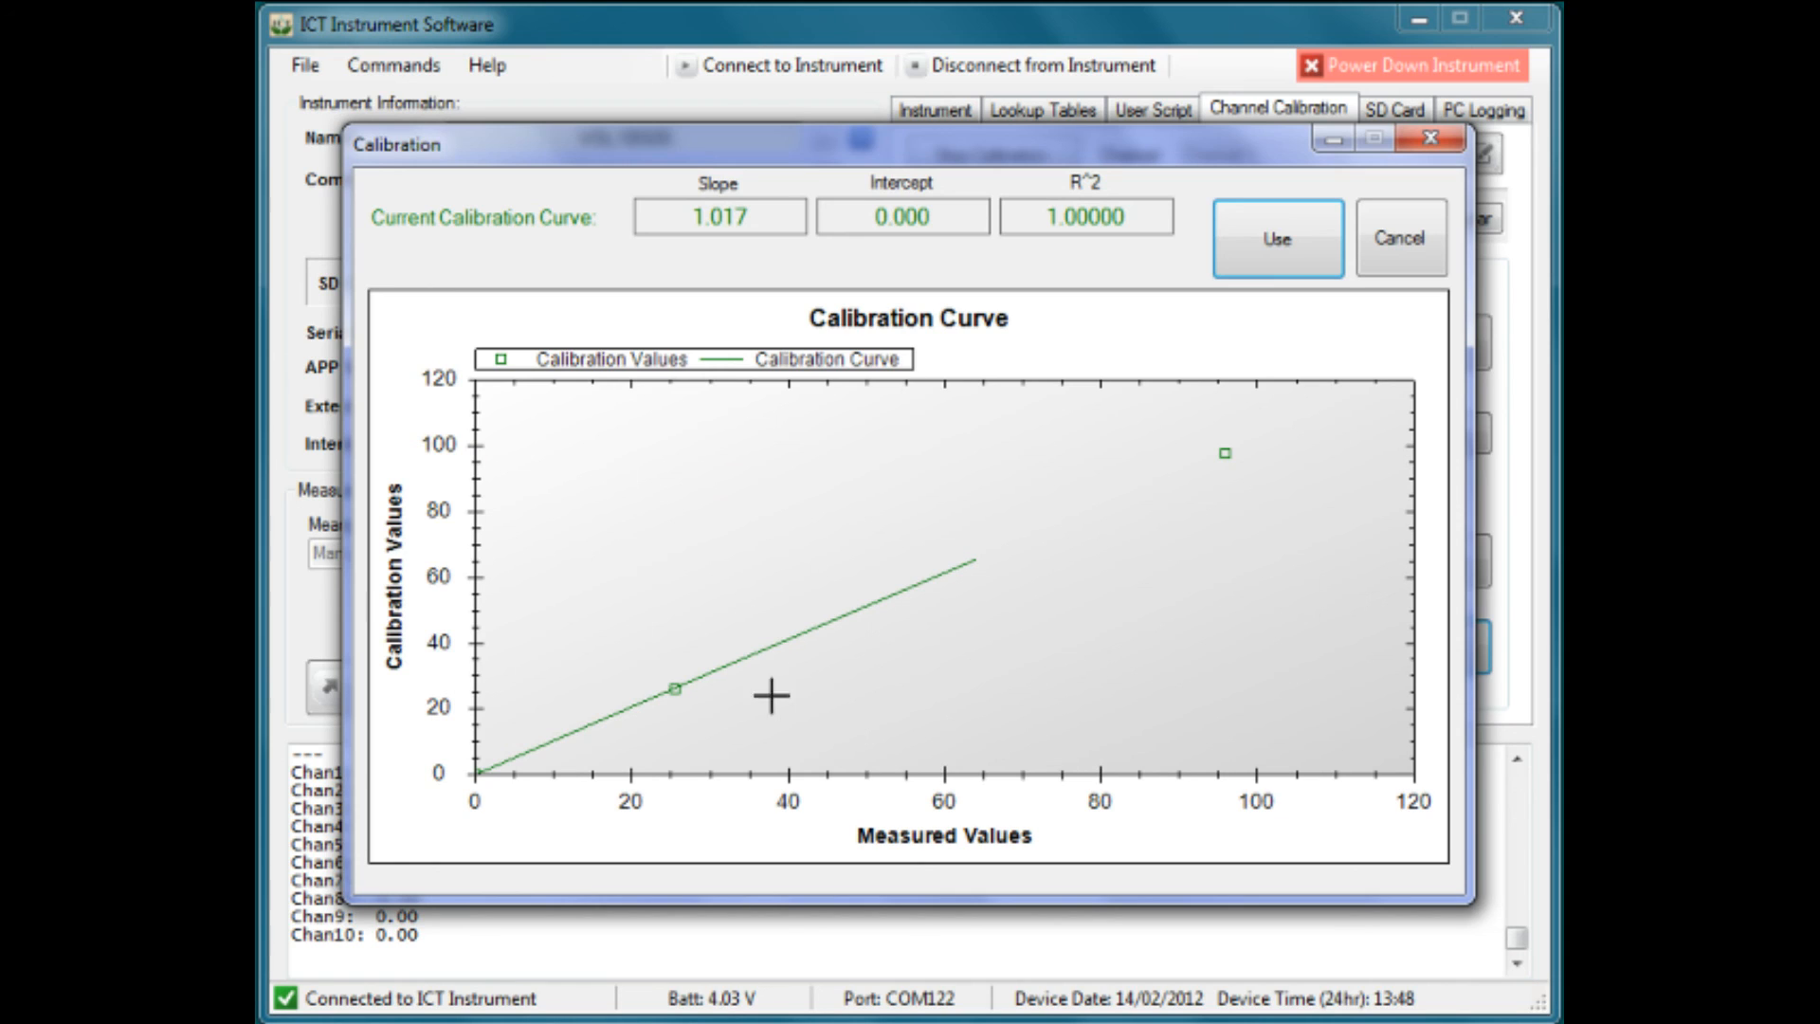
pyautogui.moveTo(484, 788)
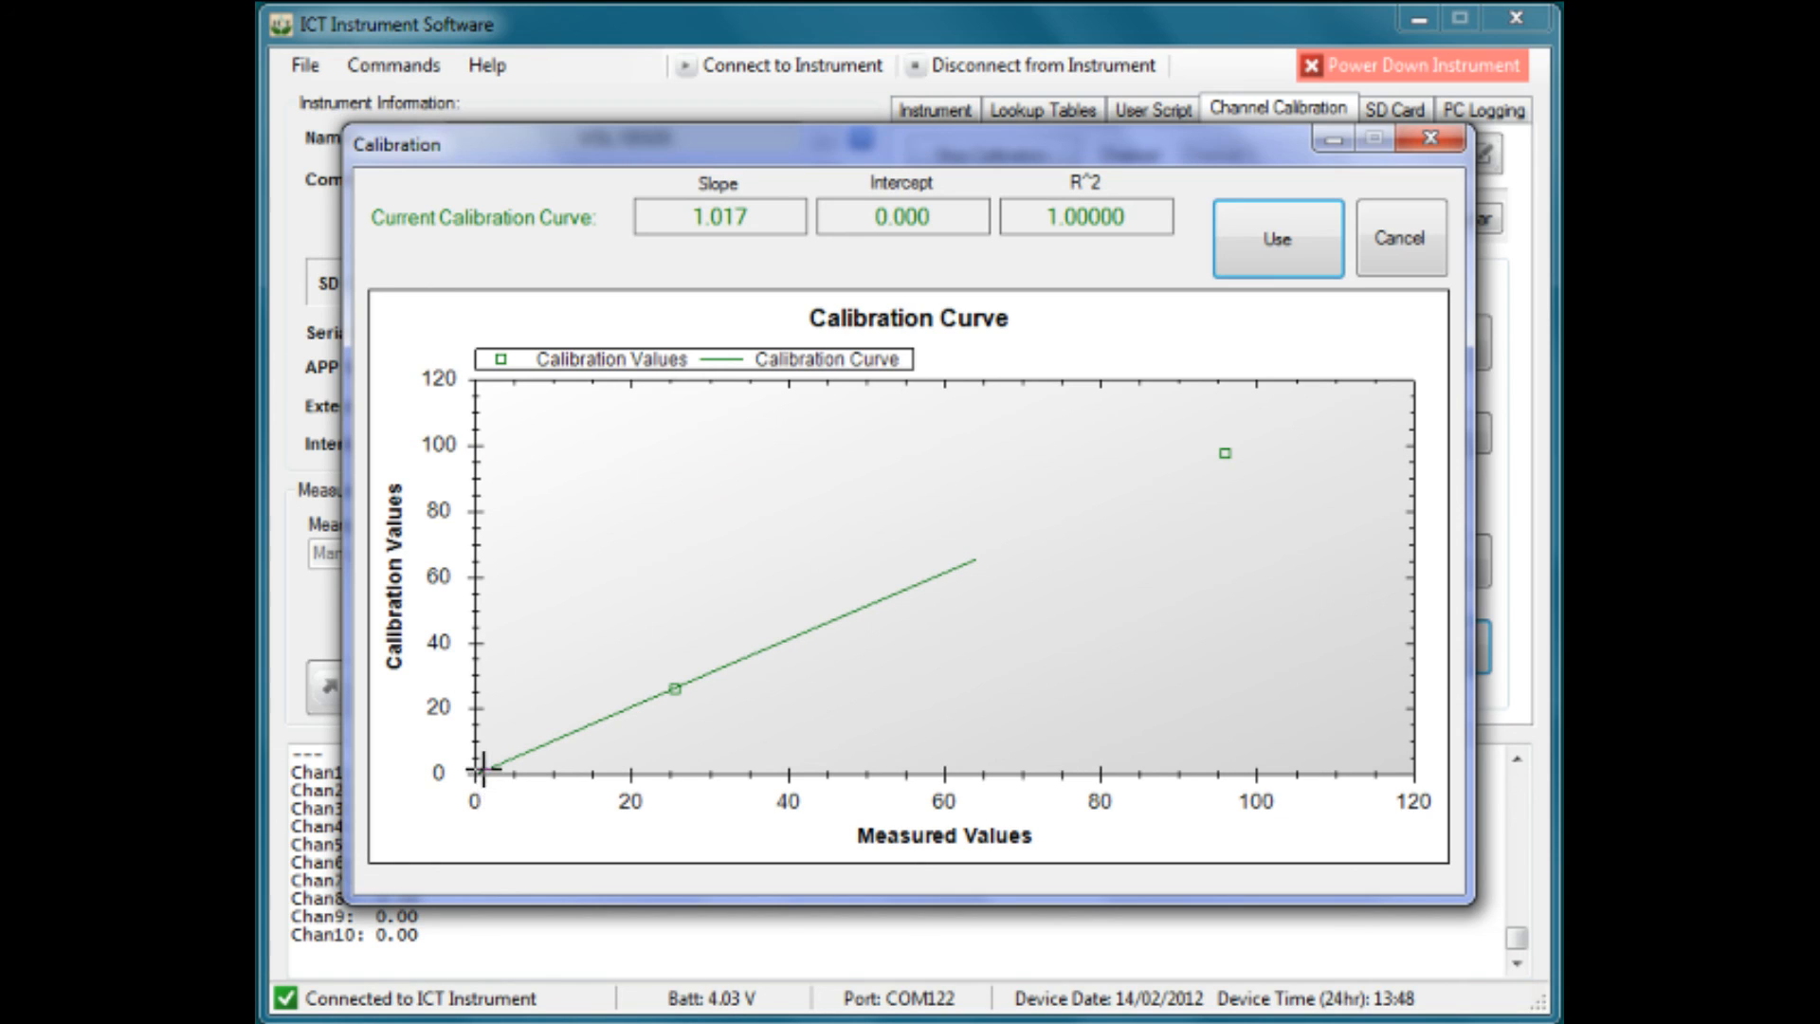
pyautogui.moveTo(683, 744)
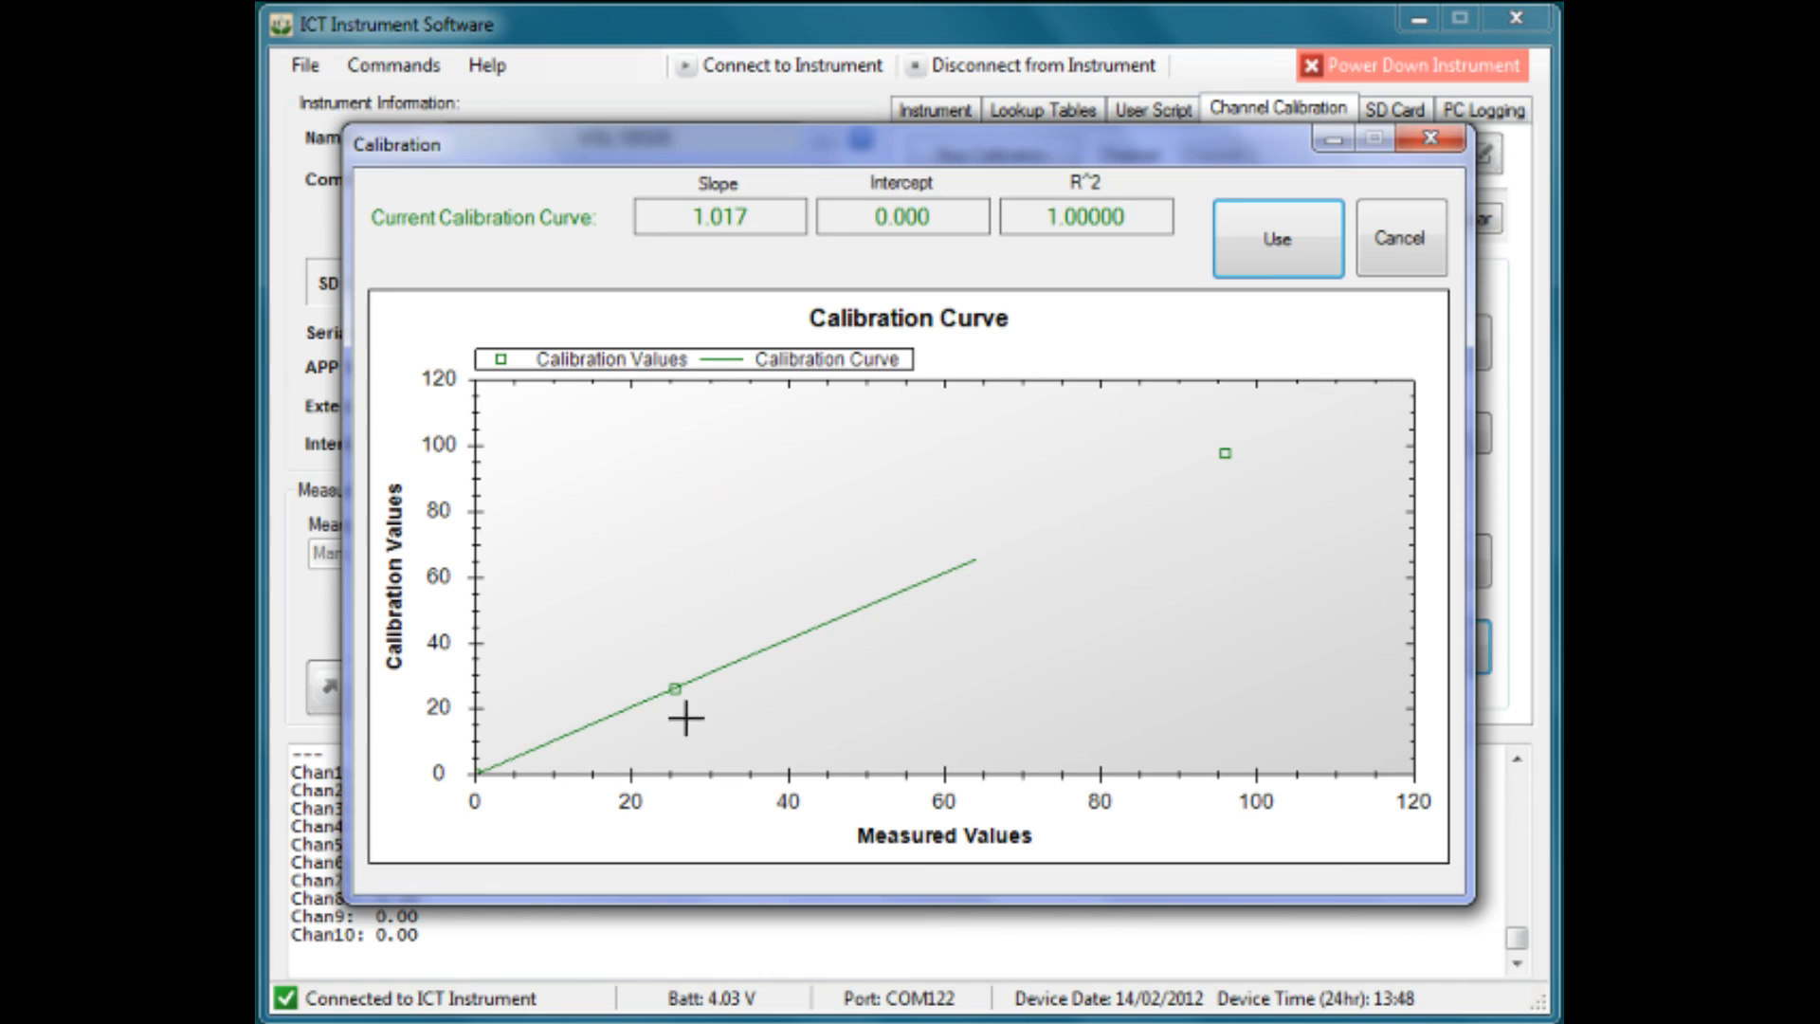
pyautogui.moveTo(593, 632)
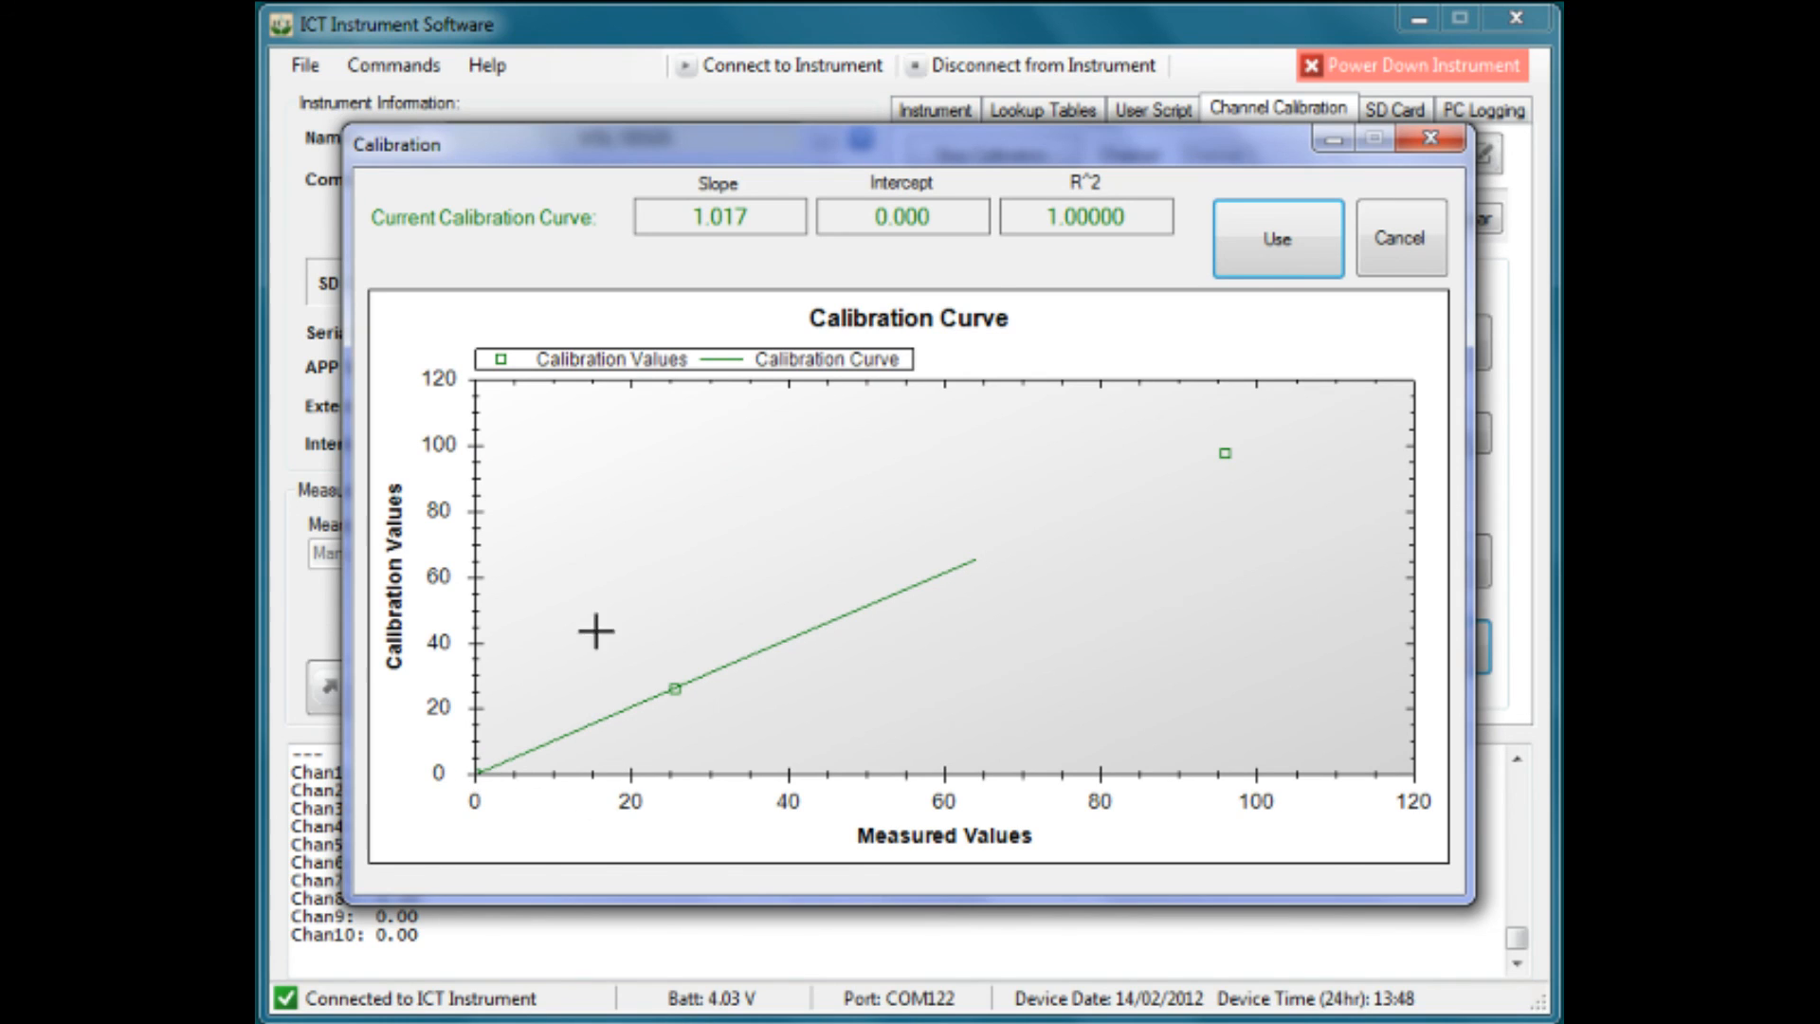
pyautogui.moveTo(716, 249)
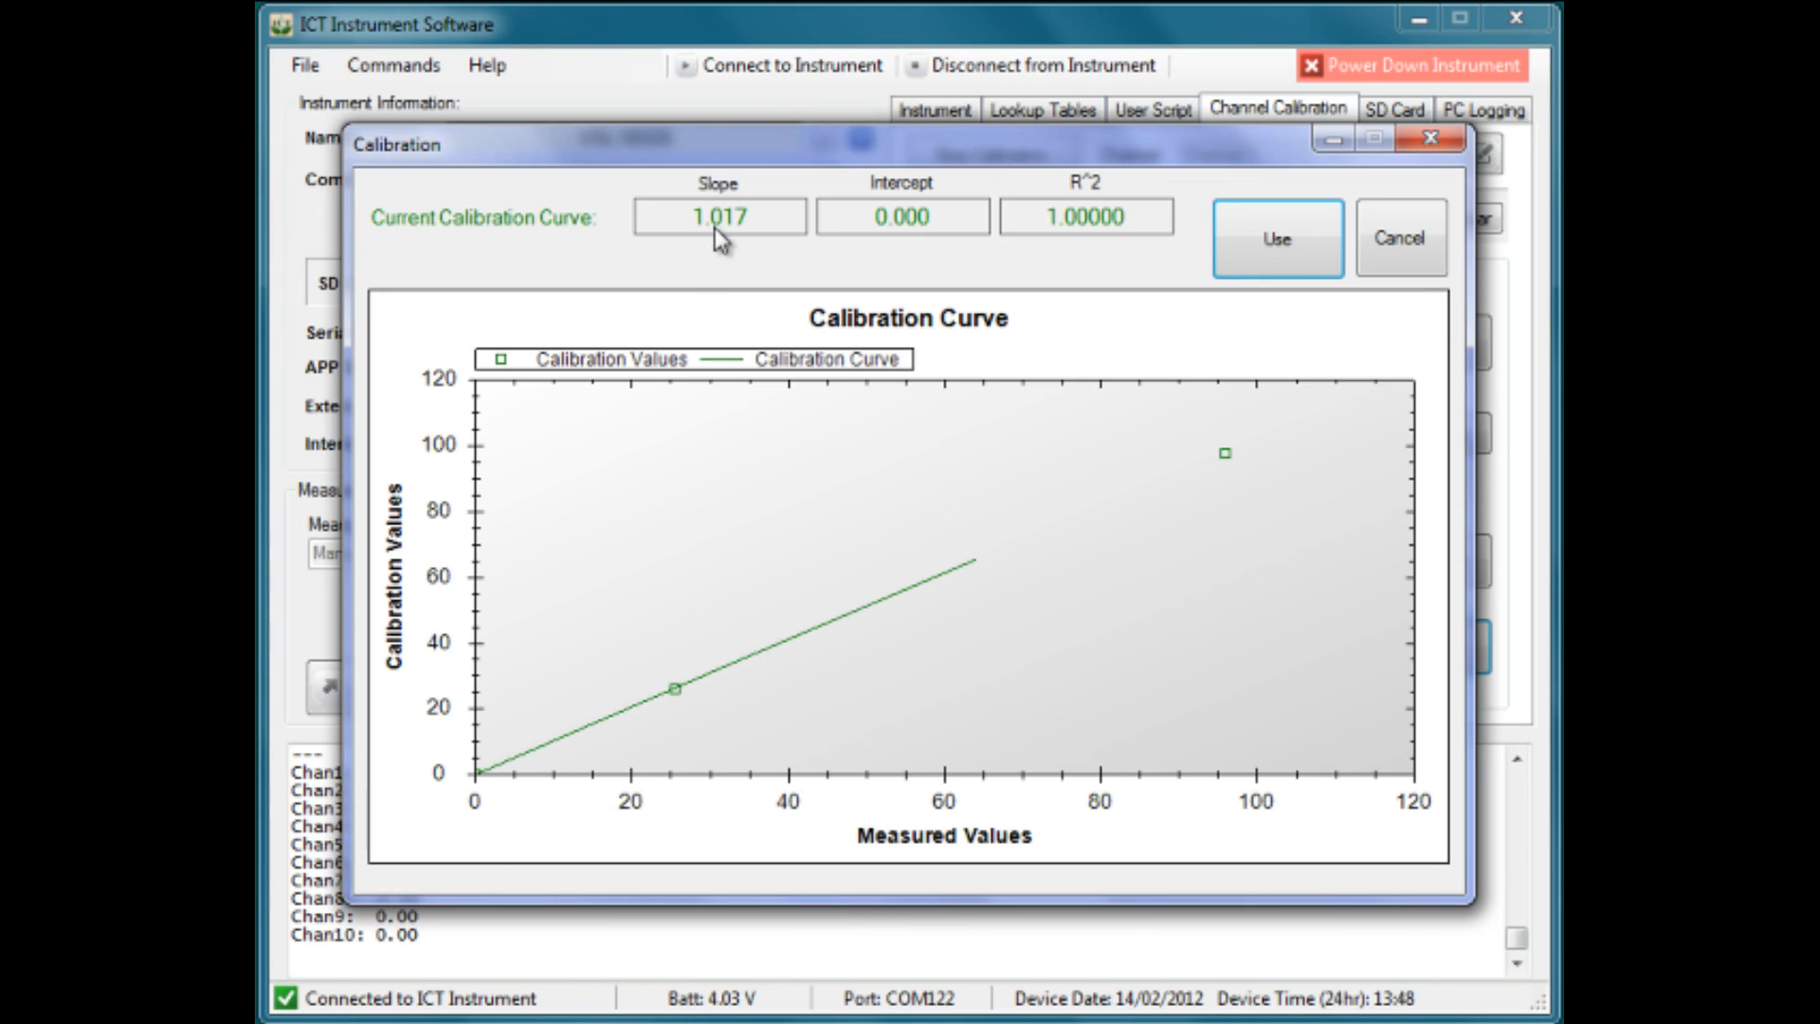
pyautogui.moveTo(1246, 458)
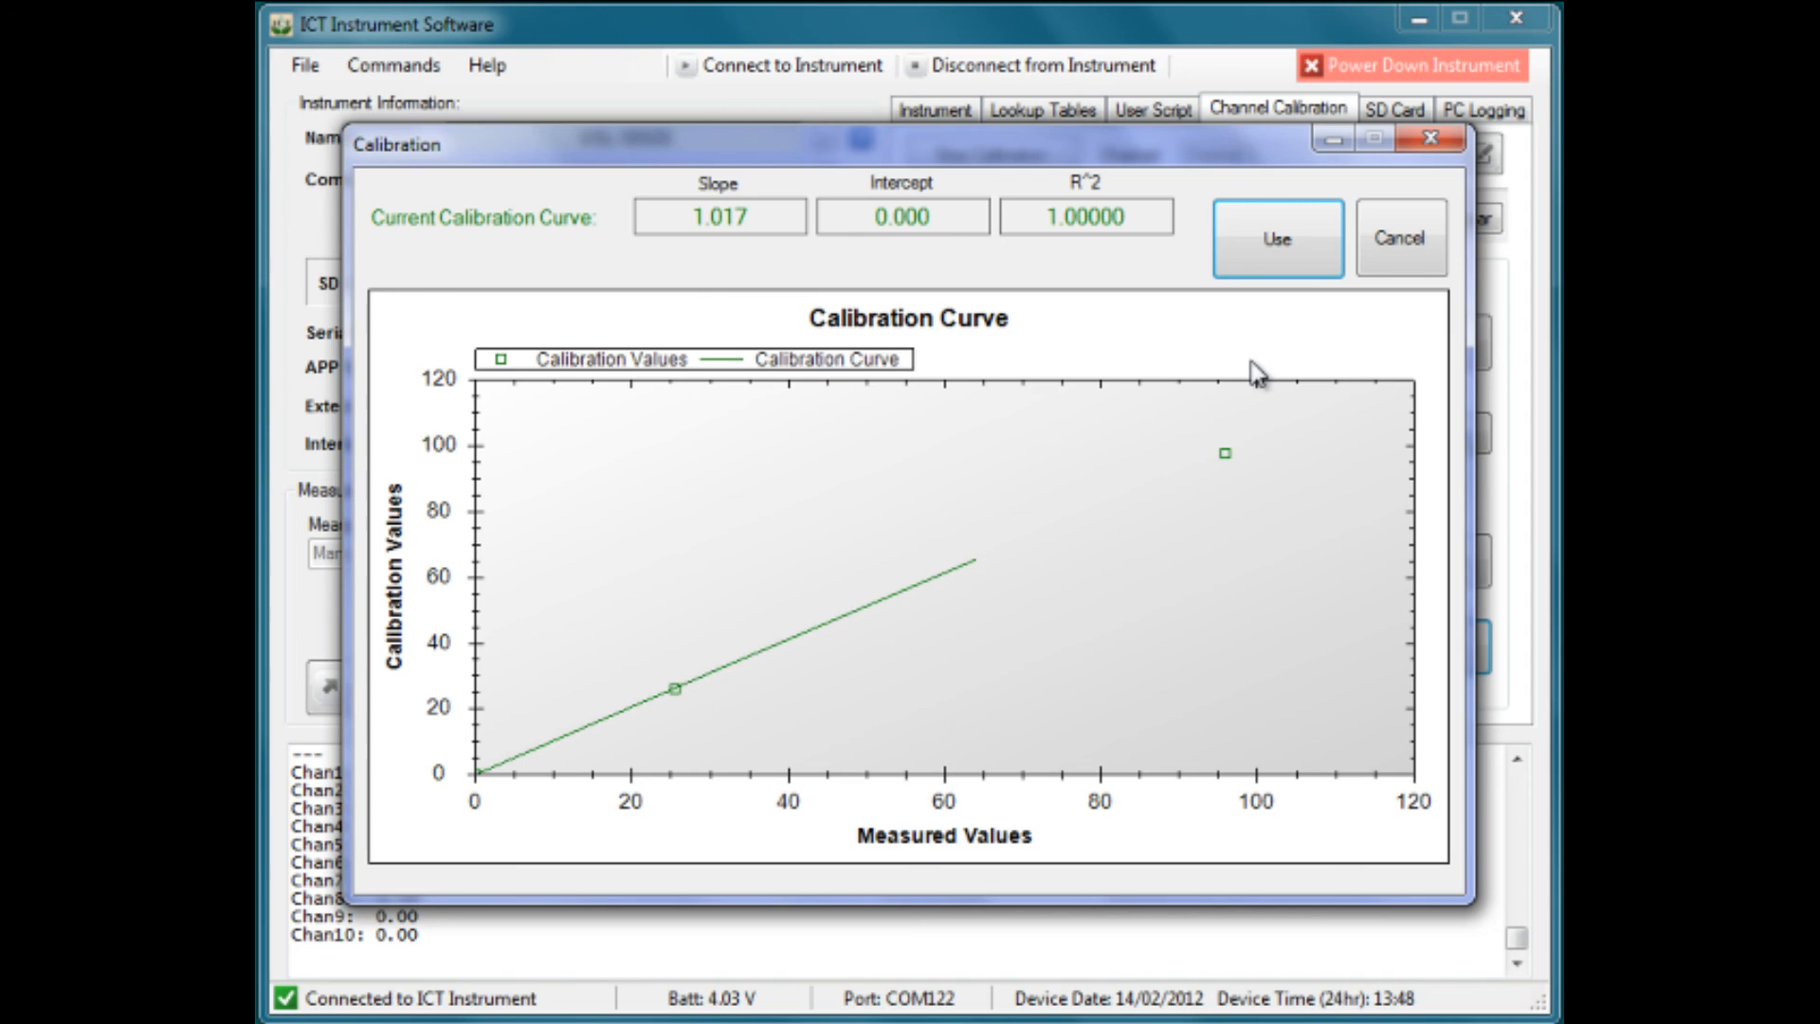
pyautogui.moveTo(1276, 313)
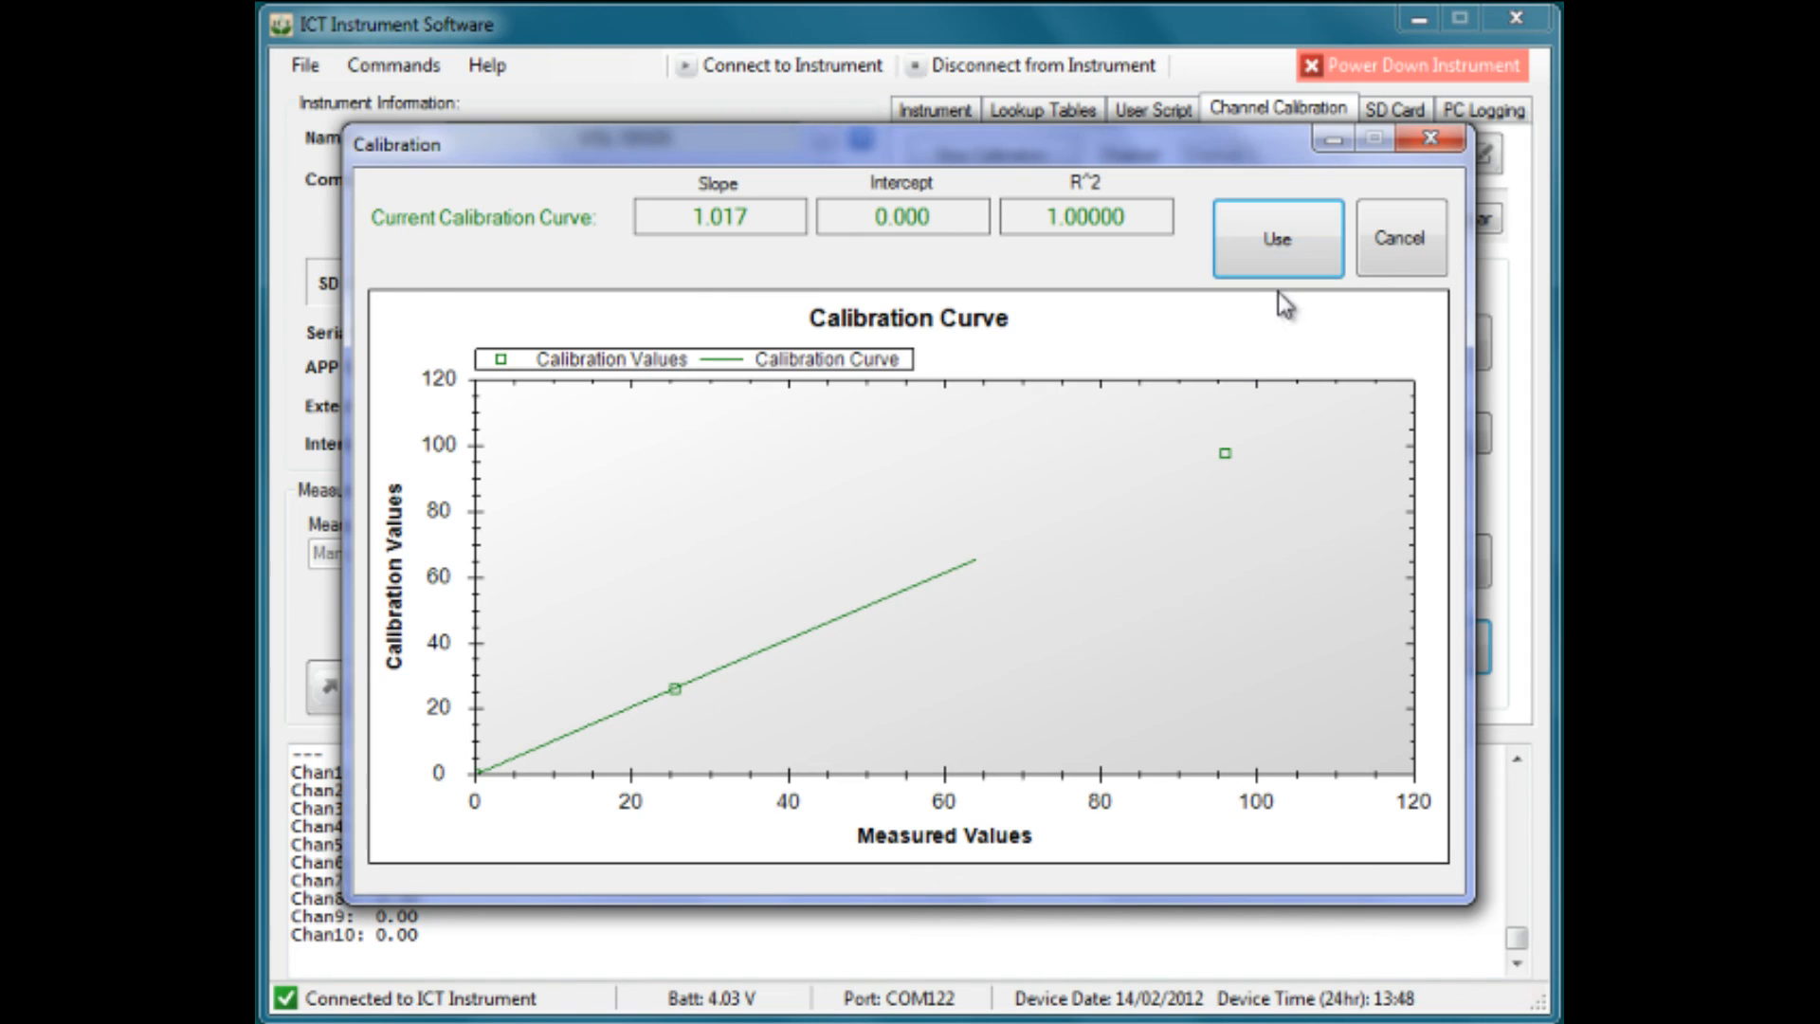
pyautogui.moveTo(1281, 309)
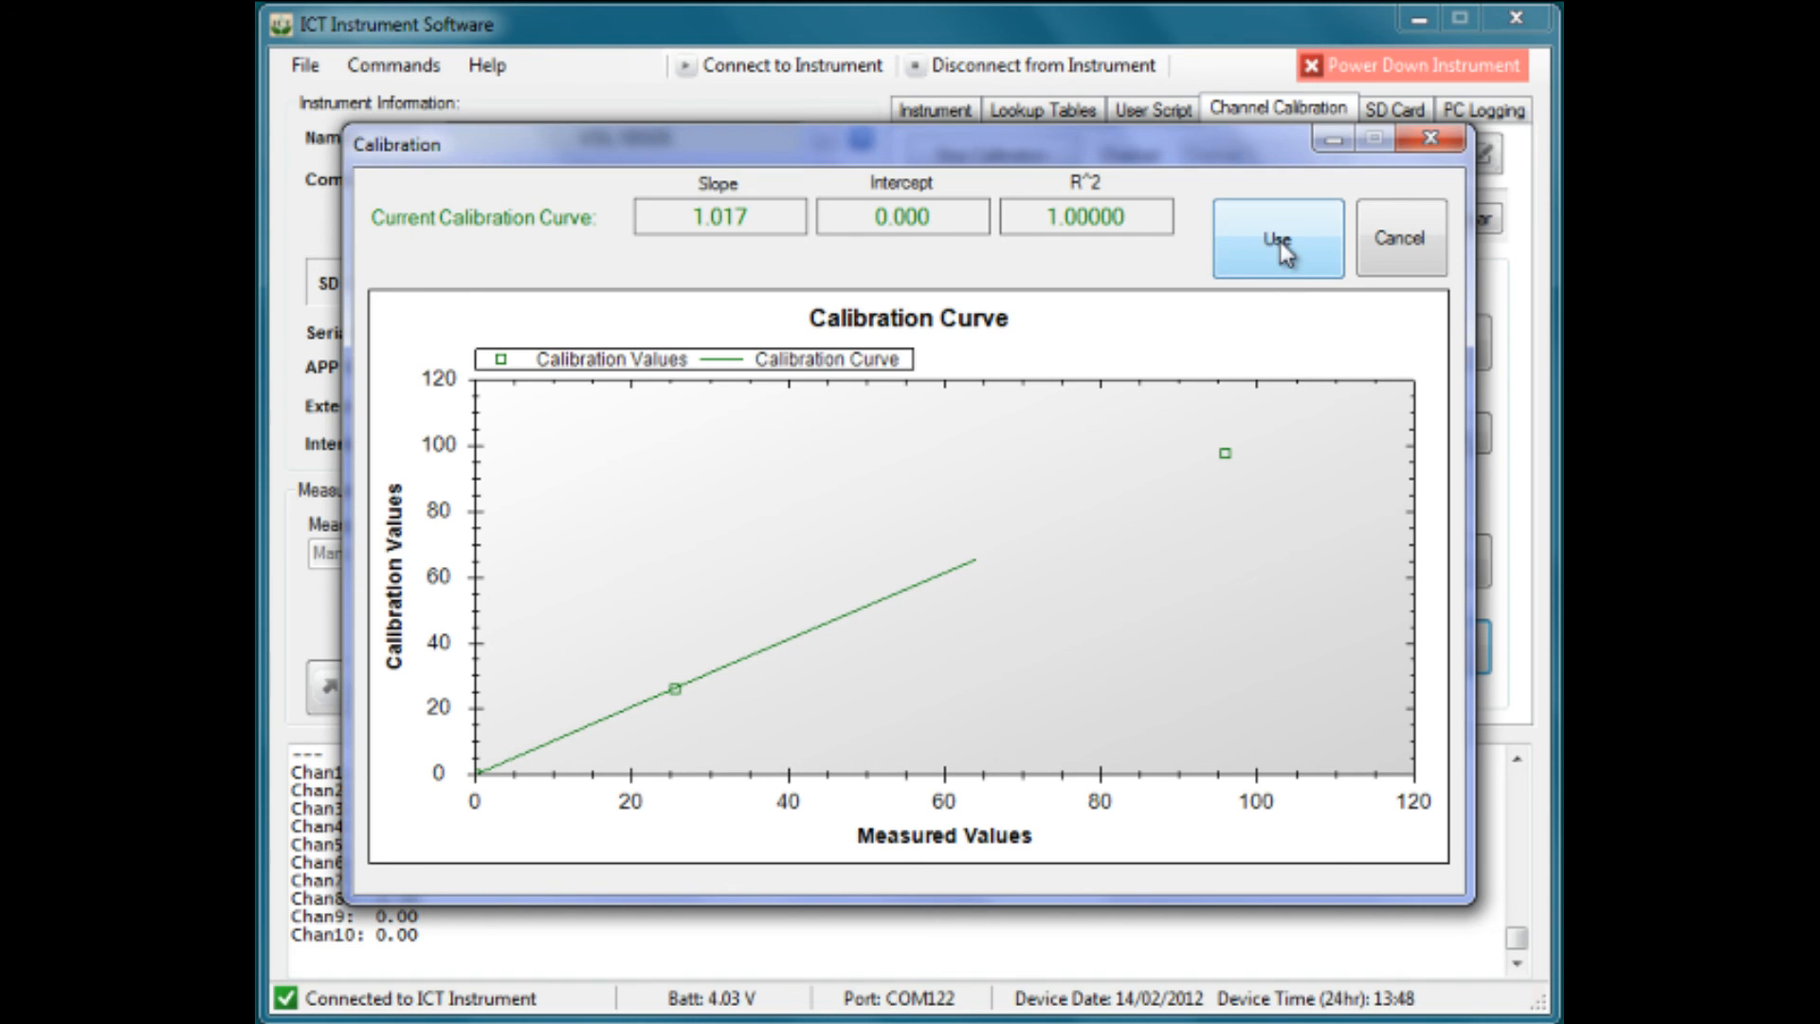
pyautogui.click(1277, 238)
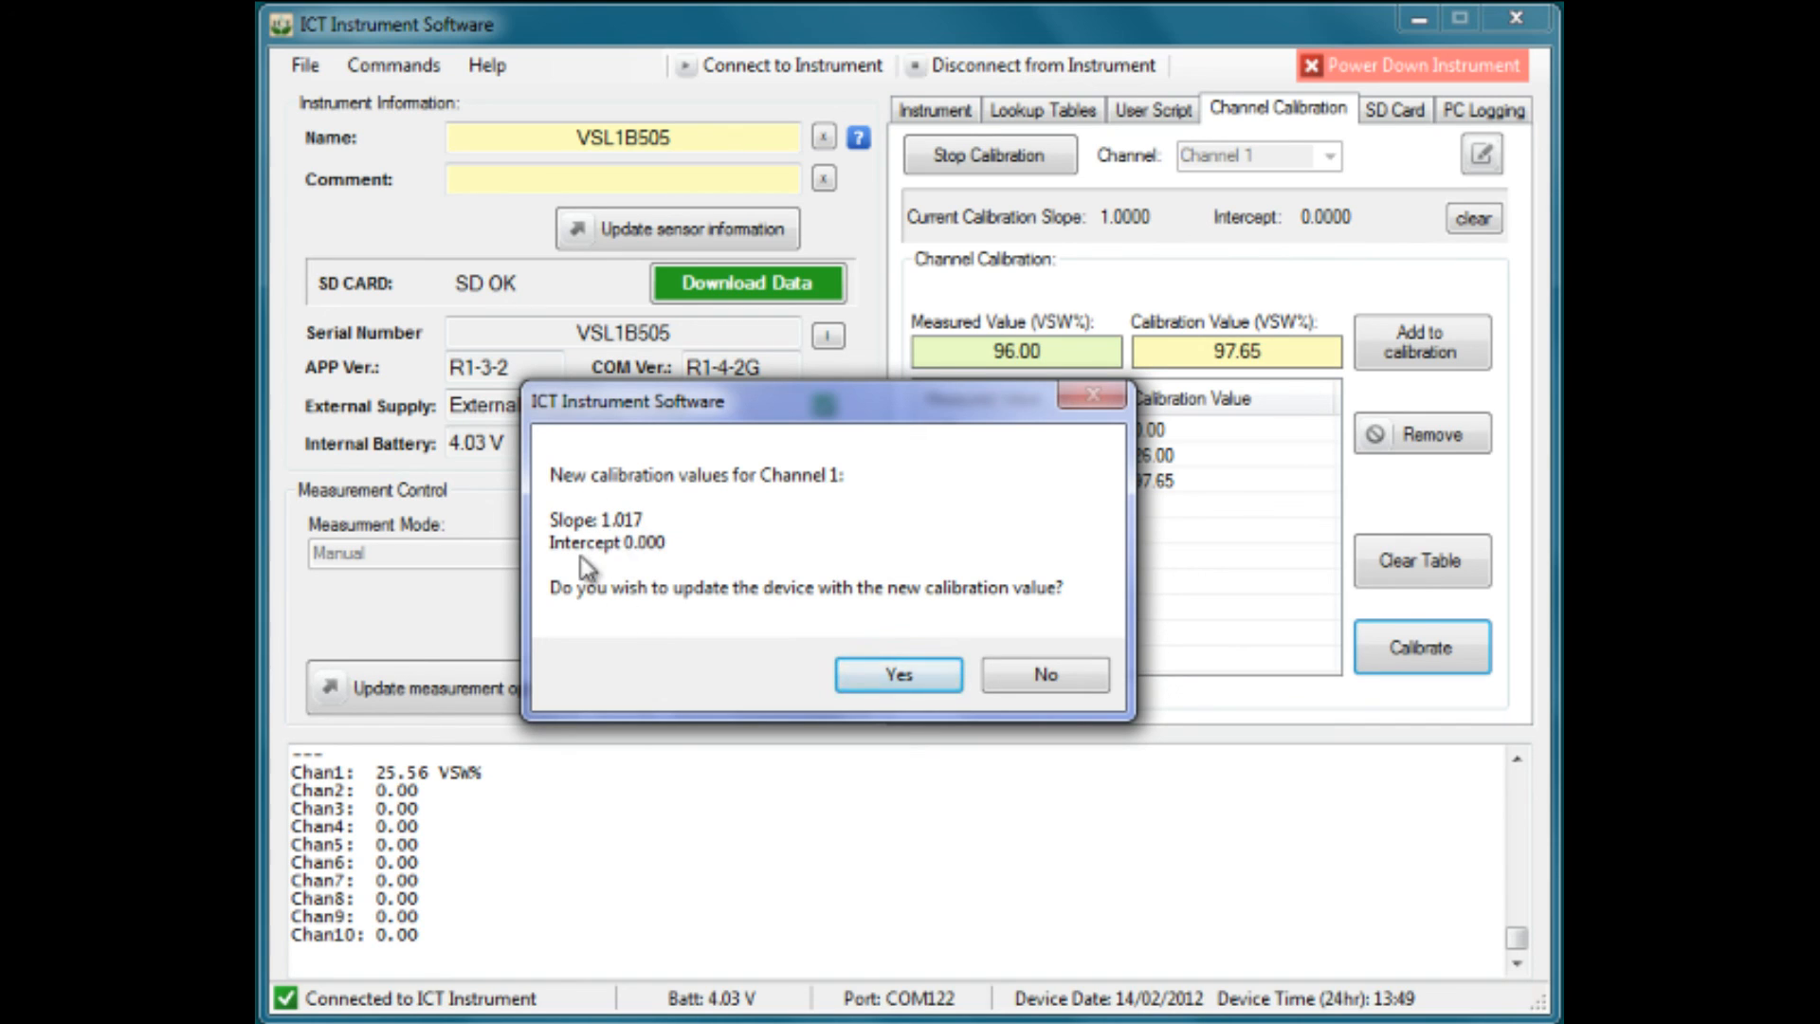
pyautogui.moveTo(678, 702)
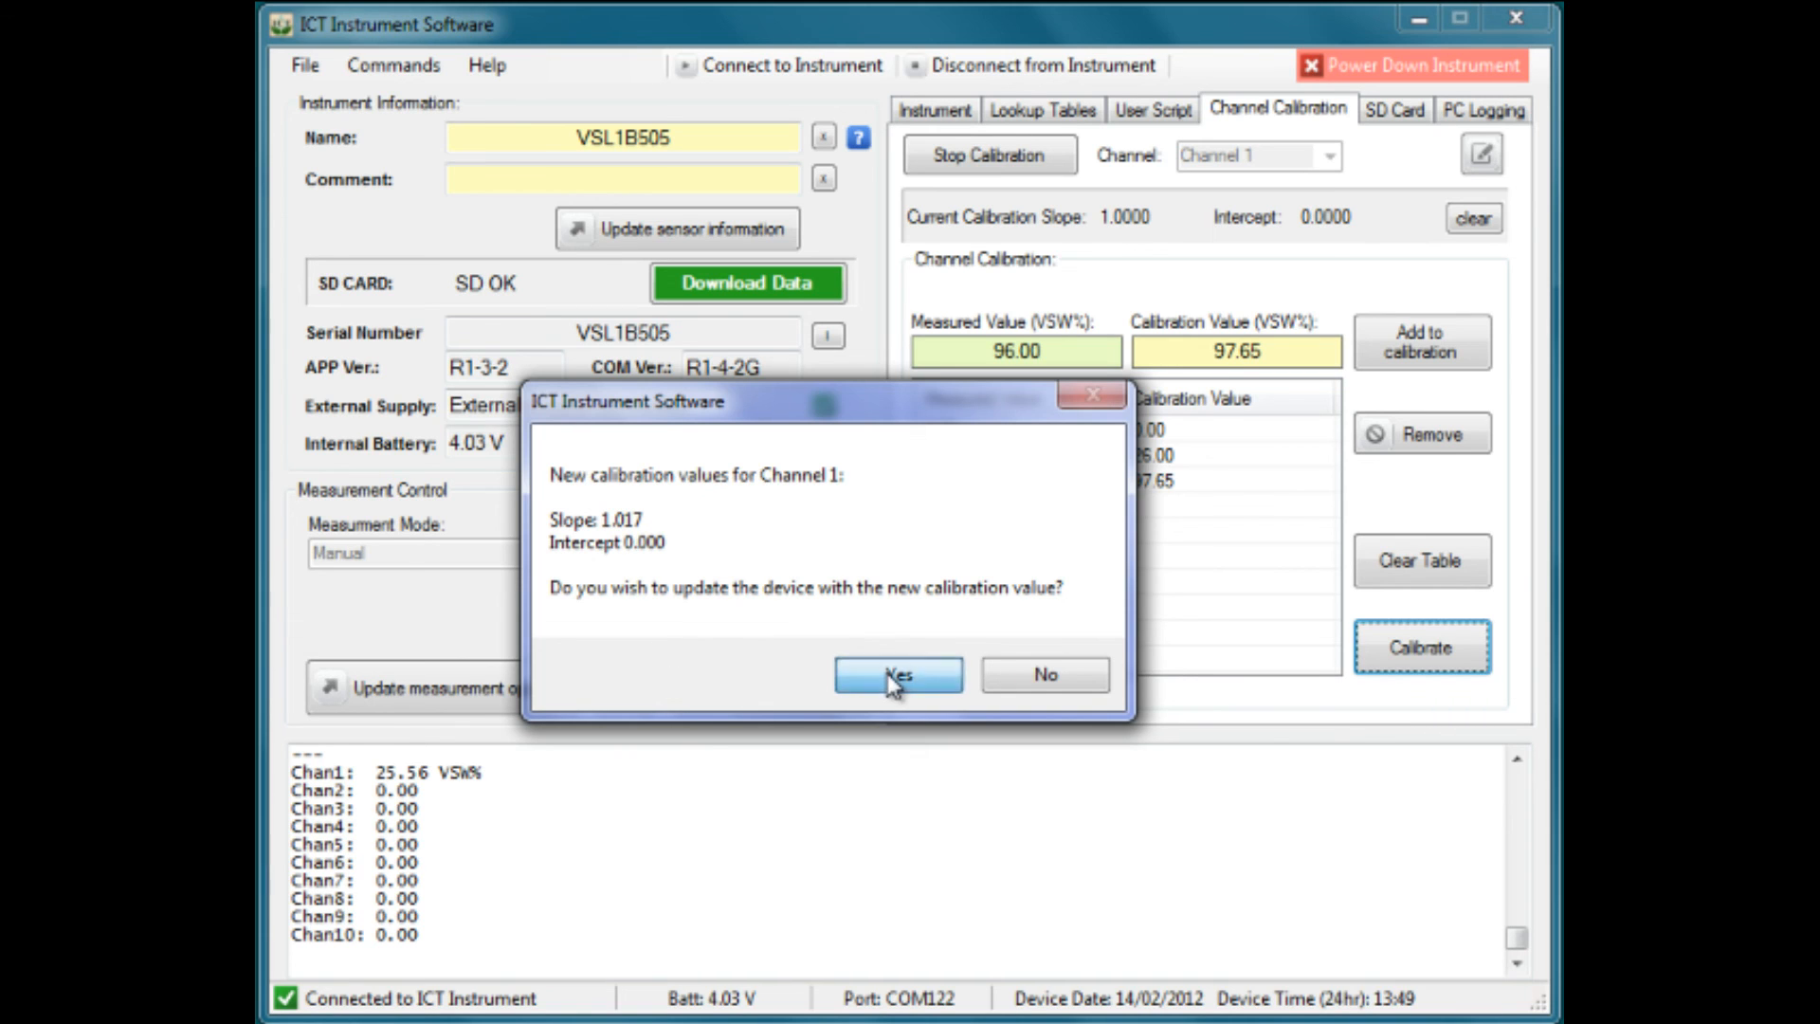
pyautogui.click(898, 674)
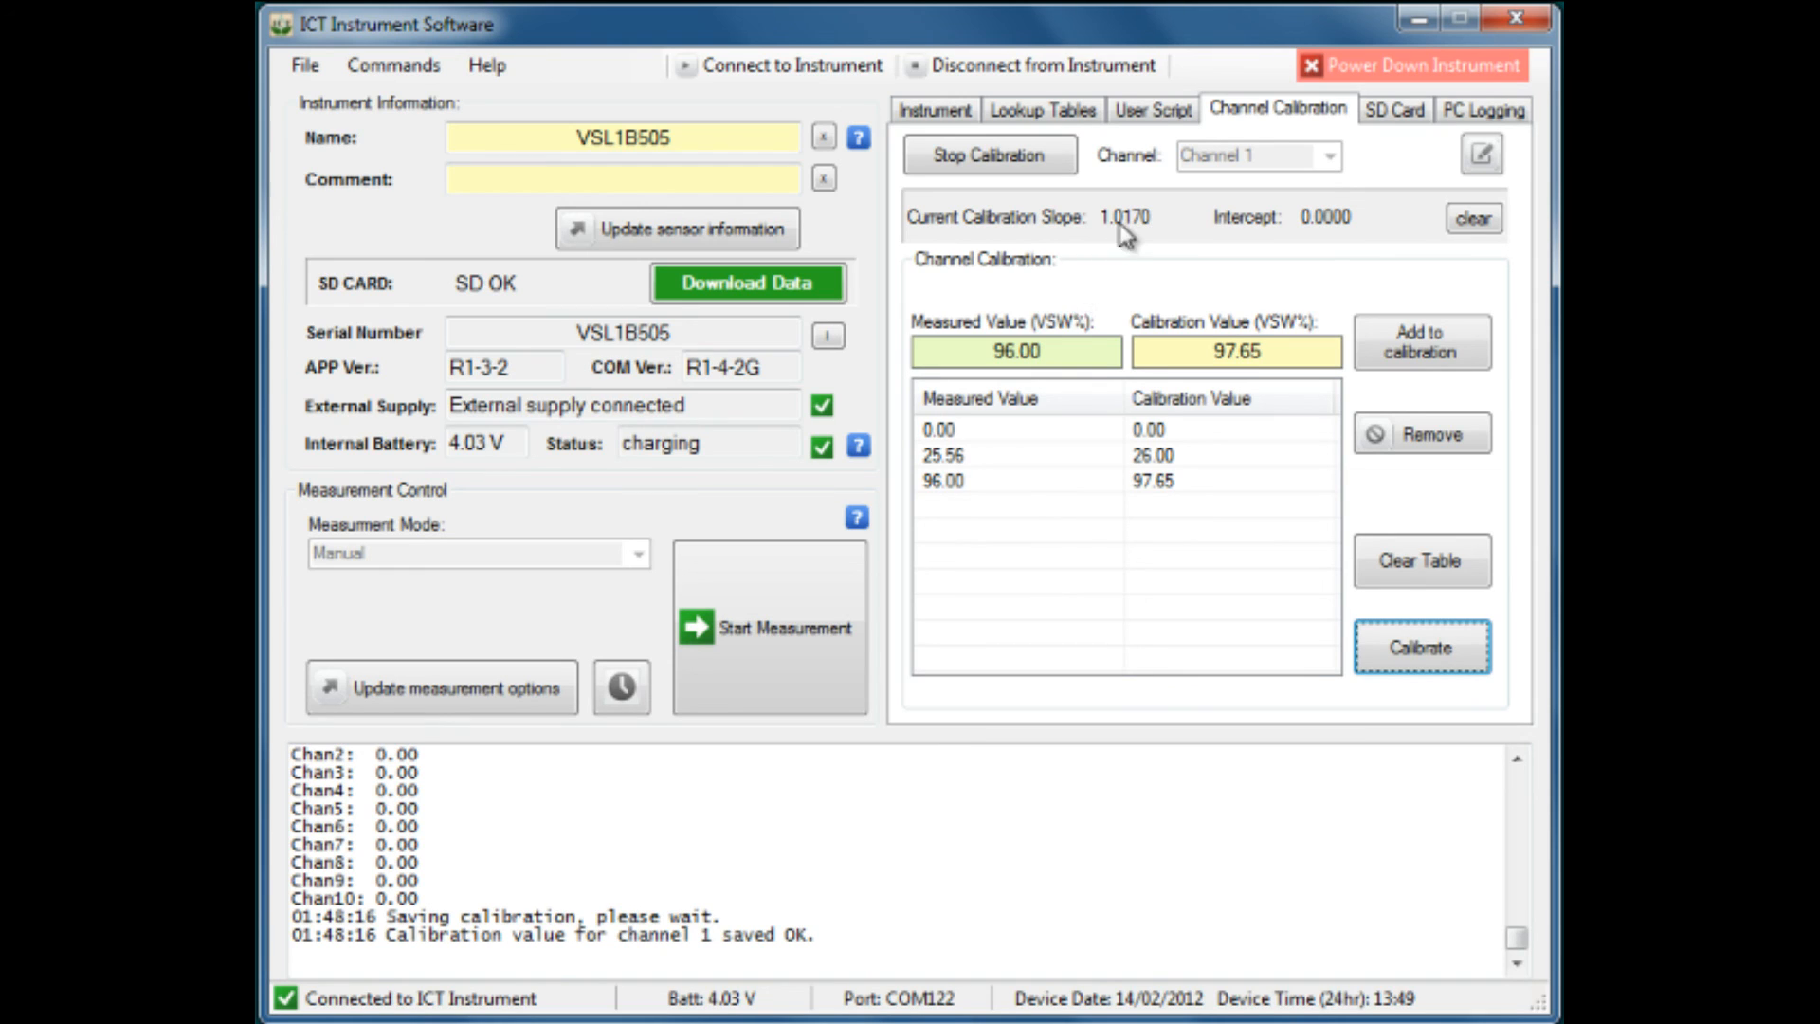
pyautogui.moveTo(1279, 250)
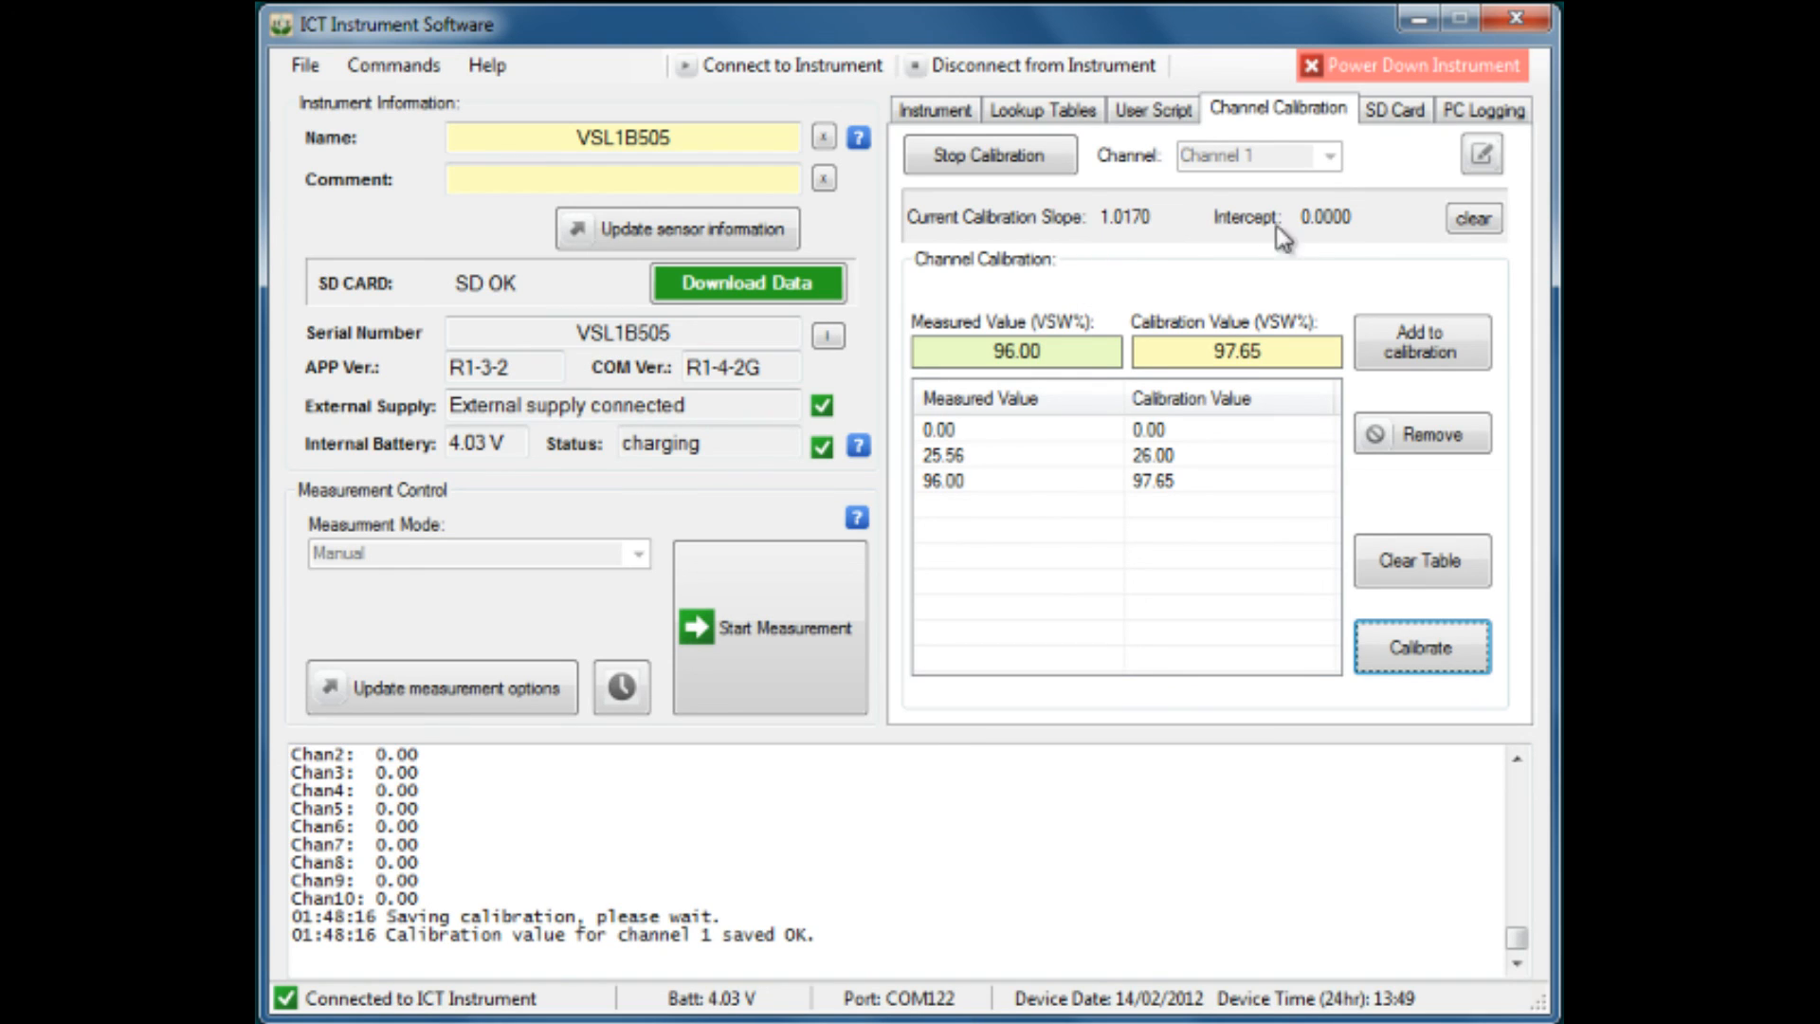
pyautogui.moveTo(1180, 248)
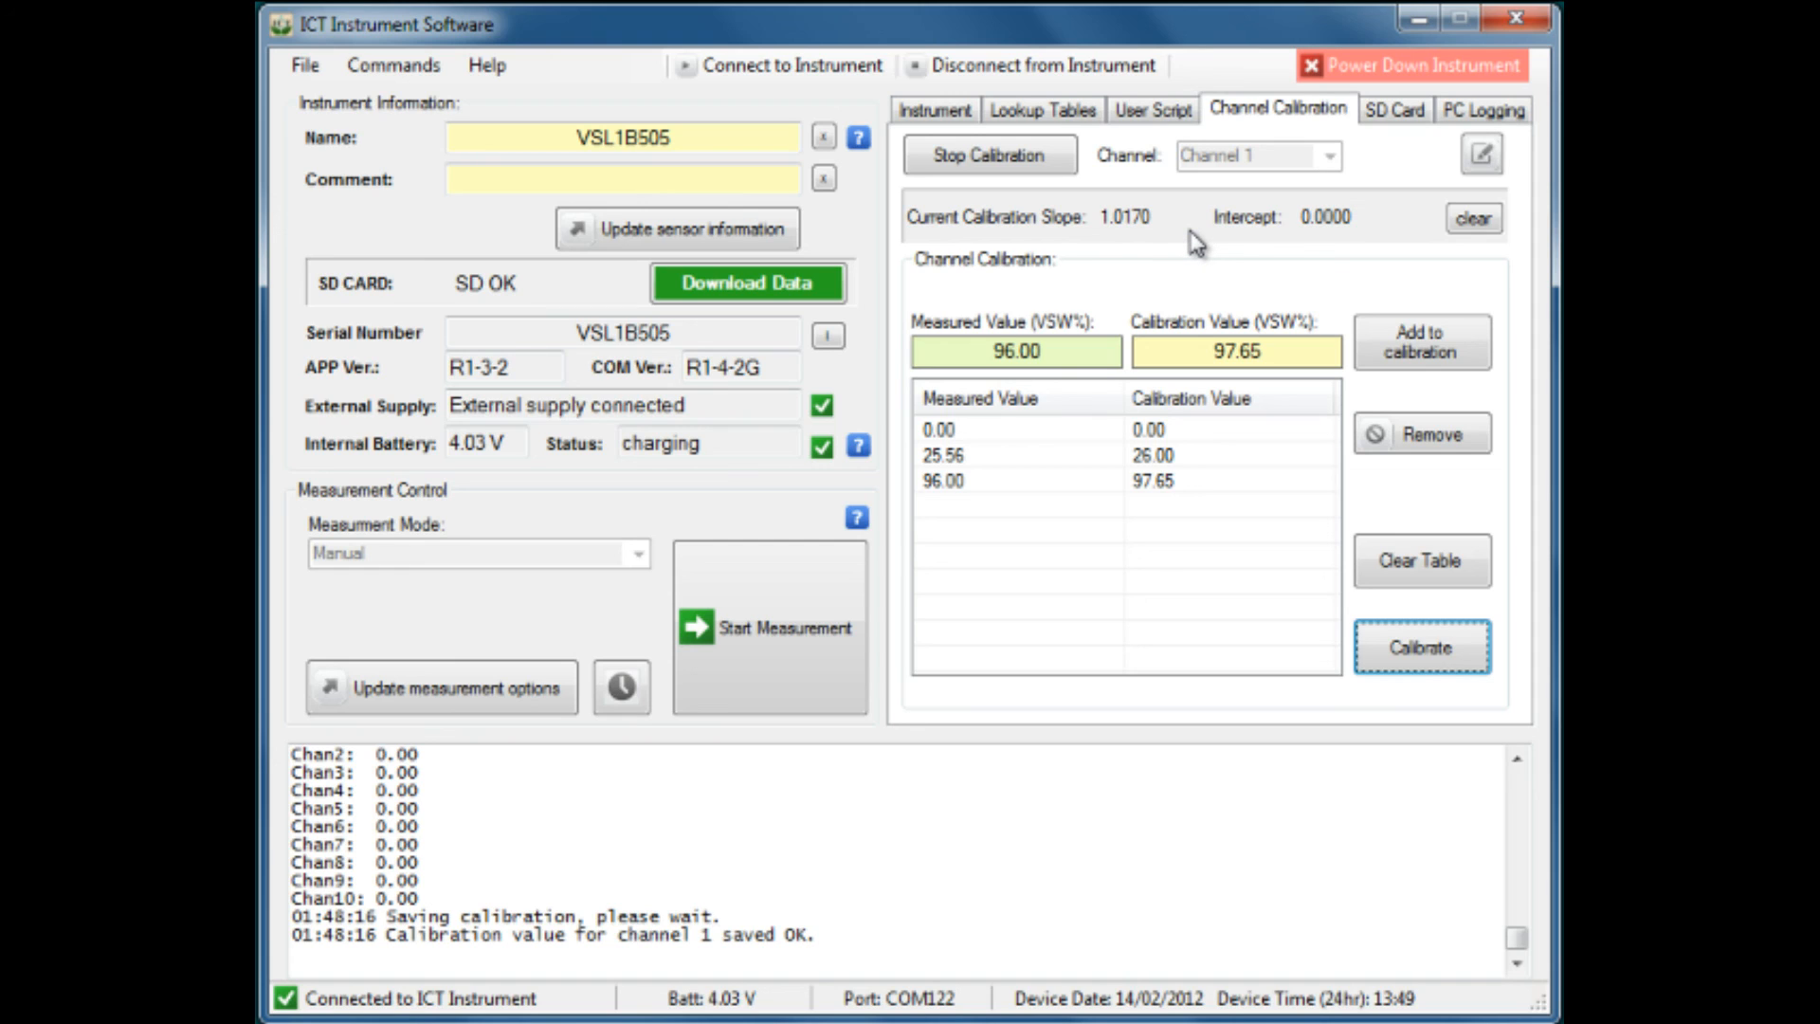
pyautogui.moveTo(1011, 167)
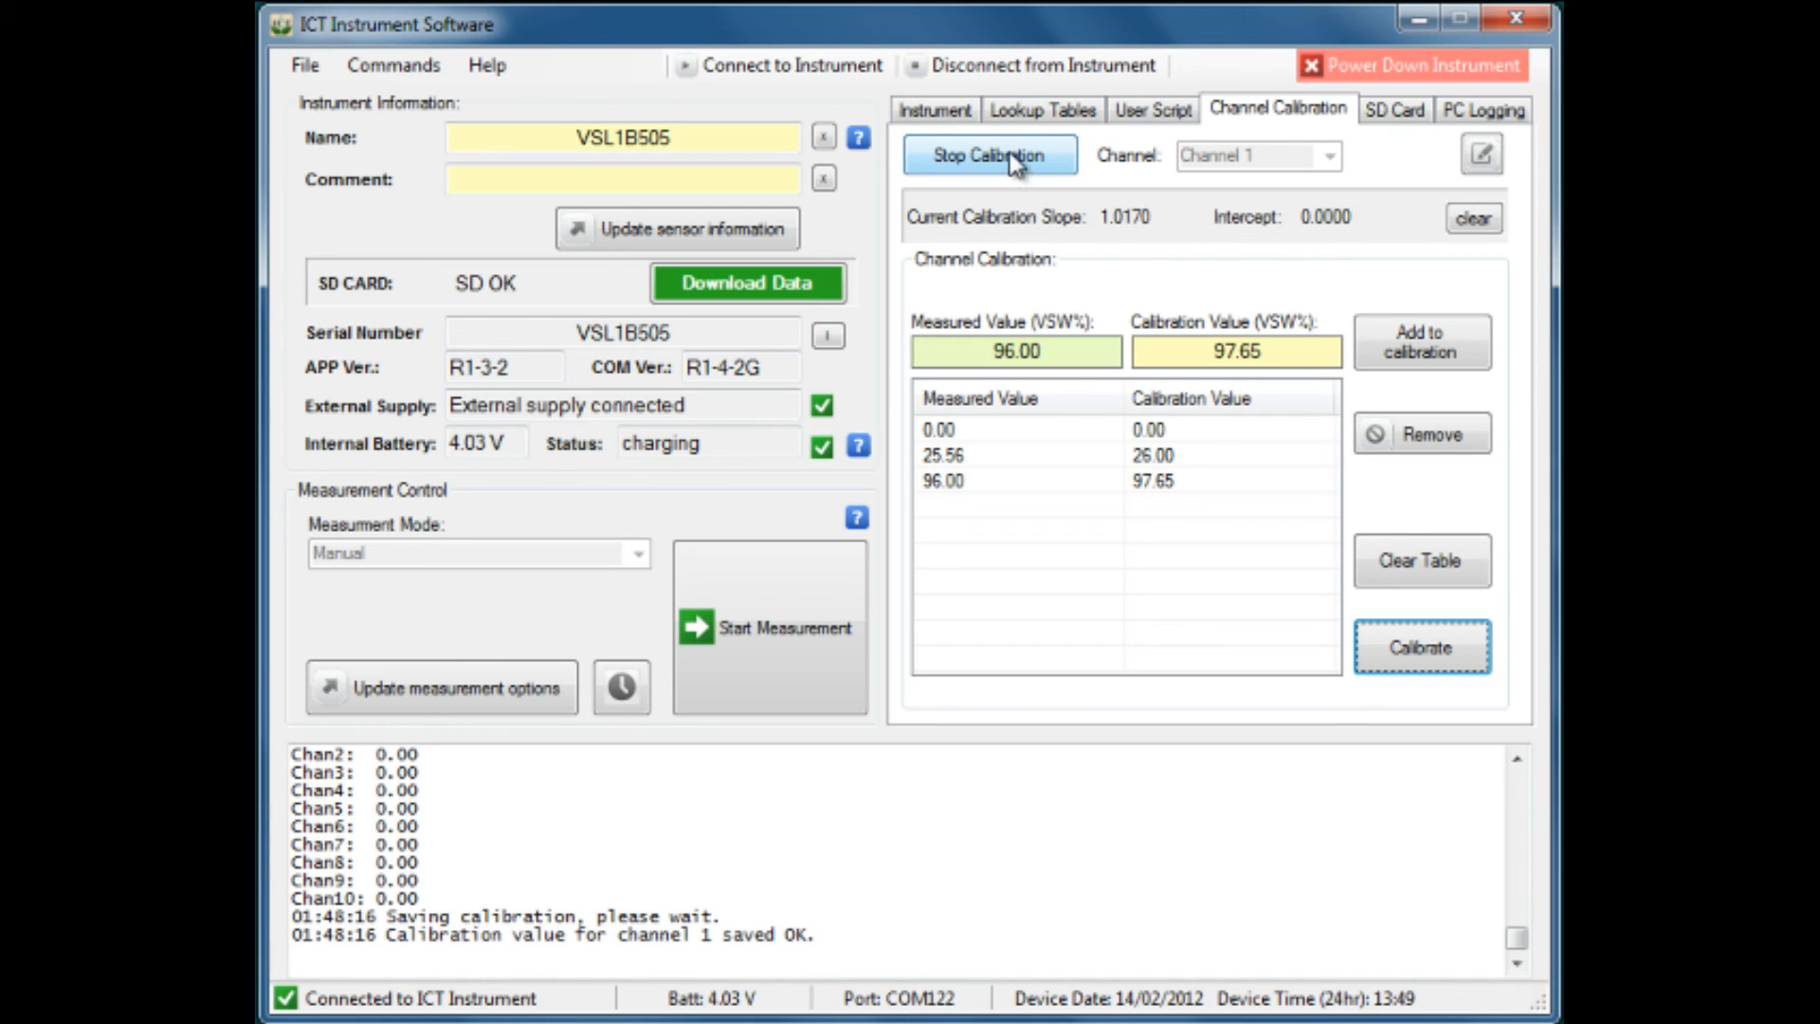
# Step: Stop the Channel 1 calibration session, clearing the table and slope readout
pyautogui.click(989, 155)
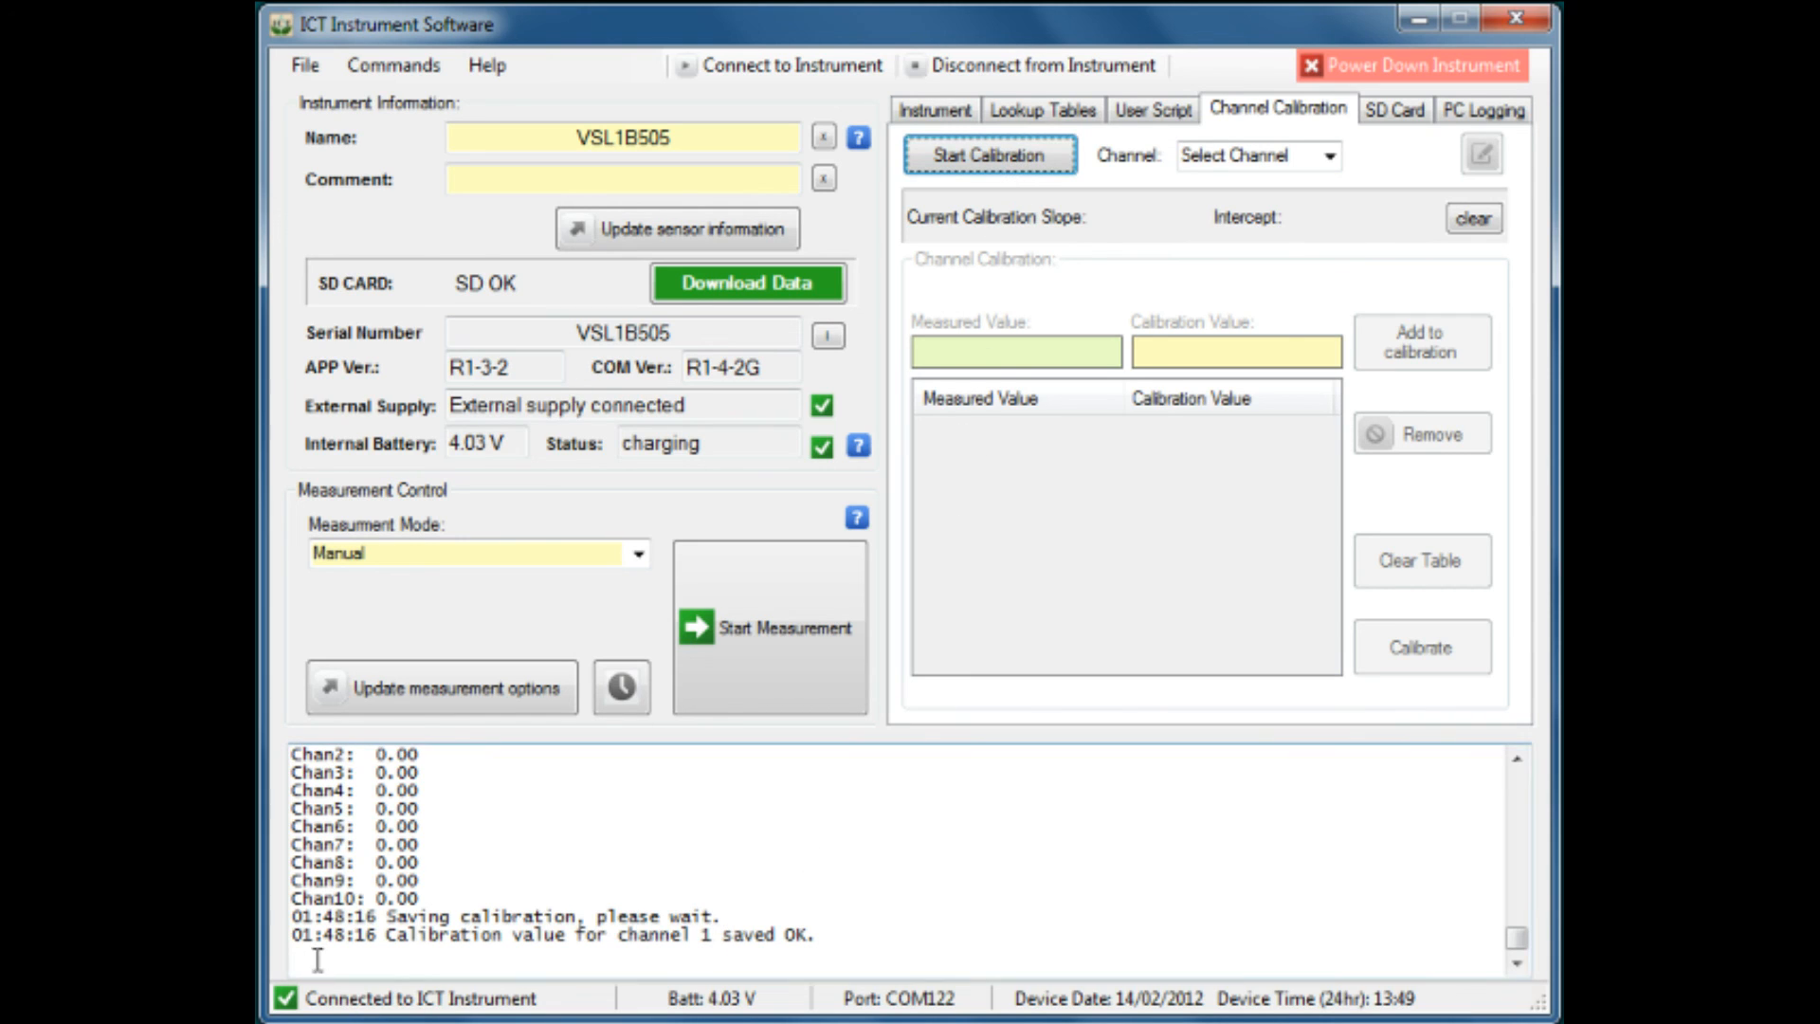
pyautogui.moveTo(346, 940)
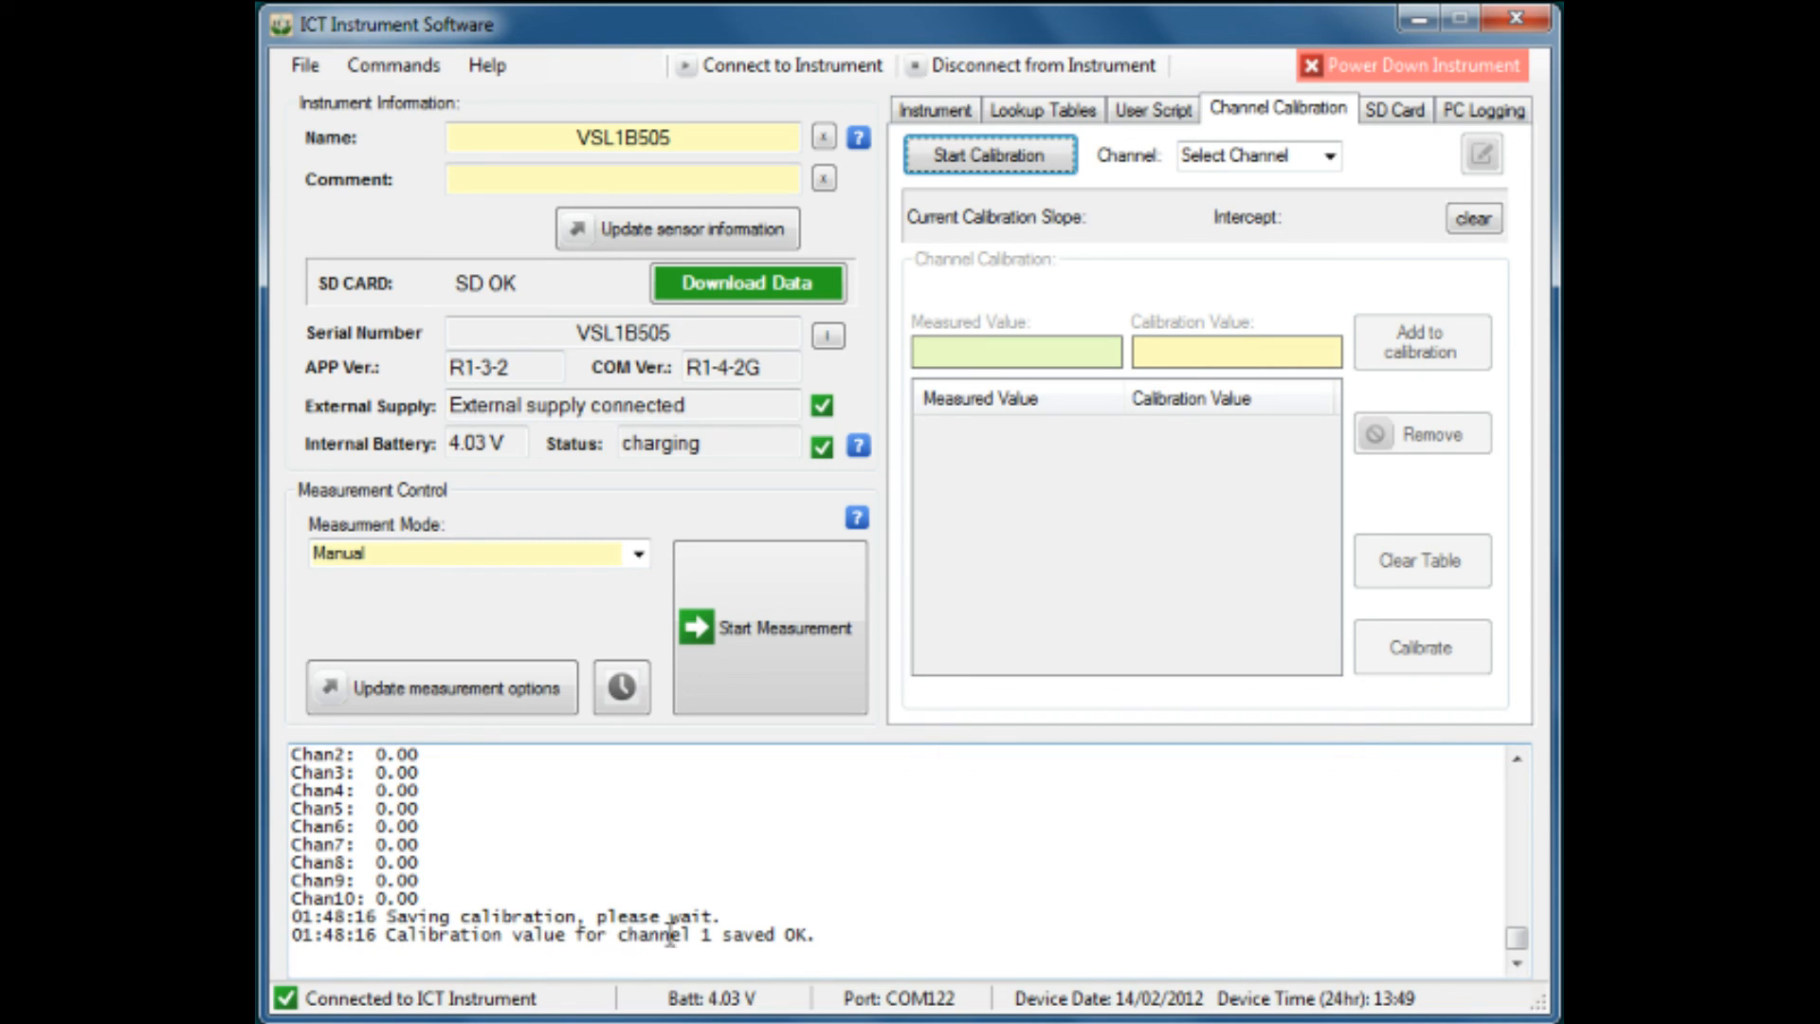
pyautogui.moveTo(887, 914)
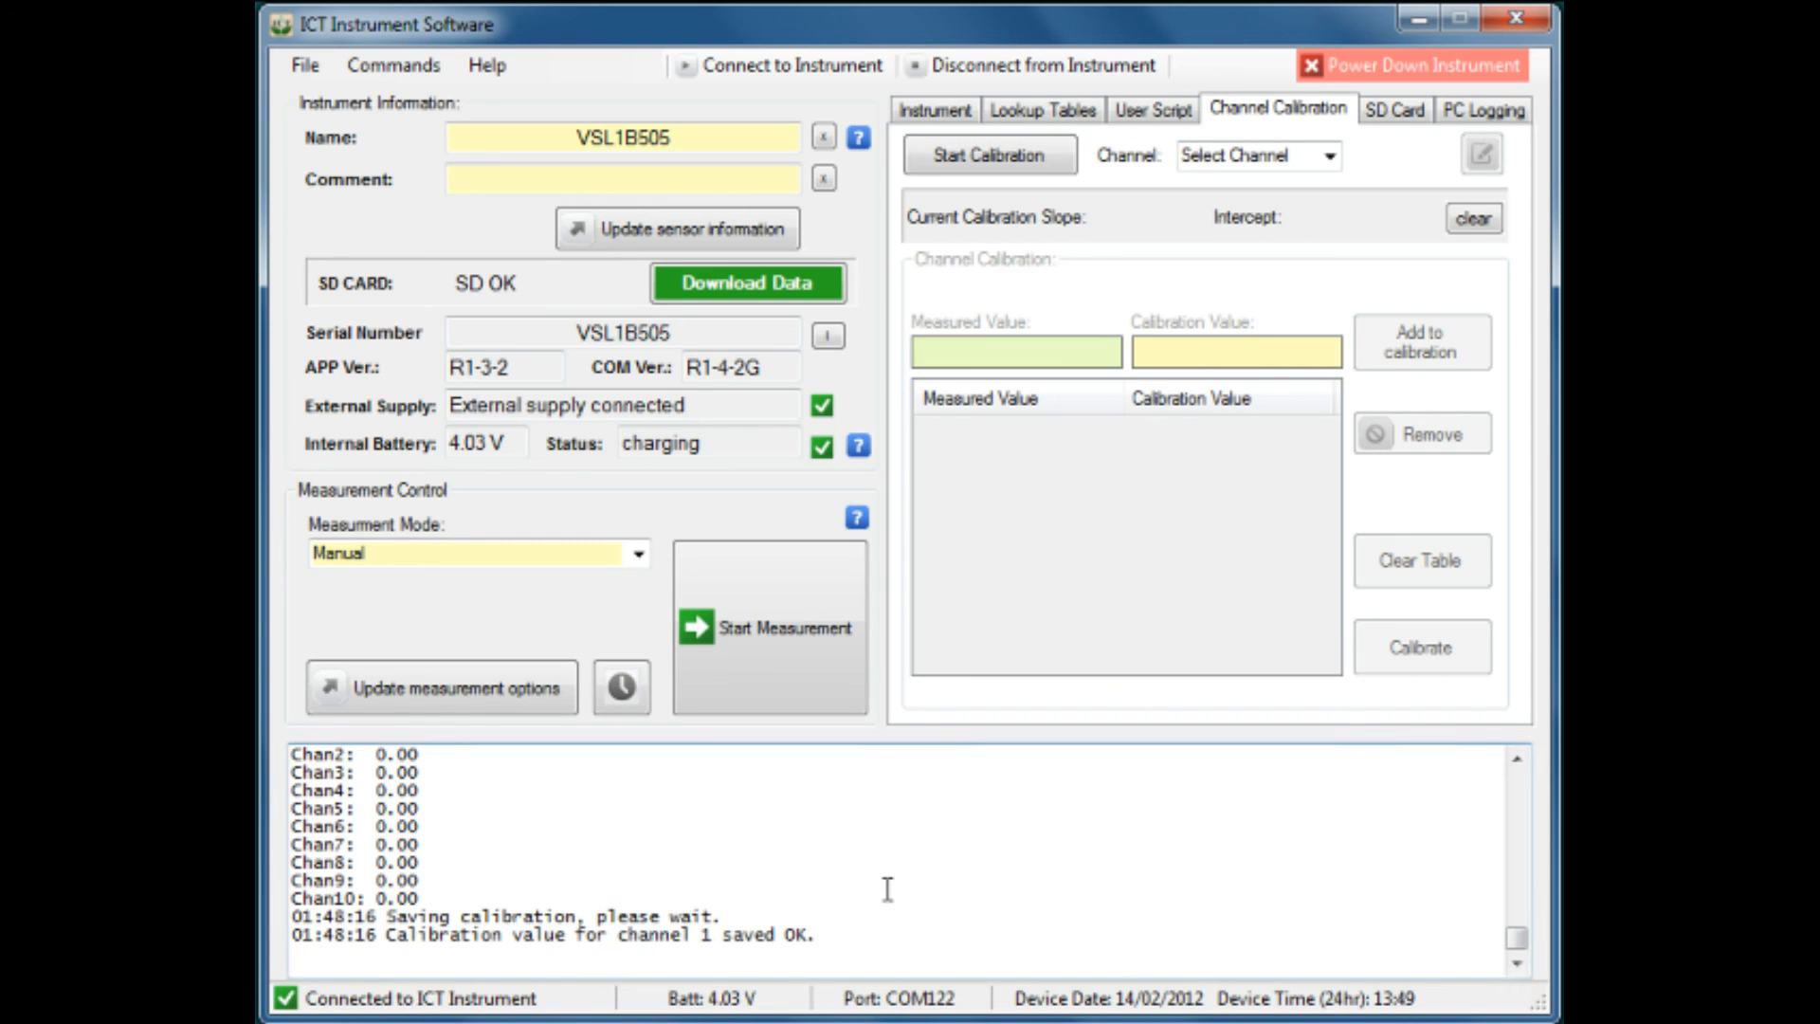
pyautogui.moveTo(961, 199)
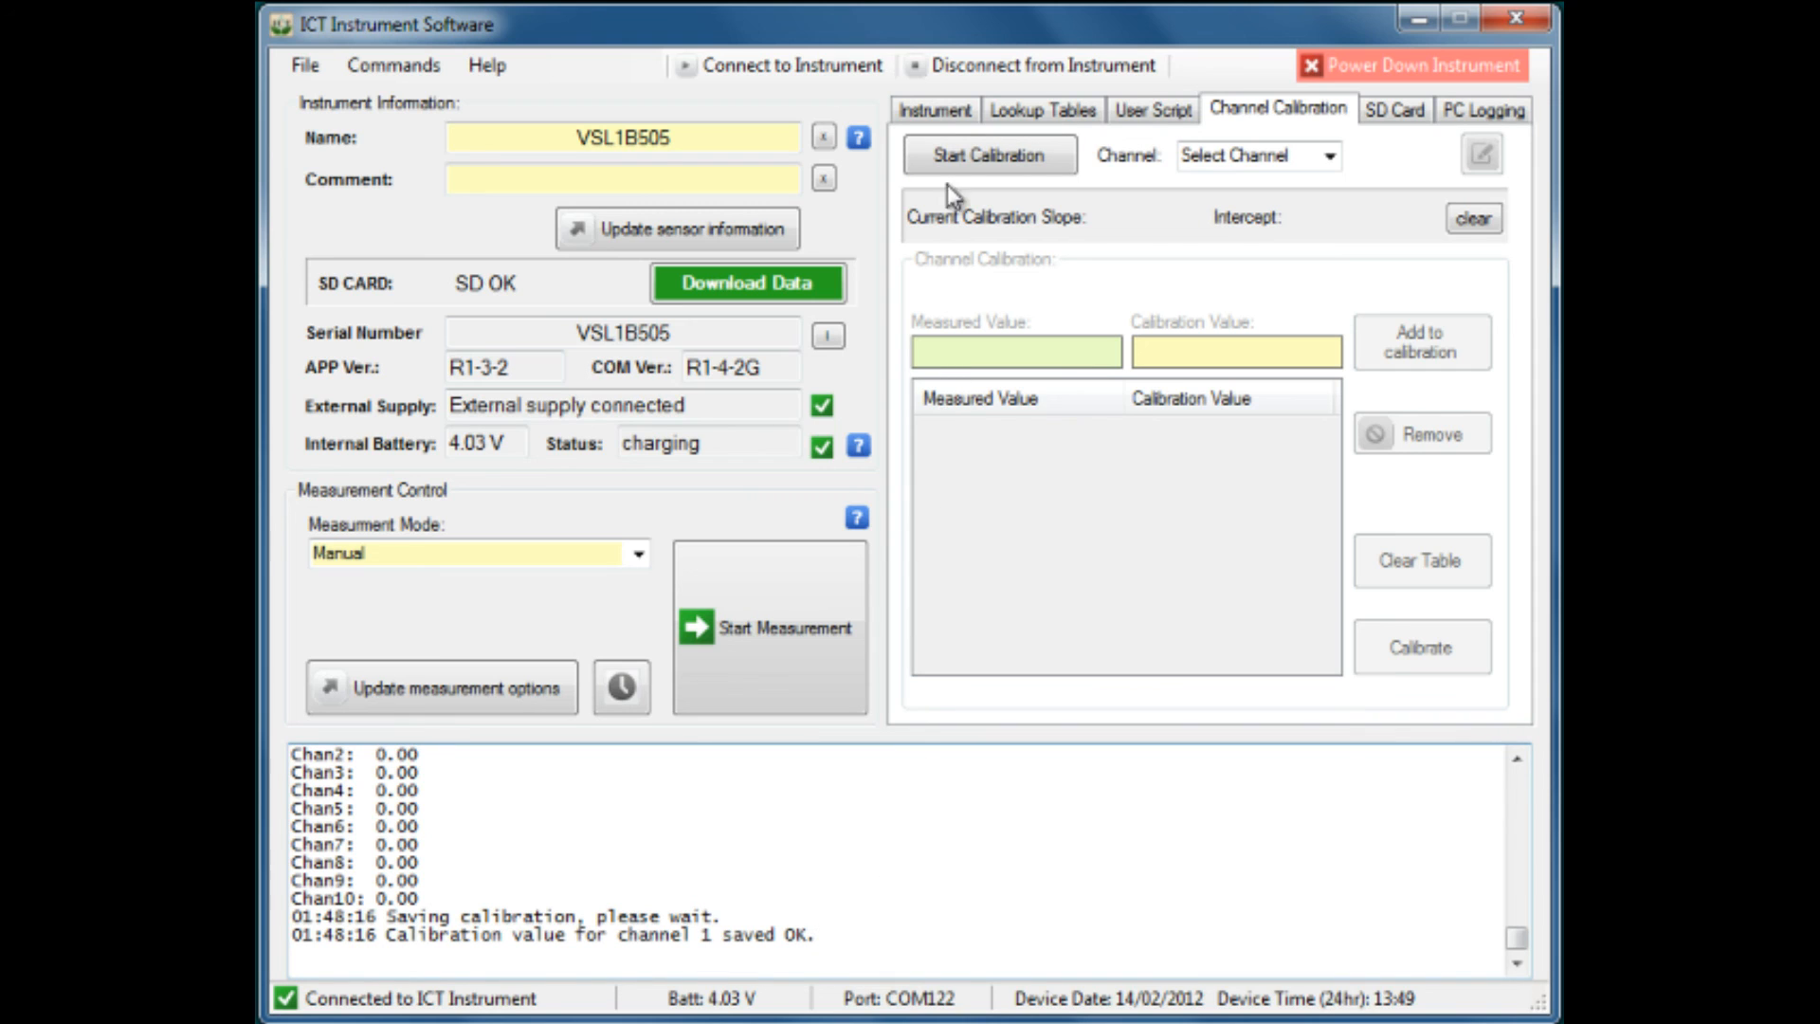
# Step: Take a verification measurement on the Instrument tab, logging Channel 1 at 25.80 VSW%
pyautogui.click(933, 111)
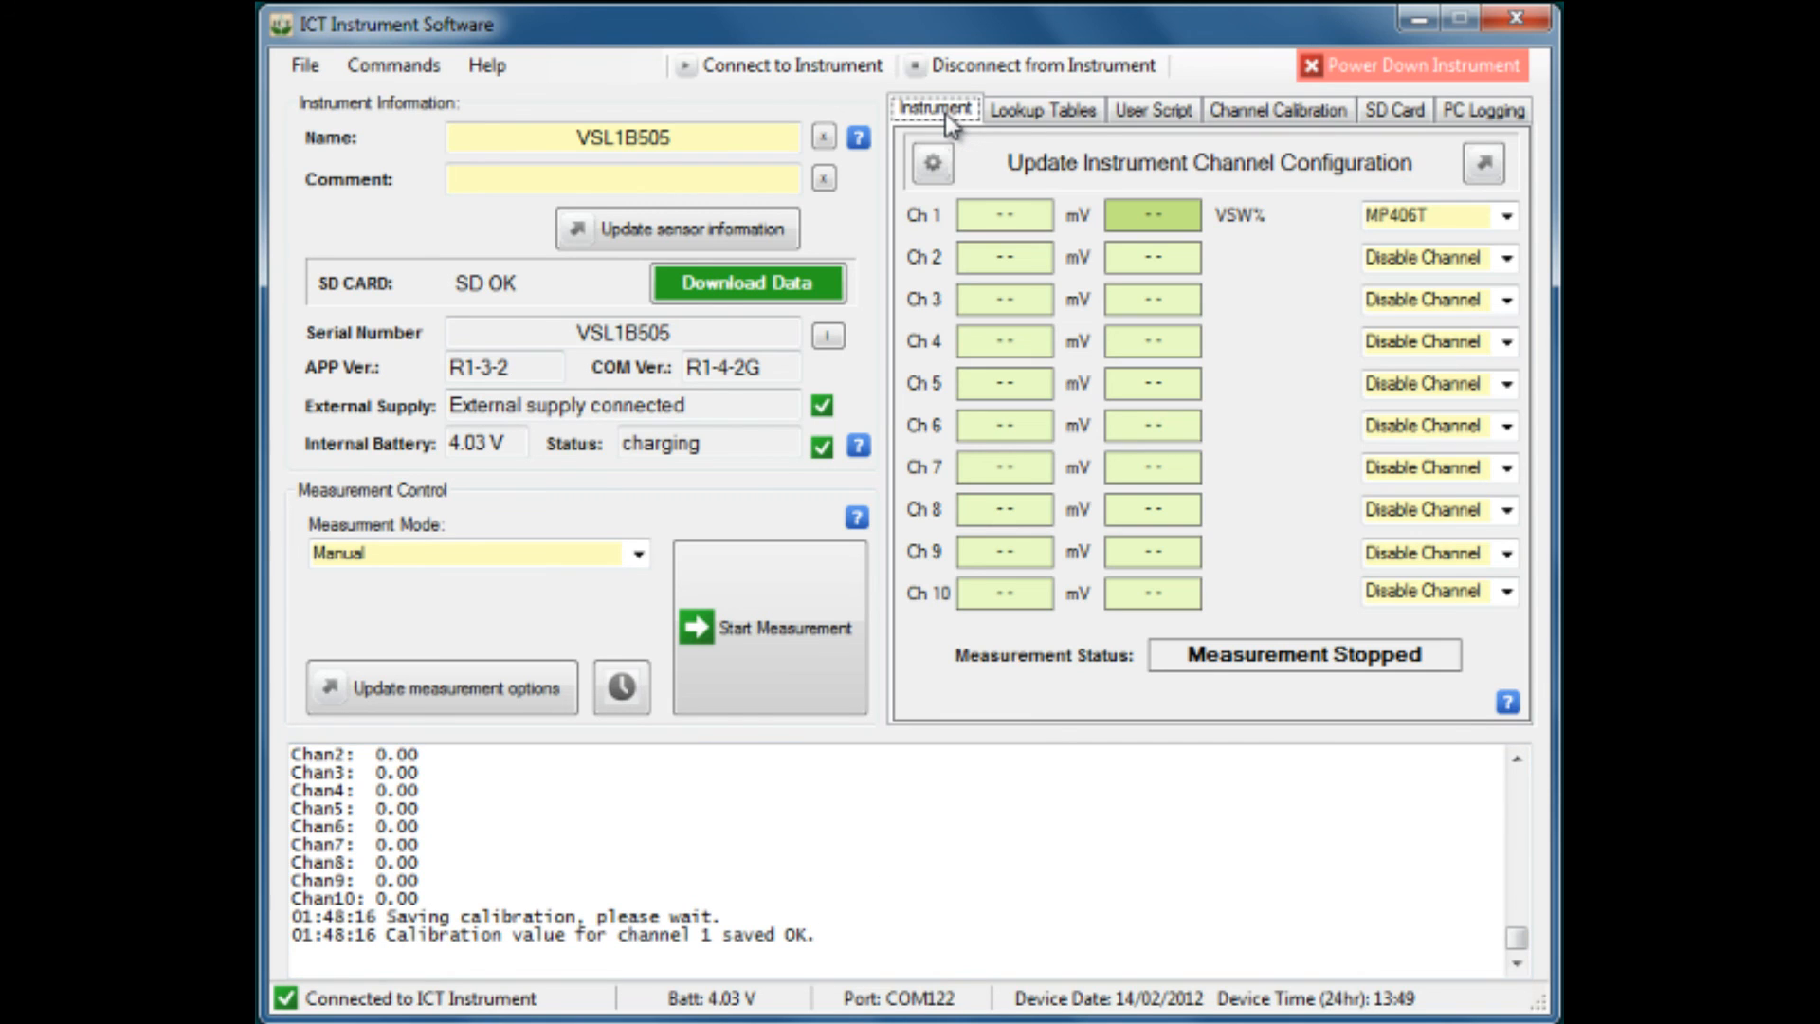
pyautogui.moveTo(975, 171)
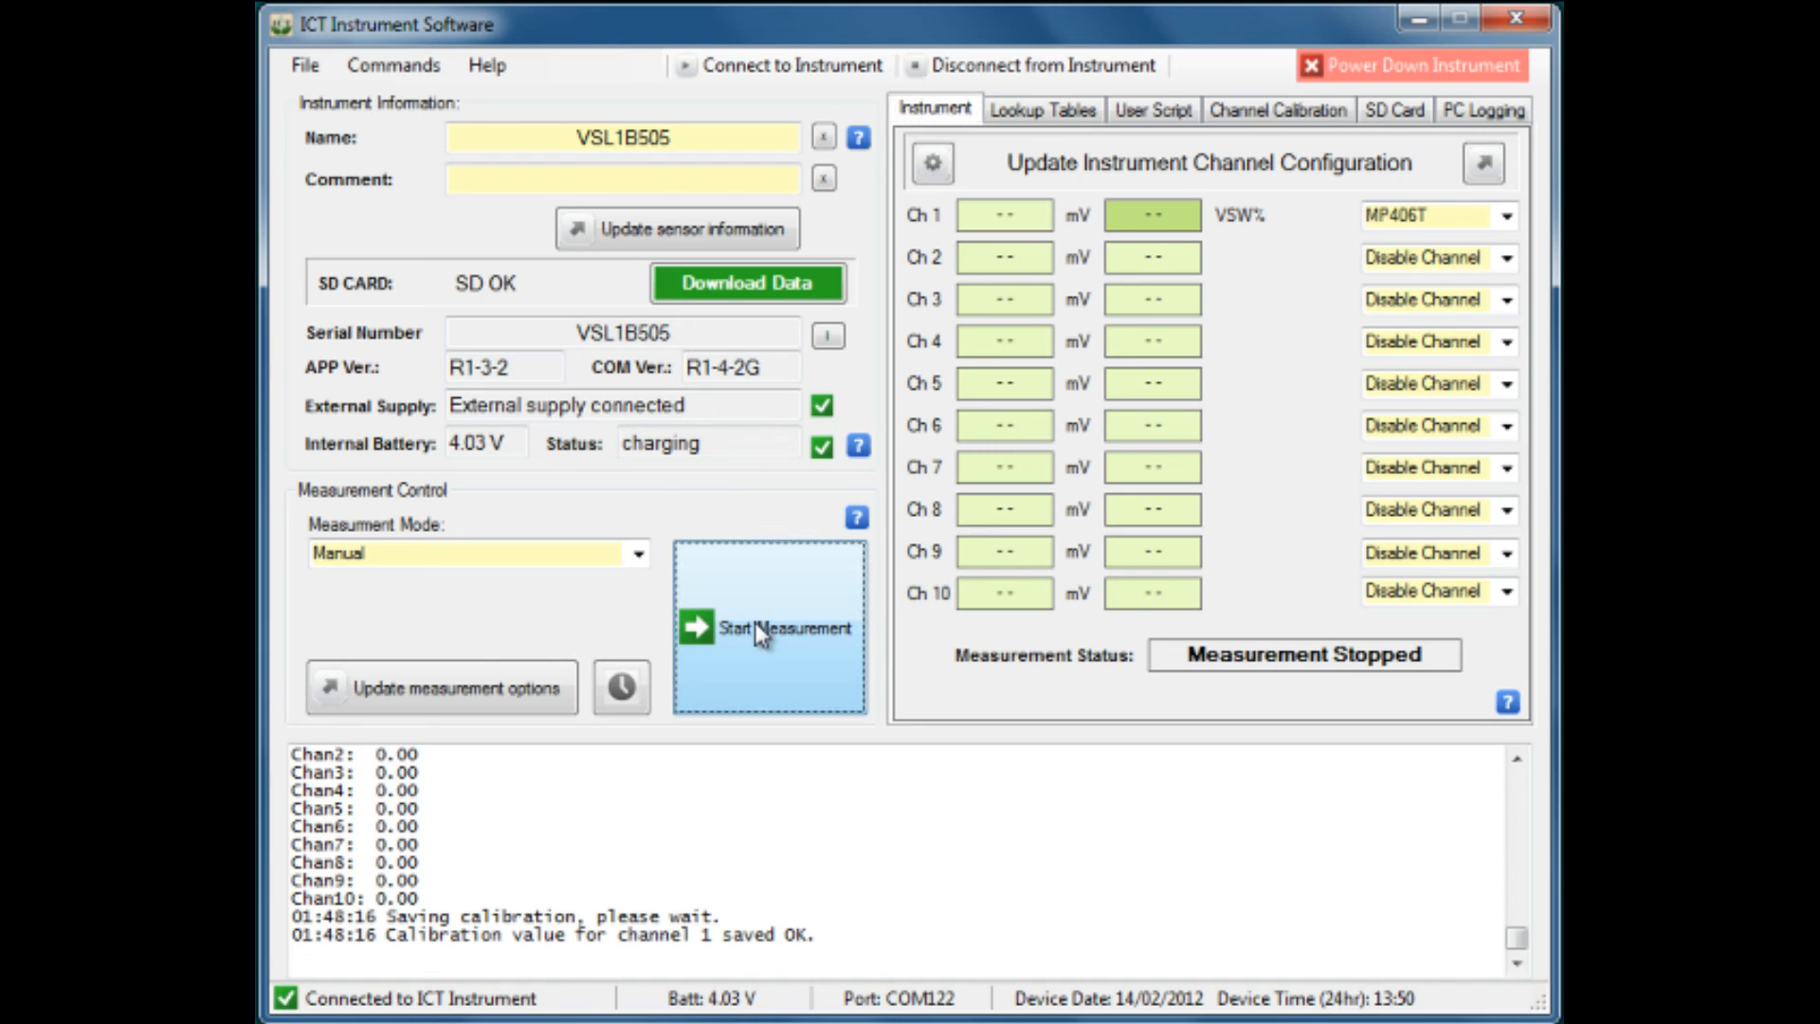
pyautogui.click(768, 628)
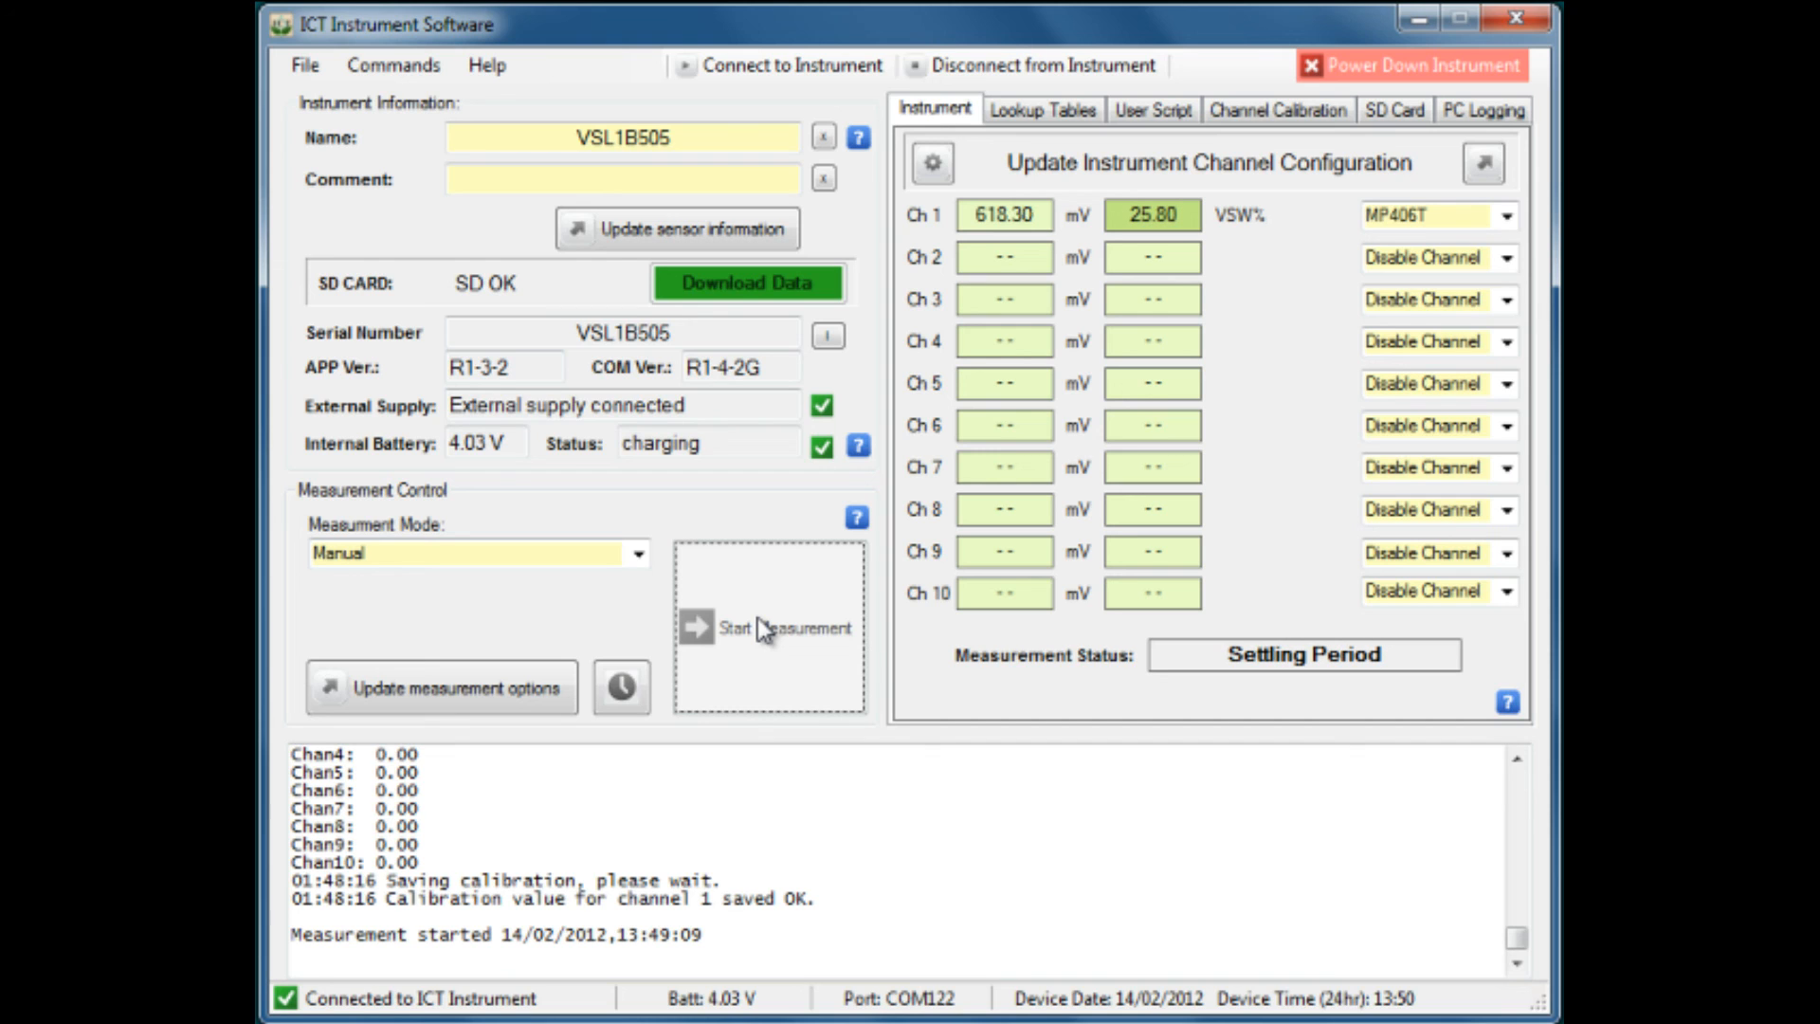
pyautogui.click(768, 628)
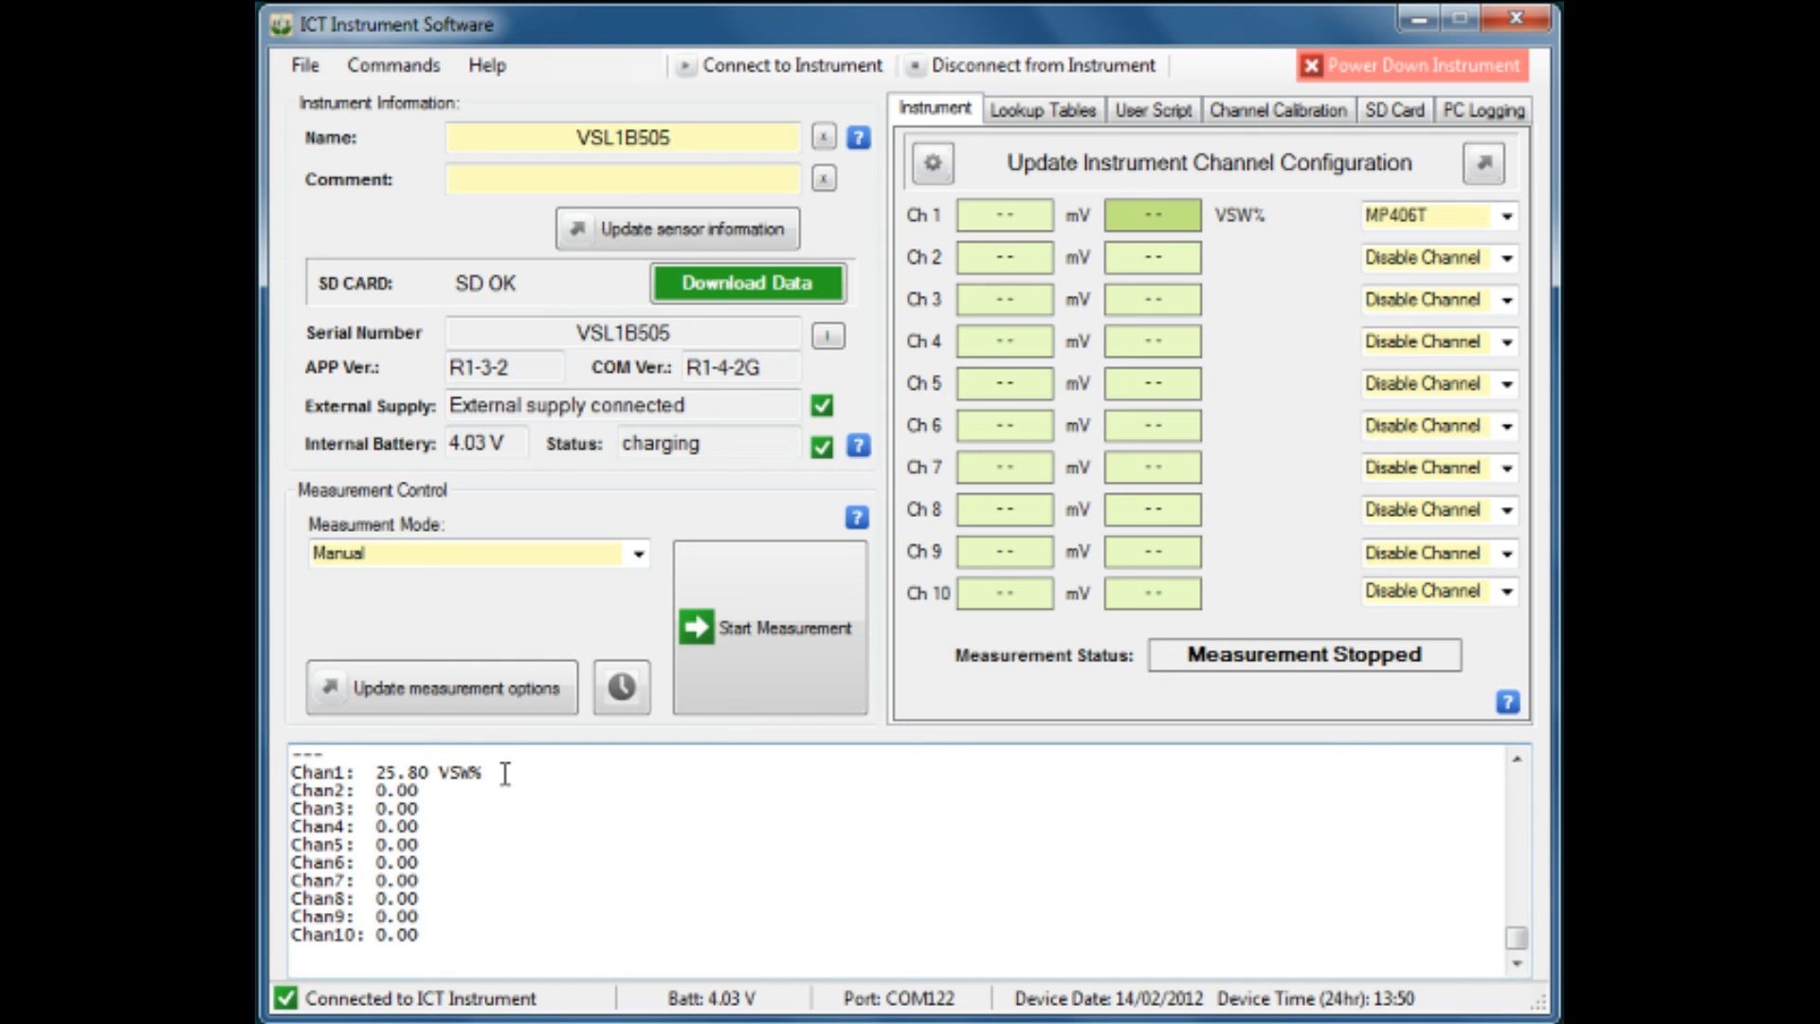
pyautogui.moveTo(660, 913)
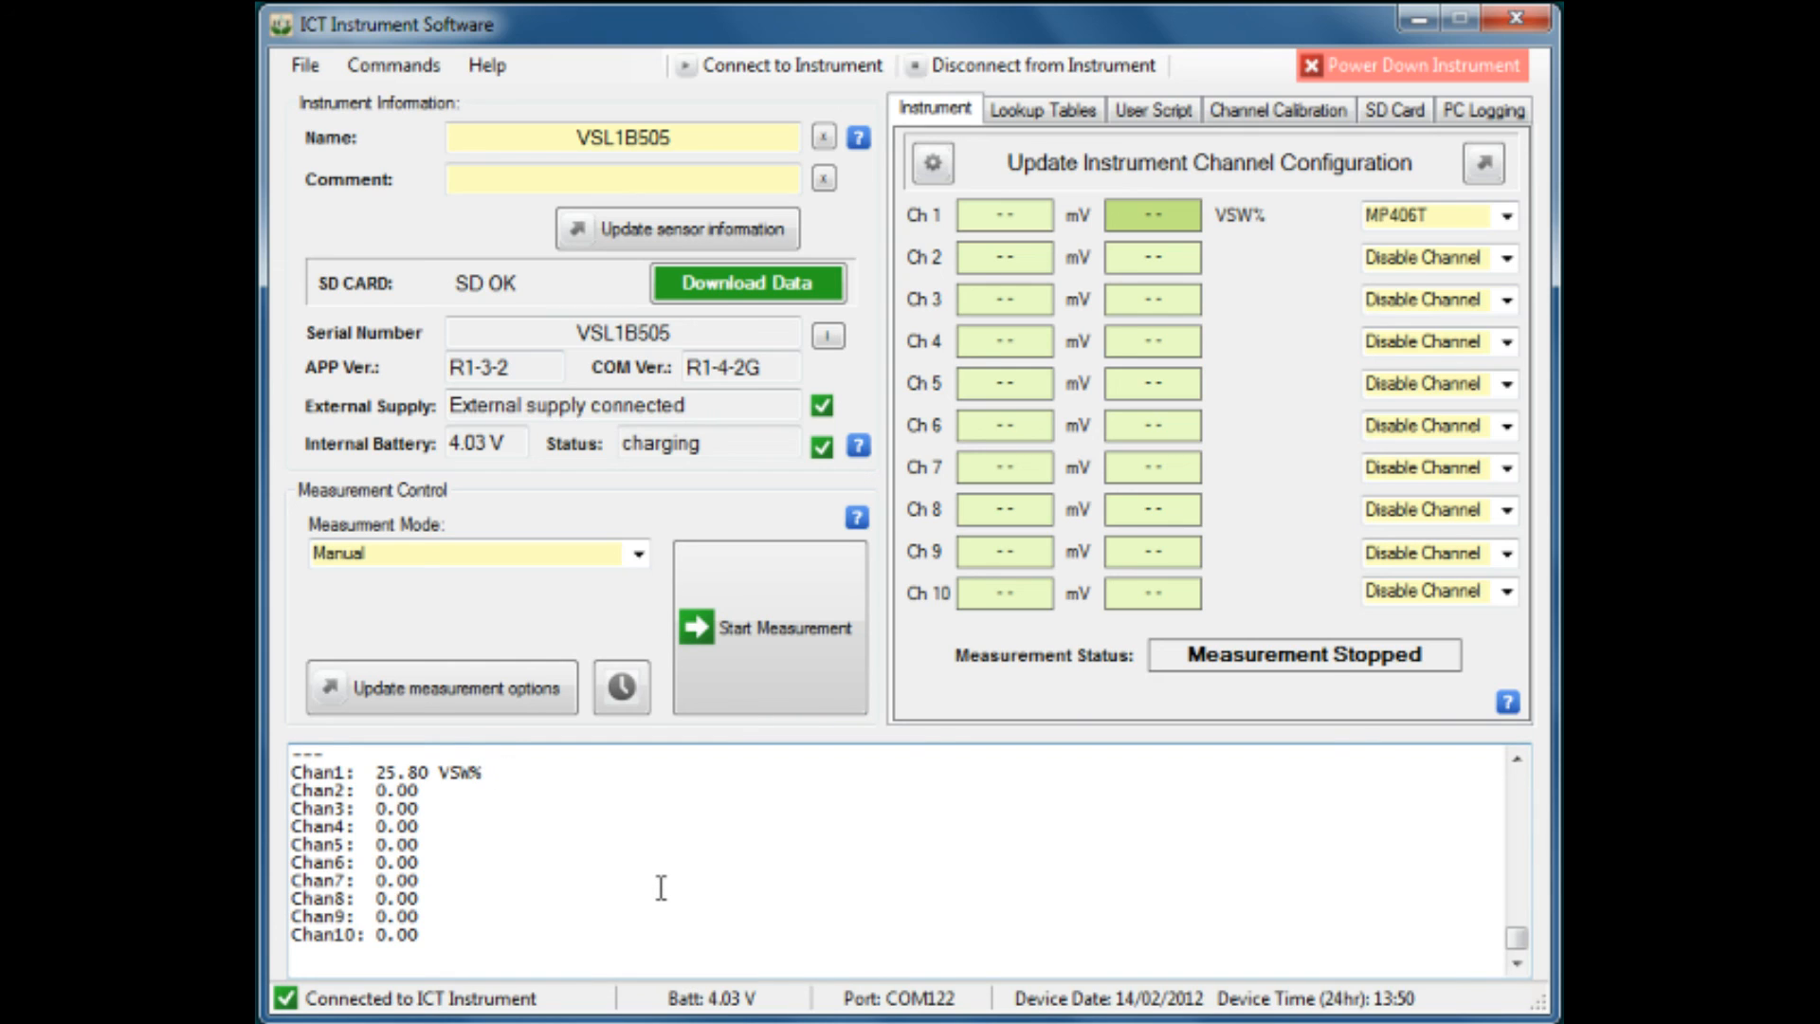